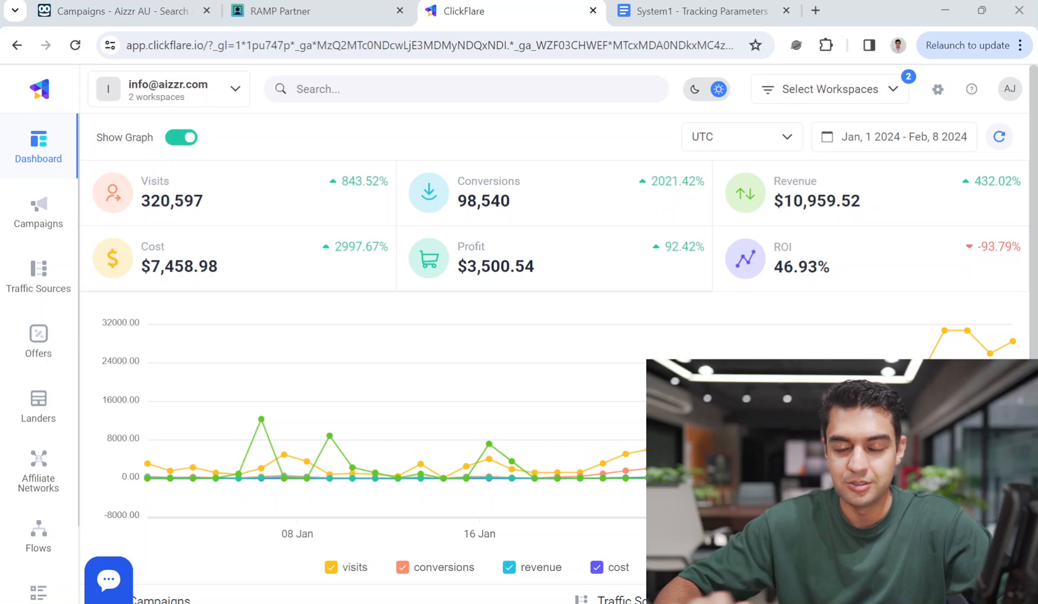
{"action": "mouse_move", "coordinate": [509, 129]}
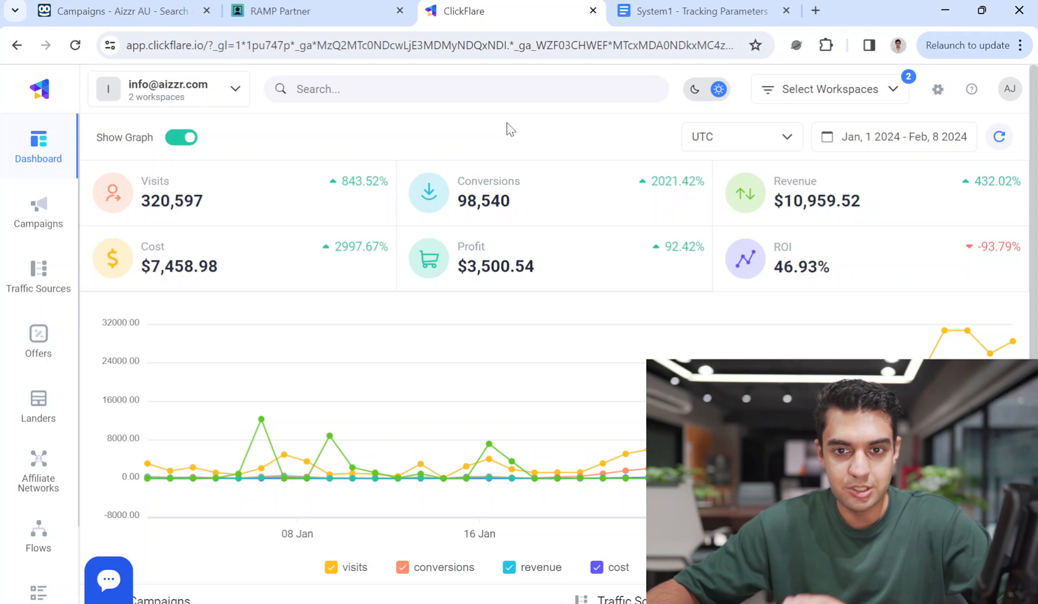
{"action": "mouse_move", "coordinate": [487, 455]}
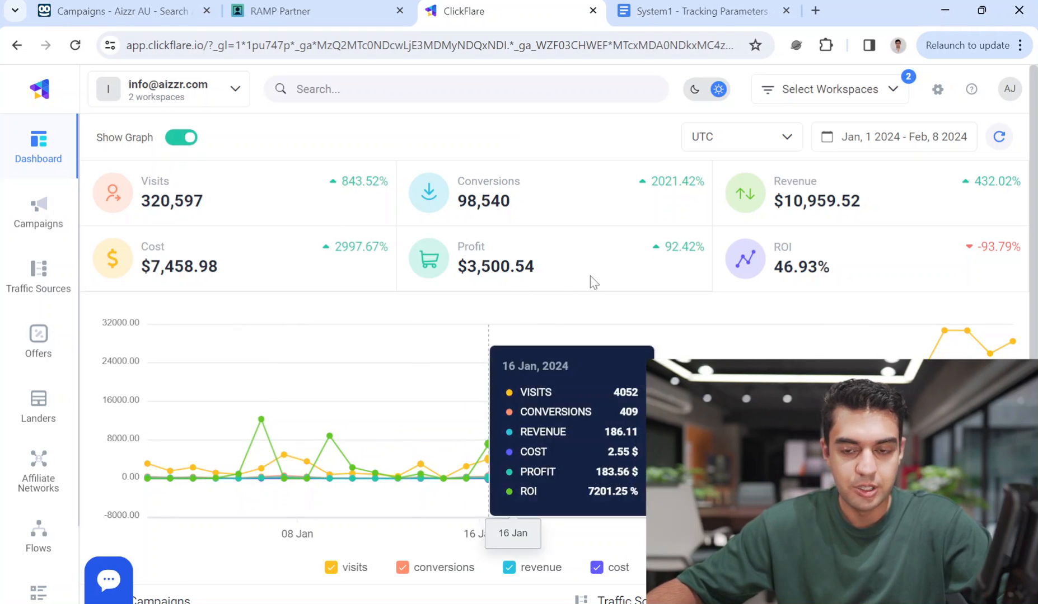
{"action": "mouse_move", "coordinate": [867, 271]}
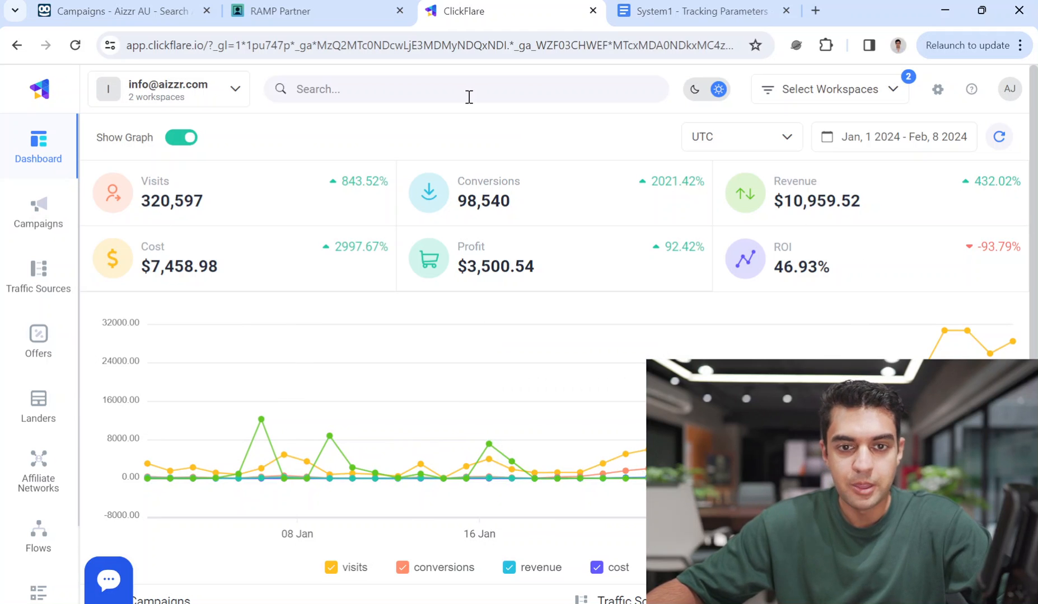
Look over the RAMP Partner, Taboola campaigns and ClickFlare dashboards.
{"action": "left_click", "coordinate": [286, 11]}
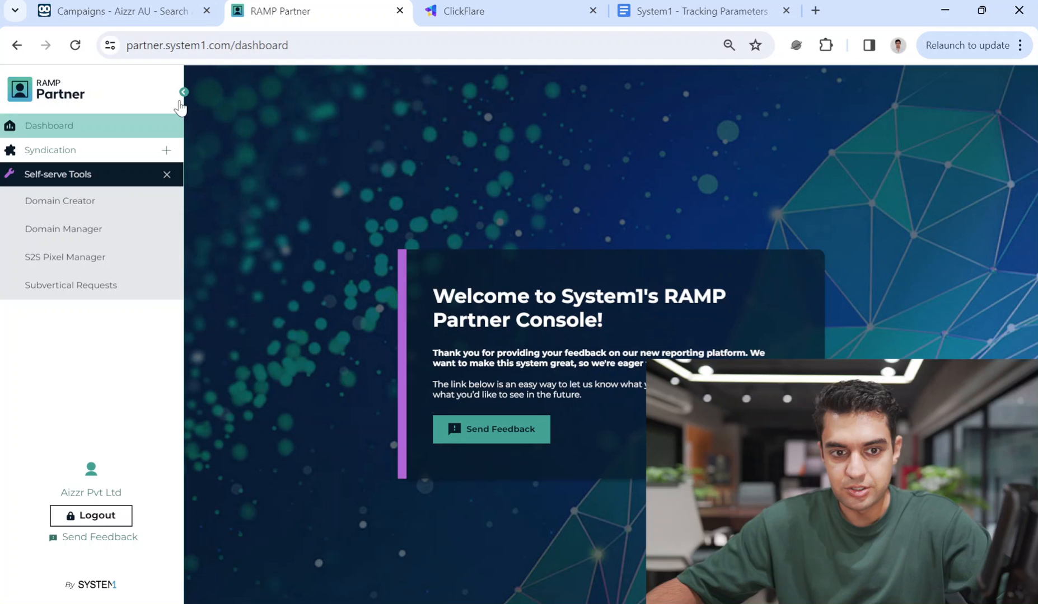
{"action": "left_click", "coordinate": [116, 11]}
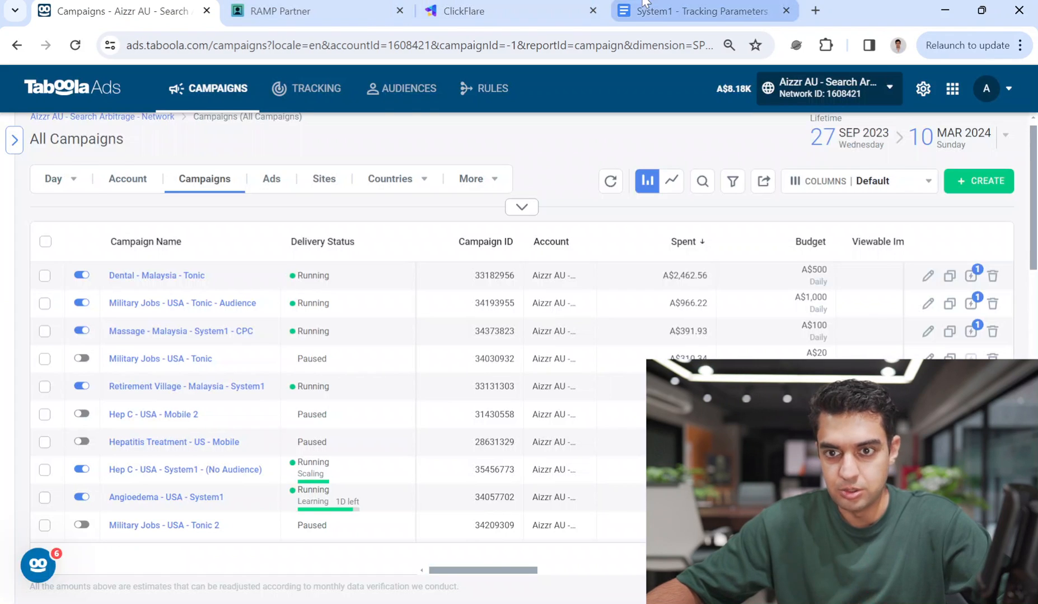
{"action": "left_click", "coordinate": [477, 11]}
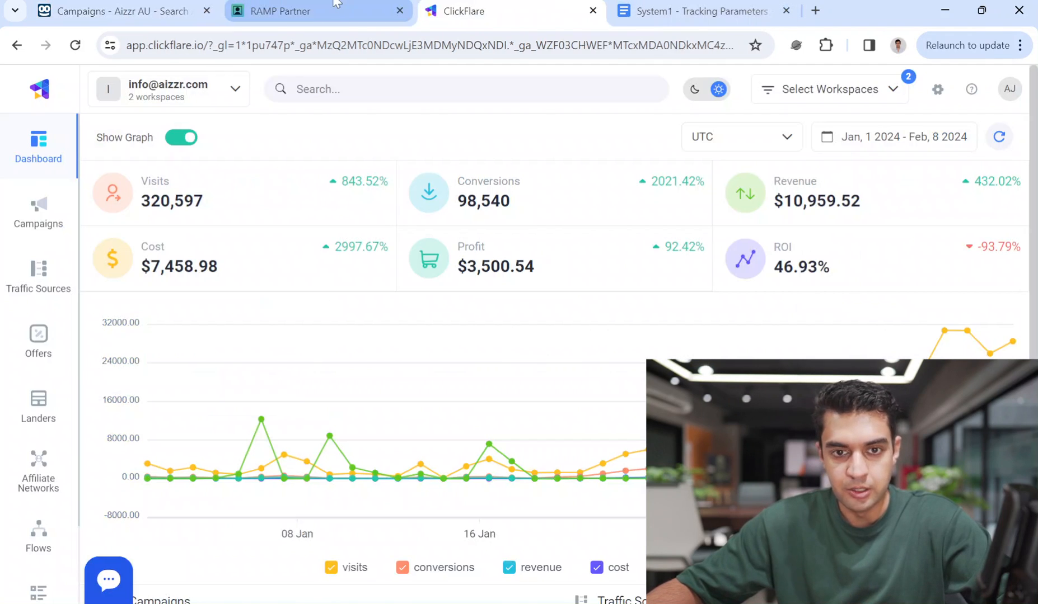
{"action": "left_click", "coordinate": [284, 11]}
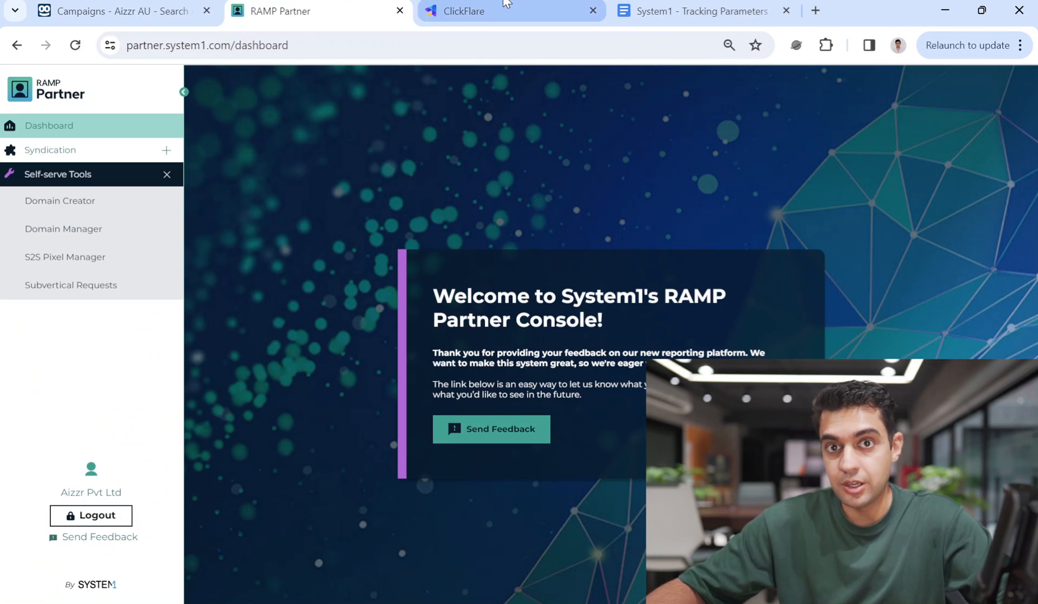
{"action": "left_click", "coordinate": [509, 11]}
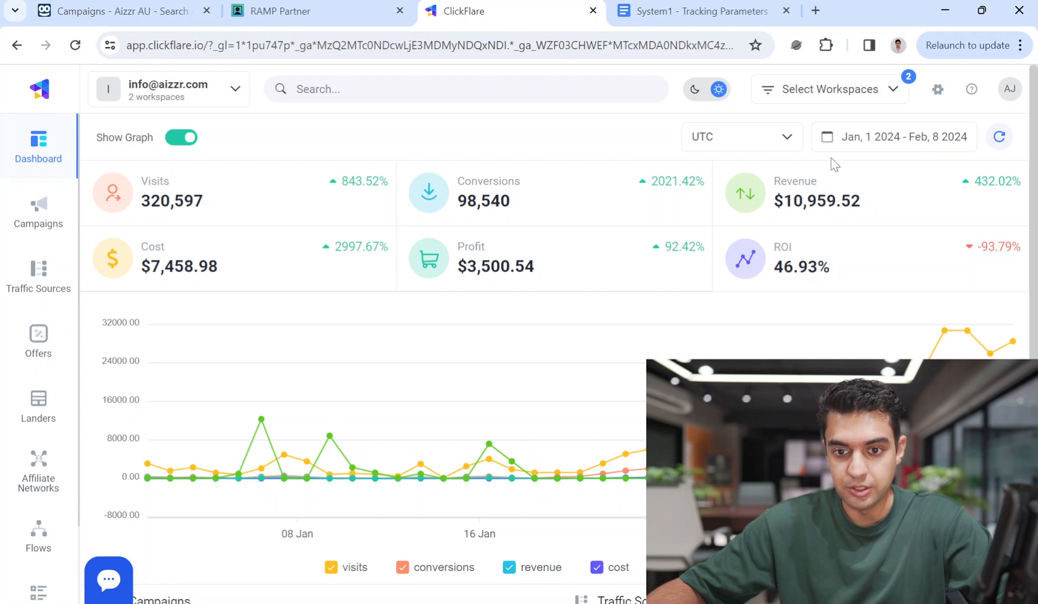
{"action": "mouse_move", "coordinate": [298, 151]}
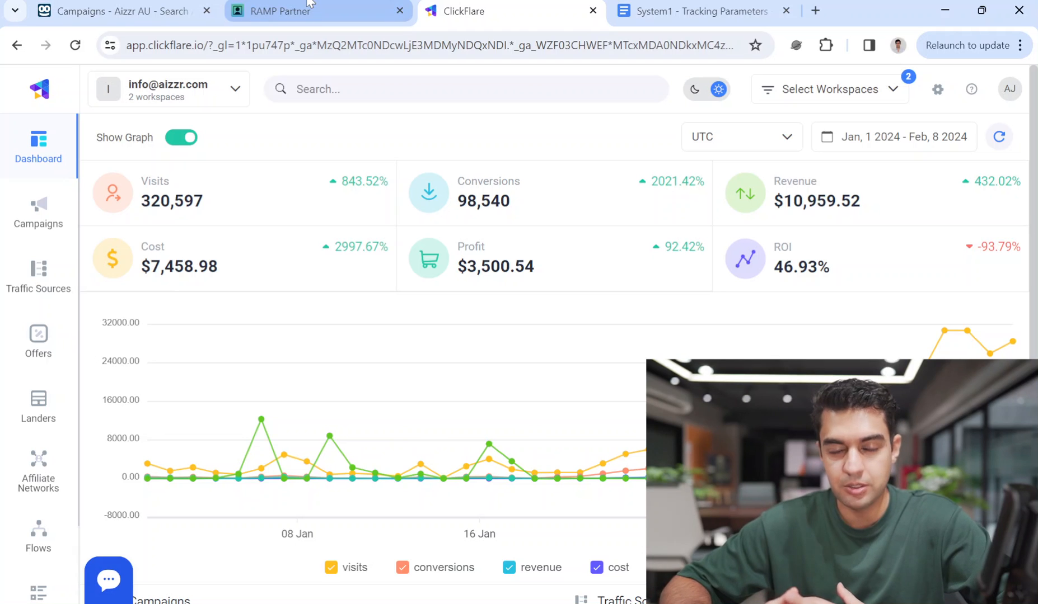
{"action": "mouse_move", "coordinate": [500, 113]}
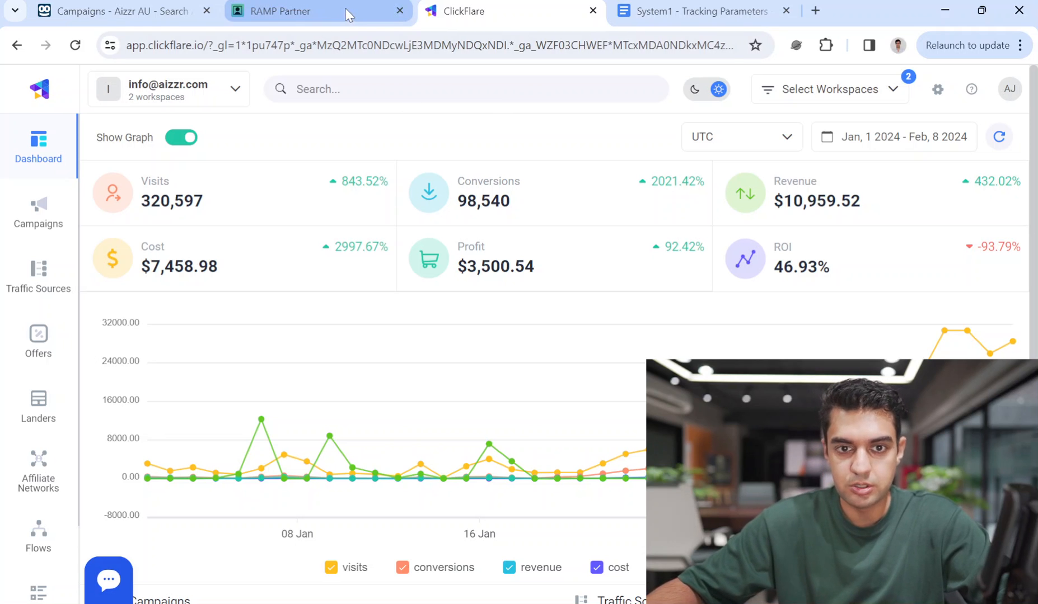
Start a new domain in RAMP Partner and search 'grocery' in the vertical field.
{"action": "left_click", "coordinate": [284, 11]}
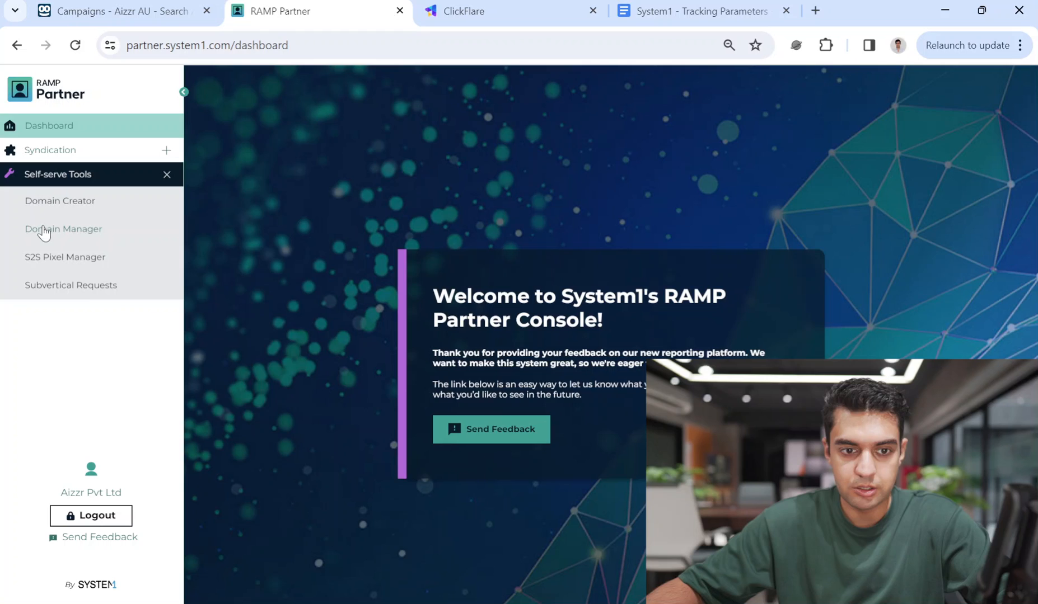
{"action": "left_click", "coordinate": [63, 228]}
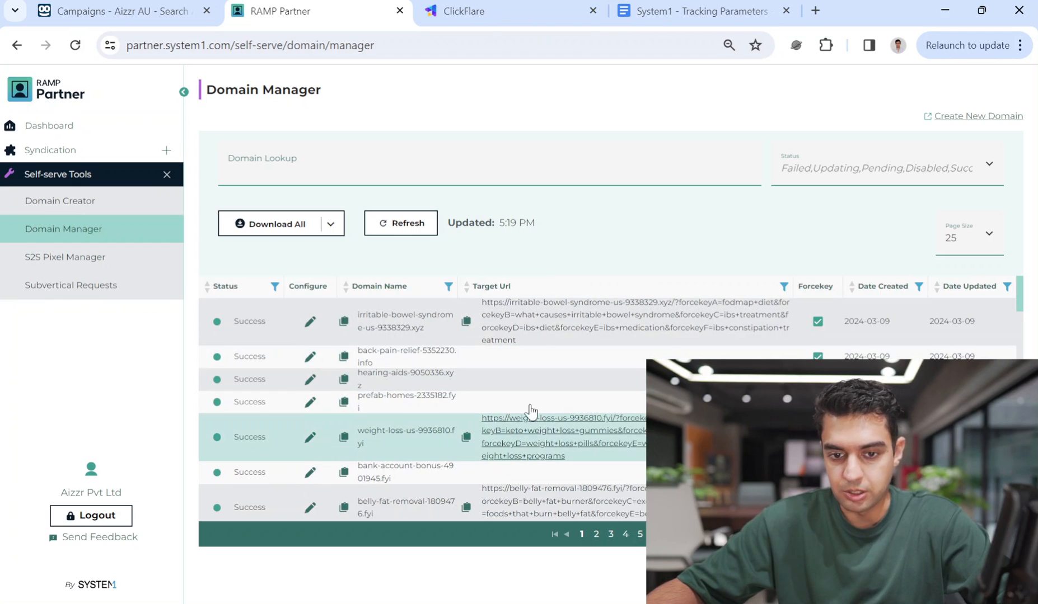
{"action": "left_click", "coordinate": [481, 11]}
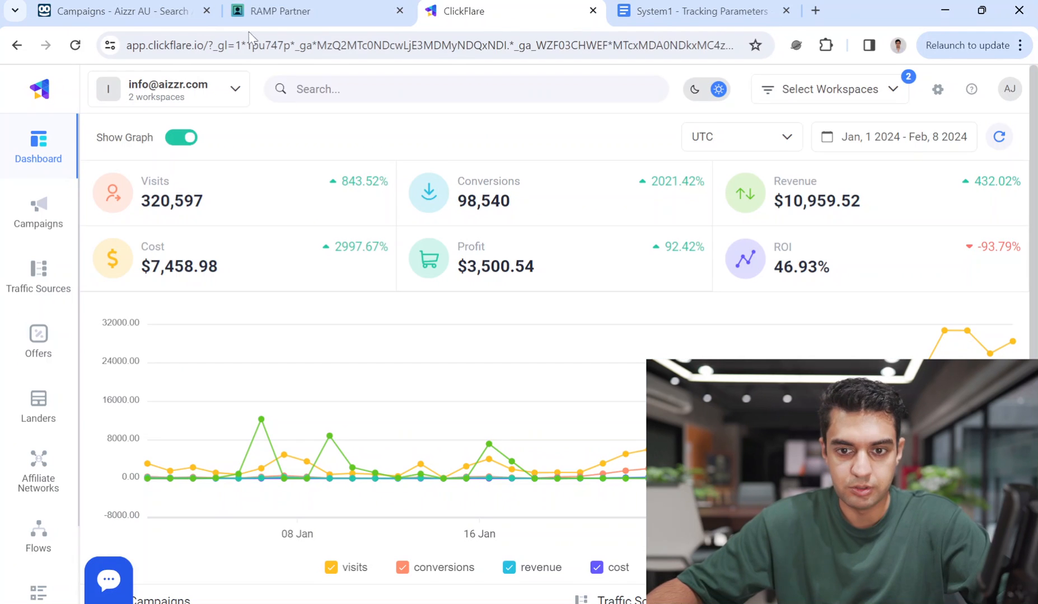
{"action": "left_click", "coordinate": [284, 11]}
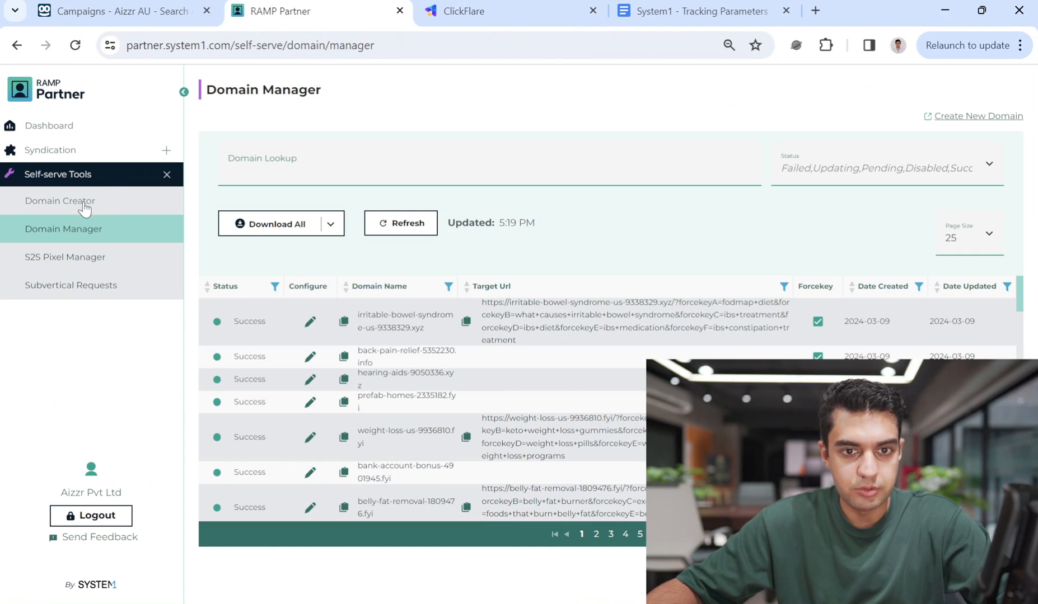
{"action": "left_click", "coordinate": [60, 200]}
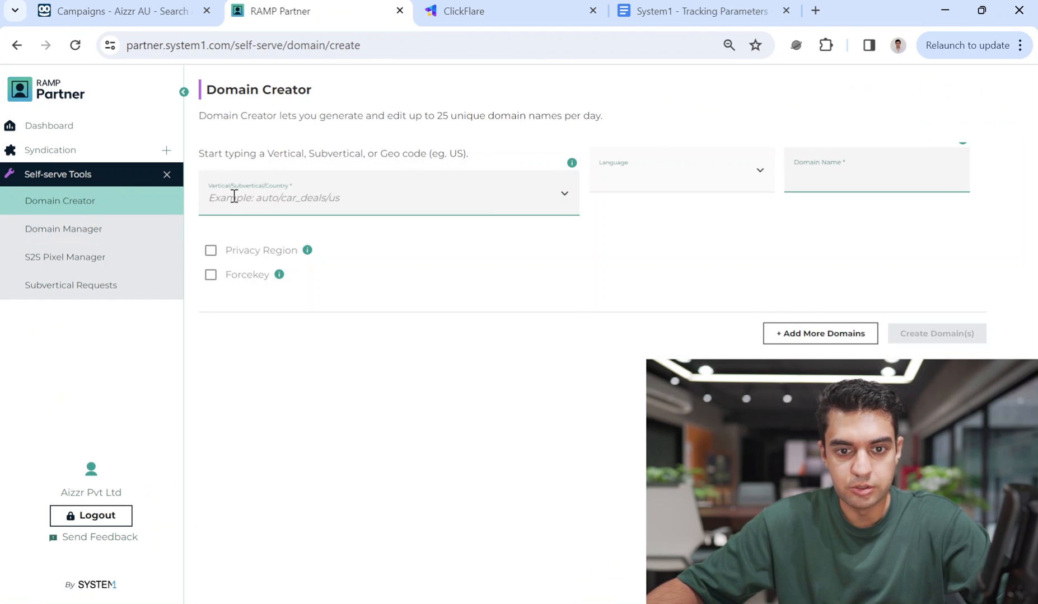
{"action": "left_click", "coordinate": [389, 198]}
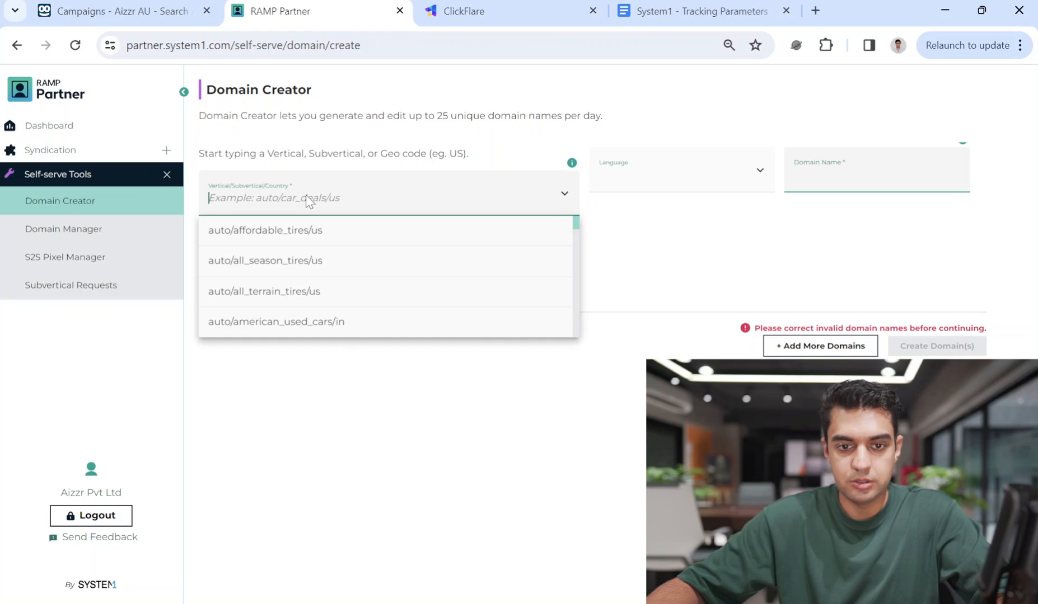
{"action": "type", "text": "grocery"}
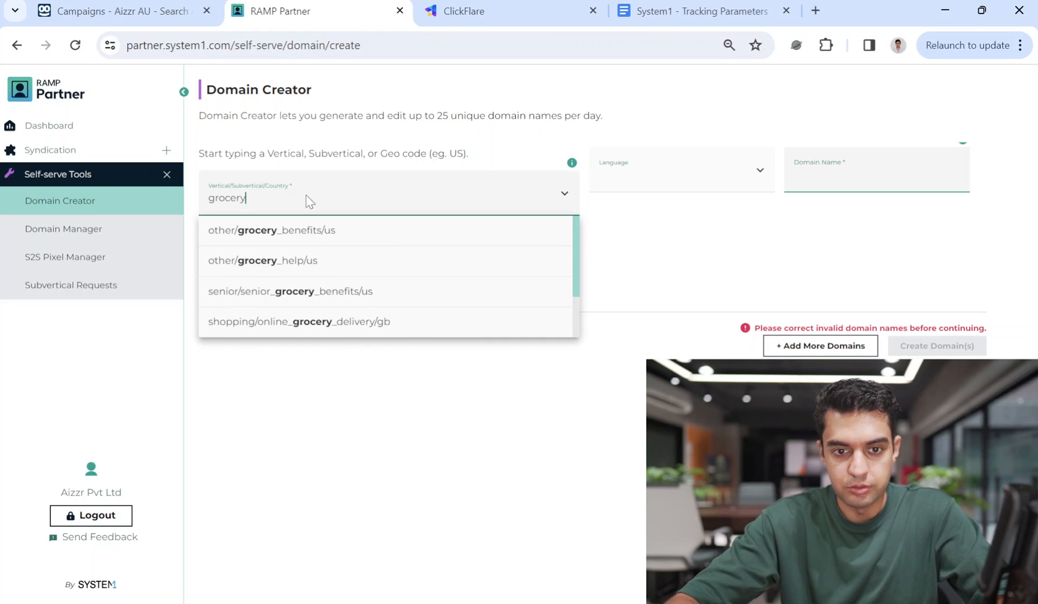
{"action": "mouse_move", "coordinate": [324, 292]}
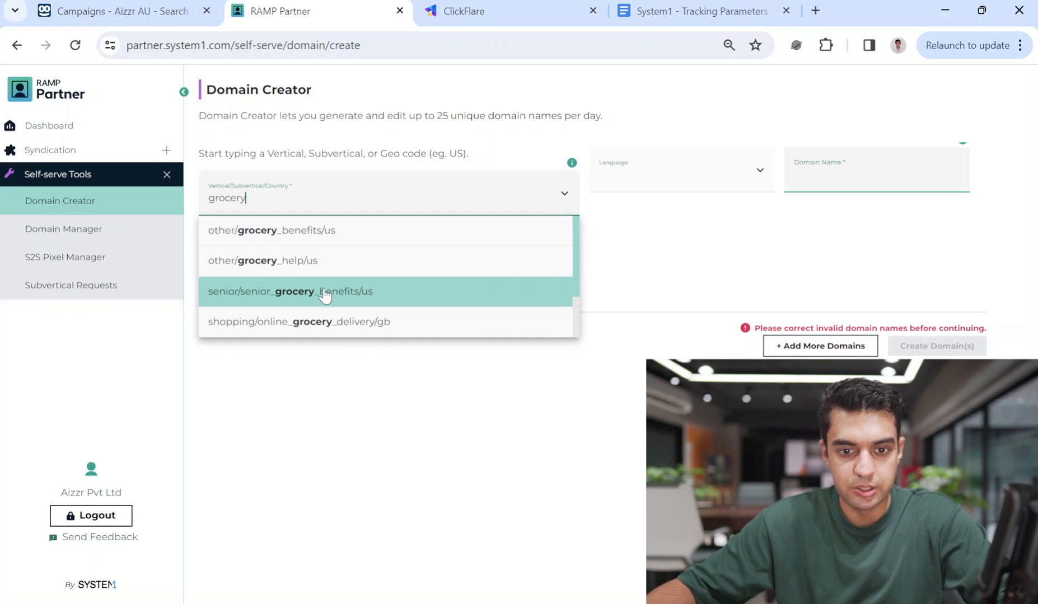
{"action": "mouse_move", "coordinate": [368, 187]}
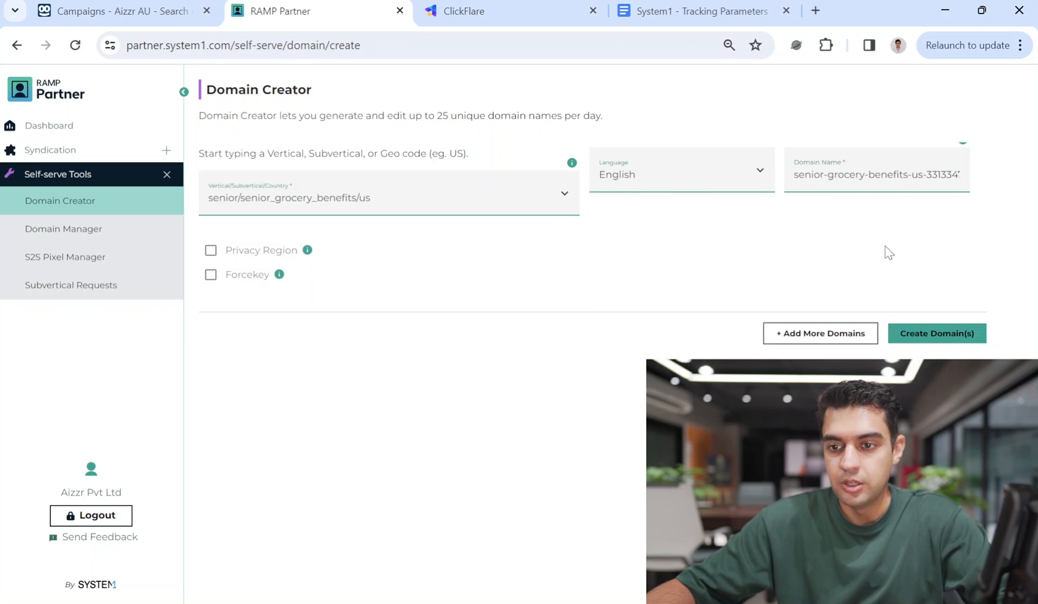
{"action": "mouse_move", "coordinate": [174, 181]}
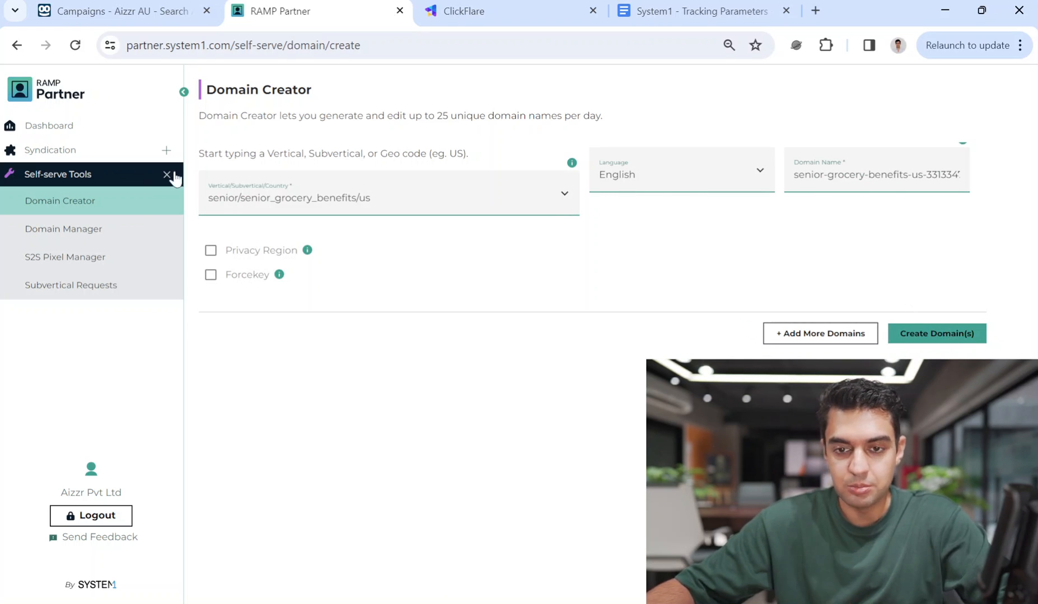
{"action": "mouse_move", "coordinate": [955, 350]}
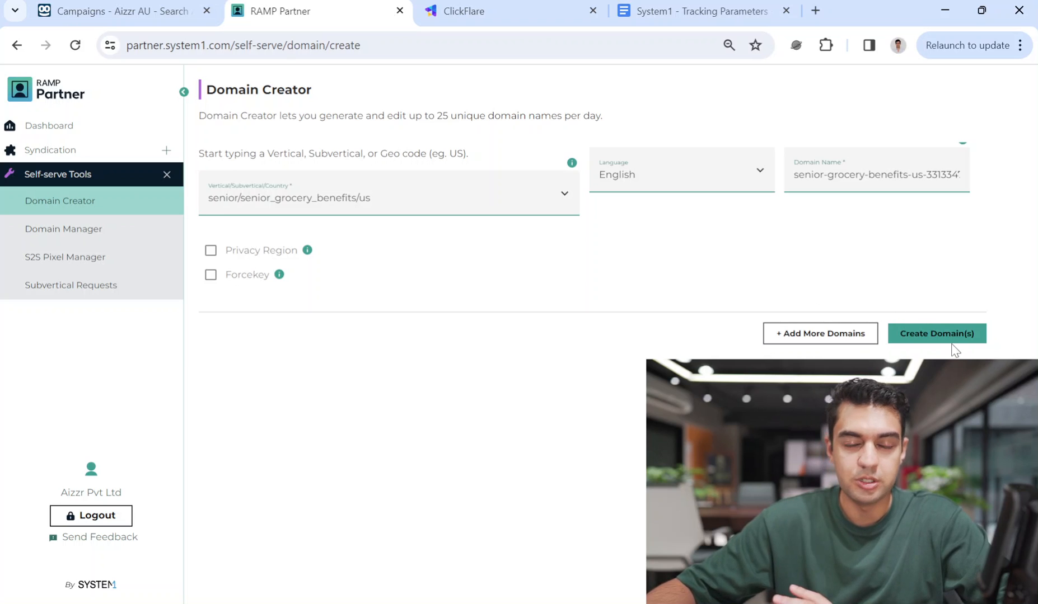
{"action": "mouse_move", "coordinate": [827, 247]}
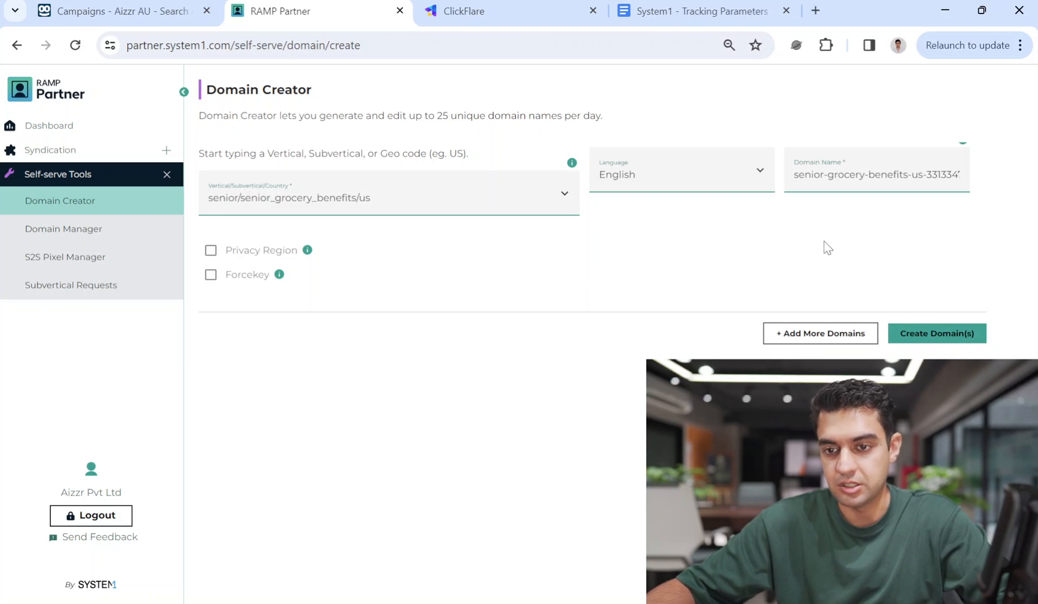
{"action": "mouse_move", "coordinate": [380, 230]}
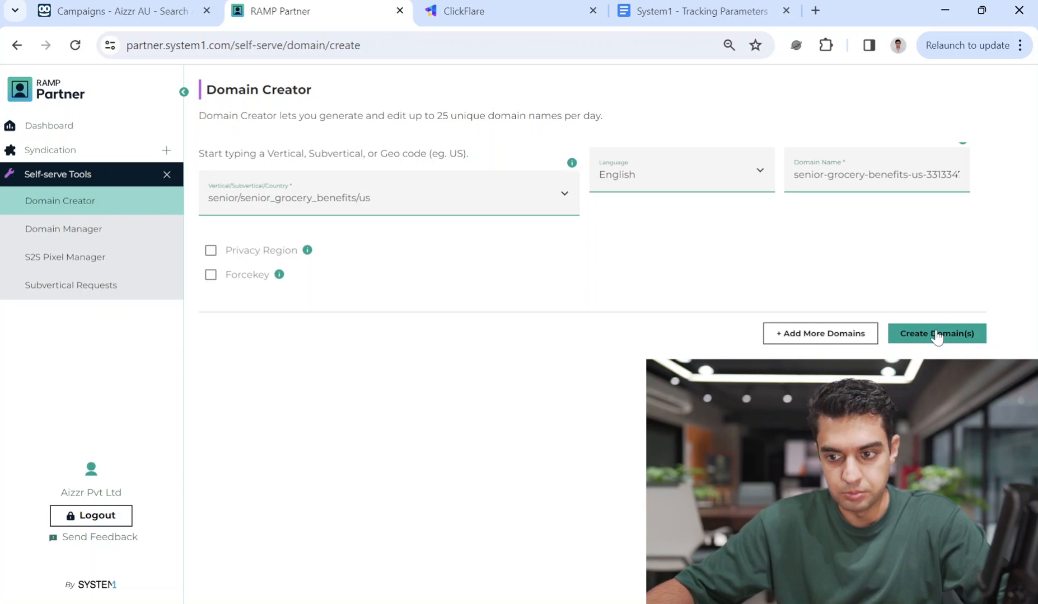
Submit the new domain, look up 'grocery', and configure senior-grocery-benefits-us-8621734.xyz.
{"action": "left_click", "coordinate": [936, 333]}
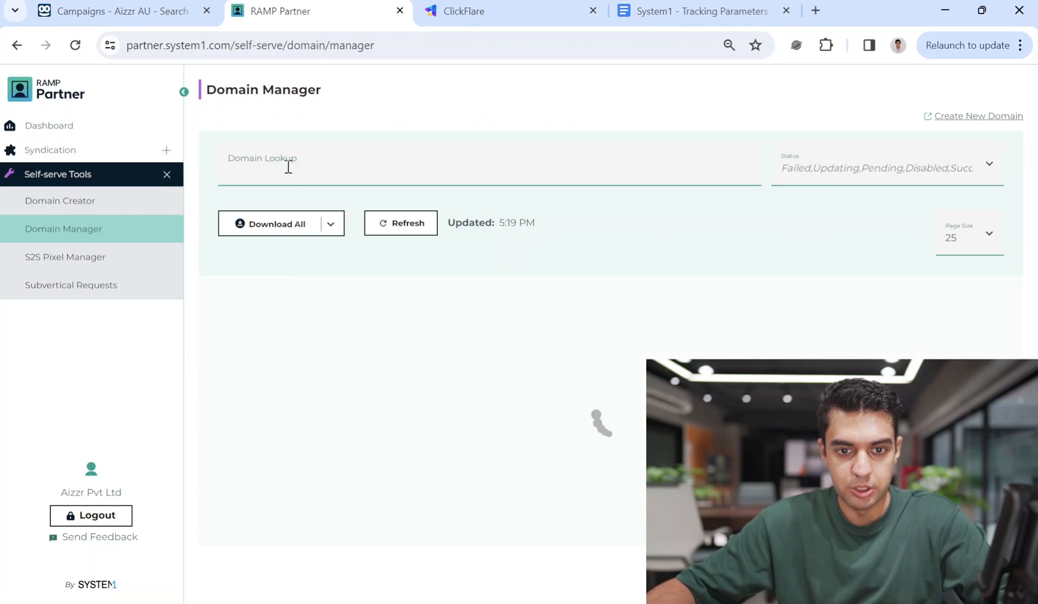
{"action": "type", "text": "gro"}
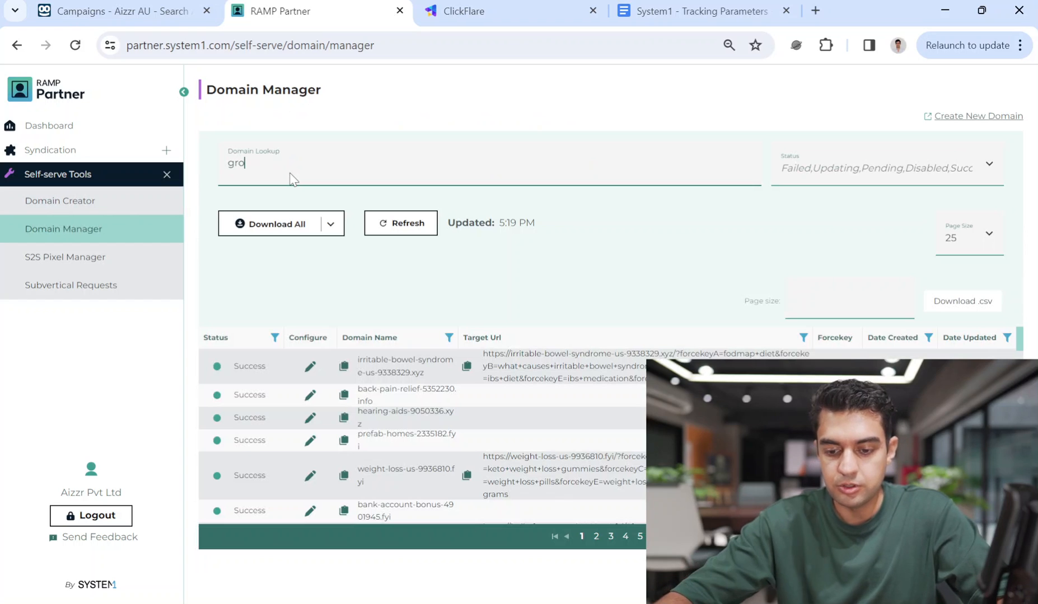
{"action": "type", "text": "cery"}
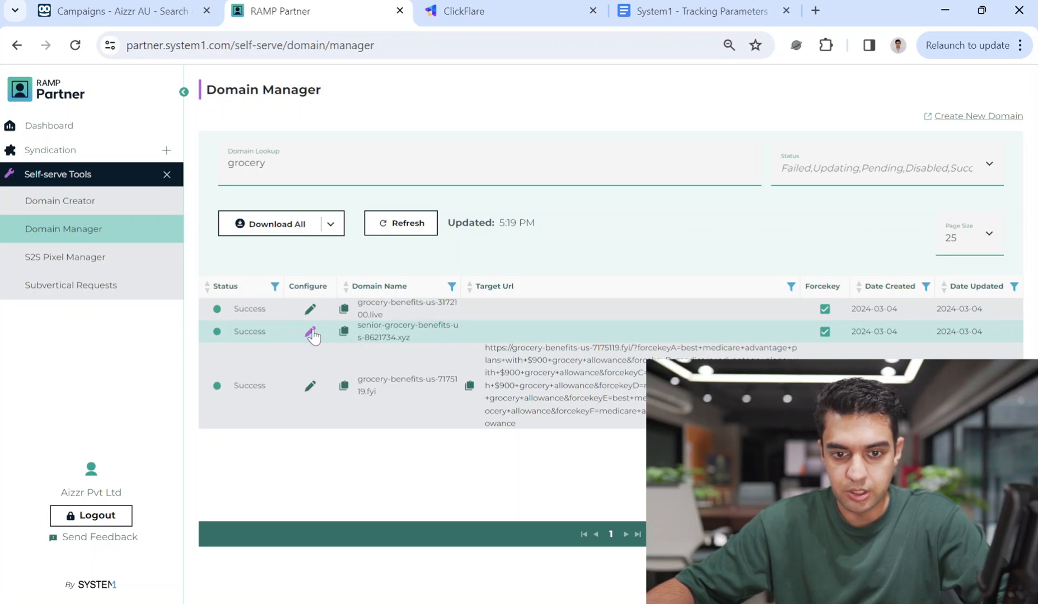
{"action": "left_click", "coordinate": [309, 332]}
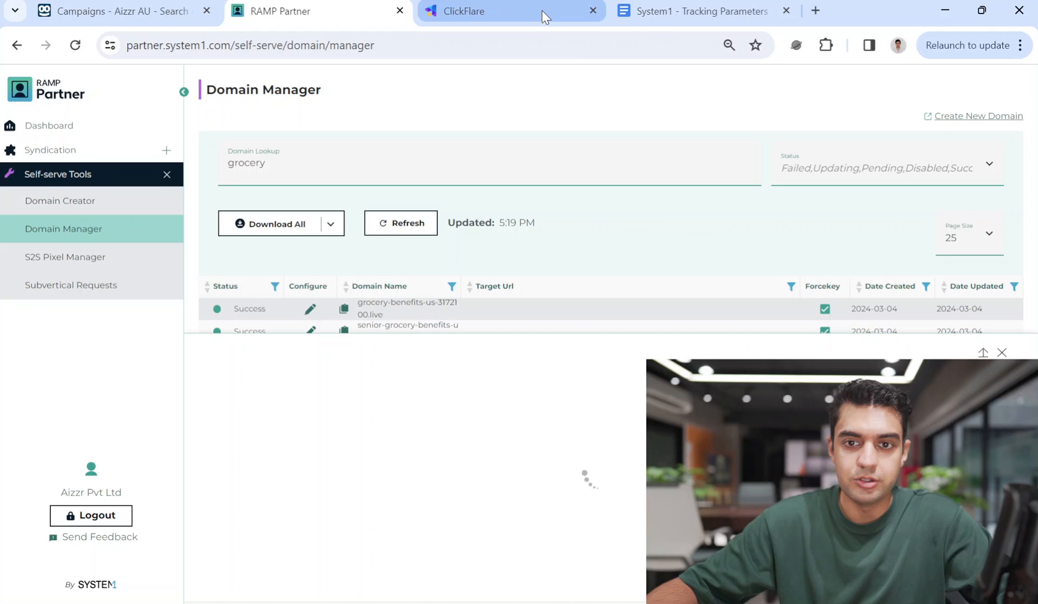
{"action": "mouse_move", "coordinate": [464, 20]}
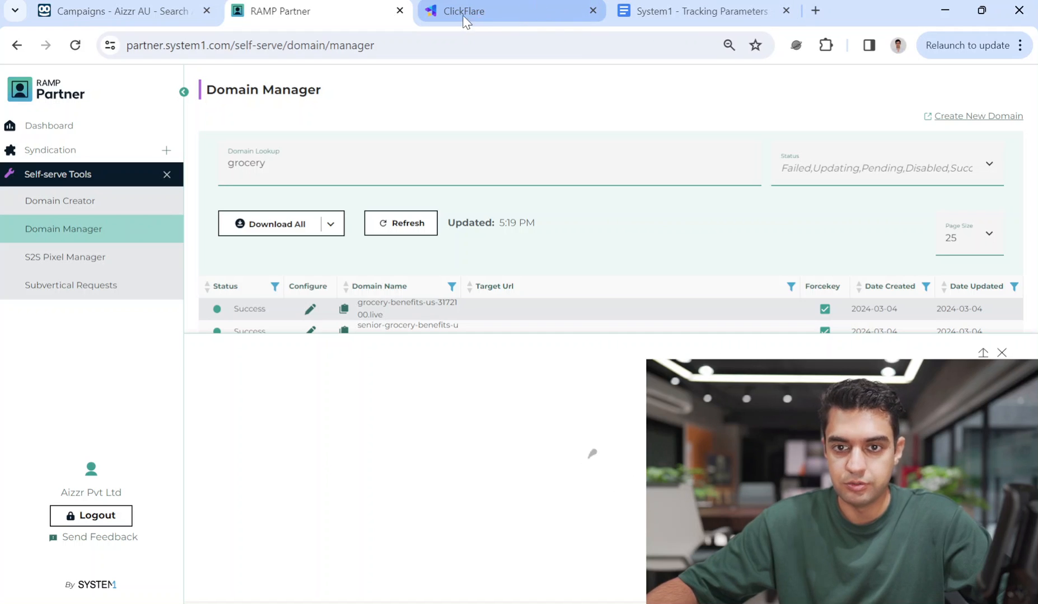
{"action": "left_click", "coordinate": [310, 331]}
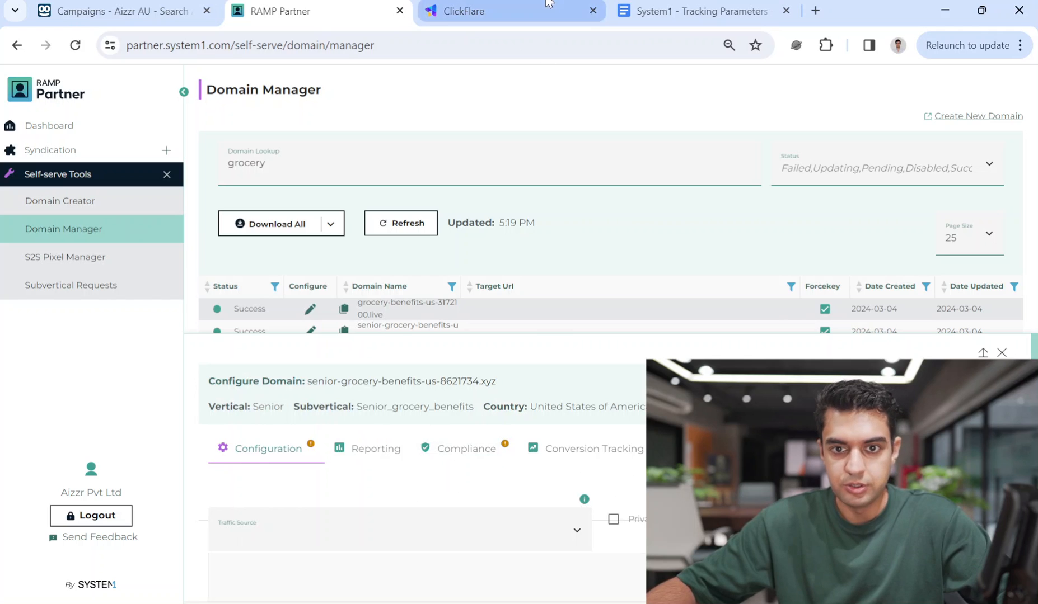
{"action": "mouse_move", "coordinate": [472, 499]}
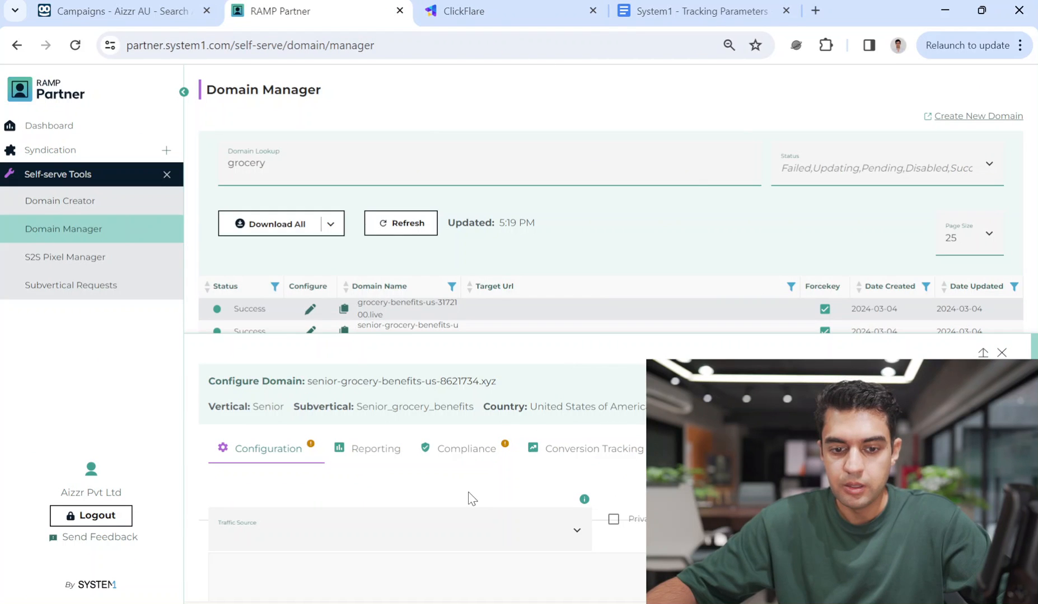
Copy {cf_click_id} from the tracking notes into the domain's Reporting subid.
{"action": "left_click", "coordinate": [697, 12]}
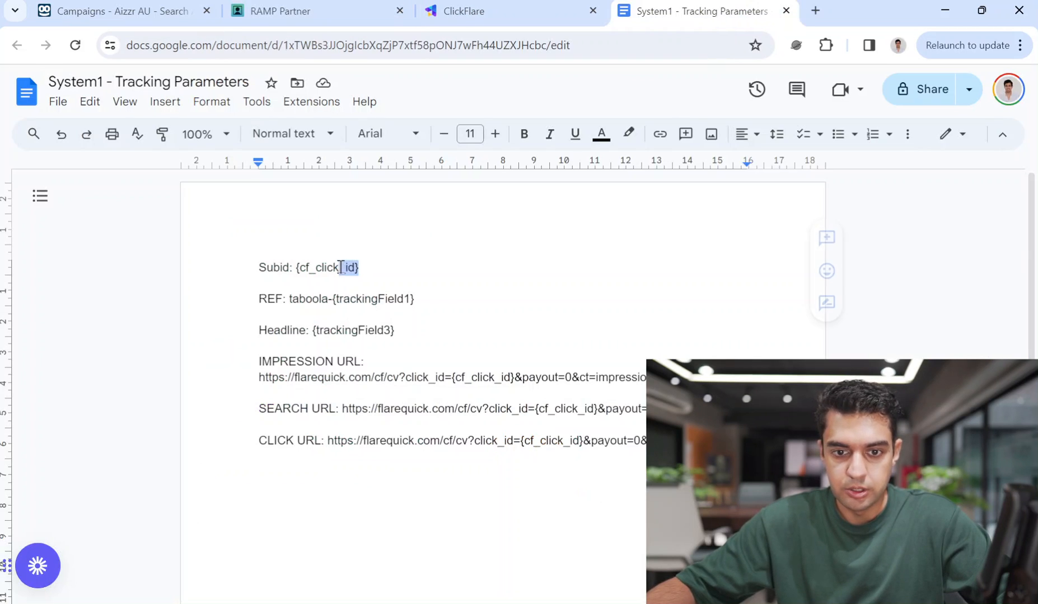
{"action": "left_click", "coordinate": [463, 11]}
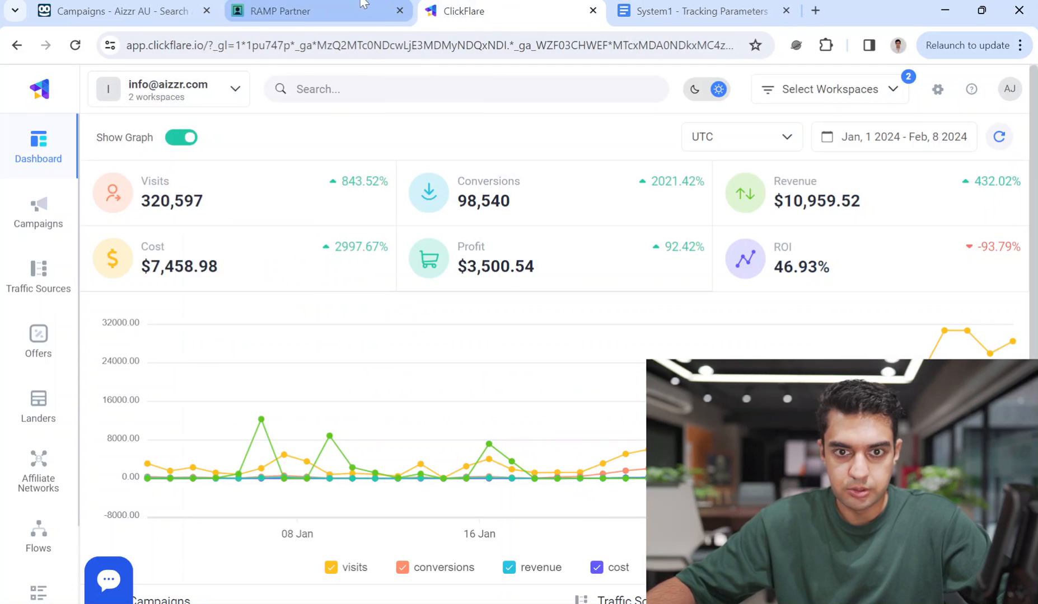
{"action": "left_click", "coordinate": [285, 11]}
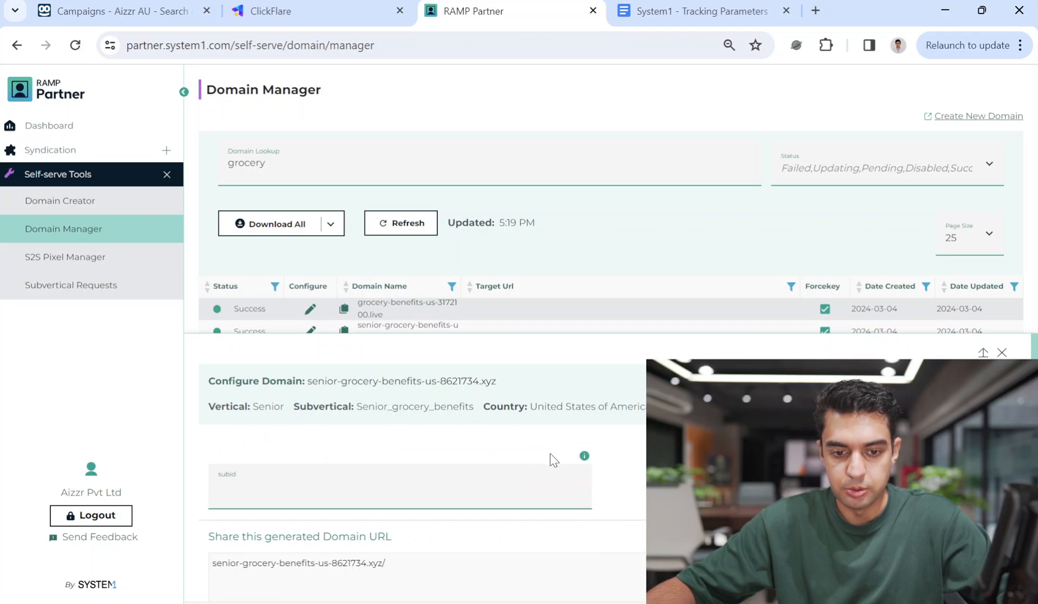
{"action": "left_click", "coordinate": [690, 11]}
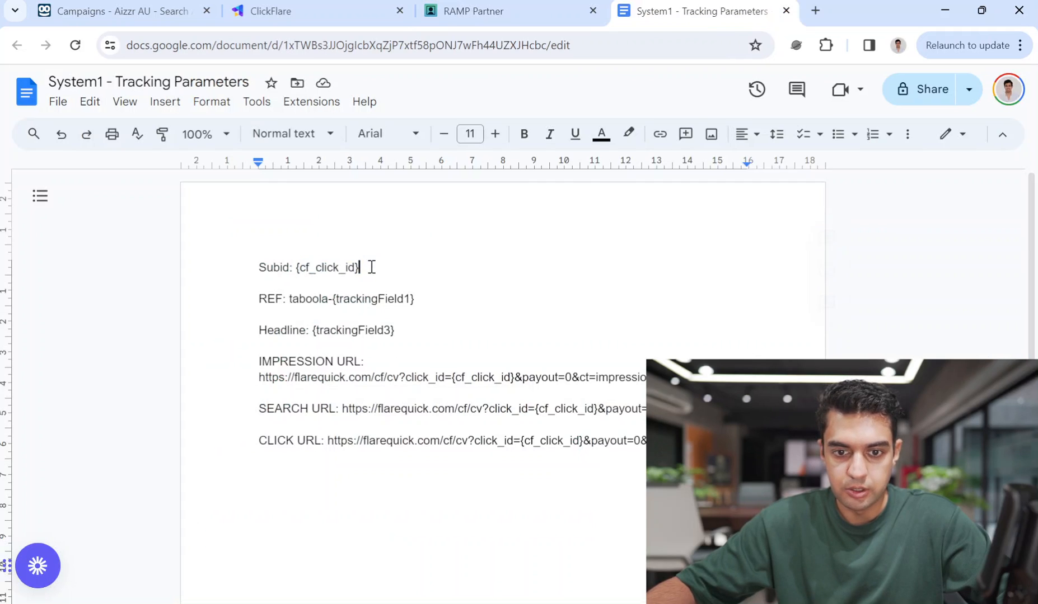
{"action": "left_click", "coordinate": [473, 11]}
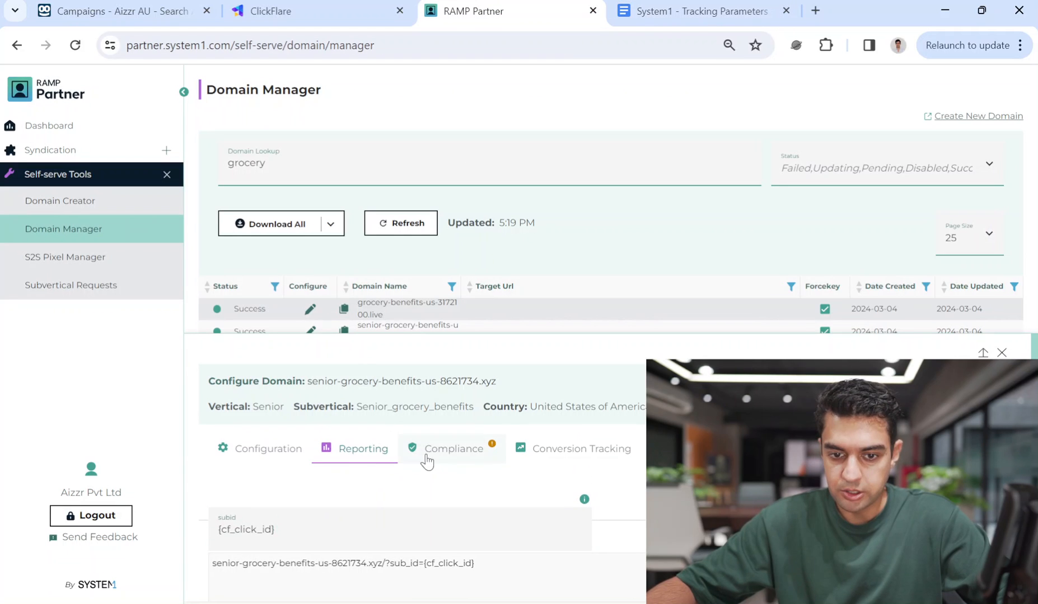
Set Compliance referral source to taboola-{trackingField1} and rskey to Senior Grocery Benefits.
{"action": "left_click", "coordinate": [700, 12]}
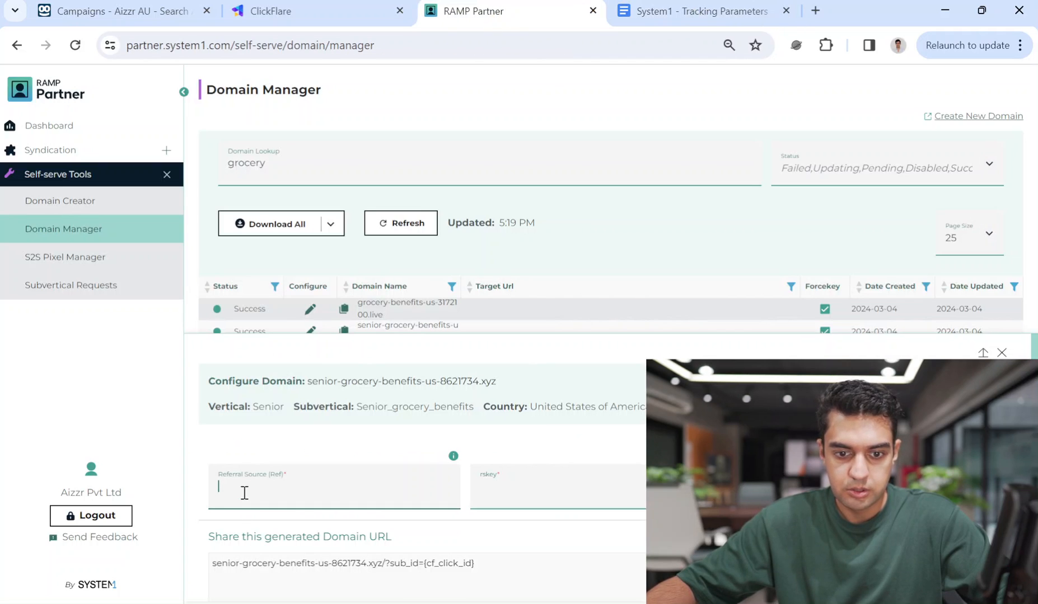
{"action": "type", "text": "taboola-{trackingField1}"}
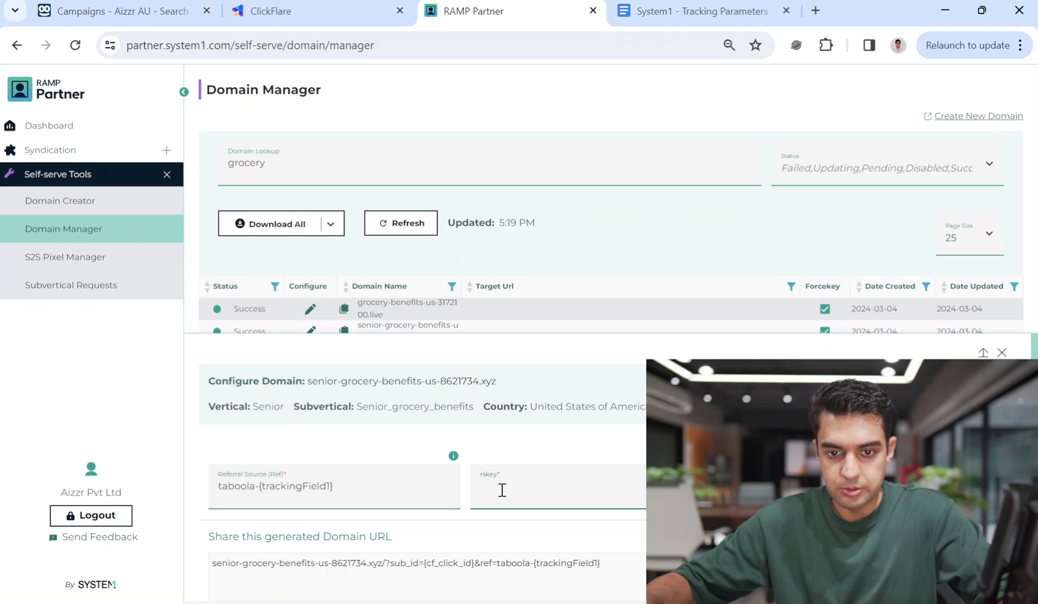
{"action": "type", "text": "Sen"}
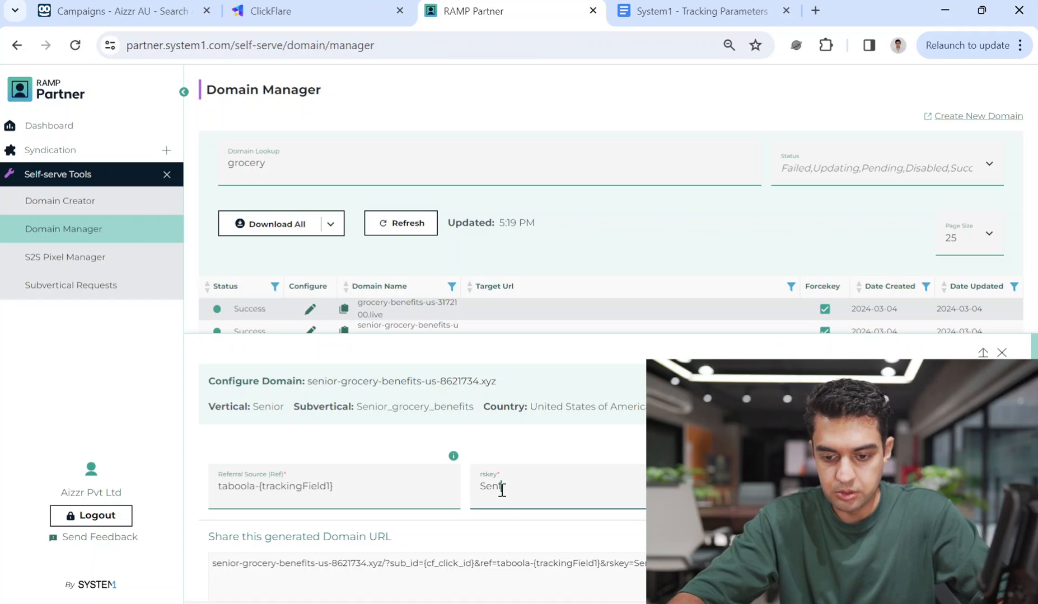
{"action": "type", "text": "ior"}
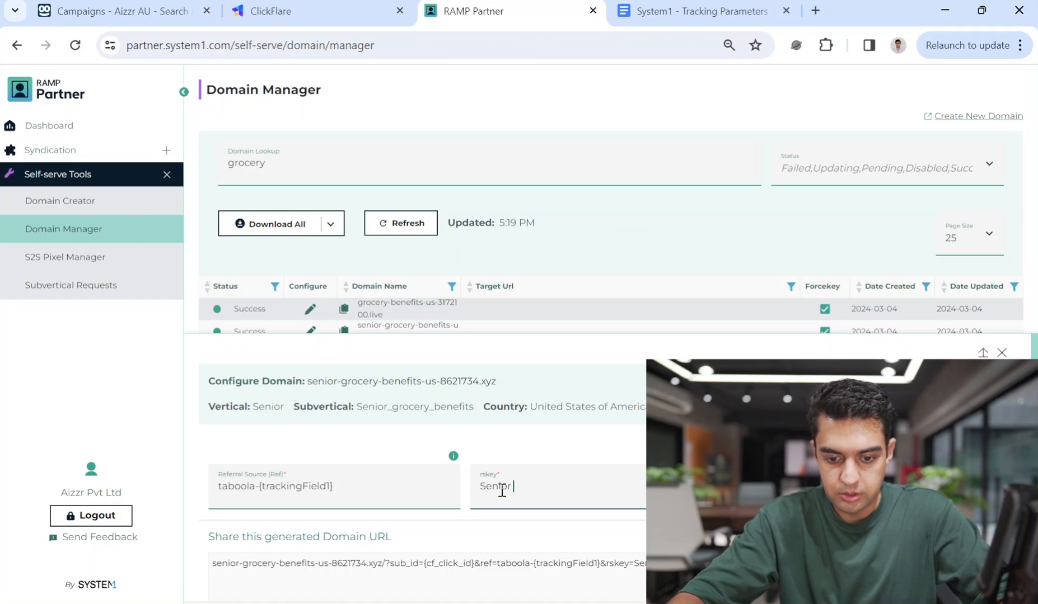
{"action": "type", "text": "Grocery Benefit"}
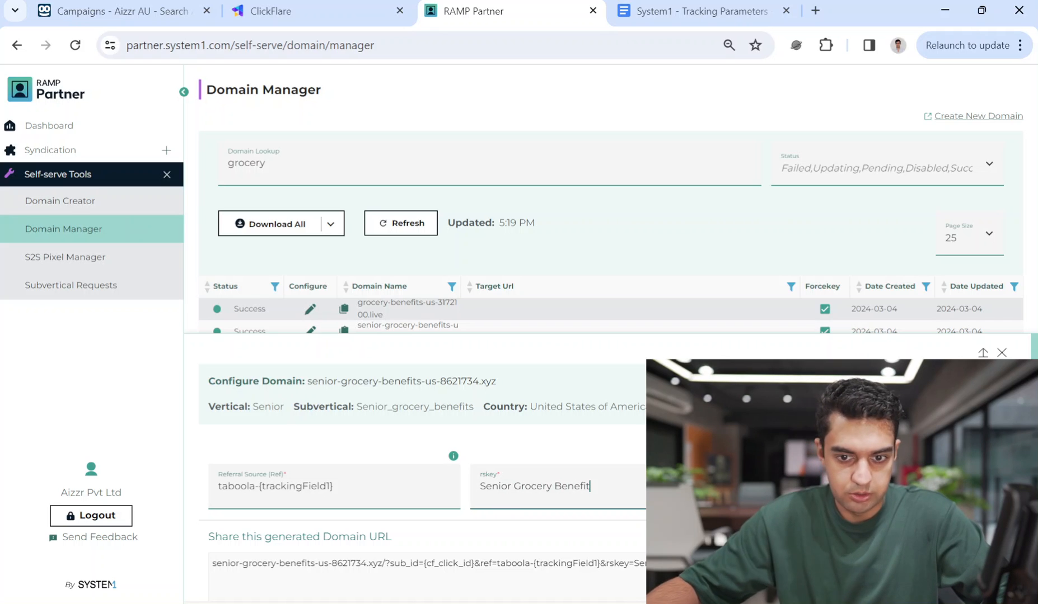
{"action": "left_click", "coordinate": [691, 12]}
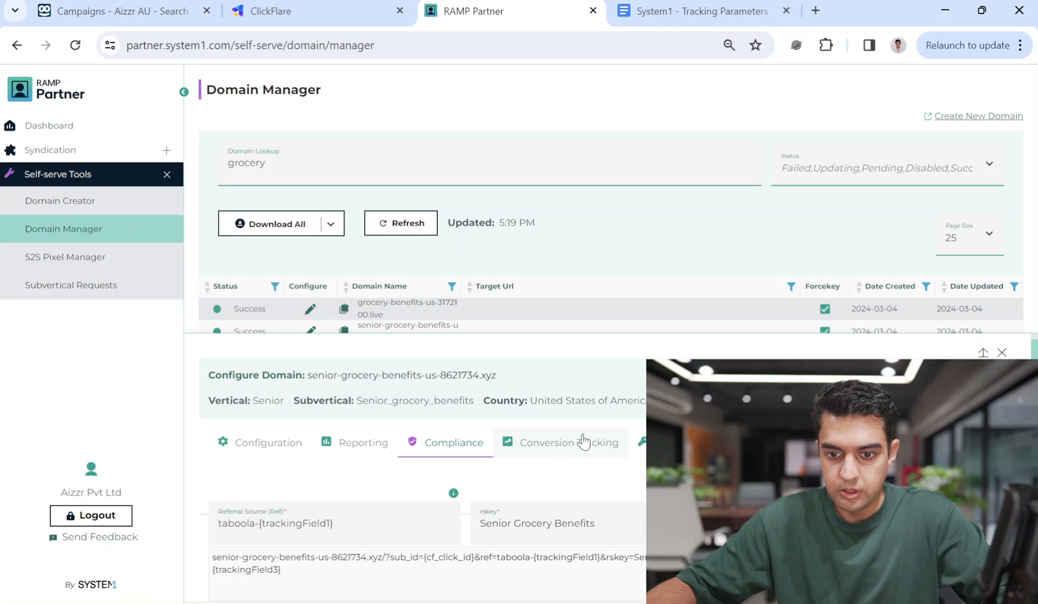
Paste the flarequick impression, search and click URLs into Conversion Tracking fields.
{"action": "left_click", "coordinate": [560, 442]}
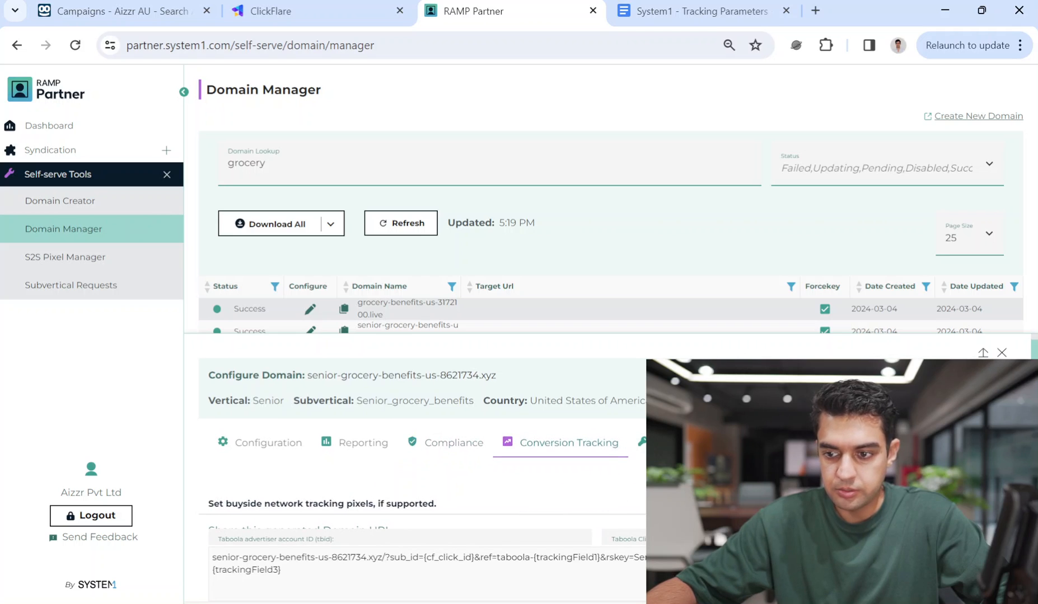
{"action": "left_click", "coordinate": [697, 11]}
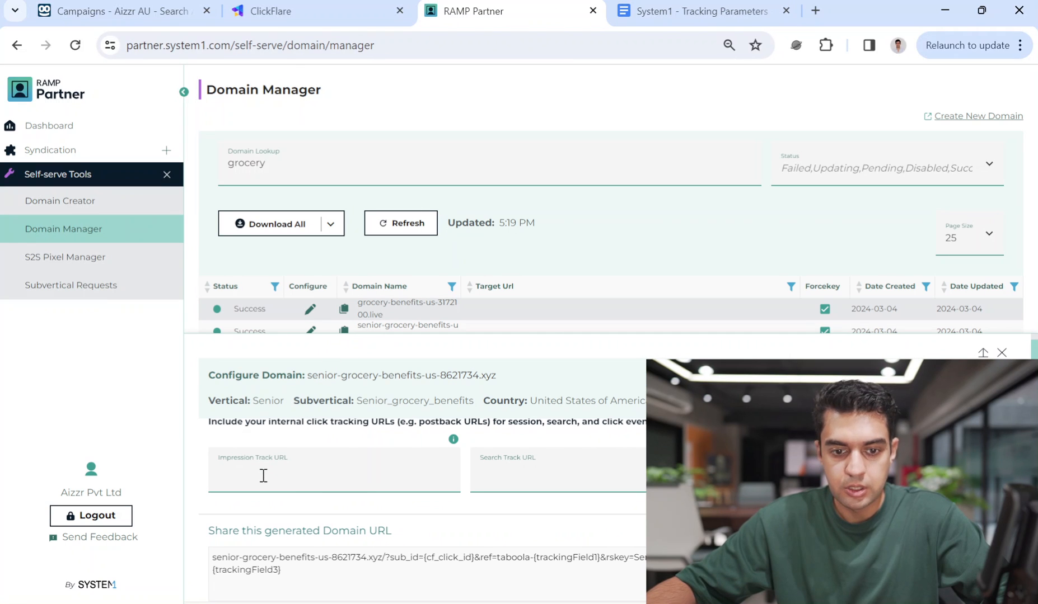
{"action": "left_click", "coordinate": [694, 11]}
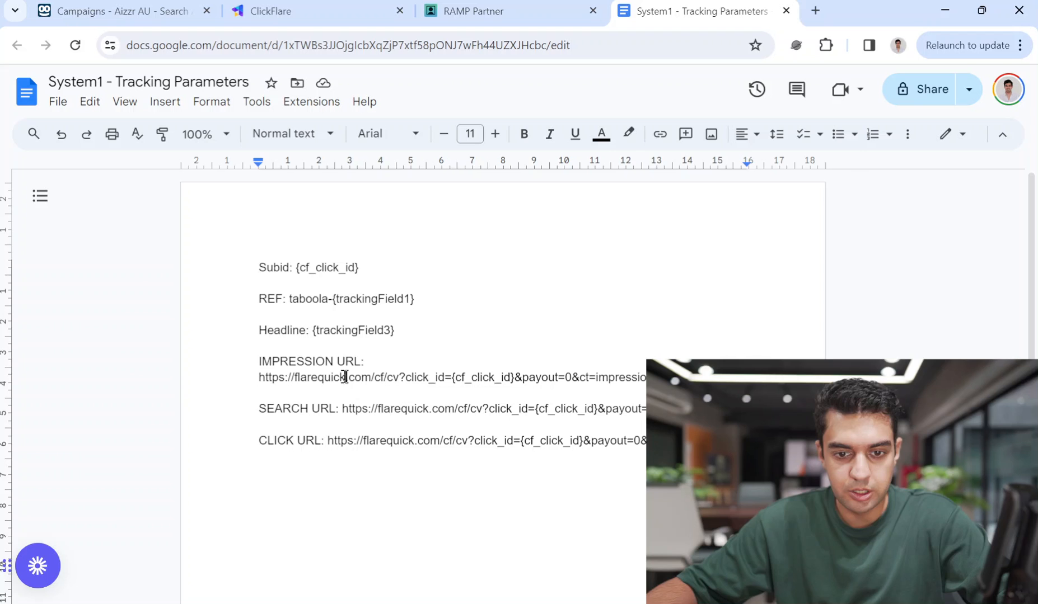
{"action": "double_click", "coordinate": [318, 377]}
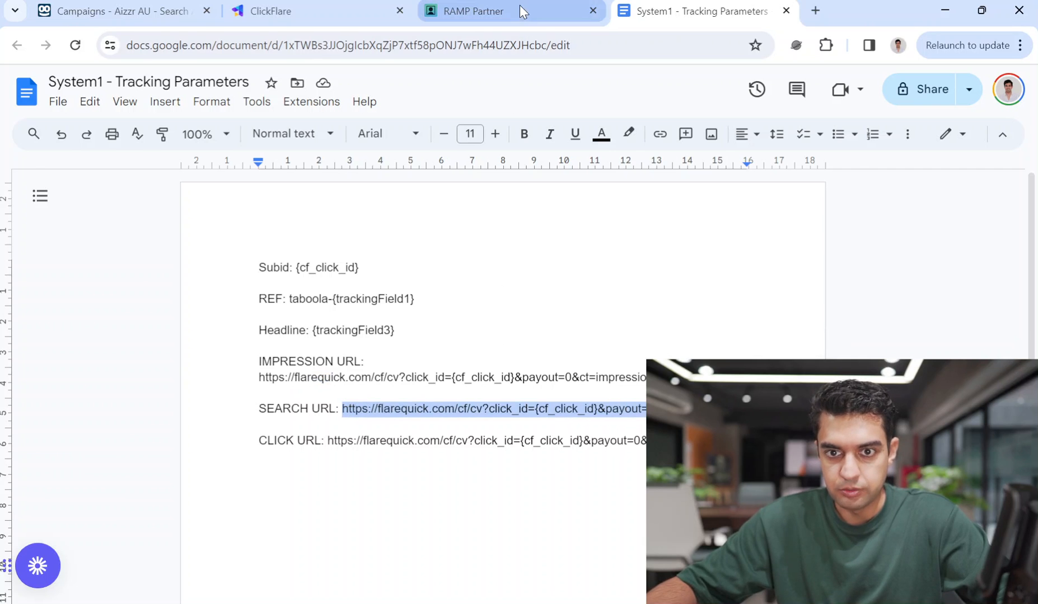
{"action": "left_click", "coordinate": [472, 11]}
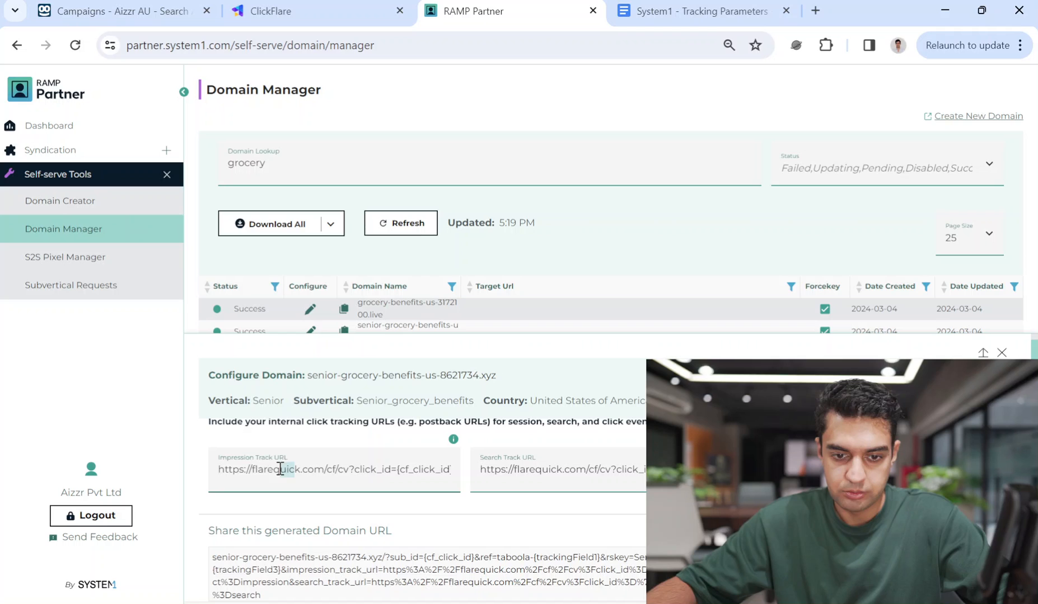
{"action": "left_click", "coordinate": [695, 11]}
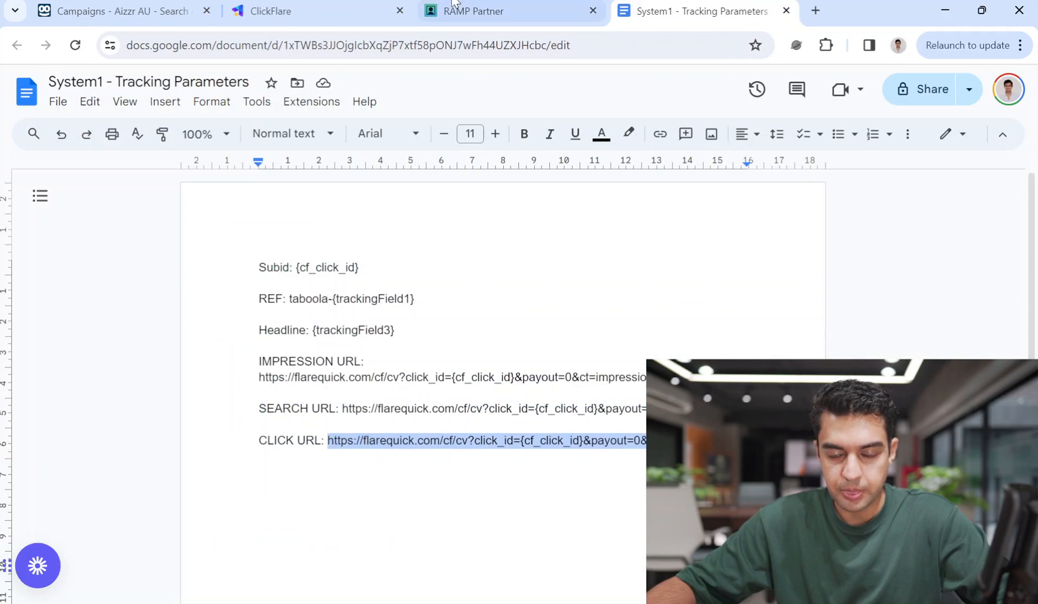
{"action": "left_click", "coordinate": [473, 10]}
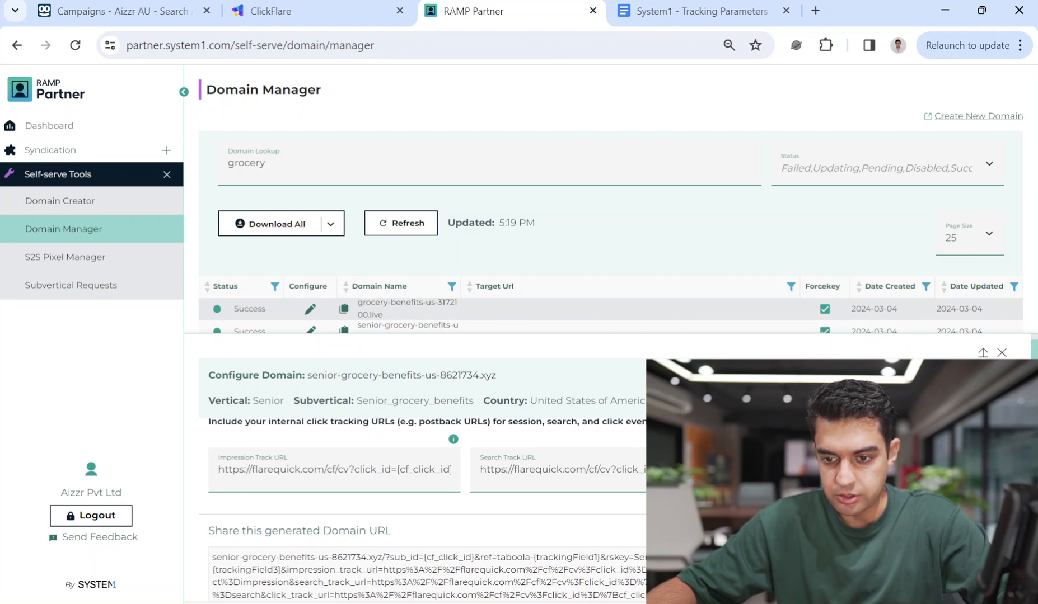
{"action": "scroll", "scroll_direction": "down", "scroll_amount": 3}
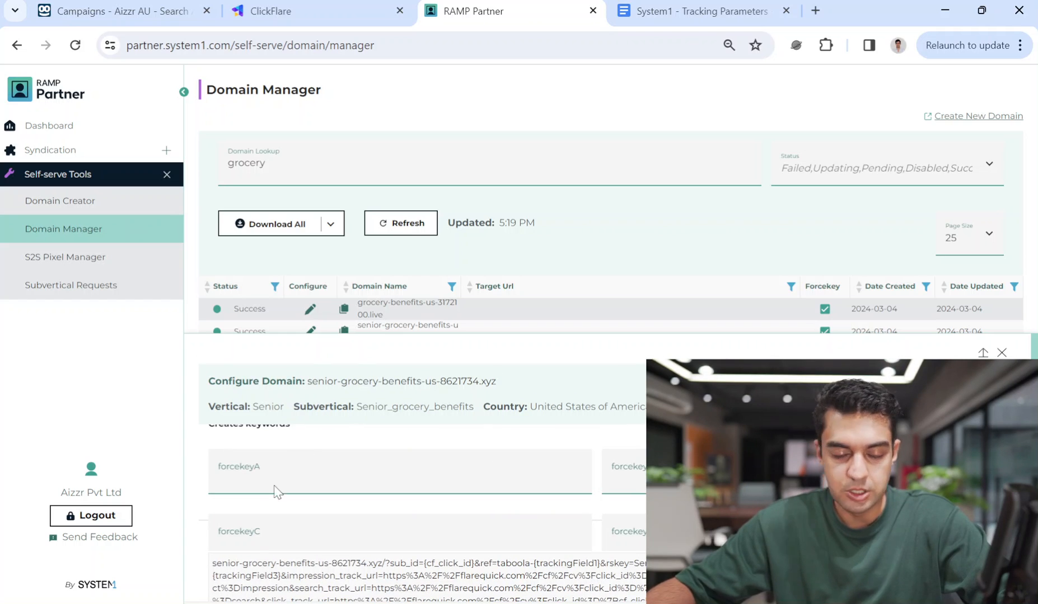
{"action": "scroll", "scroll_direction": "down", "scroll_amount": 3}
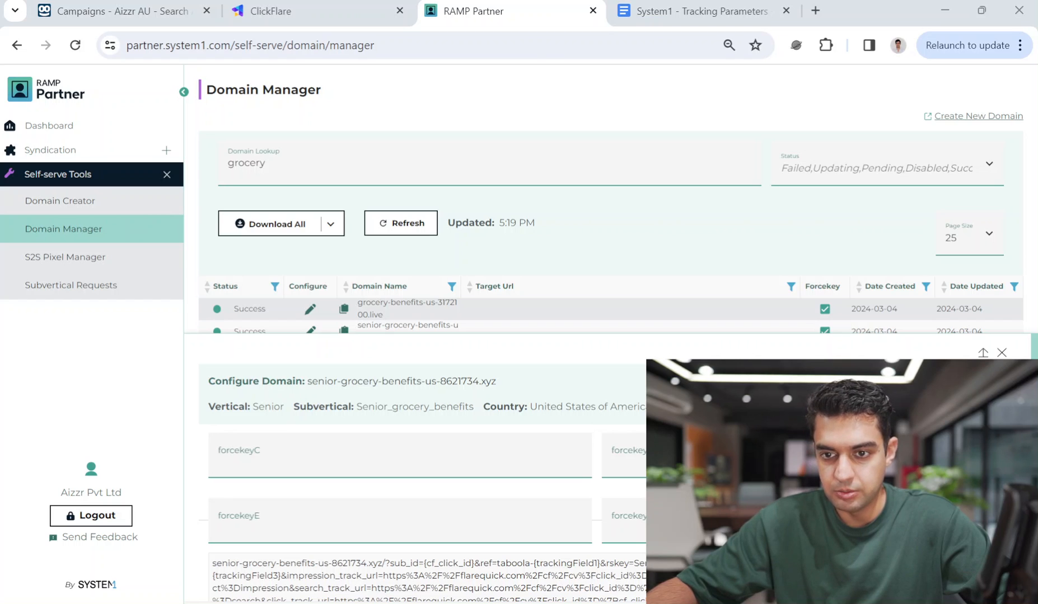
{"action": "mouse_move", "coordinate": [805, 55]}
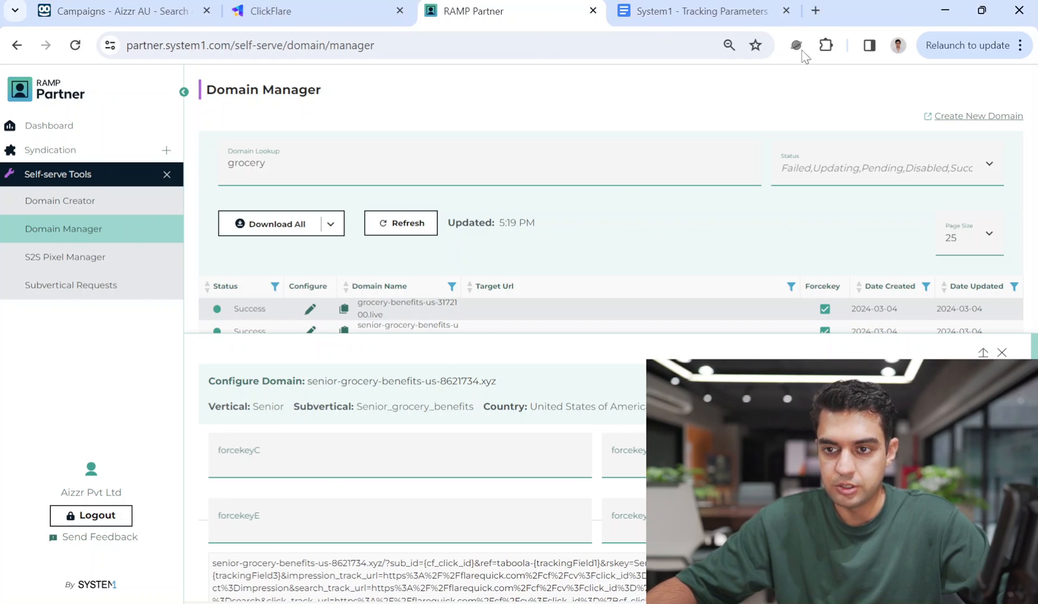
Decode the grocery-benefits Taboola landing URL in meyerweb's URL Decoder/Encoder.
{"action": "left_click", "coordinate": [815, 11]}
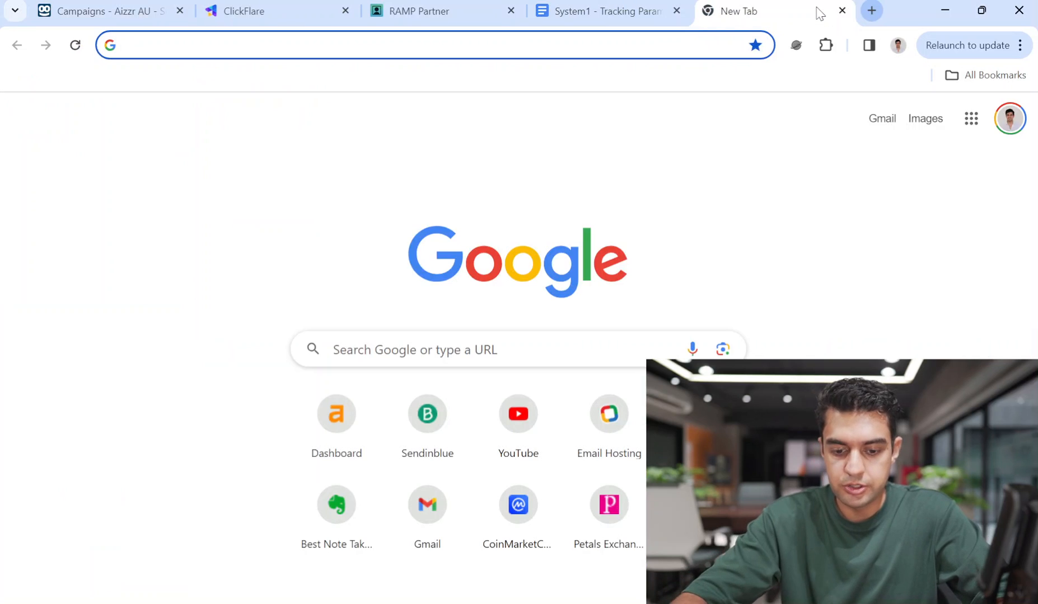
{"action": "type", "text": "url eeo"}
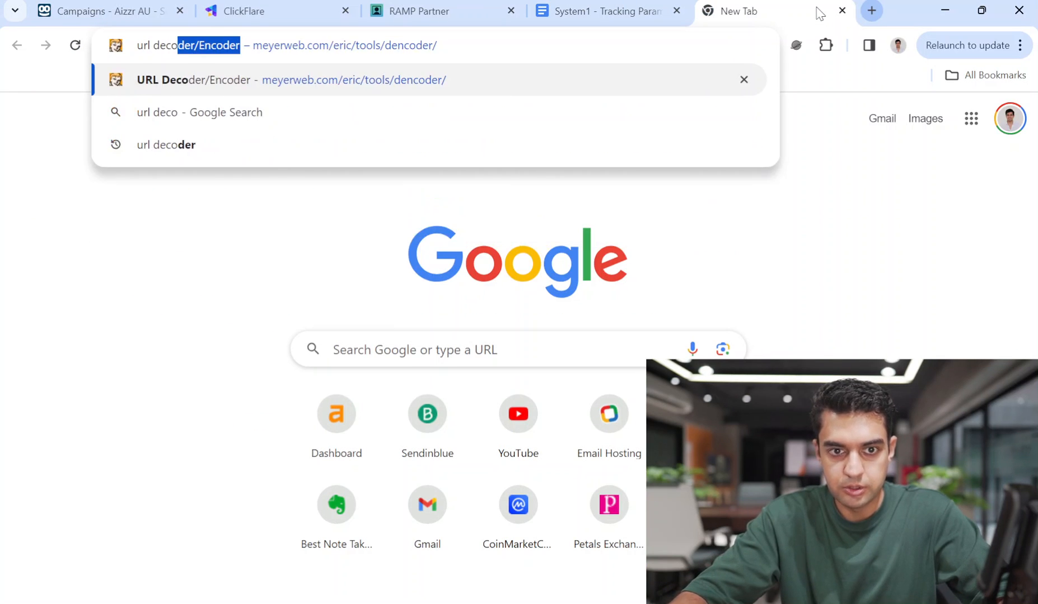
{"action": "left_click", "coordinate": [290, 79]}
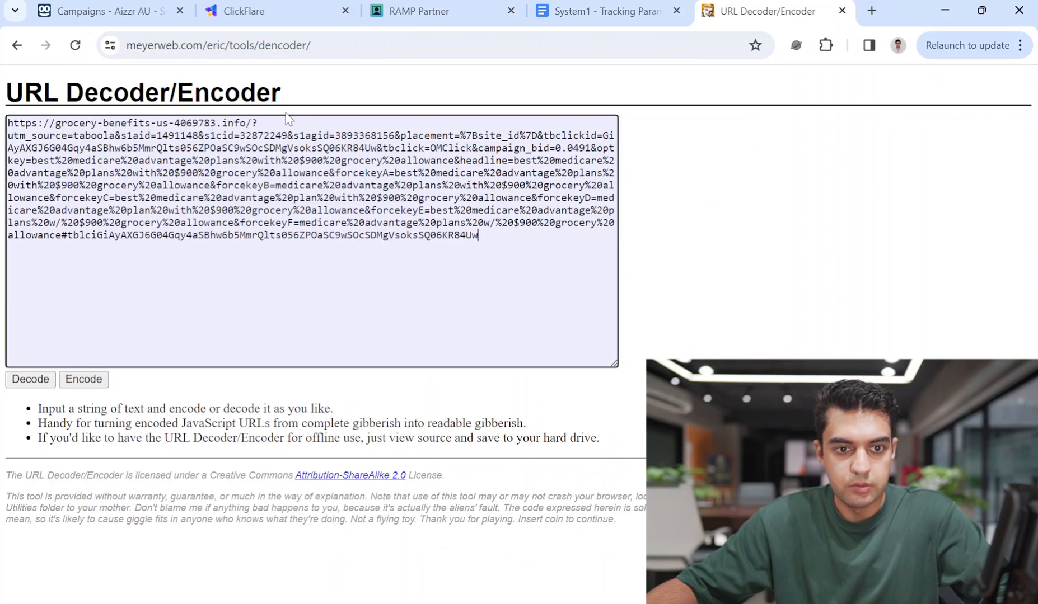
{"action": "left_click", "coordinate": [30, 380]}
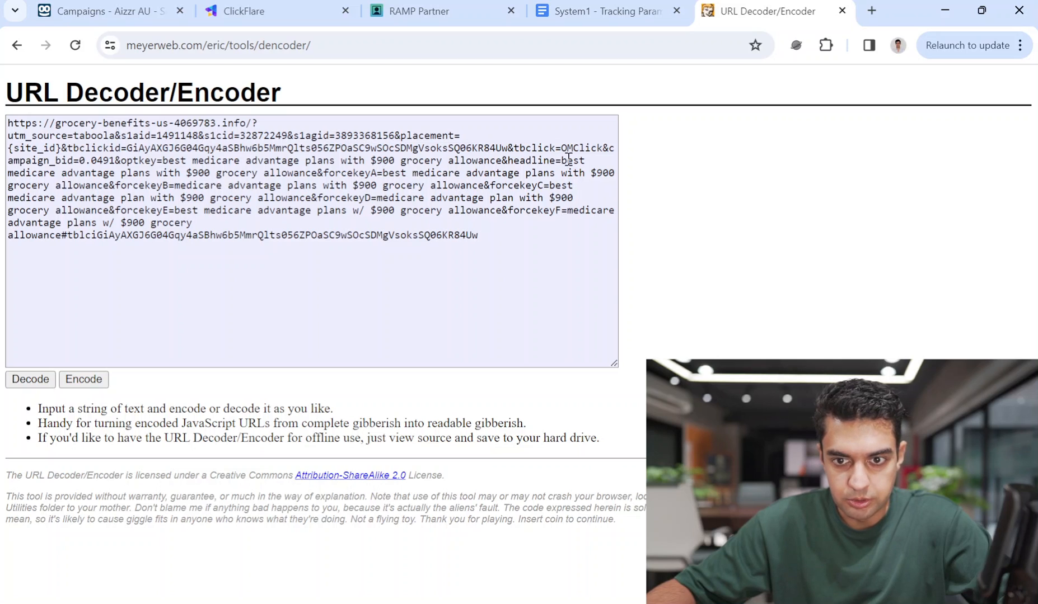
{"action": "mouse_move", "coordinate": [380, 177]}
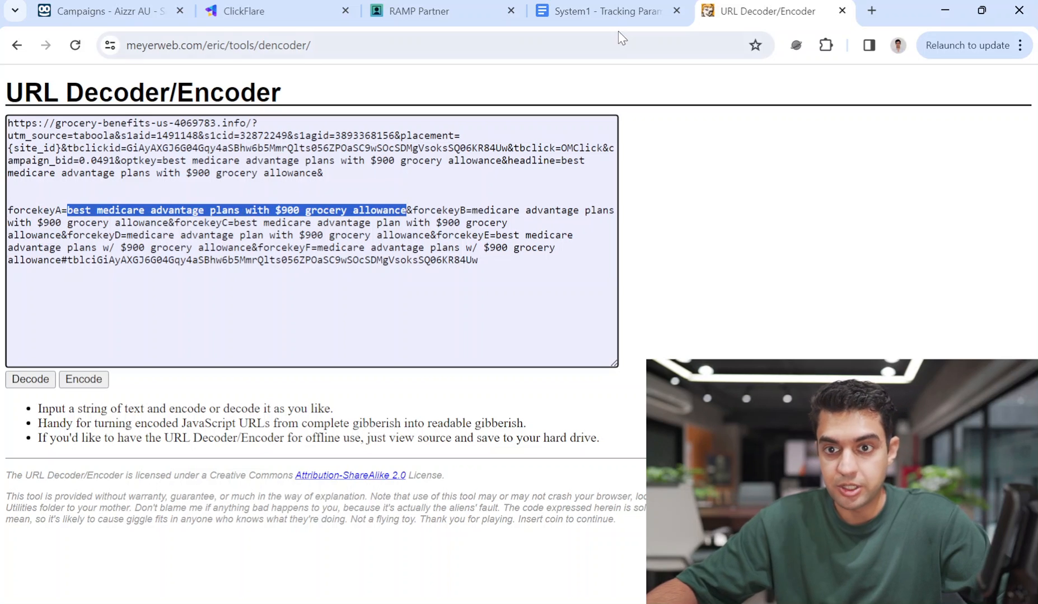
Copy the decoded medicare advantage phrases into the domain's forcekeyA through D fields.
{"action": "left_click", "coordinate": [419, 11]}
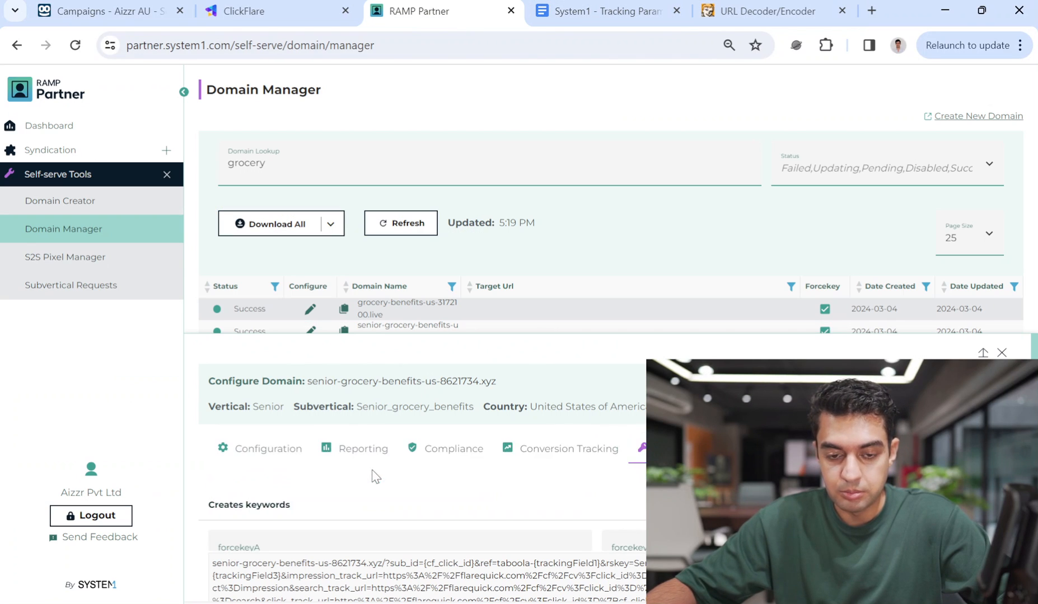
{"action": "scroll", "scroll_direction": "down", "scroll_amount": 3}
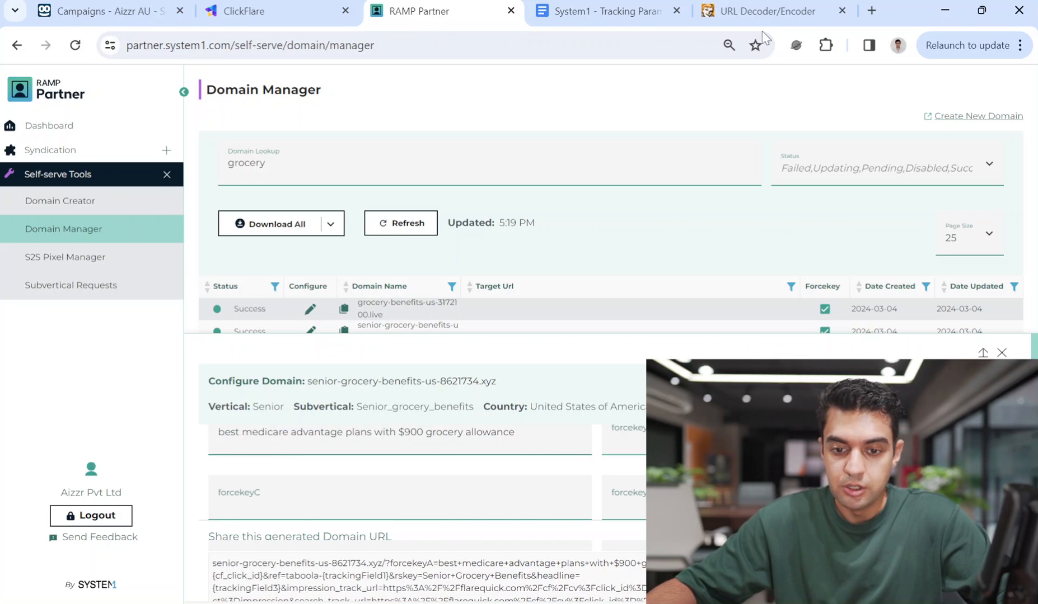
{"action": "left_click", "coordinate": [768, 11]}
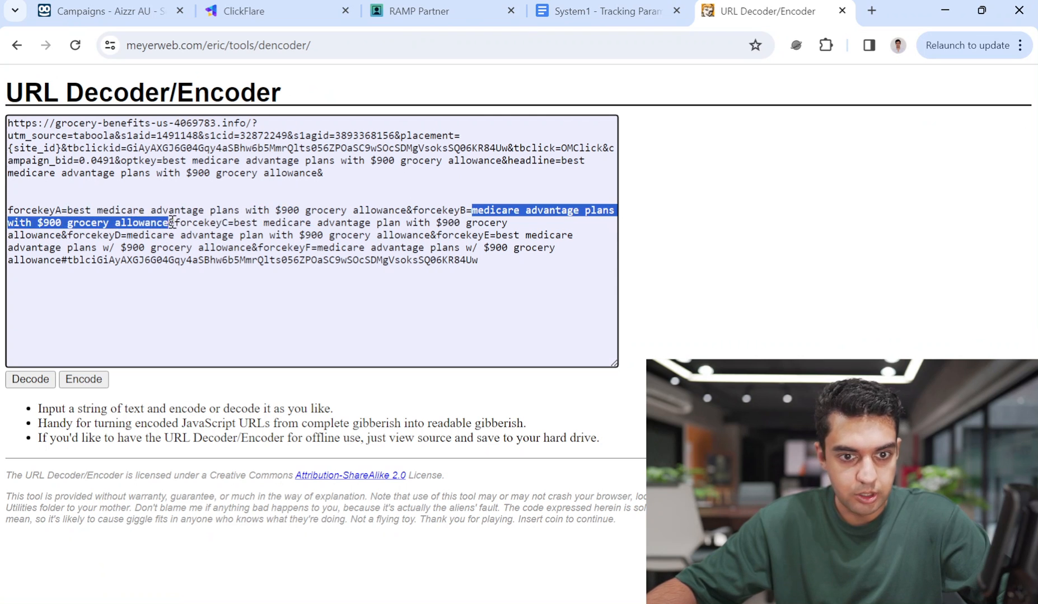
{"action": "left_click", "coordinate": [605, 12]}
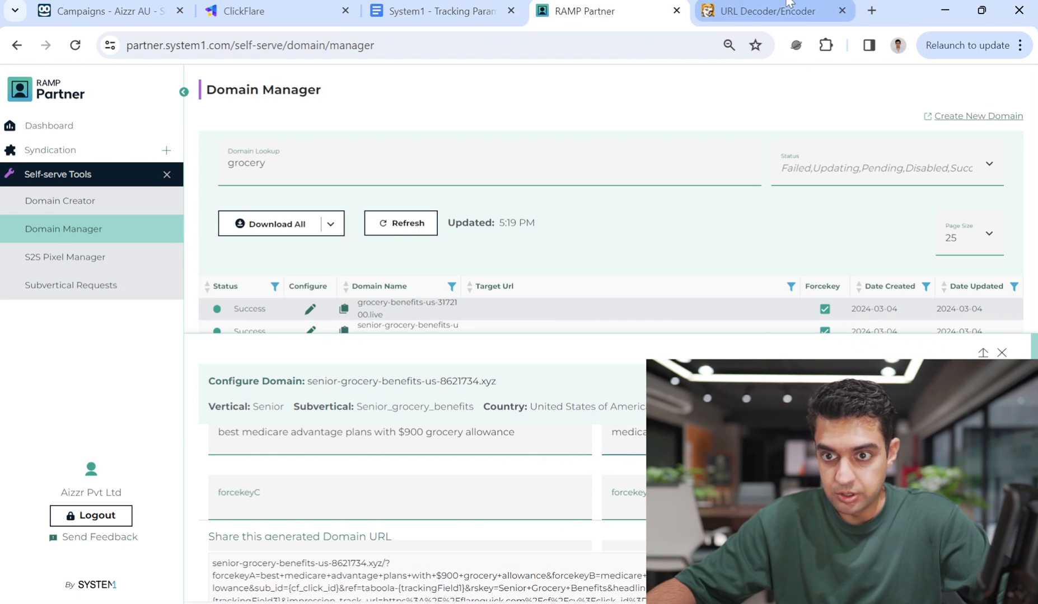
{"action": "left_click", "coordinate": [761, 11]}
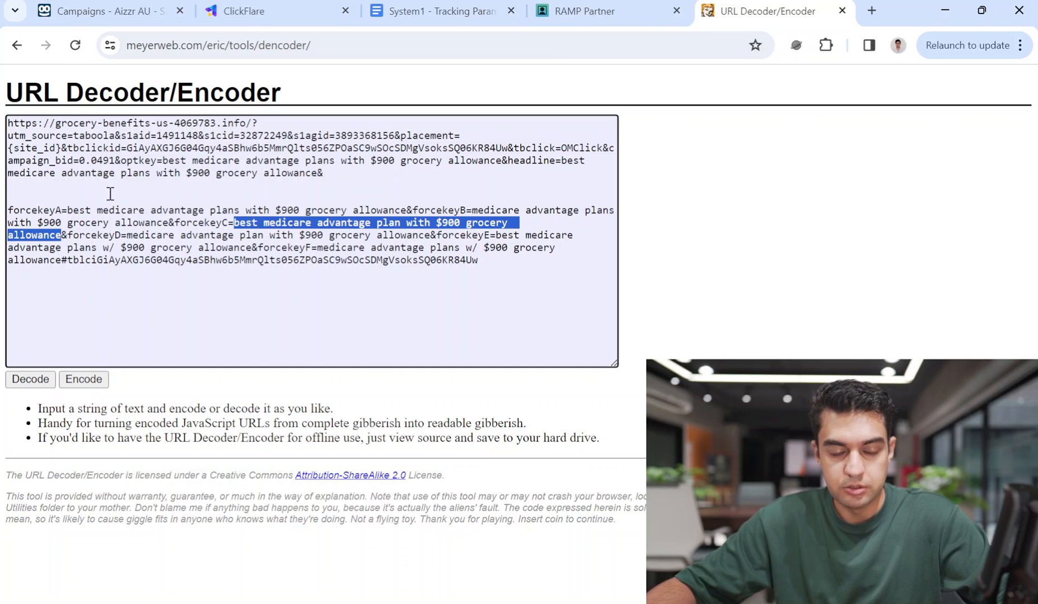
{"action": "left_click", "coordinate": [605, 11]}
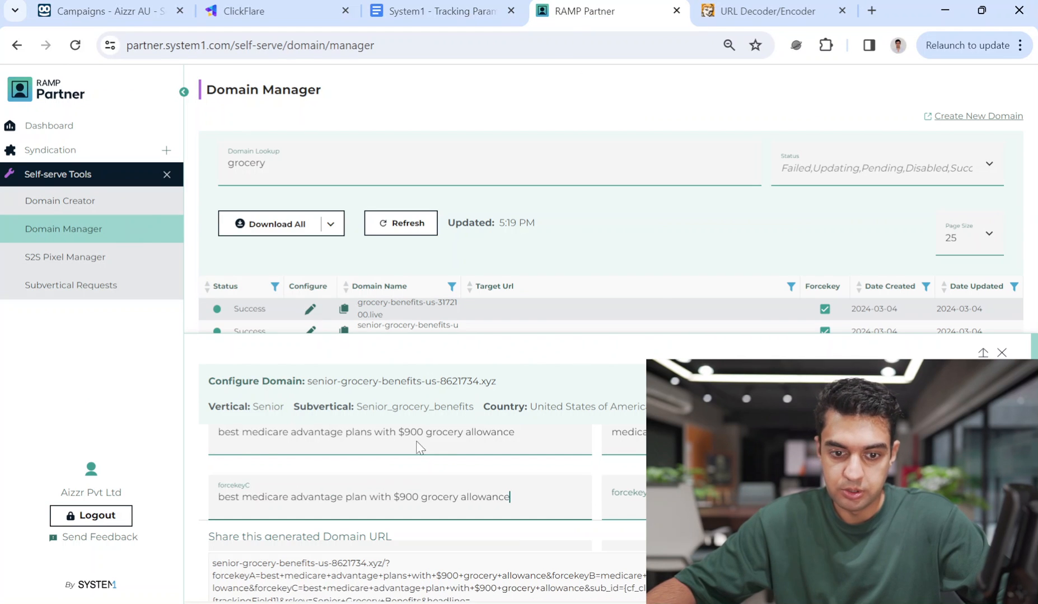
{"action": "left_click", "coordinate": [765, 11]}
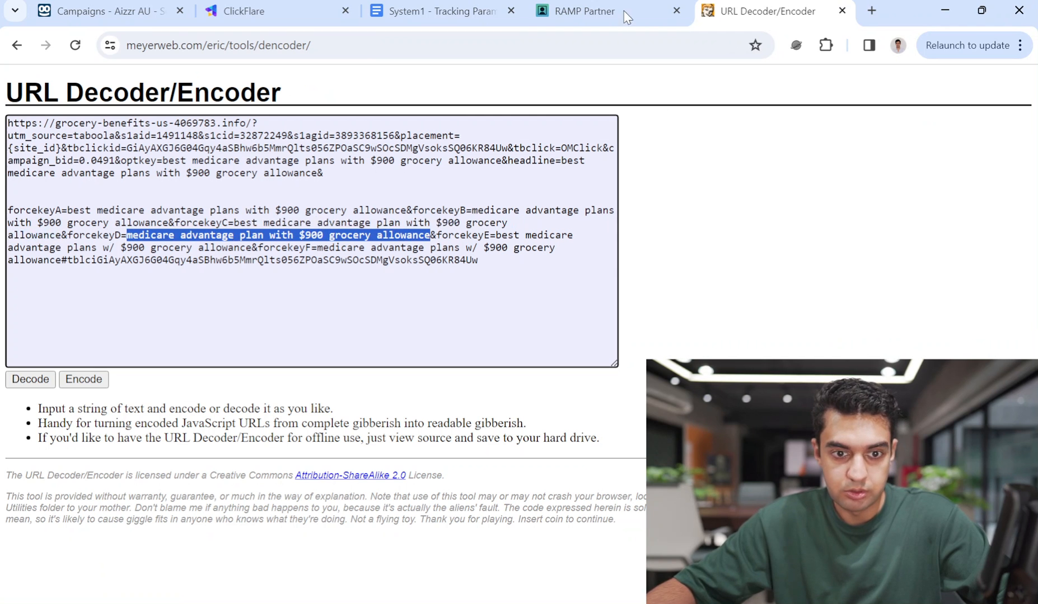
{"action": "left_click", "coordinate": [588, 11]}
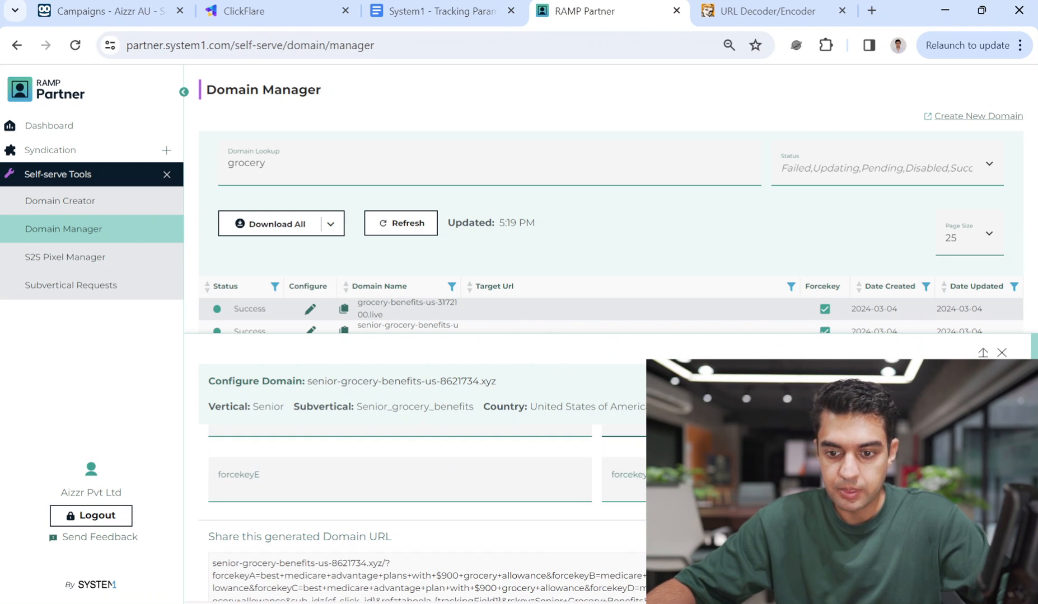
{"action": "left_click", "coordinate": [768, 11]}
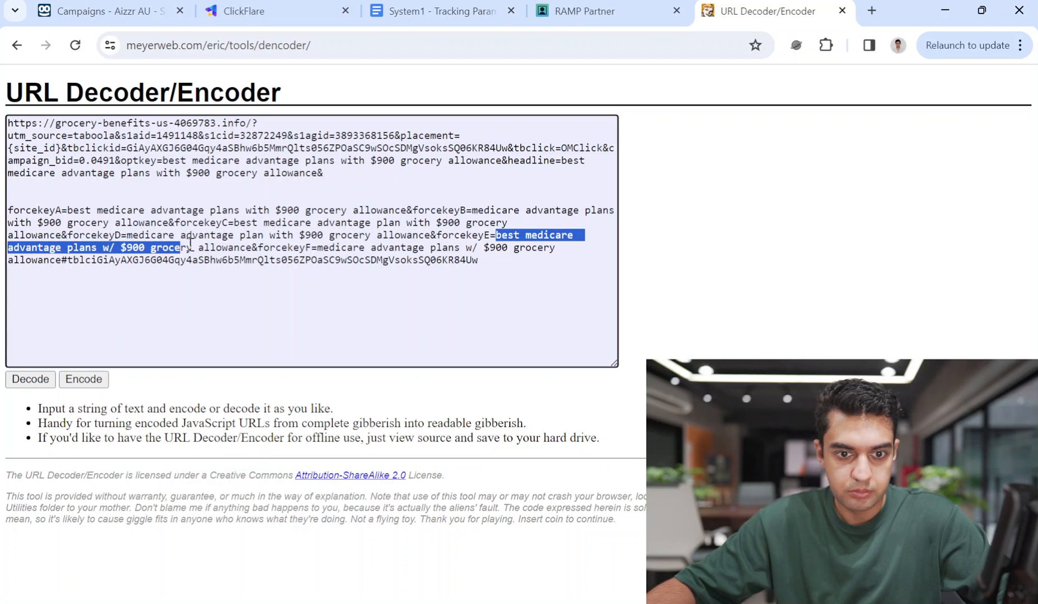
{"action": "left_click", "coordinate": [585, 11]}
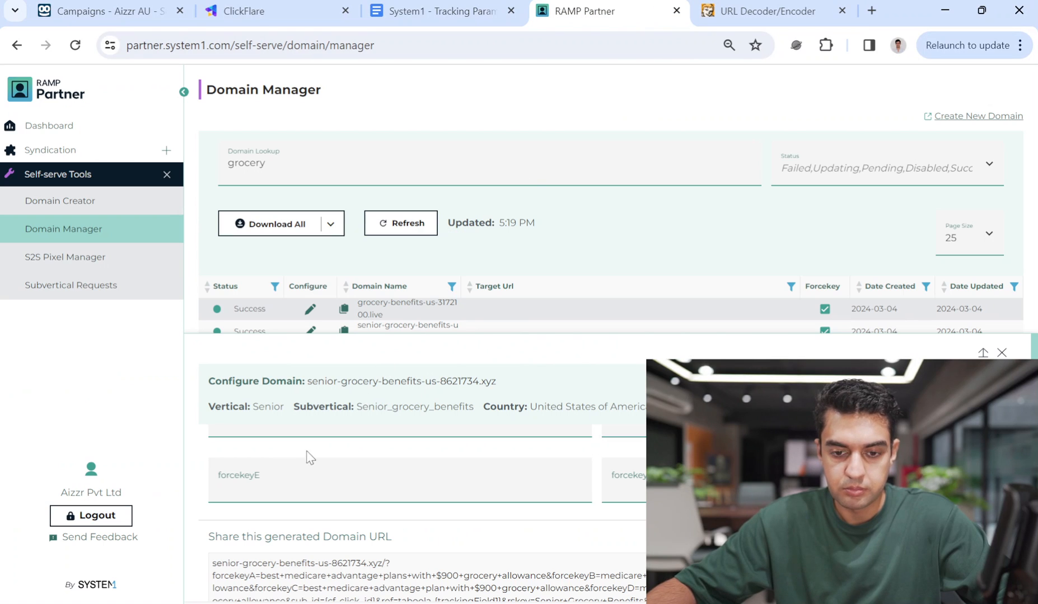
{"action": "left_click", "coordinate": [766, 11]}
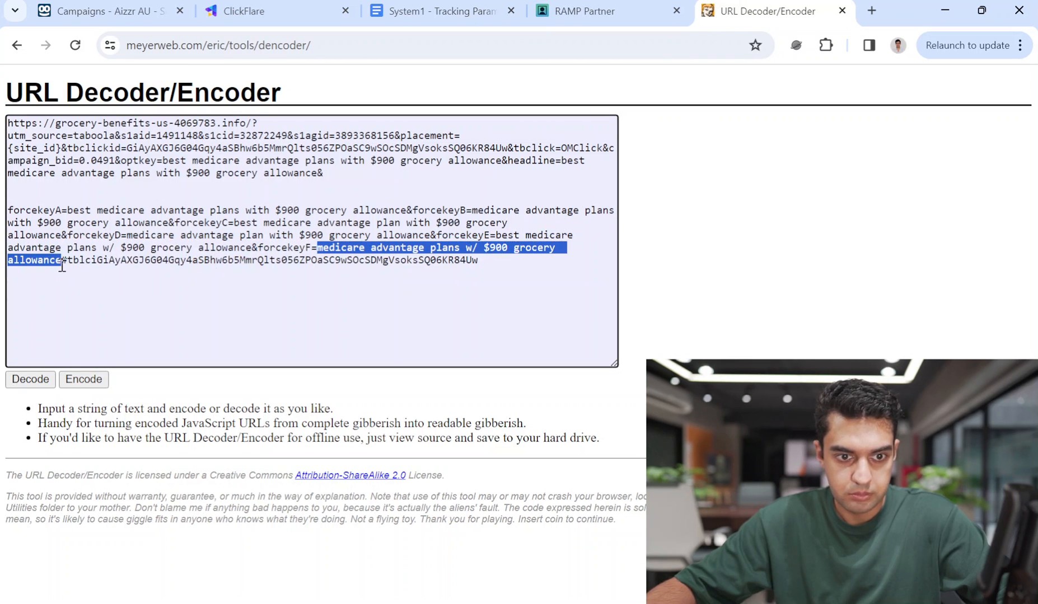
{"action": "left_click", "coordinate": [606, 11]}
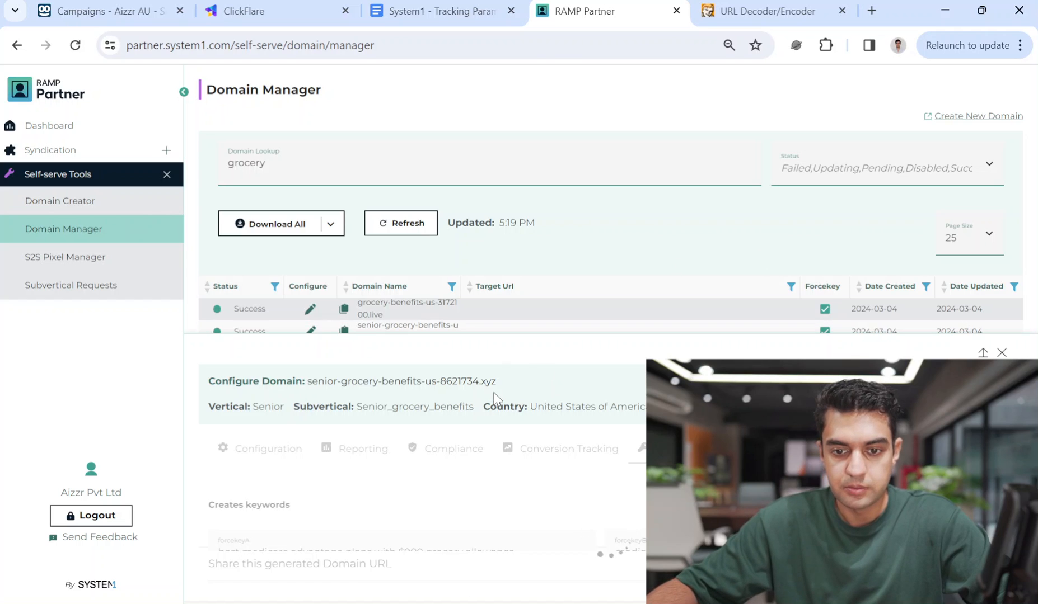
{"action": "mouse_move", "coordinate": [546, 392]}
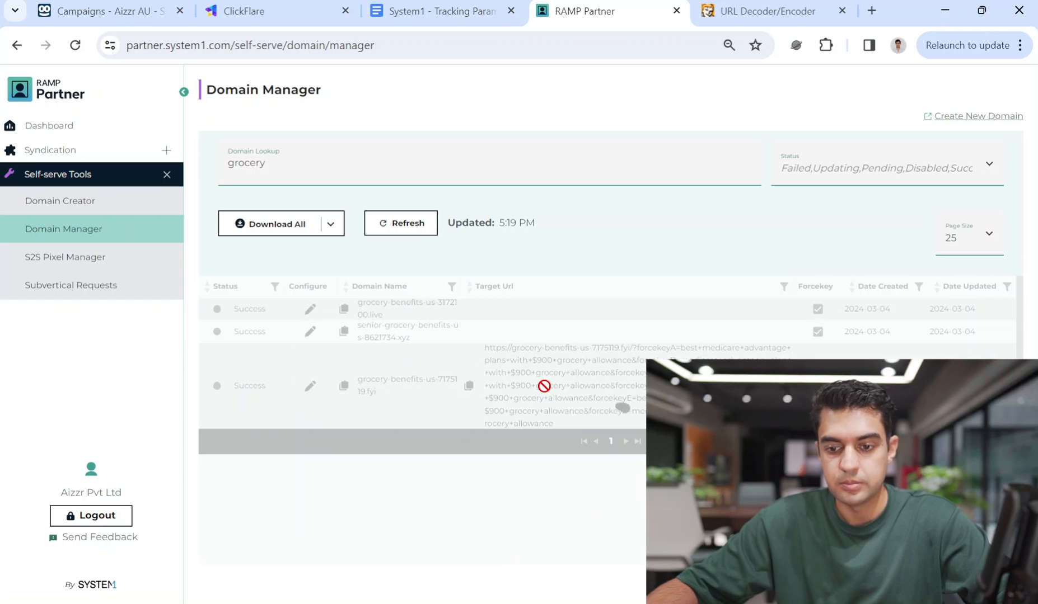
{"action": "mouse_move", "coordinate": [444, 348]}
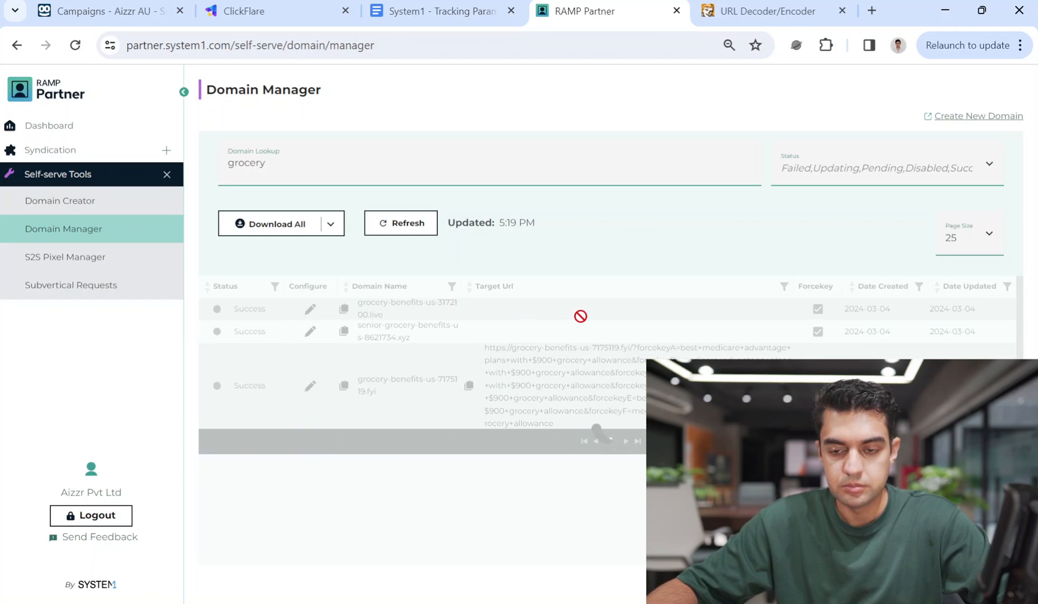
Refresh Domain Manager to show the grocery domain Updating, then return to ClickFlare.
{"action": "left_click", "coordinate": [400, 223]}
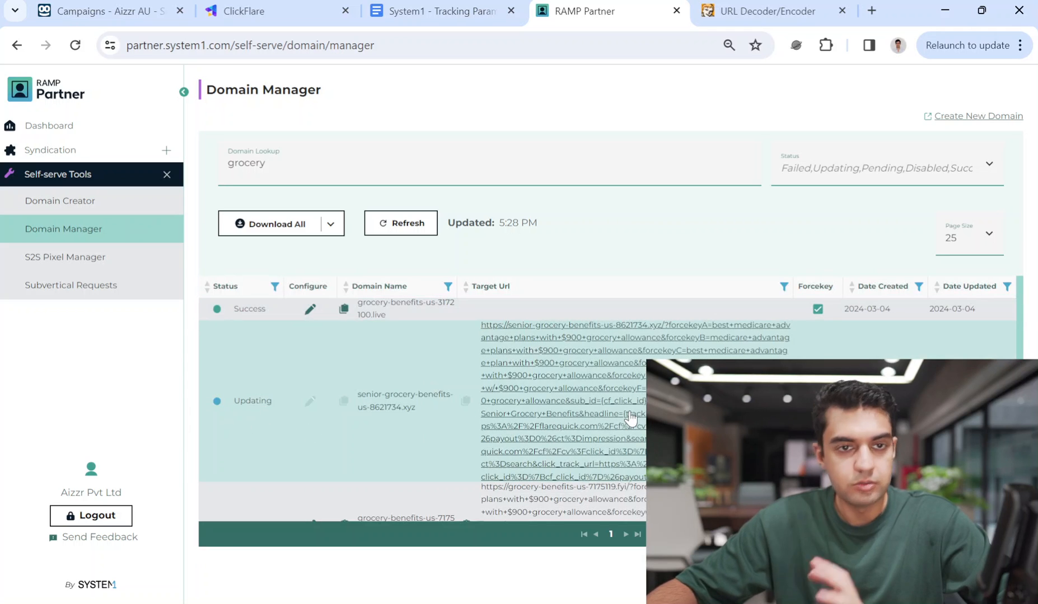
{"action": "mouse_move", "coordinate": [483, 410]}
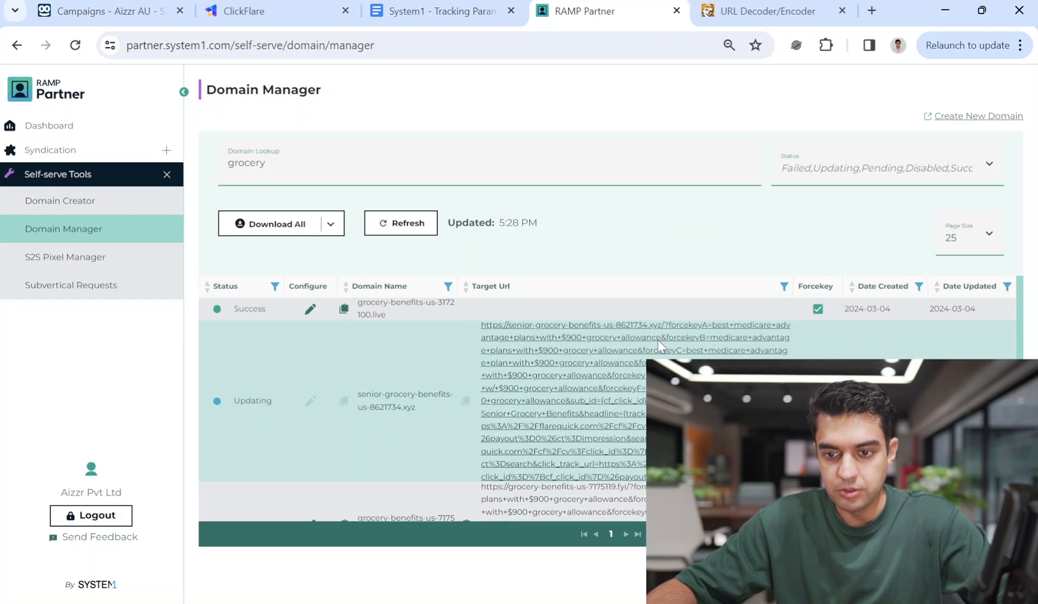
{"action": "left_click", "coordinate": [271, 11]}
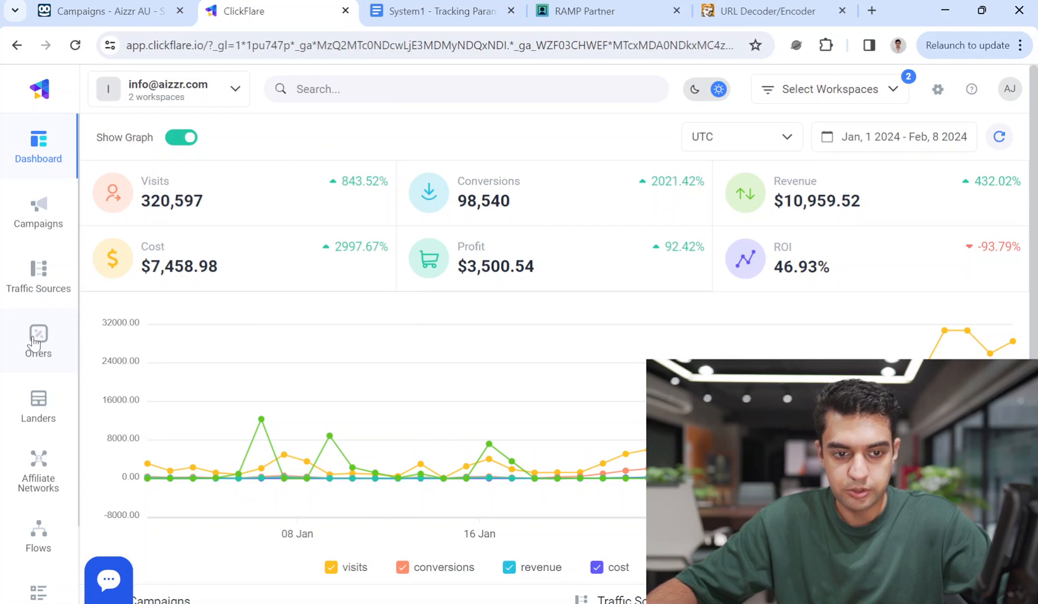
Open ClickFlare's Offers report and start a blank new offer.
{"action": "left_click", "coordinate": [38, 341]}
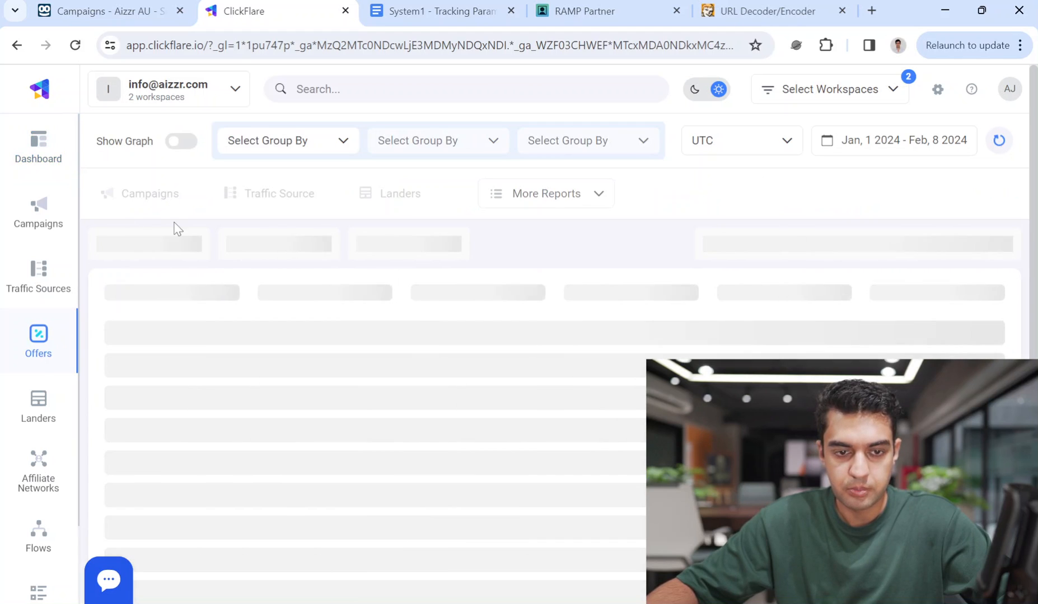
{"action": "mouse_move", "coordinate": [145, 267]}
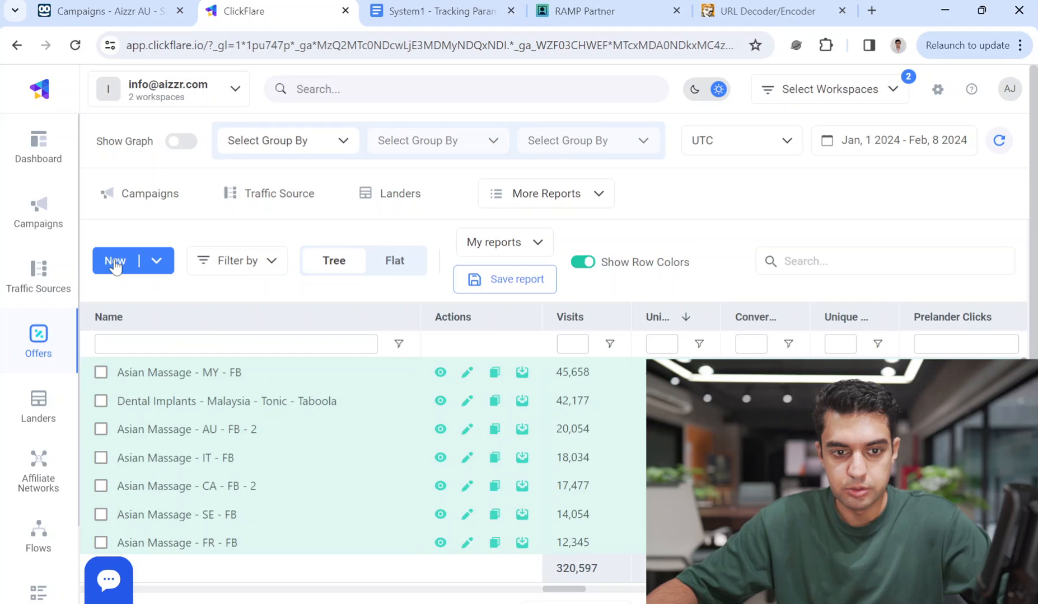
{"action": "left_click", "coordinate": [114, 261]}
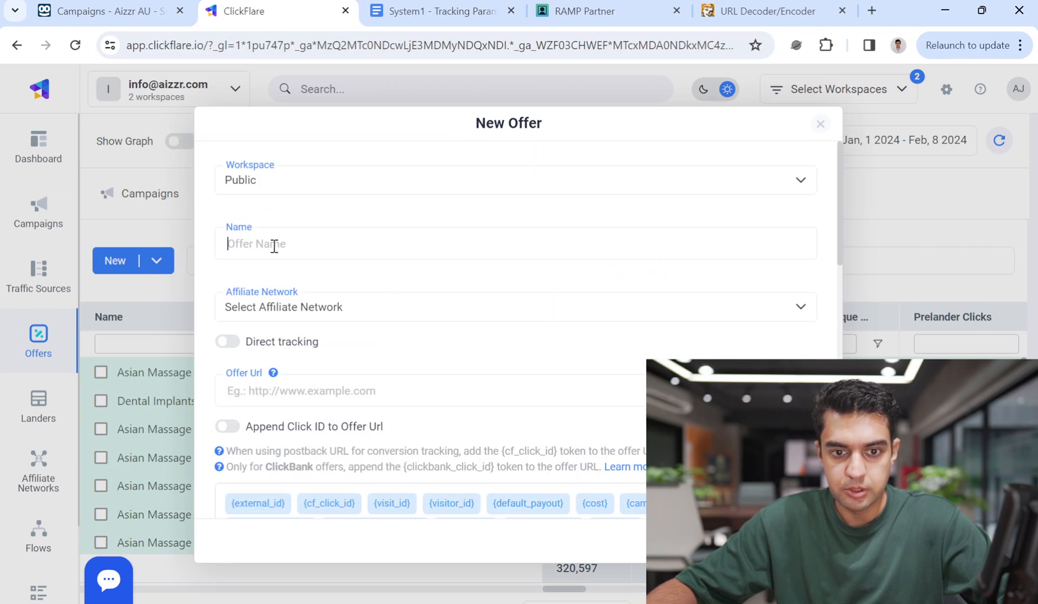
Name the offer 'Senior Grocery Benefits - USA - System1 - Taboola'.
{"action": "type", "text": "Sn"}
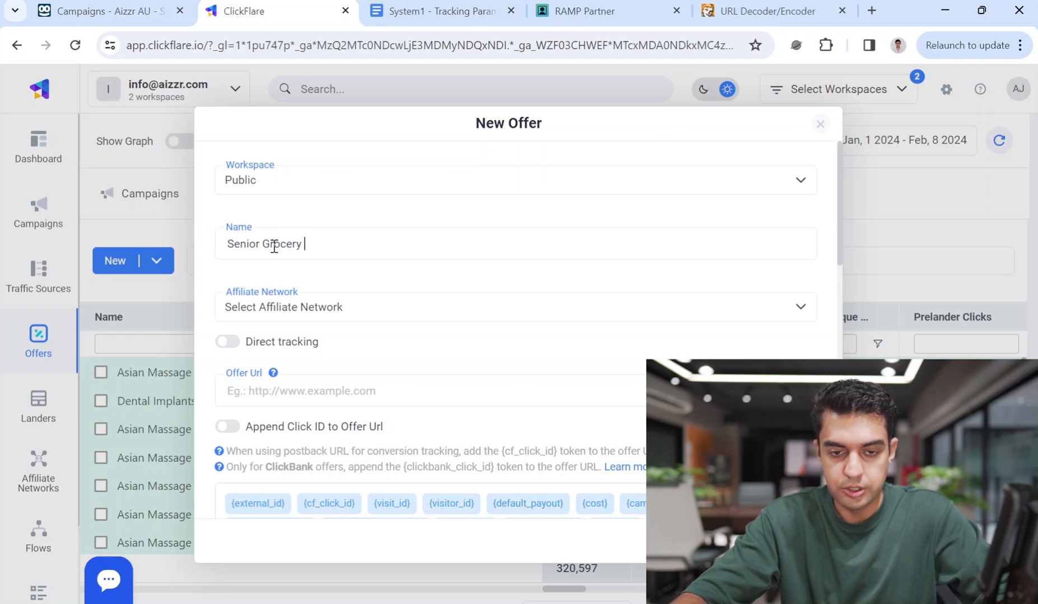
{"action": "type", "text": "Benefits"}
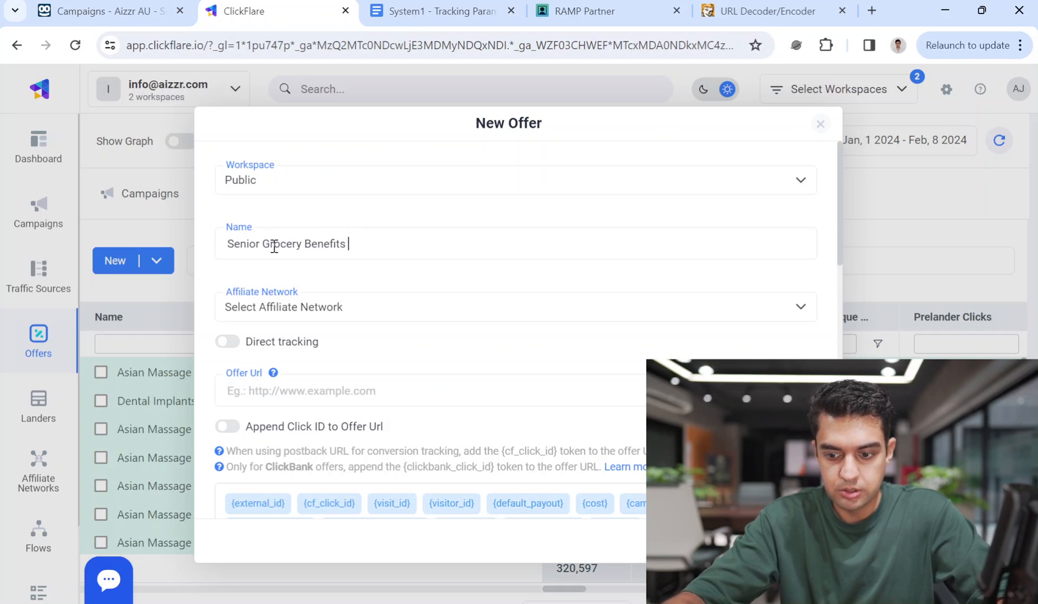
{"action": "type", "text": "- USA"}
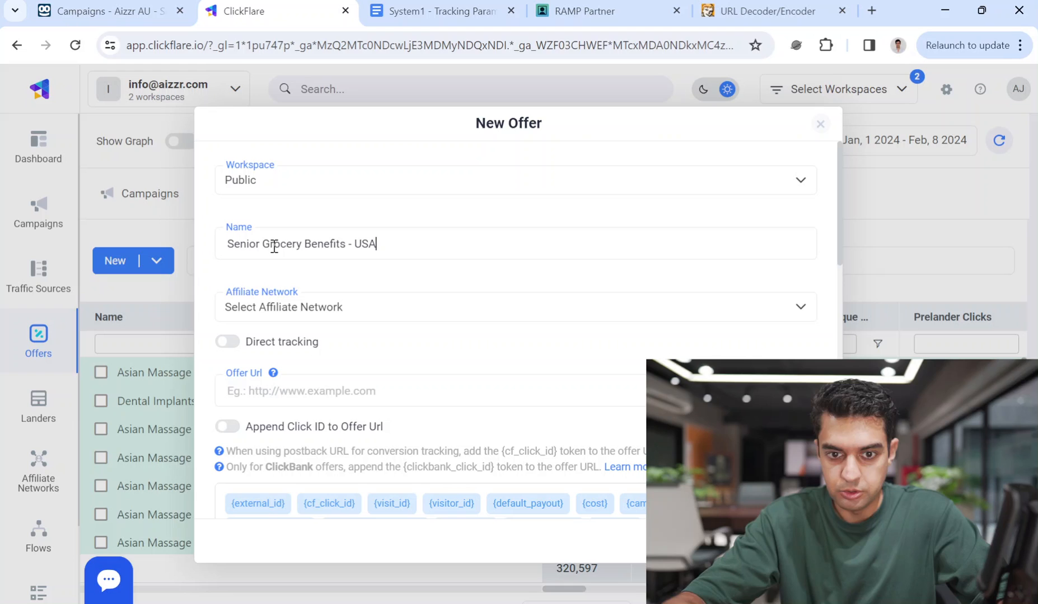
{"action": "type", "text": "- T"}
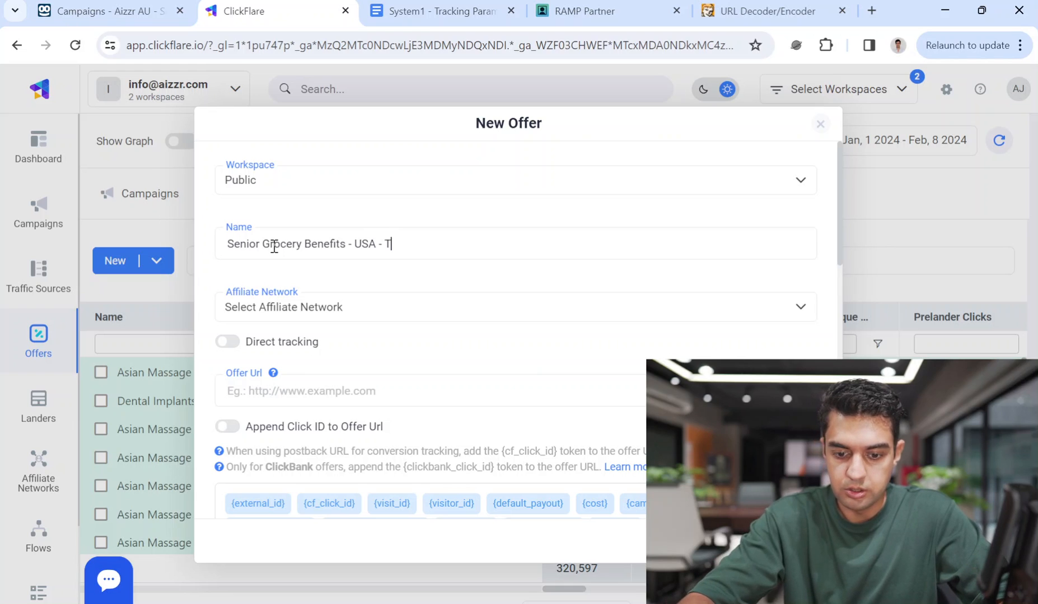
{"action": "type", "text": "System1"}
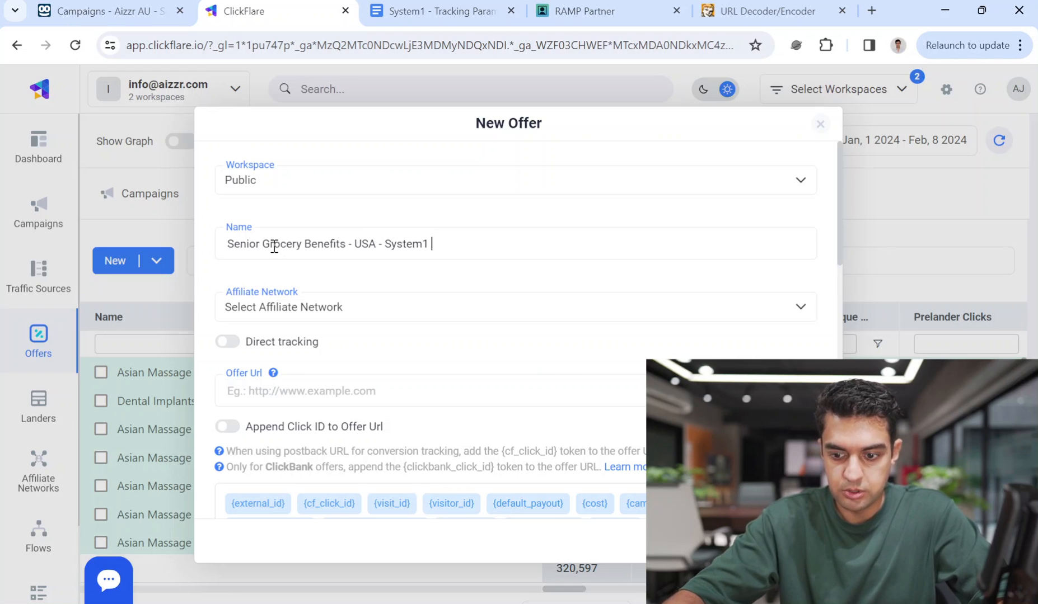
{"action": "type", "text": "- Taboola"}
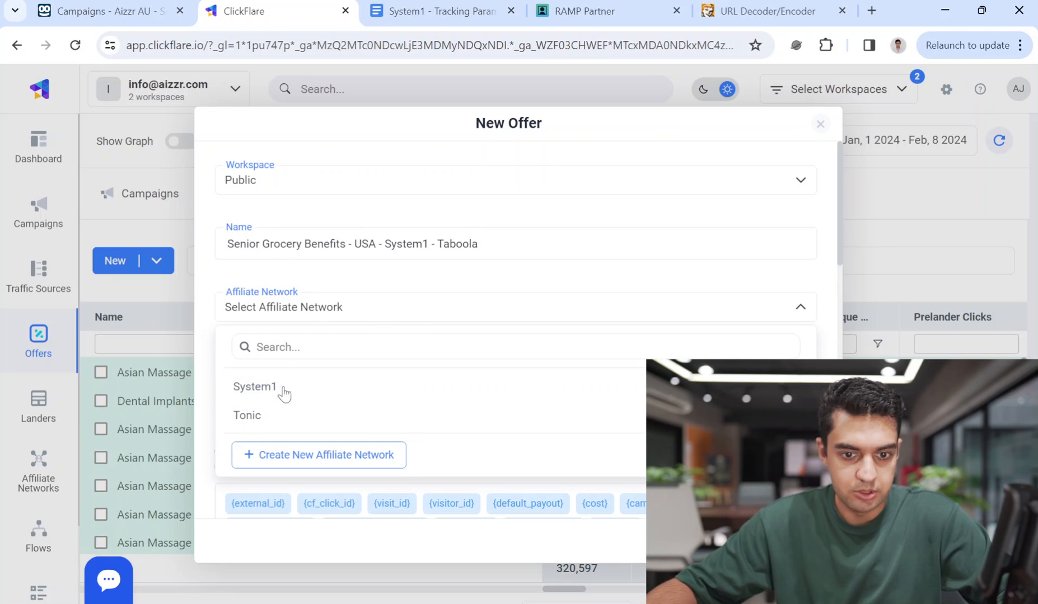
{"action": "mouse_move", "coordinate": [278, 397]}
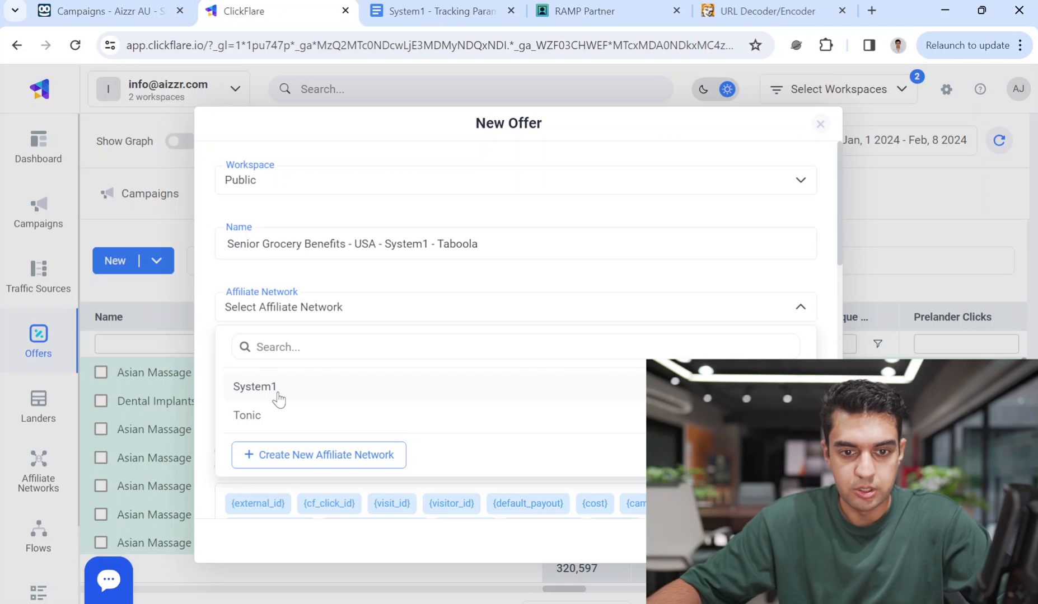
Choose System1 as affiliate network and add the RAMP target URL as Offer Url.
{"action": "left_click", "coordinate": [255, 387]}
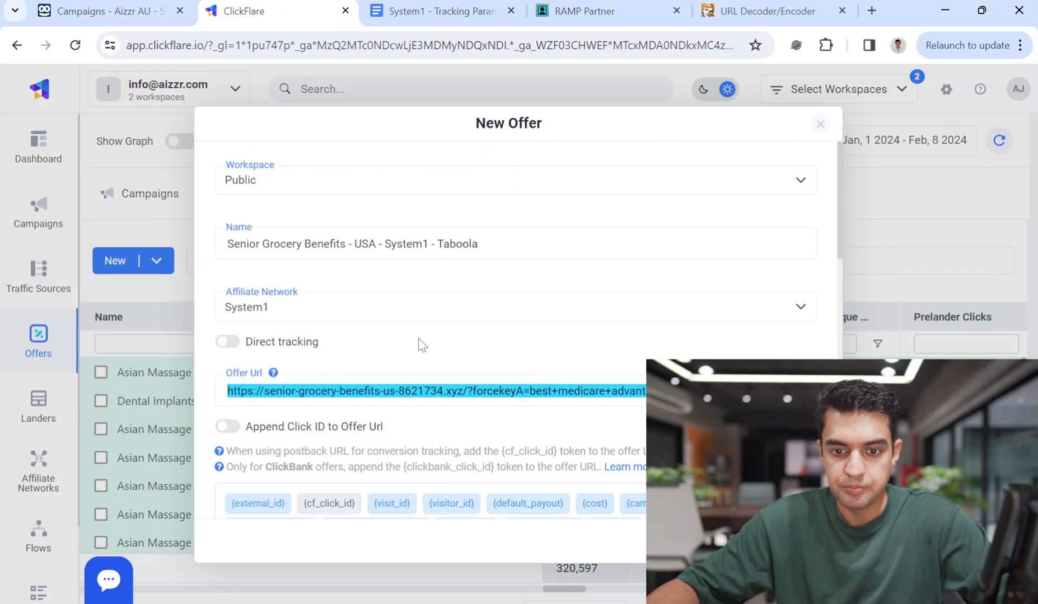
{"action": "left_click", "coordinate": [606, 11]}
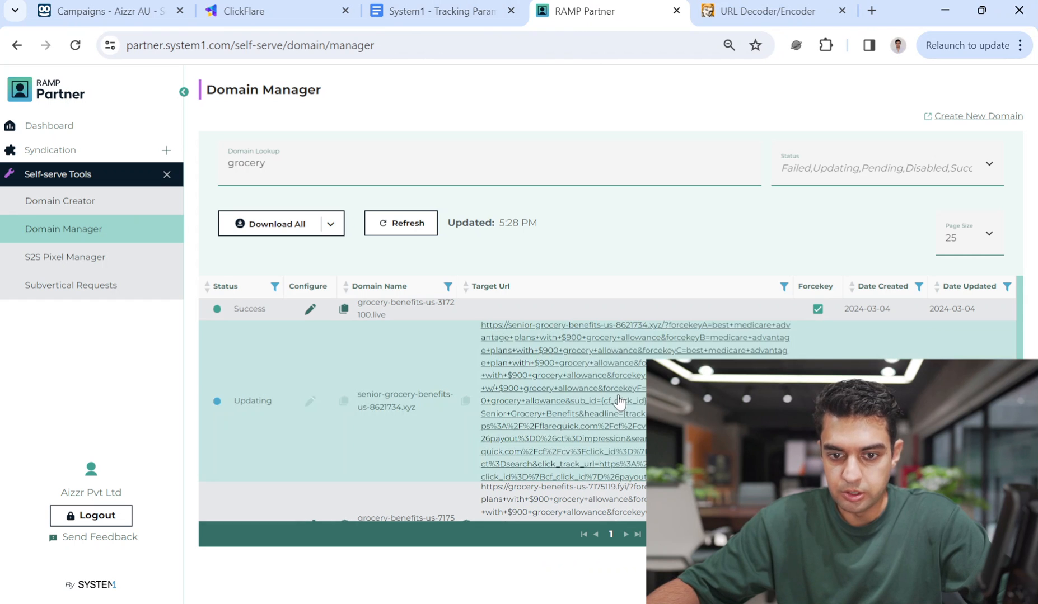
{"action": "left_click", "coordinate": [271, 11]}
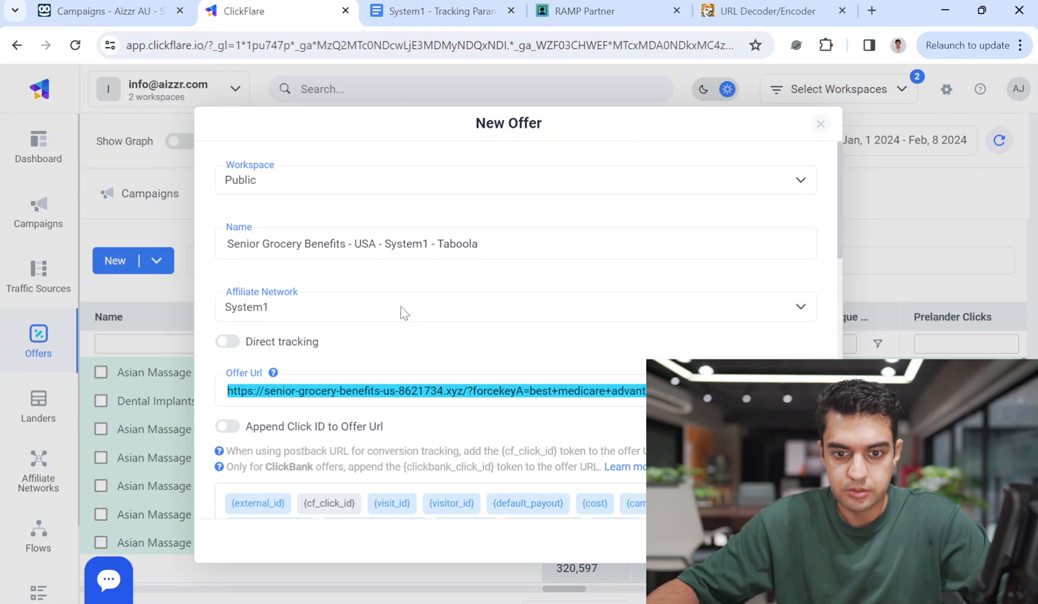
{"action": "scroll", "scroll_direction": "down", "scroll_amount": 3}
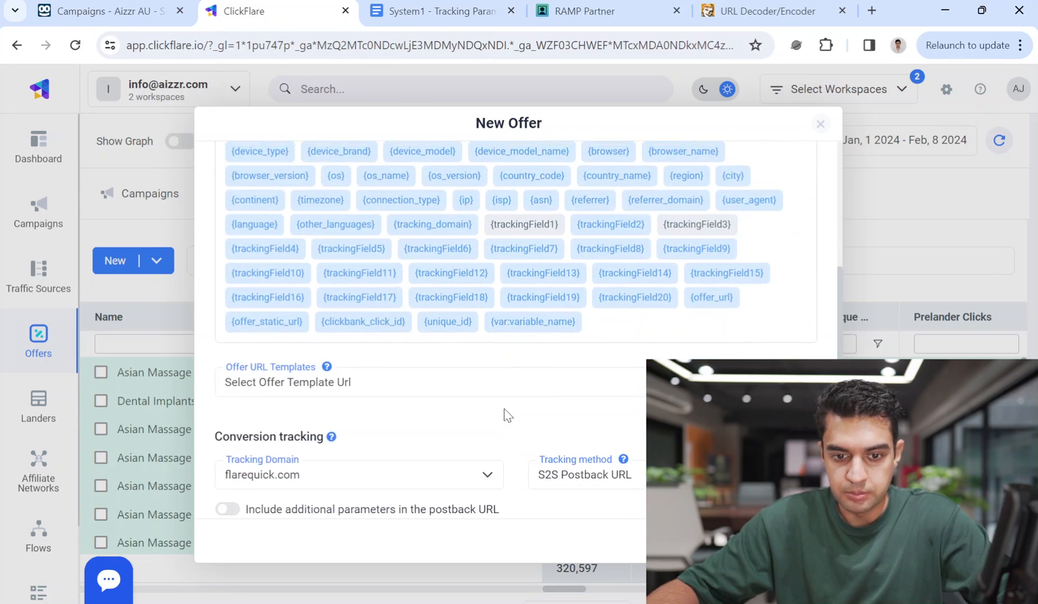
{"action": "scroll", "scroll_direction": "down", "scroll_amount": 3}
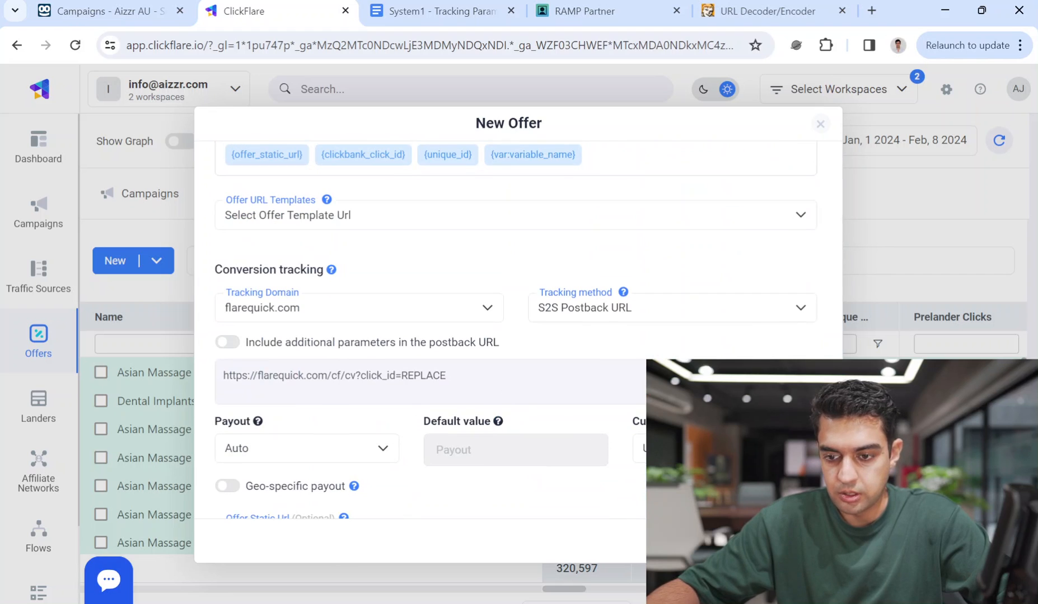
{"action": "scroll", "scroll_direction": "up", "scroll_amount": 3}
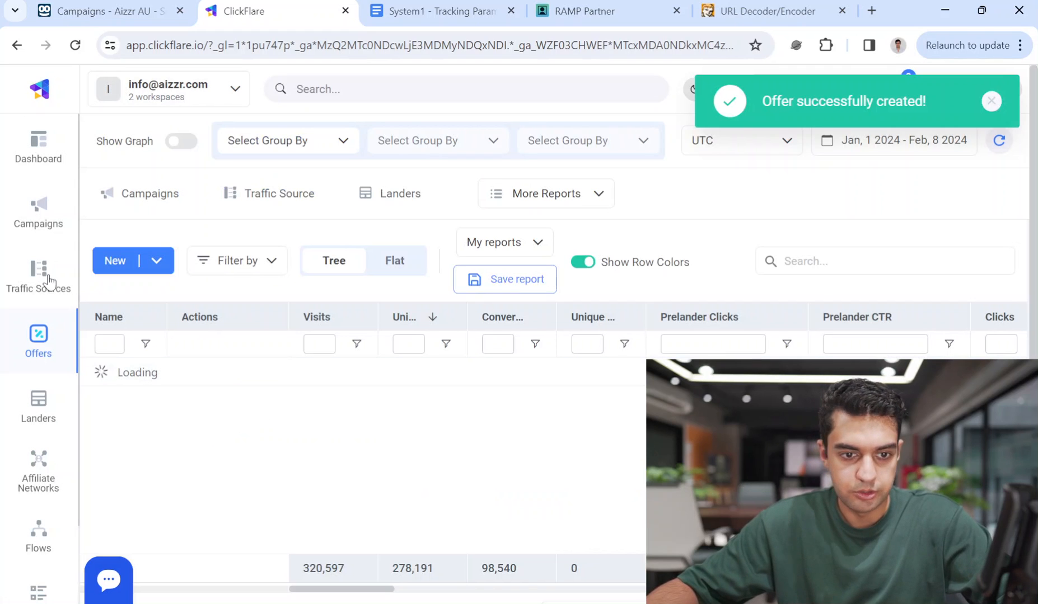
{"action": "mouse_move", "coordinate": [43, 276]}
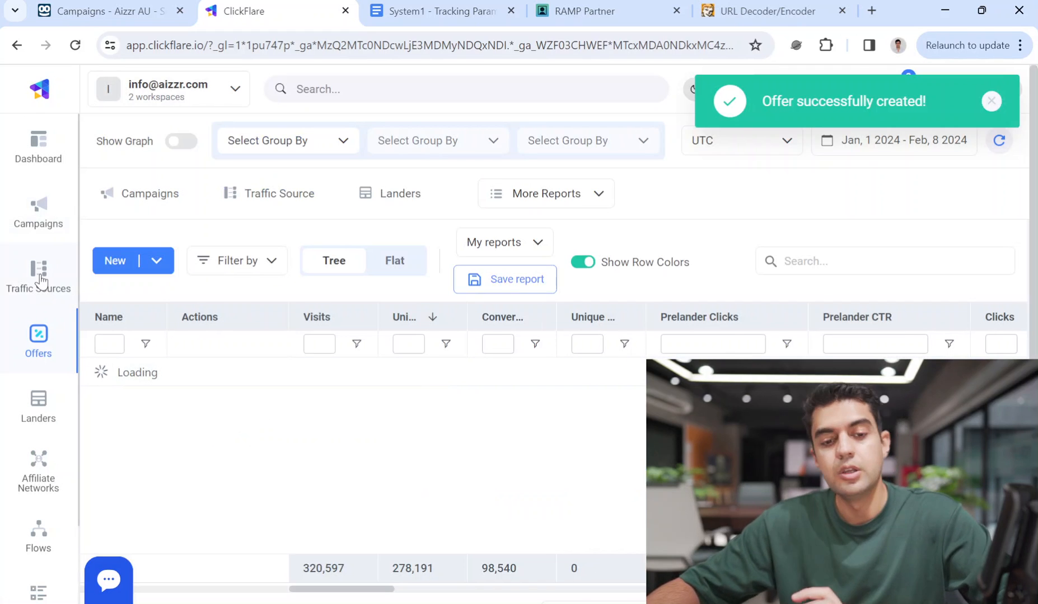
Open ClickFlare's Campaigns report and start a new campaign.
{"action": "left_click", "coordinate": [38, 274]}
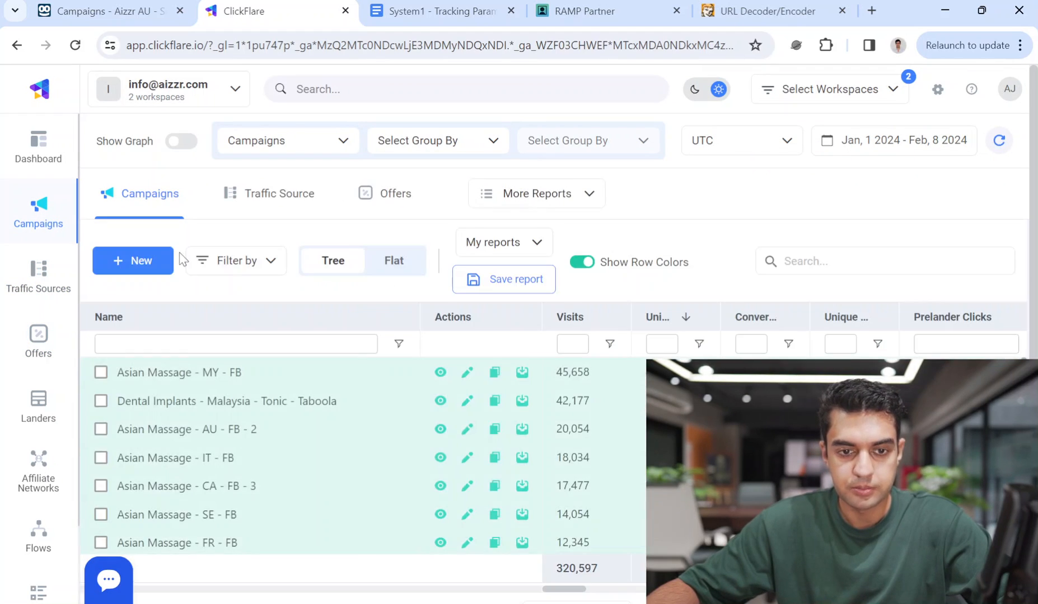
{"action": "left_click", "coordinate": [132, 260]}
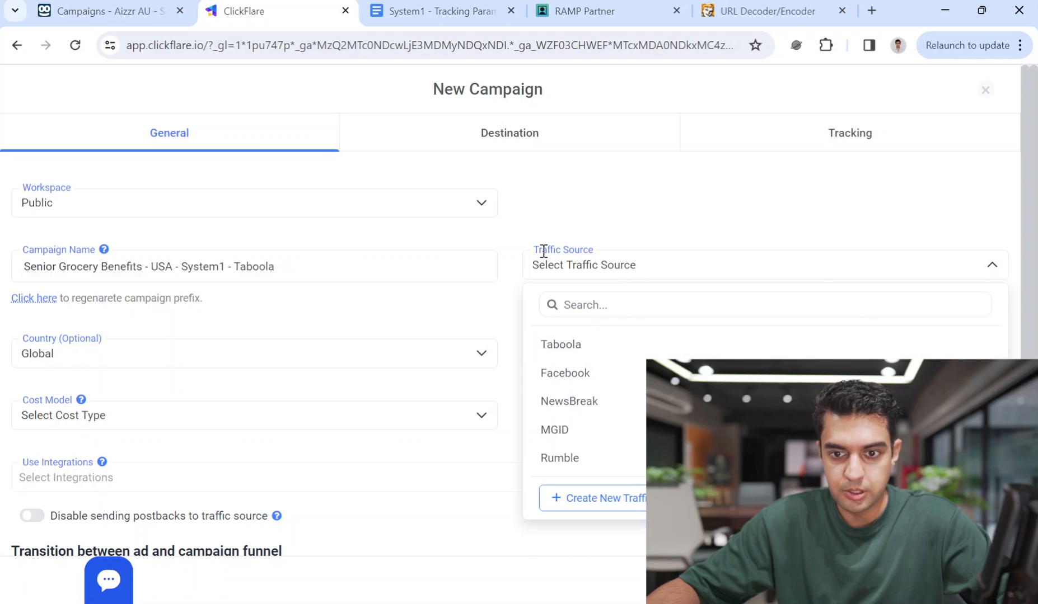
Set Taboola as traffic source, Mobile Phones device type and No Tracked cost model.
{"action": "left_click", "coordinate": [560, 344]}
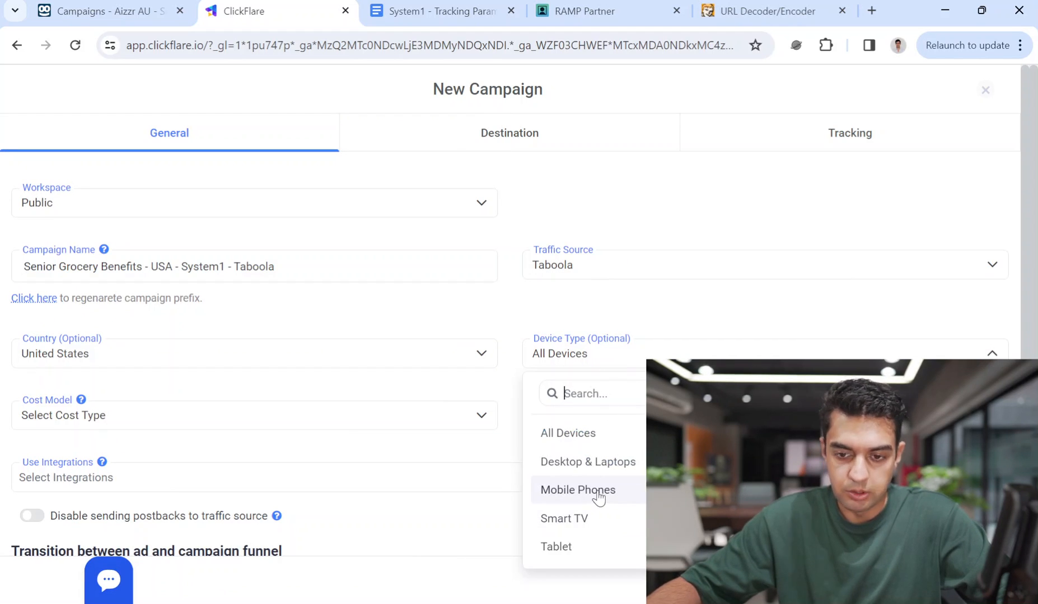
{"action": "left_click", "coordinate": [576, 489]}
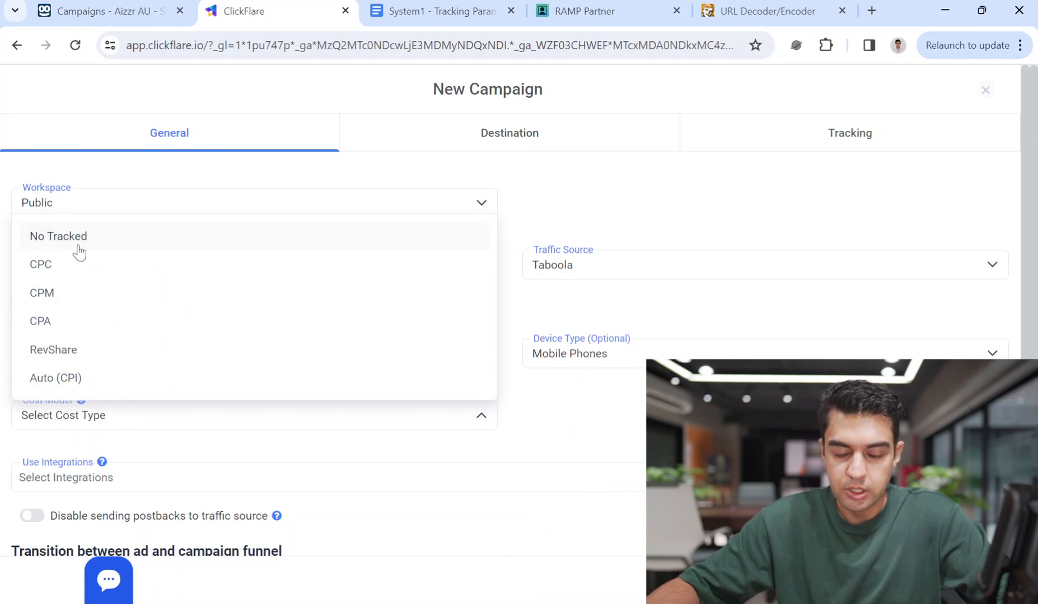
{"action": "left_click", "coordinate": [59, 236]}
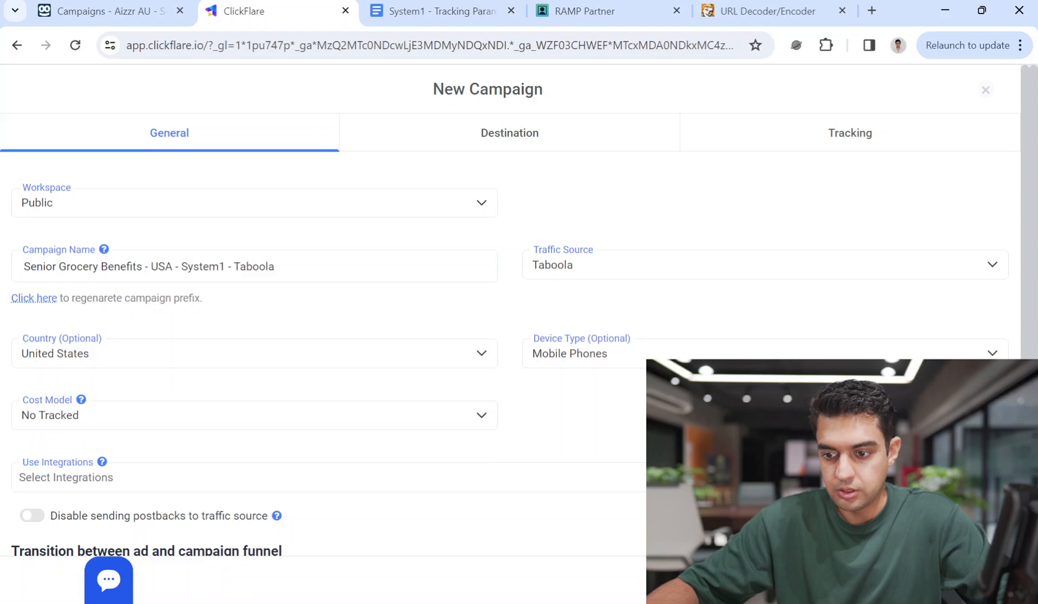
Route the campaign path to Offers only with the Senior Grocery Benefits - USA - System1 - Taboola offer.
{"action": "left_click", "coordinate": [509, 132]}
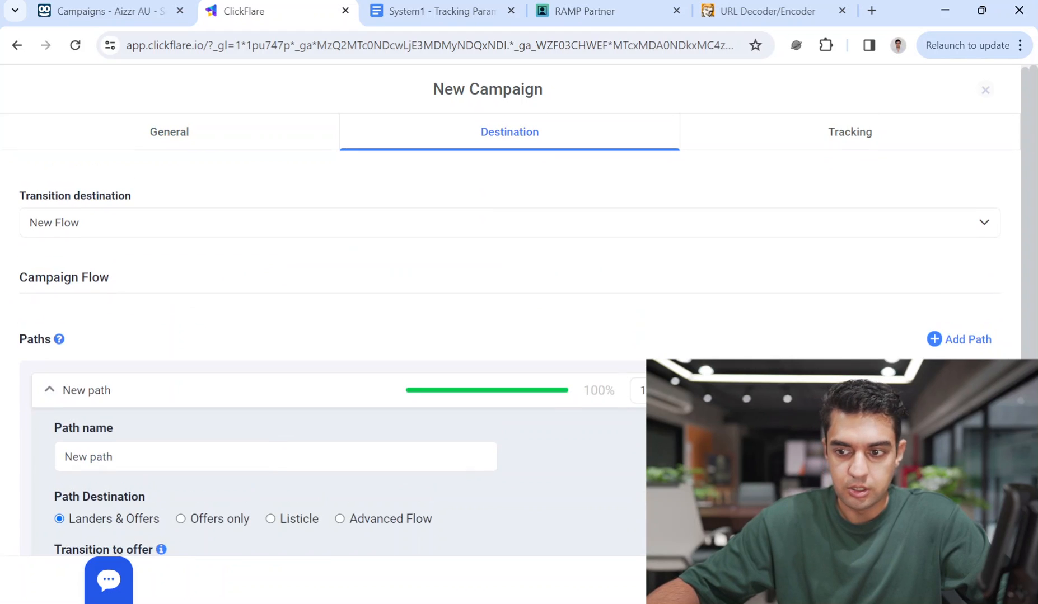
{"action": "scroll", "scroll_direction": "down", "scroll_amount": 3}
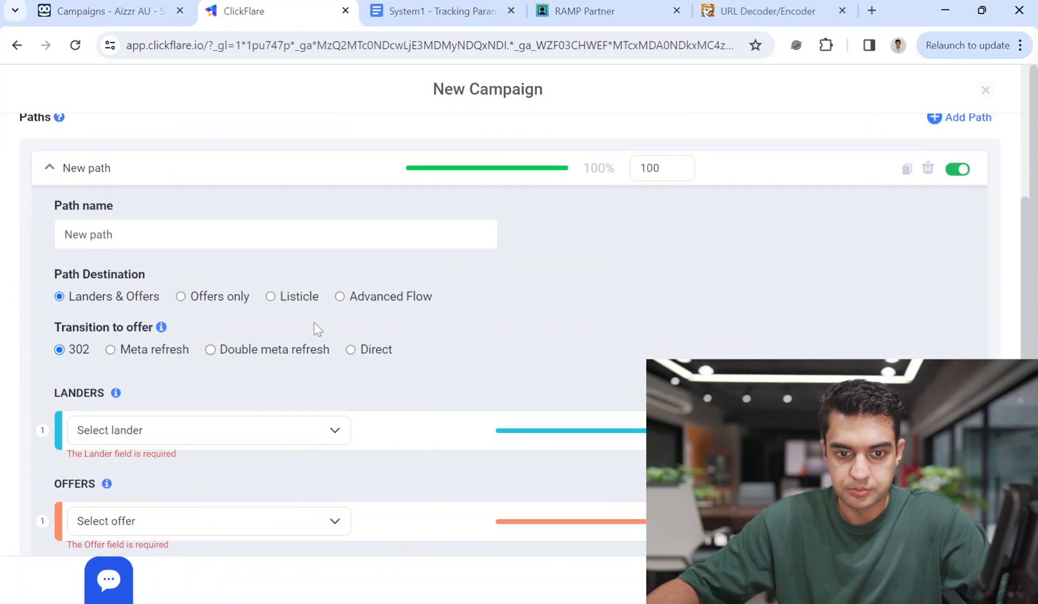
{"action": "left_click", "coordinate": [180, 297]}
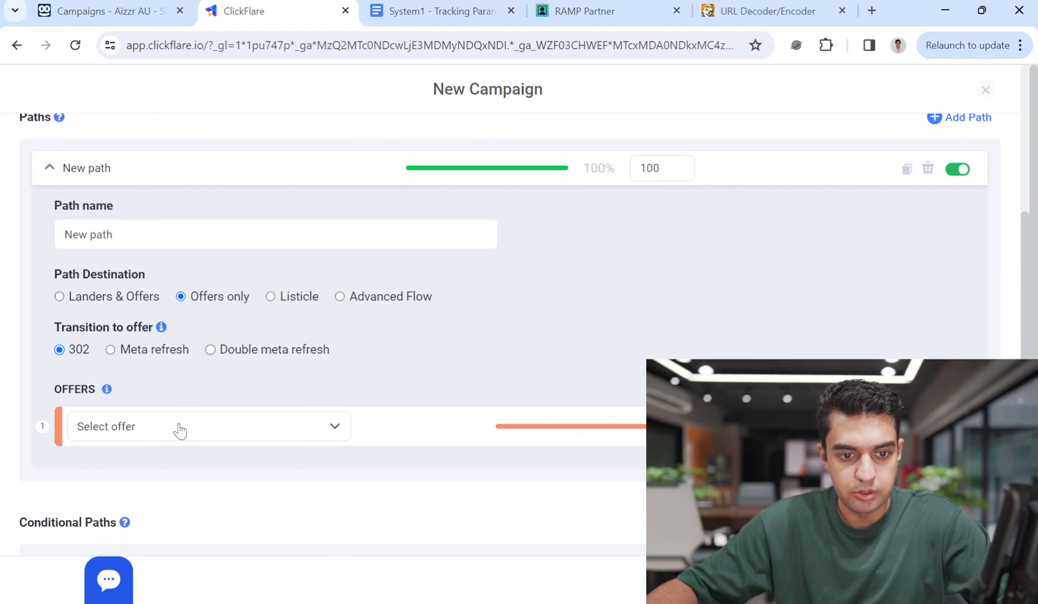
{"action": "left_click", "coordinate": [199, 427]}
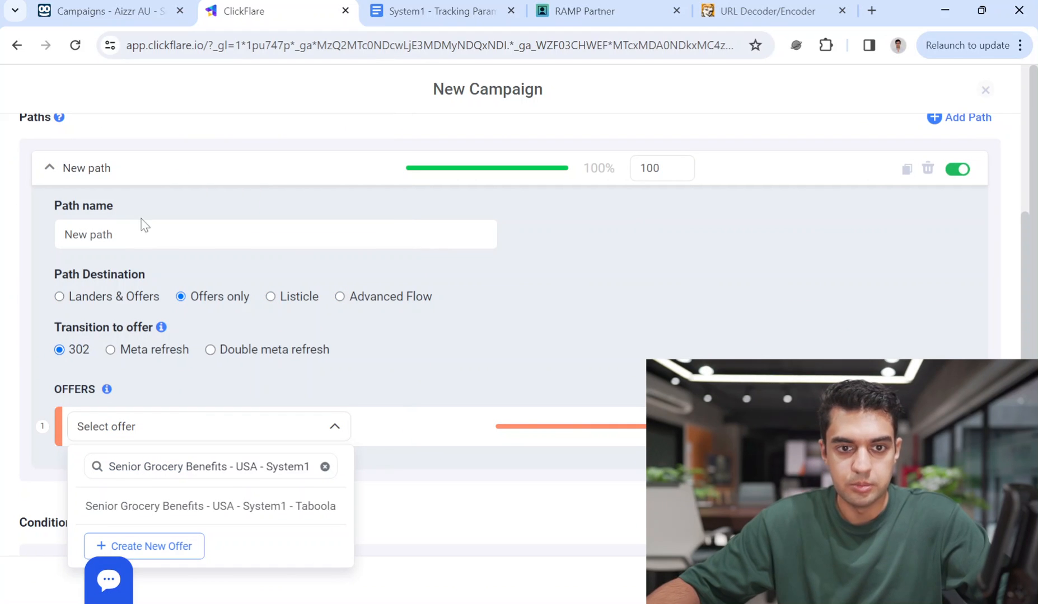
{"action": "mouse_move", "coordinate": [168, 520]}
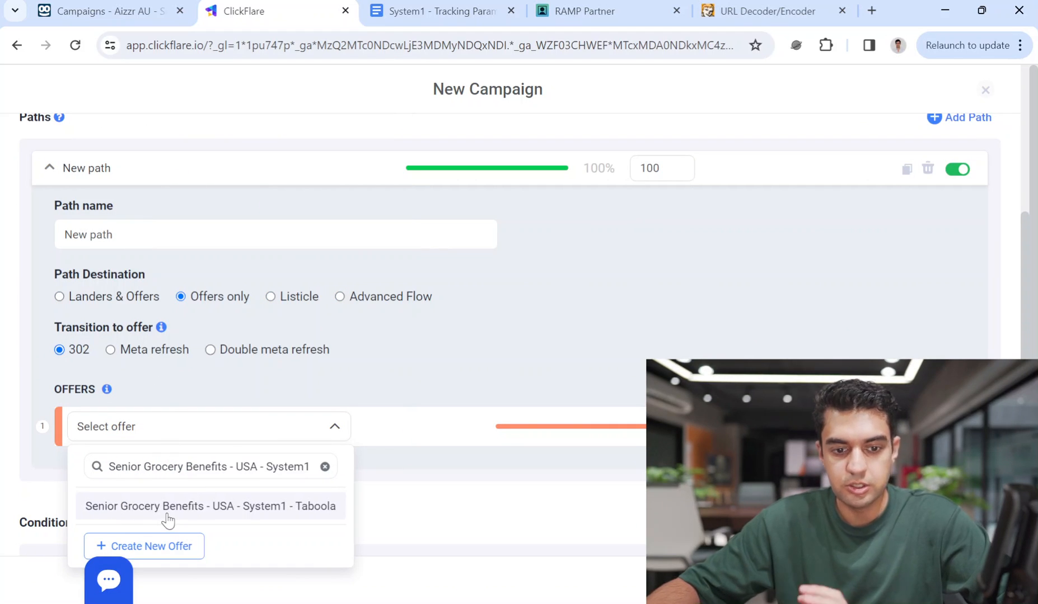
{"action": "left_click", "coordinate": [209, 506]}
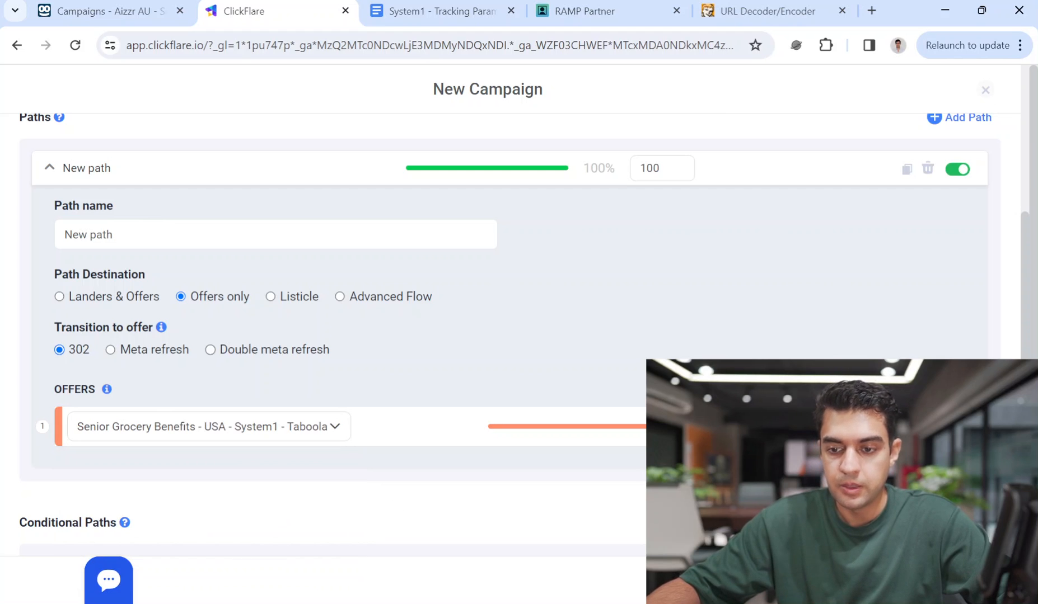
{"action": "mouse_move", "coordinate": [903, 333]}
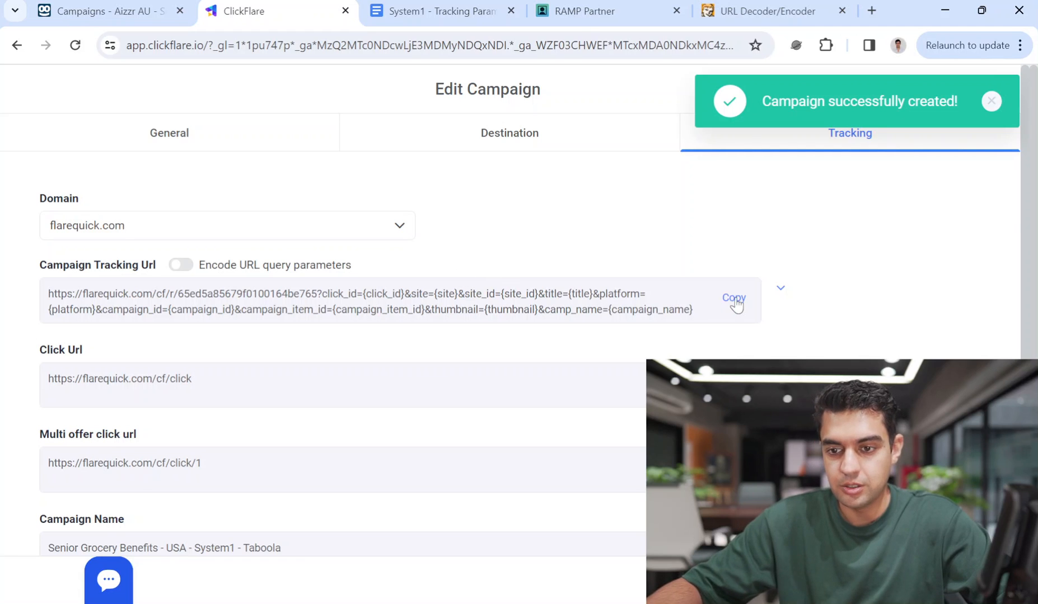
Preview the senior grocery domain's related searches, then return to the URL Decoder tab.
{"action": "left_click", "coordinate": [871, 11]}
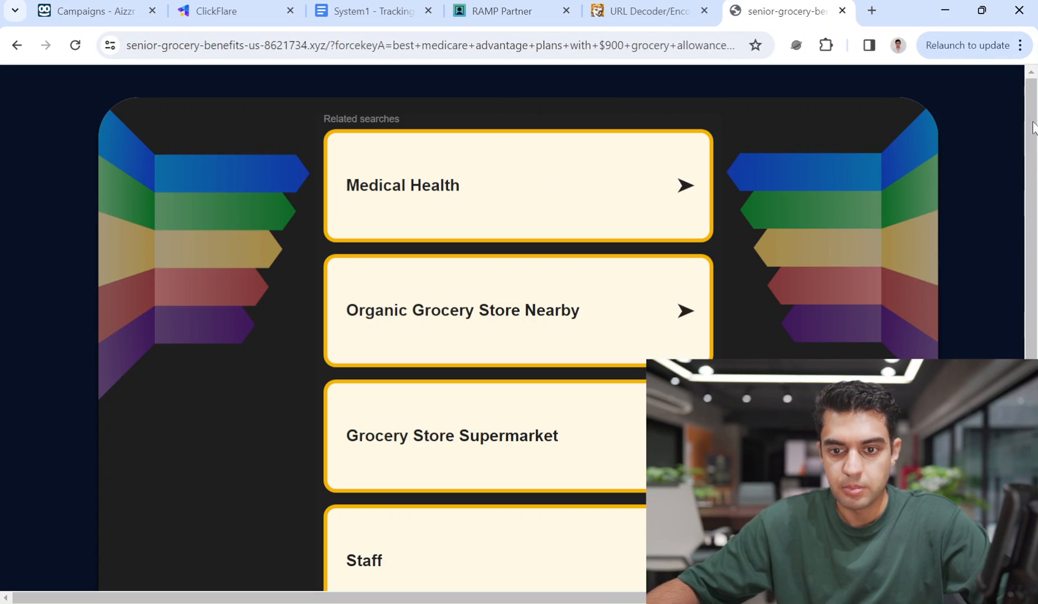
{"action": "scroll", "scroll_direction": "down", "scroll_amount": 3}
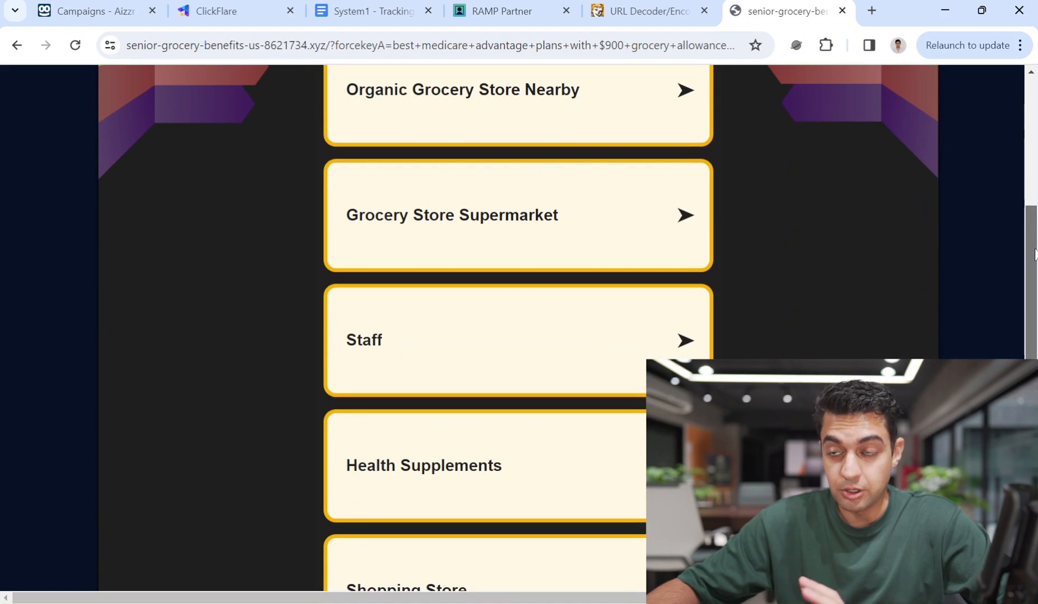
{"action": "scroll", "scroll_direction": "up", "scroll_amount": 3}
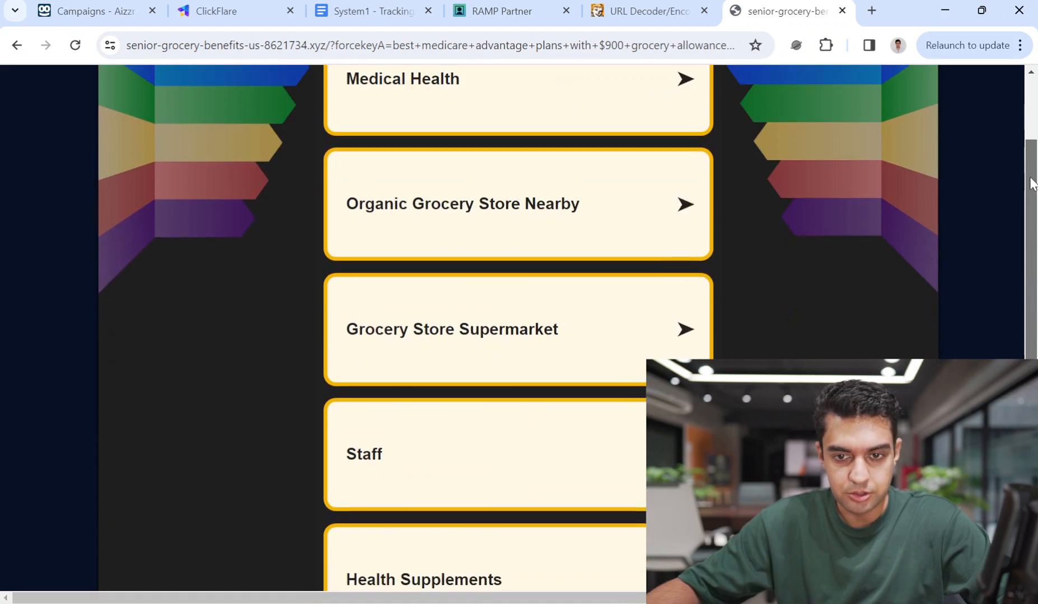
{"action": "scroll", "scroll_direction": "up", "scroll_amount": 3}
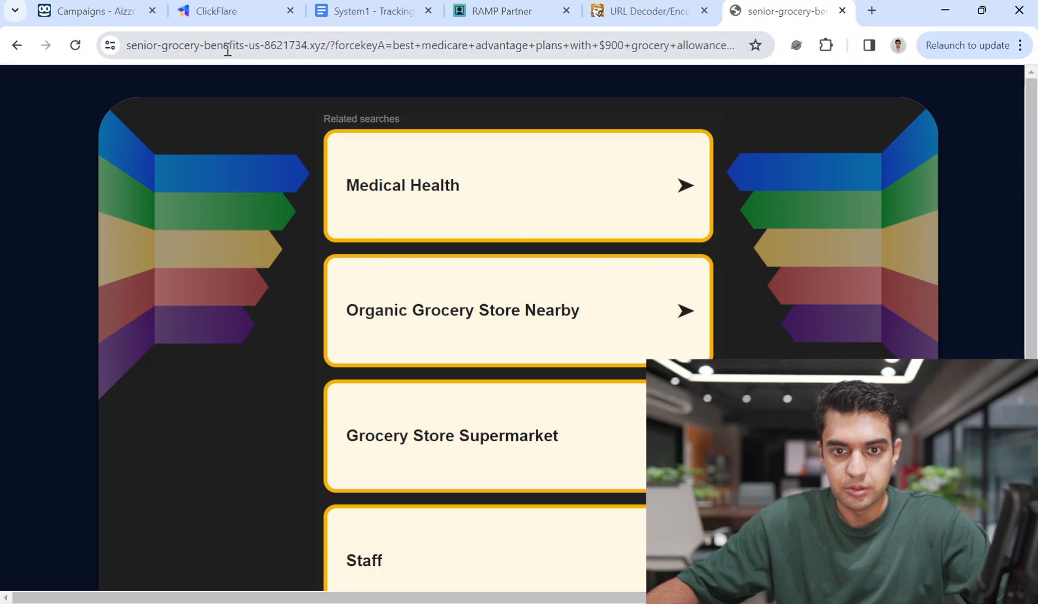
{"action": "left_click", "coordinate": [431, 46]}
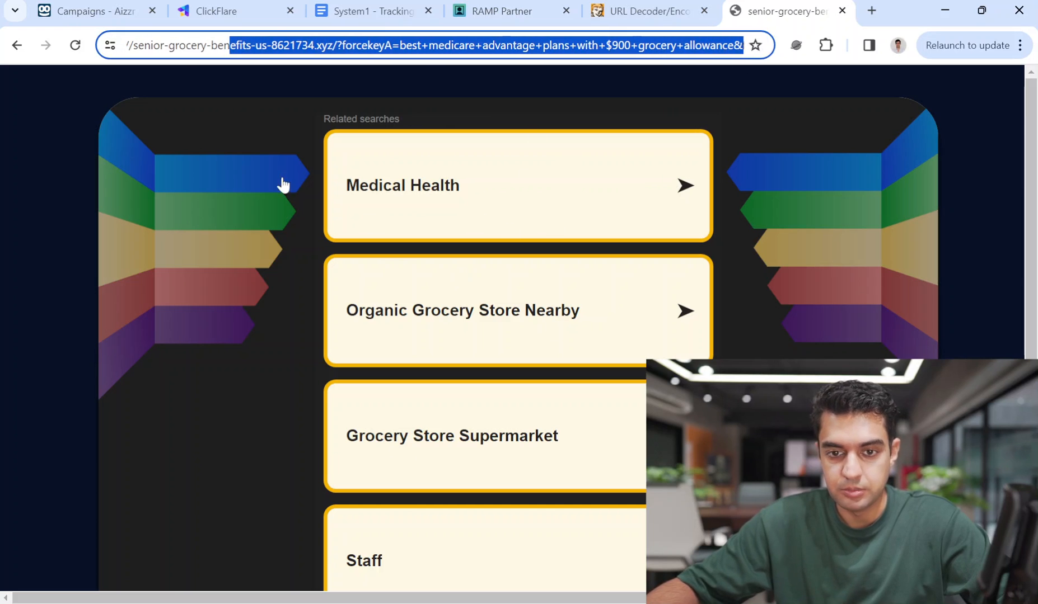
{"action": "scroll", "scroll_direction": "down", "scroll_amount": 3}
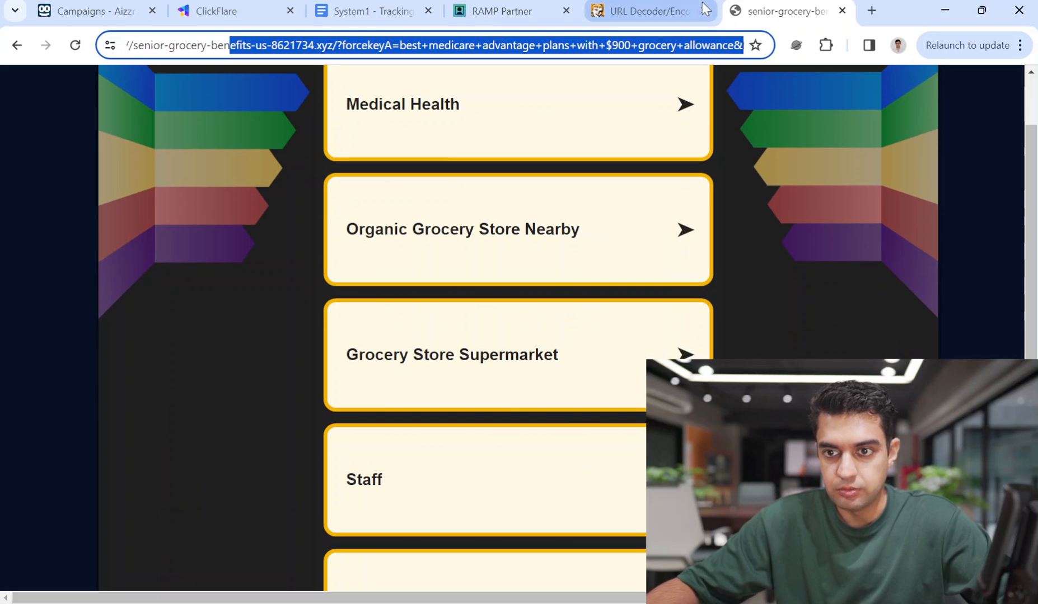
{"action": "left_click", "coordinate": [642, 11]}
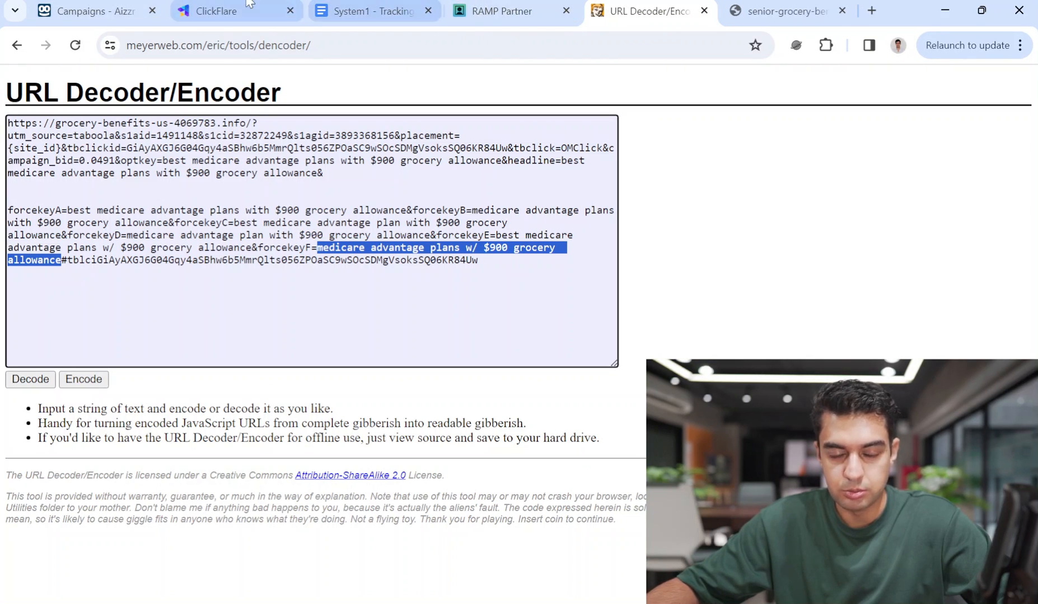
Open the senior-grocery-benefits domain from RAMP Domain Manager and review its related searches.
{"action": "left_click", "coordinate": [501, 11]}
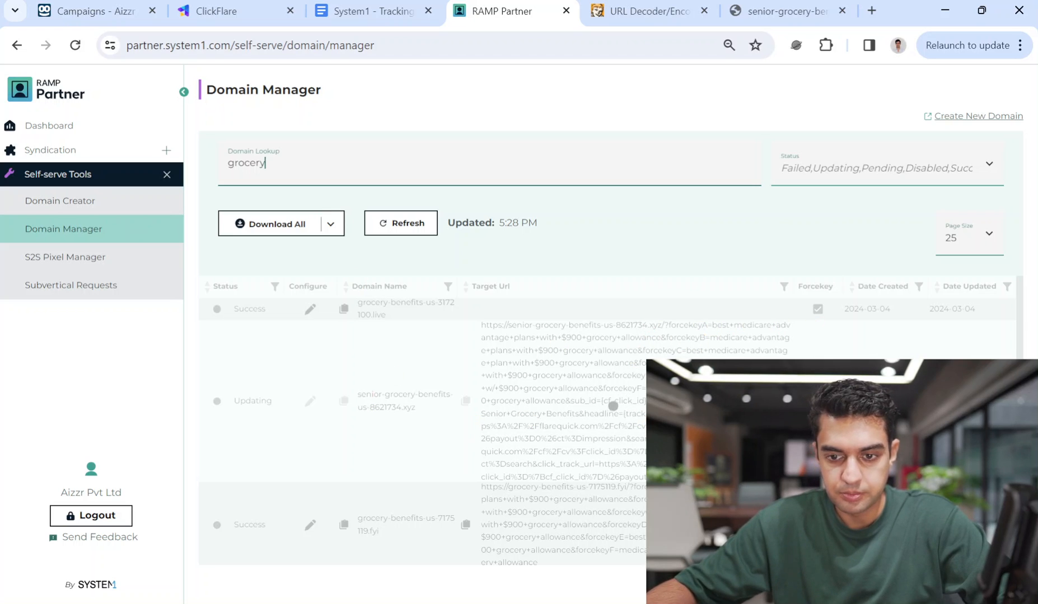
{"action": "left_click", "coordinate": [399, 222]}
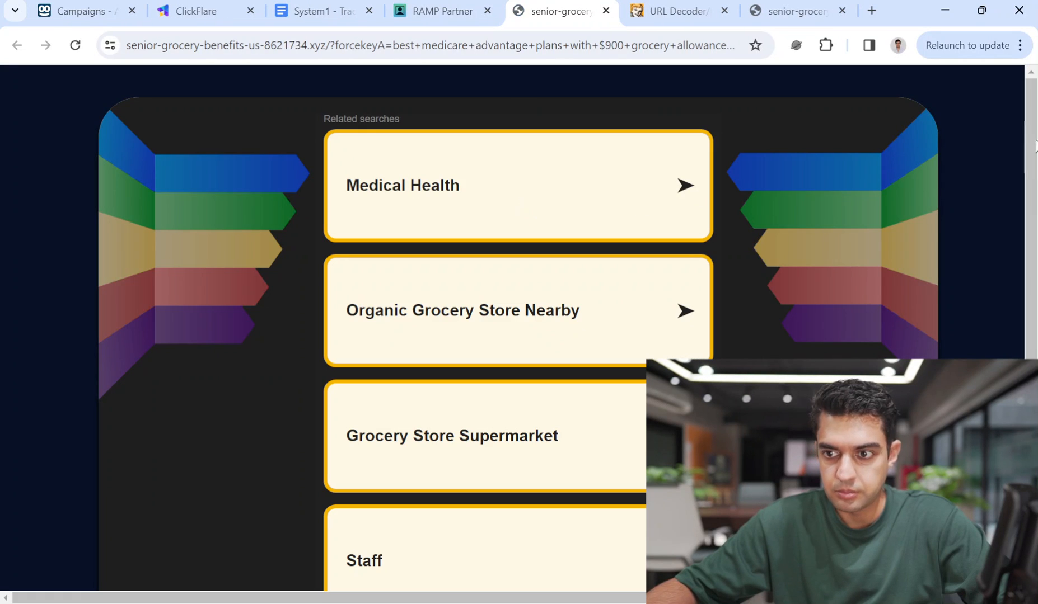
{"action": "left_click", "coordinate": [442, 12]}
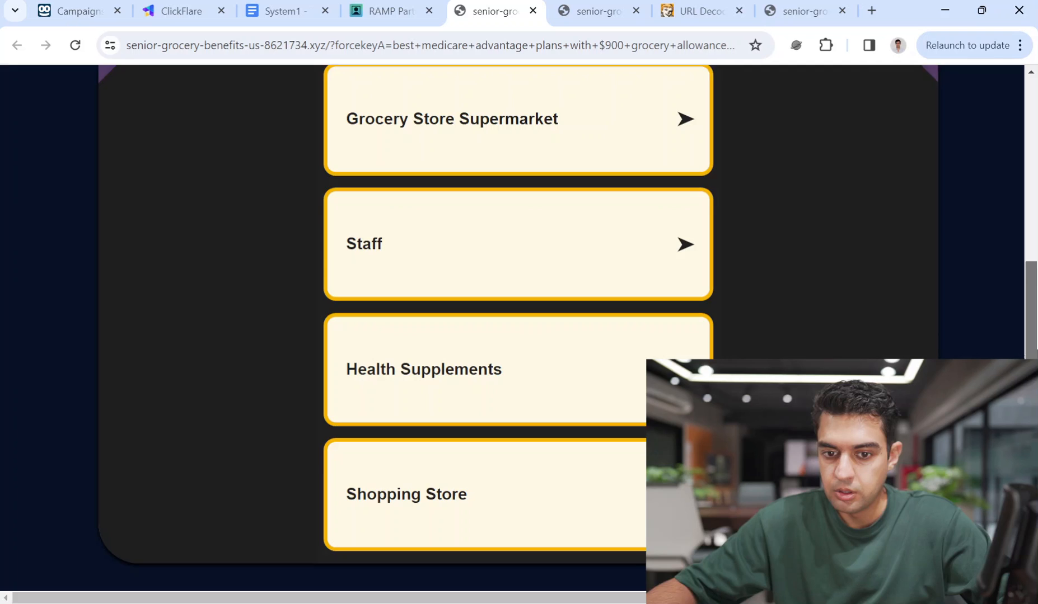
{"action": "scroll", "scroll_direction": "up", "scroll_amount": 3}
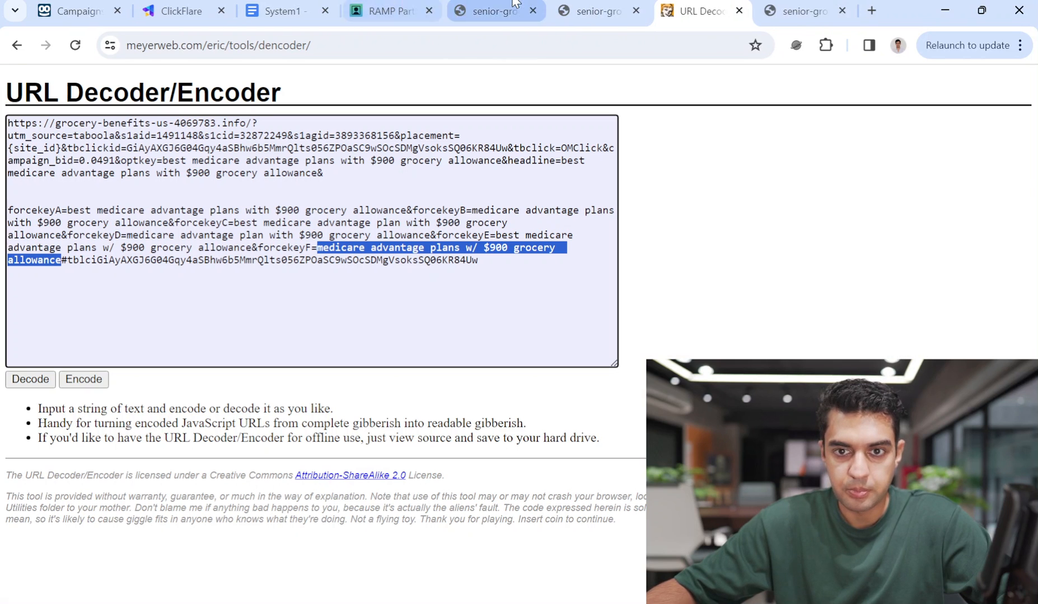
Copy the Senior Grocery Benefits campaign tracking URL and bring up the grocery domain tab.
{"action": "left_click", "coordinate": [170, 10]}
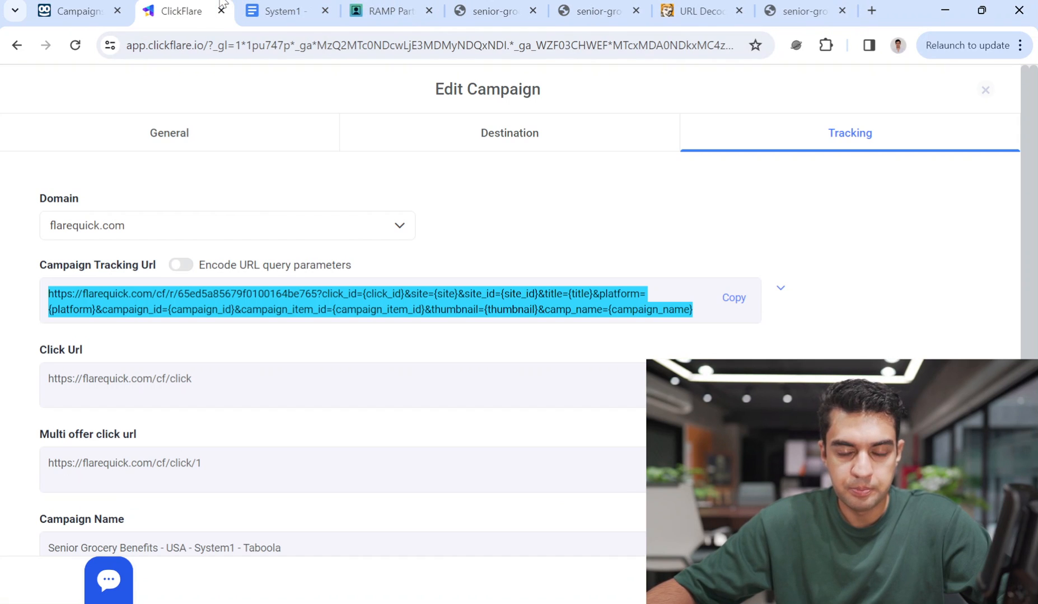
{"action": "left_click", "coordinate": [733, 297]}
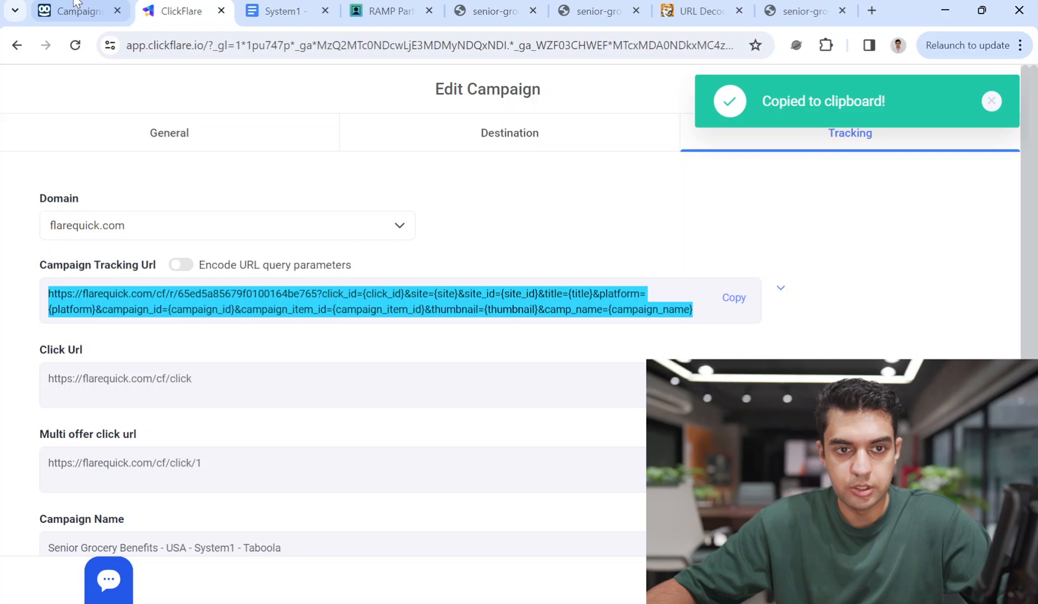
{"action": "left_click", "coordinate": [73, 11]}
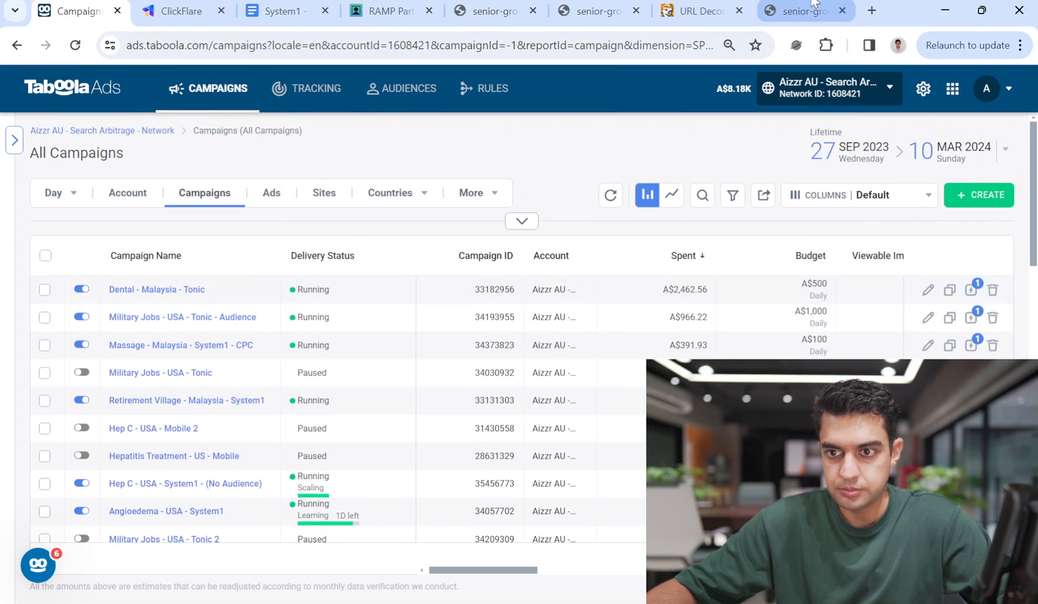
{"action": "left_click", "coordinate": [801, 11]}
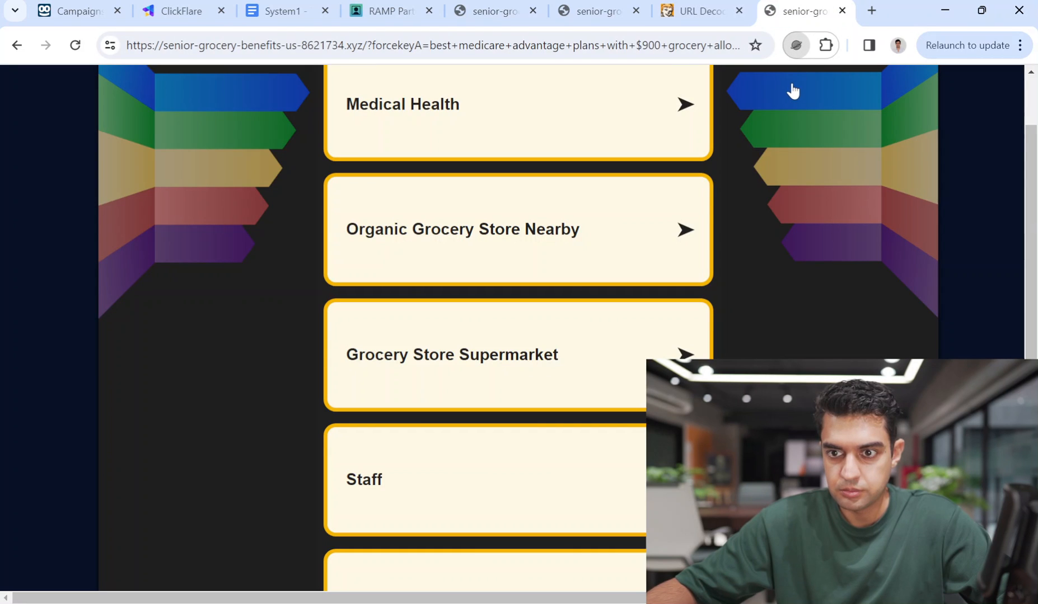
{"action": "mouse_move", "coordinate": [786, 97]}
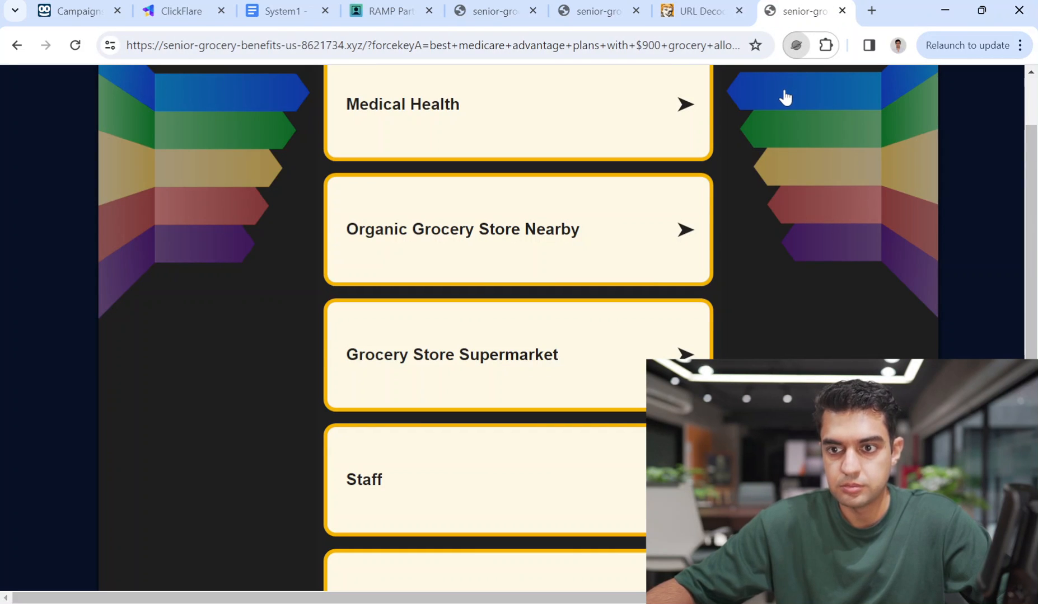
{"action": "mouse_move", "coordinate": [766, 116]}
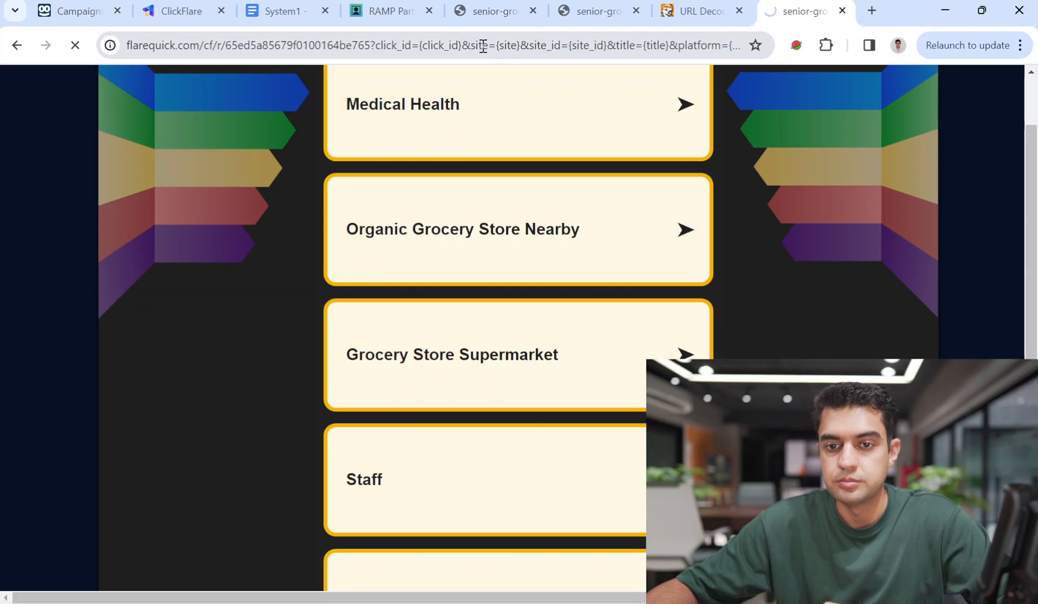
{"action": "mouse_move", "coordinate": [585, 61]}
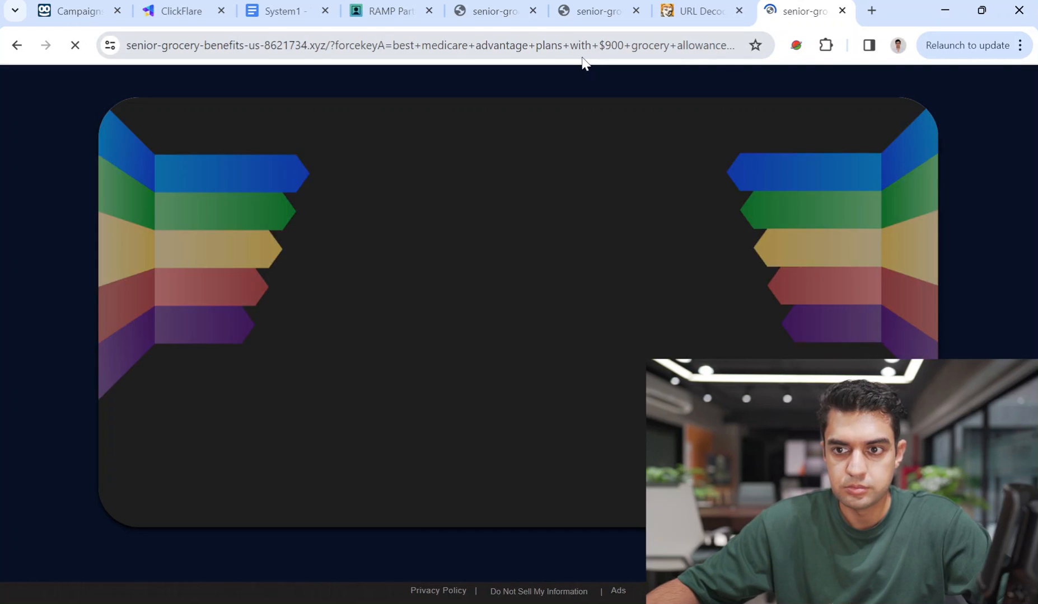
{"action": "mouse_move", "coordinate": [589, 153]}
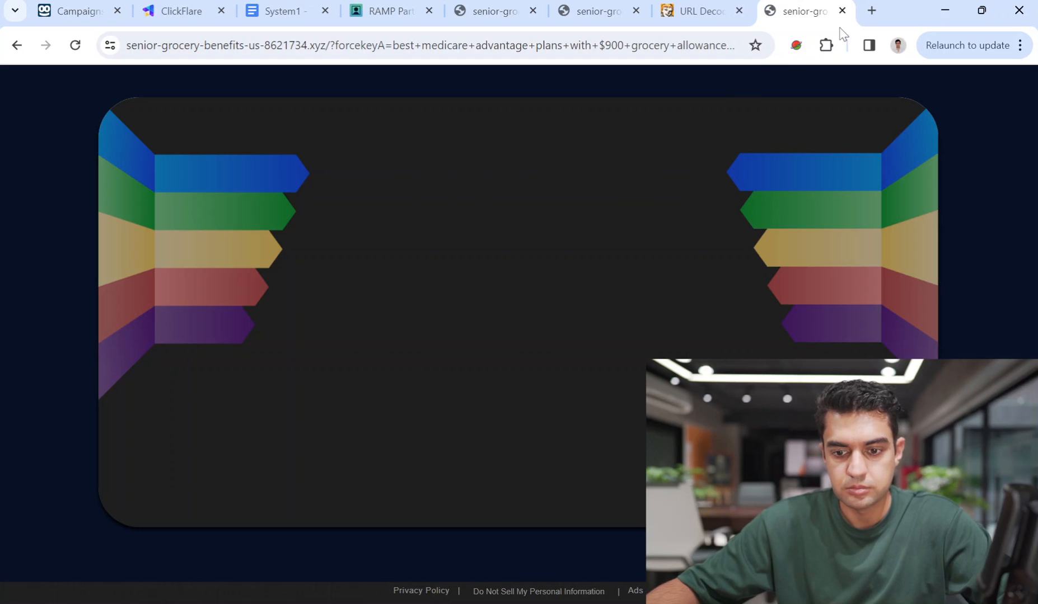
Close two duplicate domain preview tabs and reload the blank landing page.
{"action": "left_click", "coordinate": [870, 10]}
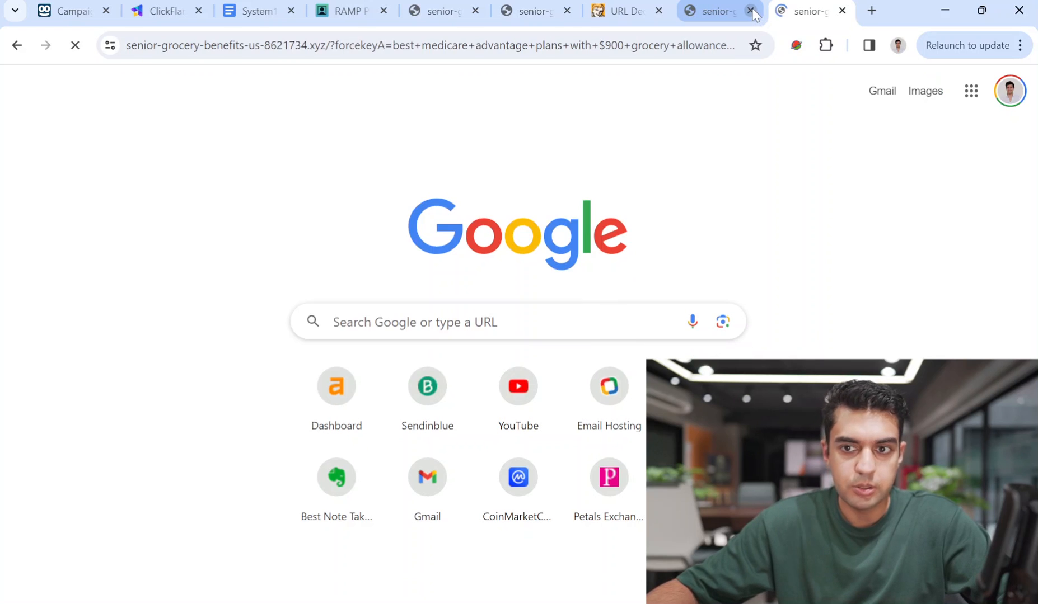
{"action": "left_click", "coordinate": [750, 11]}
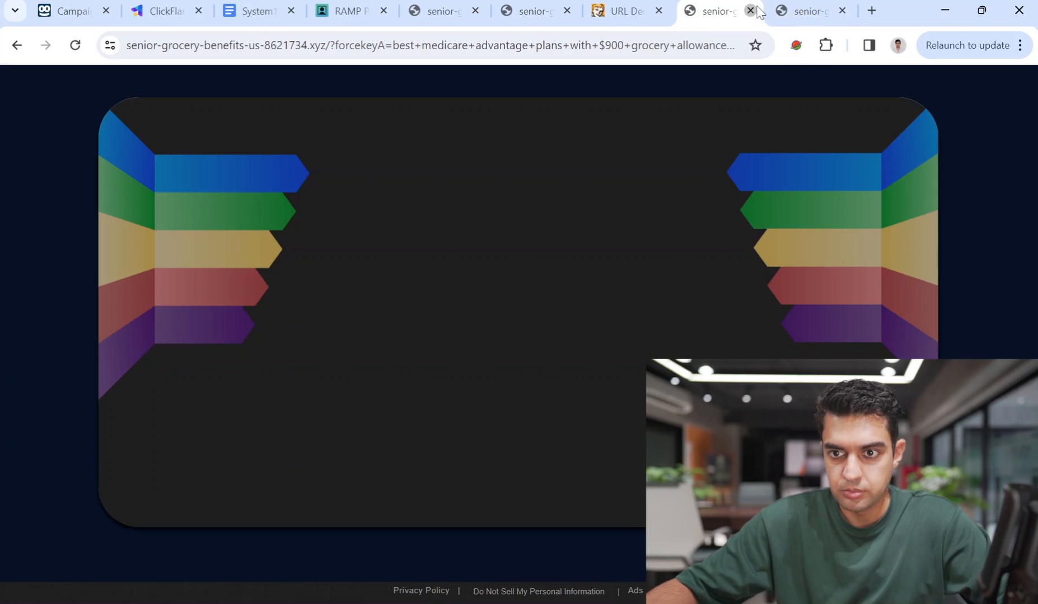
{"action": "left_click", "coordinate": [749, 11]}
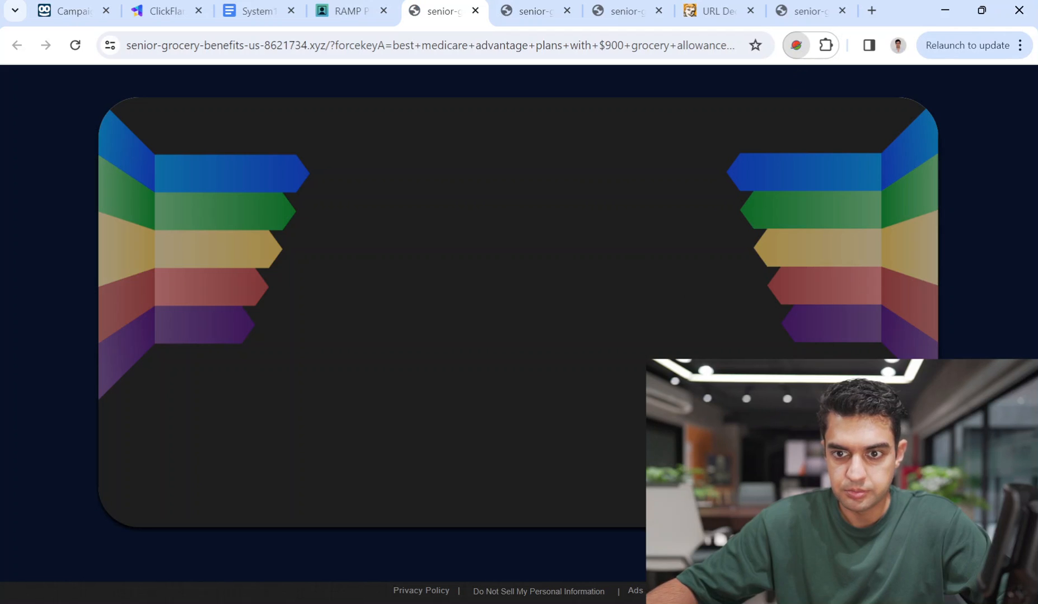
{"action": "mouse_move", "coordinate": [656, 340]}
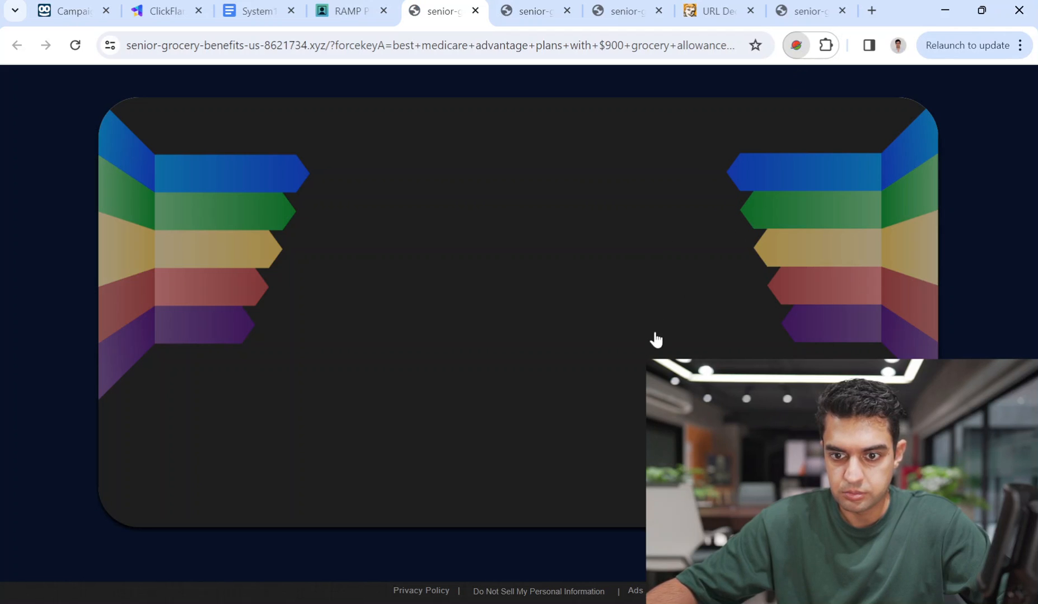
{"action": "mouse_move", "coordinate": [850, 98]}
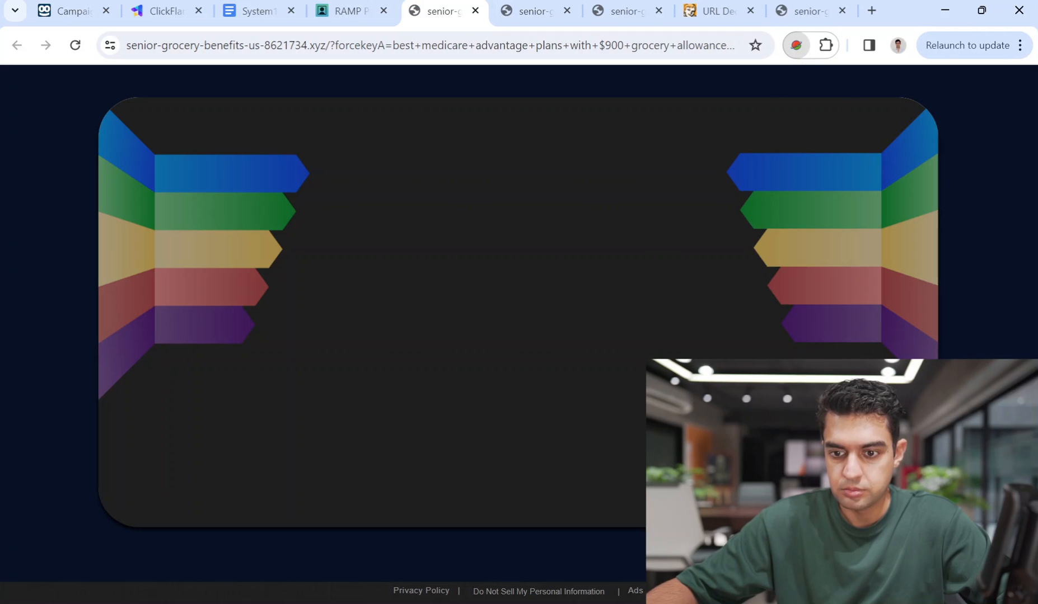
{"action": "mouse_move", "coordinate": [651, 274]}
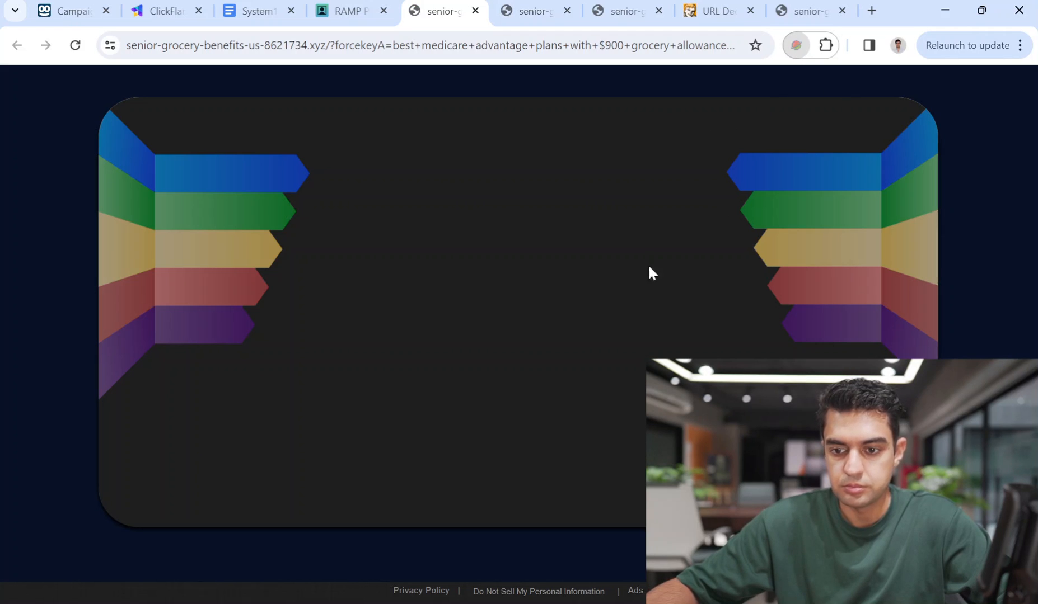
{"action": "mouse_move", "coordinate": [272, 62]}
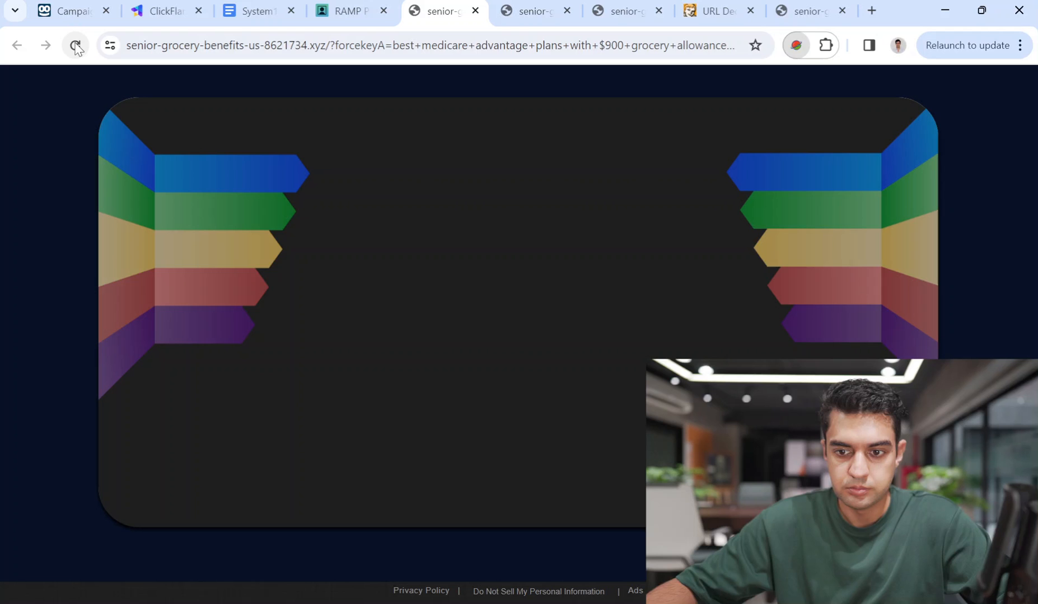
{"action": "left_click", "coordinate": [75, 45]}
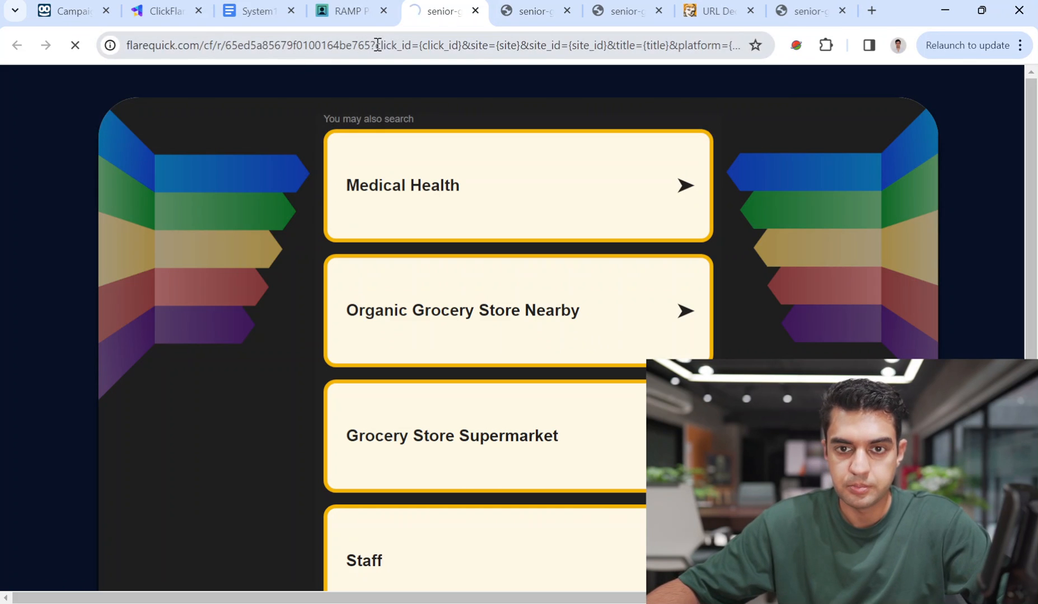
Open the 'Best Medicare Advantage Plan with $900 Grocery Allowance' search and browse its sponsored results.
{"action": "left_click", "coordinate": [808, 12]}
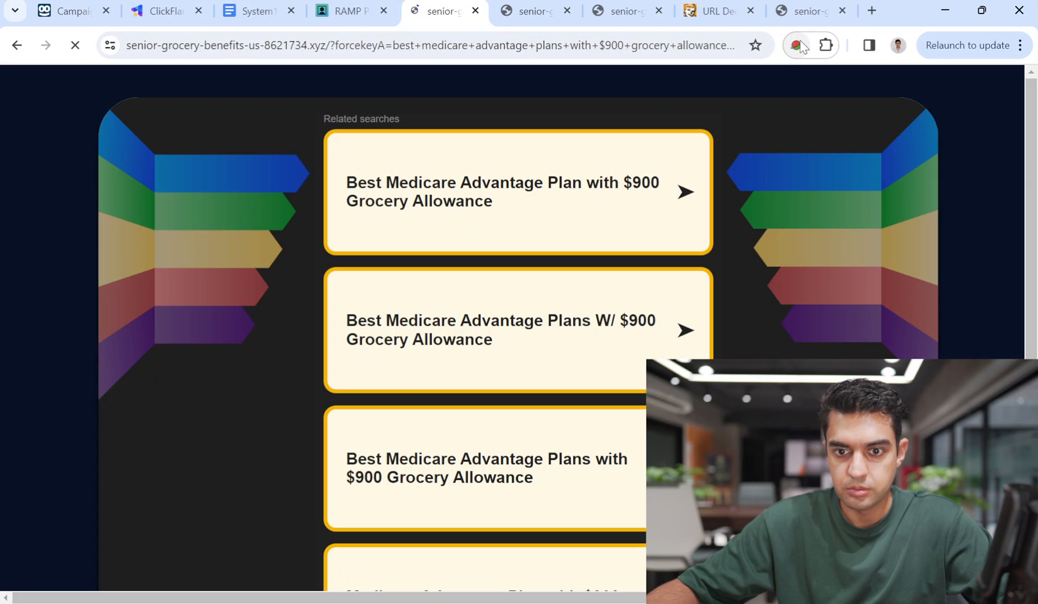
{"action": "scroll", "scroll_direction": "down", "scroll_amount": 3}
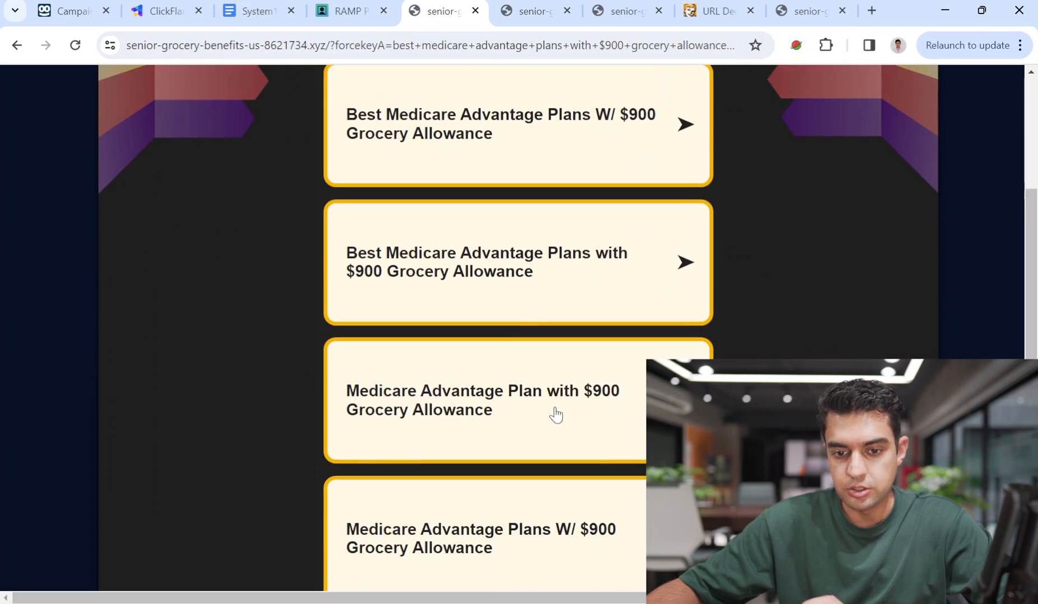
{"action": "scroll", "scroll_direction": "down", "scroll_amount": 3}
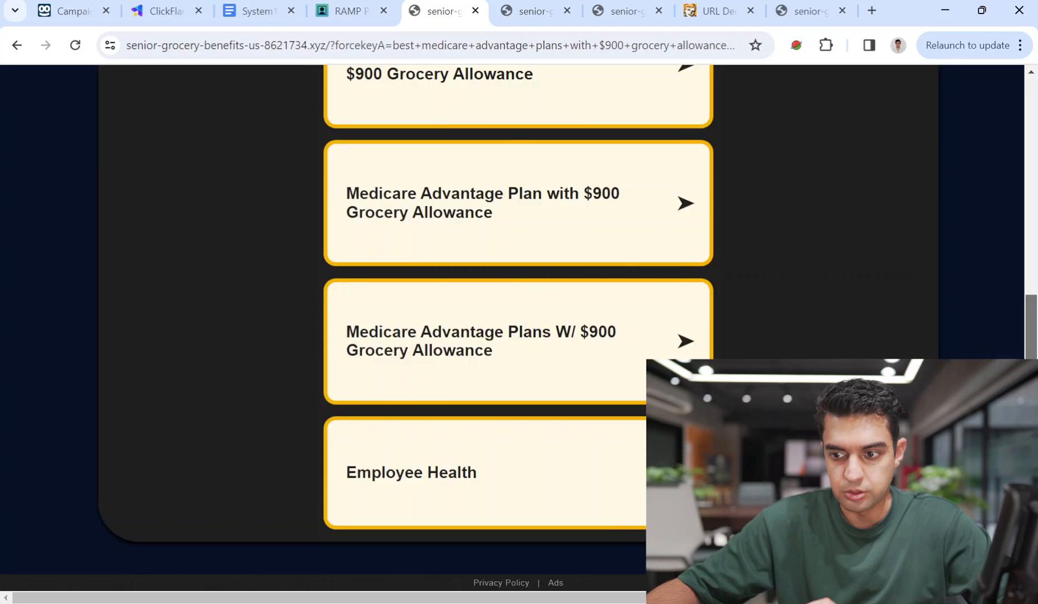
{"action": "scroll", "scroll_direction": "up", "scroll_amount": 3}
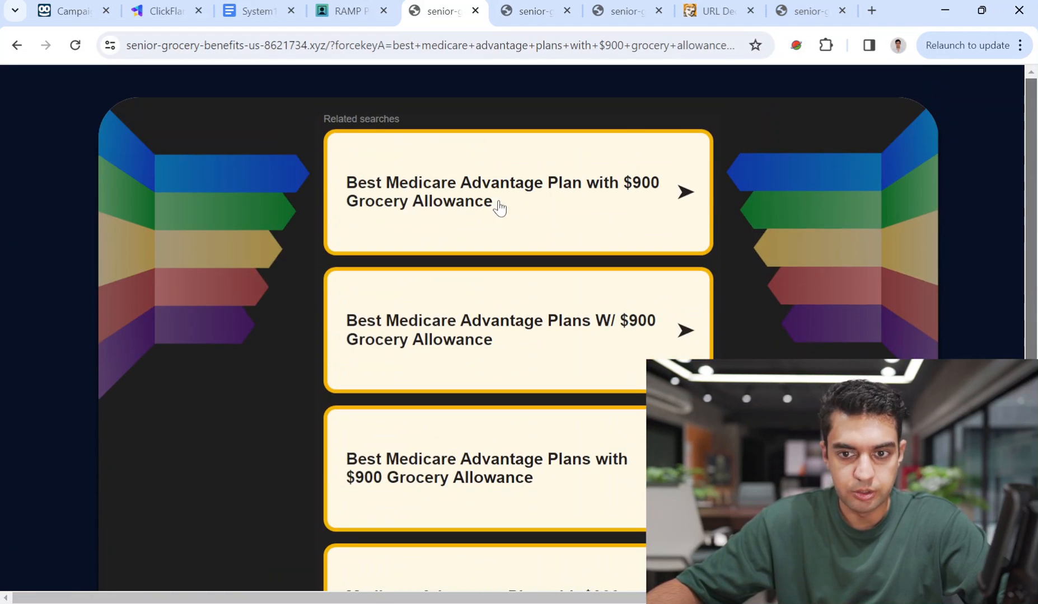
{"action": "left_click", "coordinate": [502, 192]}
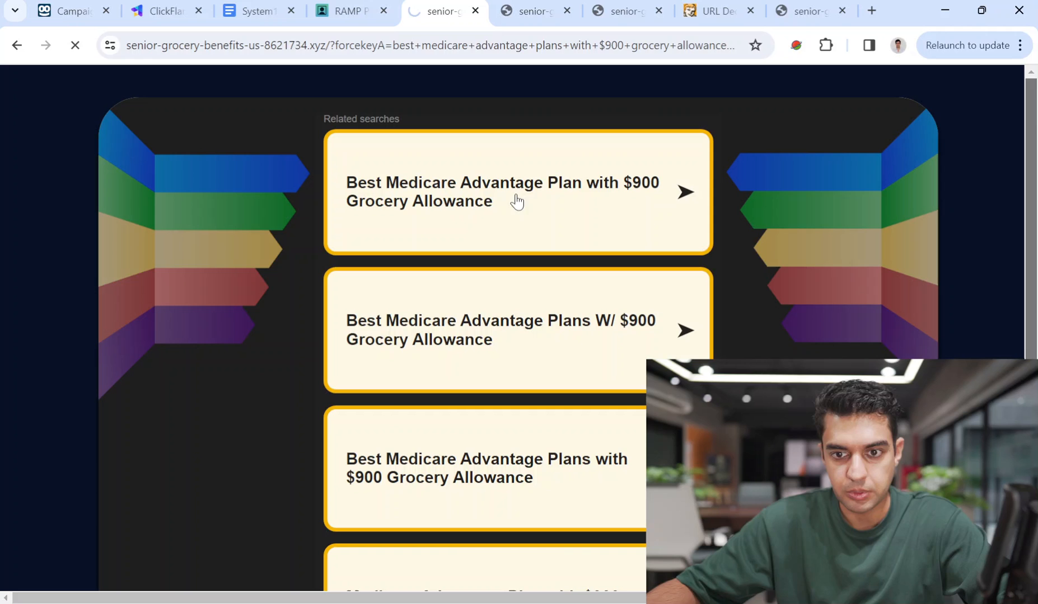
{"action": "left_click", "coordinate": [516, 192]}
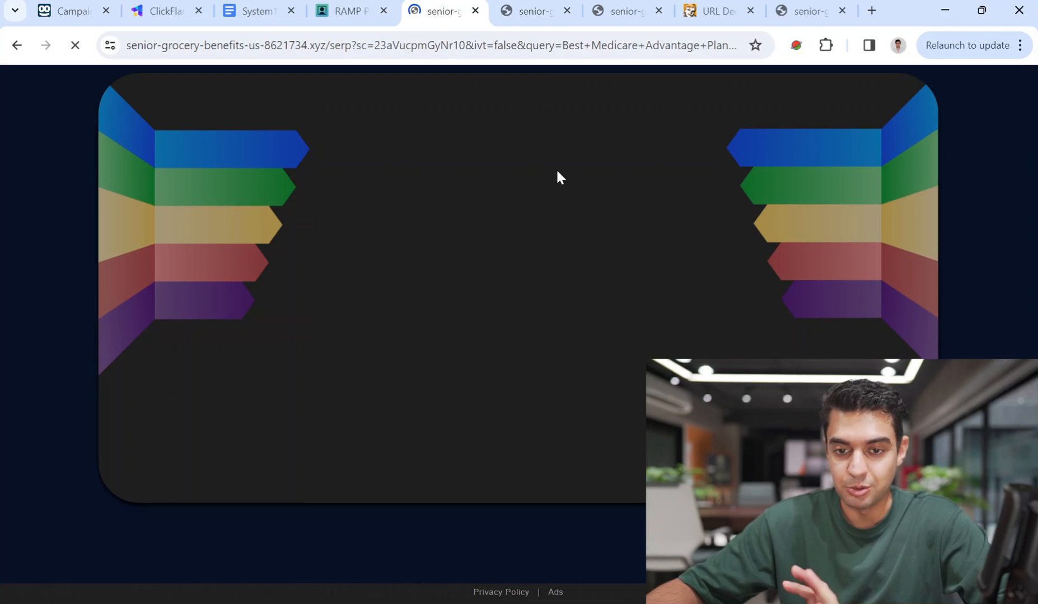
{"action": "scroll", "scroll_direction": "down", "scroll_amount": 3}
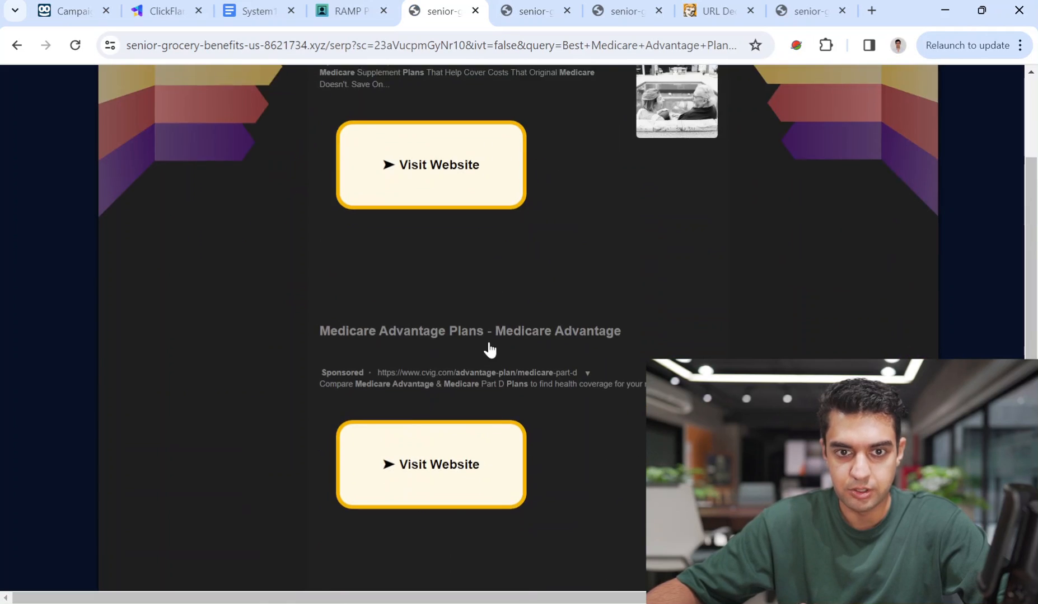
{"action": "scroll", "scroll_direction": "up", "scroll_amount": 3}
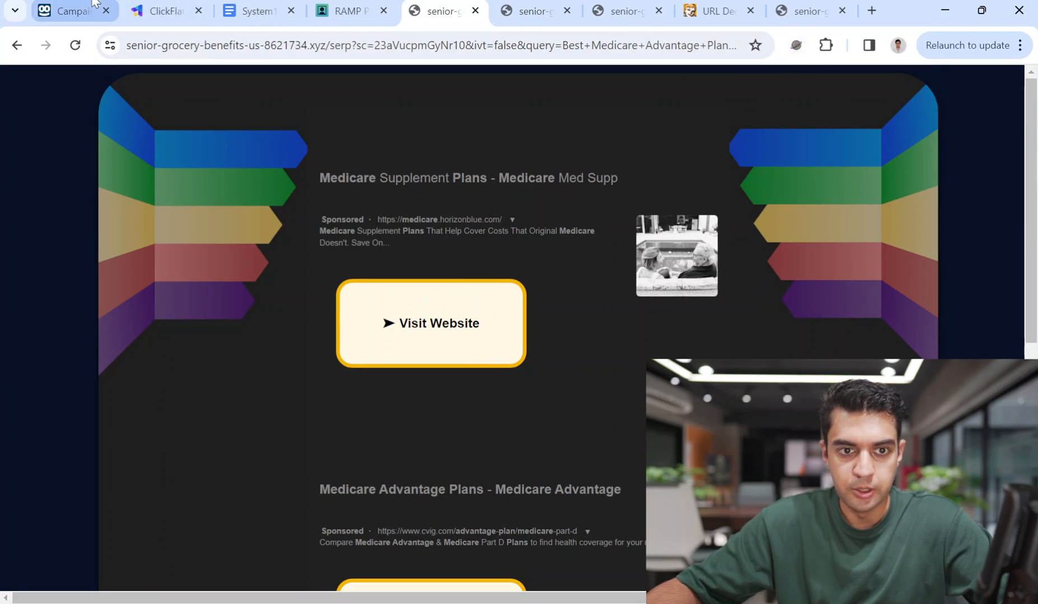
{"action": "left_click", "coordinate": [66, 10]}
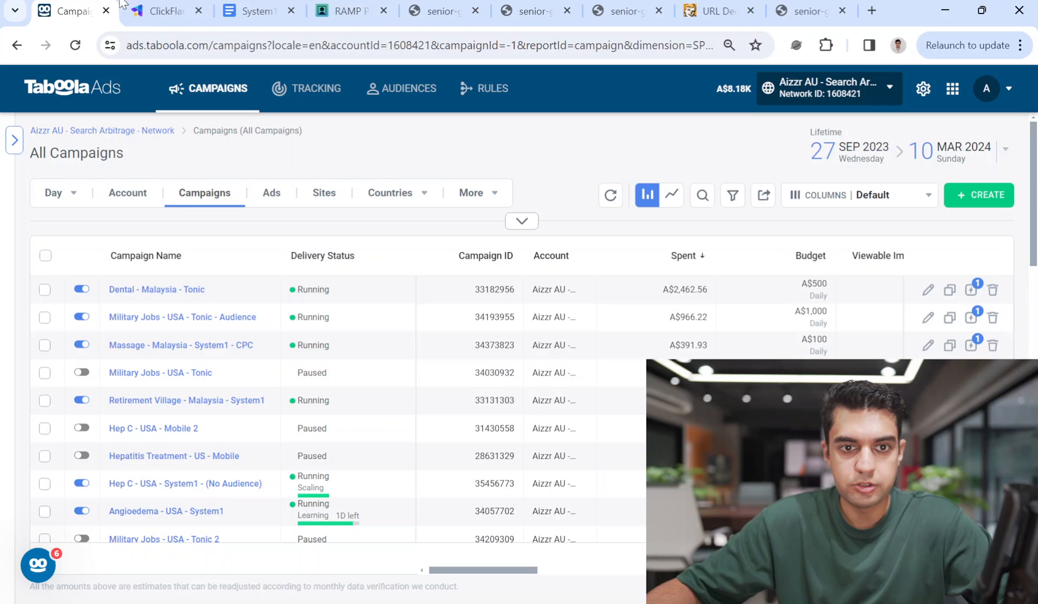
{"action": "mouse_move", "coordinate": [400, 87]}
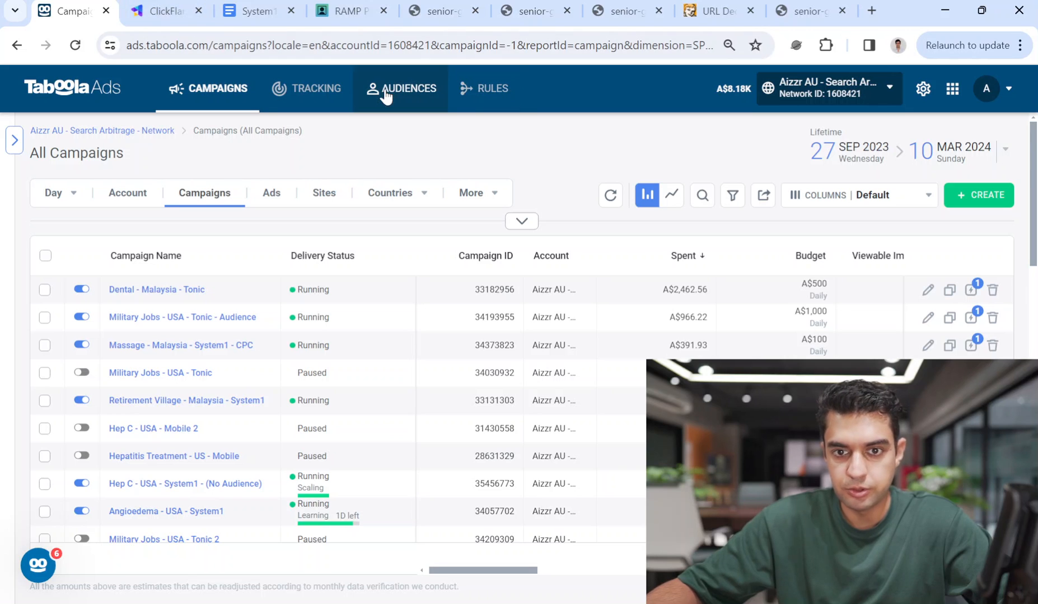
Close the Edit Campaign dialog and review the Taboola and System1 integrations in Settings.
{"action": "left_click", "coordinate": [166, 11]}
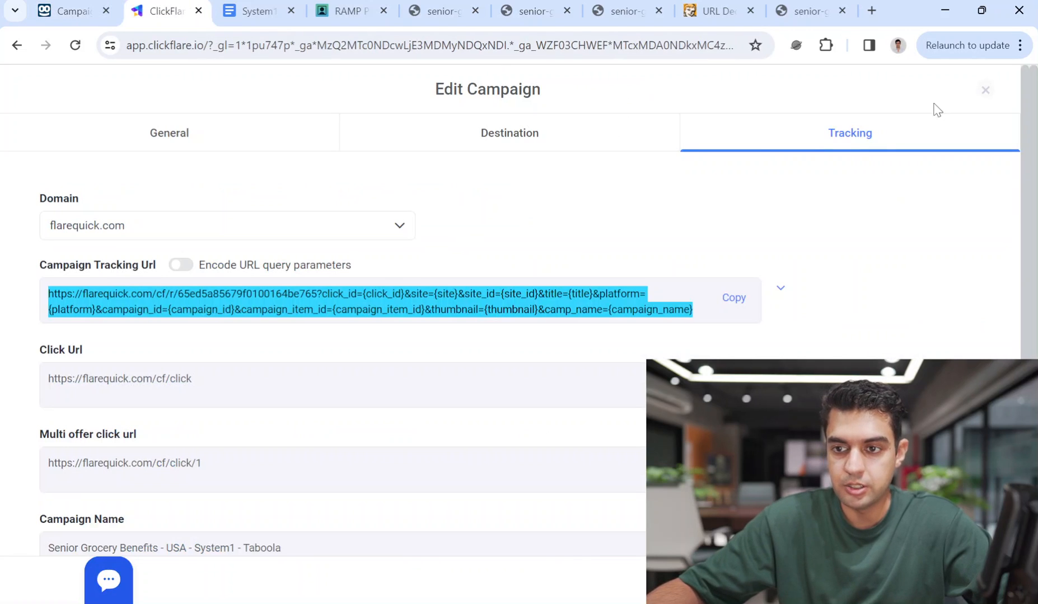
{"action": "left_click", "coordinate": [985, 89]}
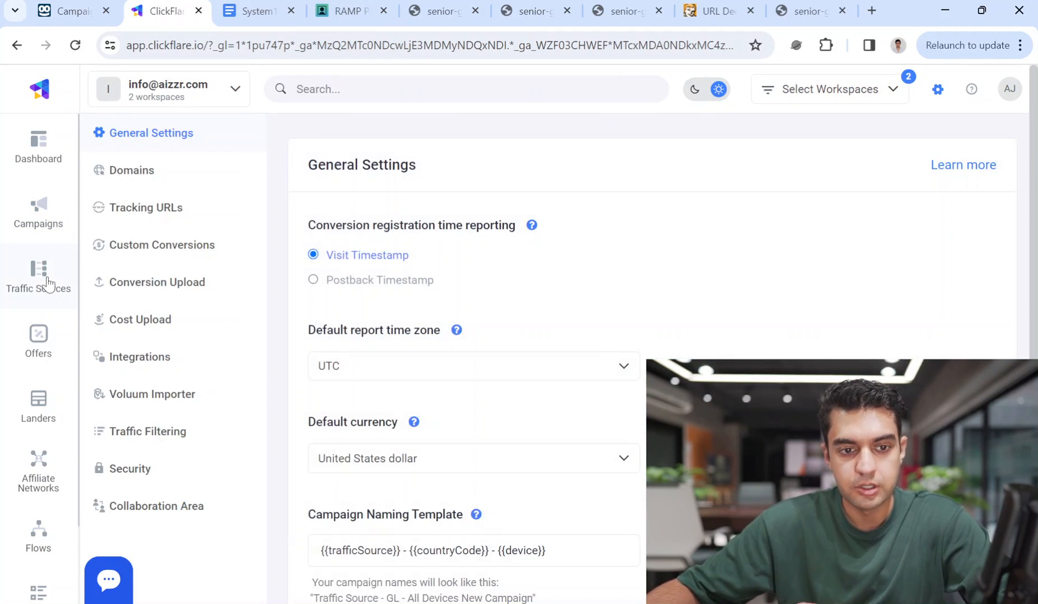
{"action": "left_click", "coordinate": [139, 357]}
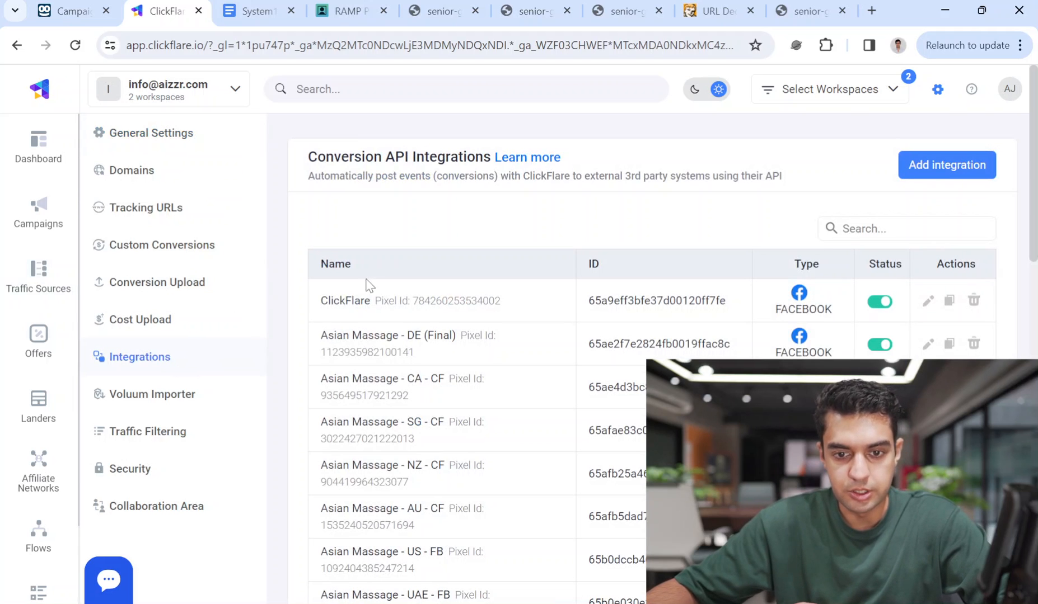
{"action": "scroll", "scroll_direction": "down", "scroll_amount": 3}
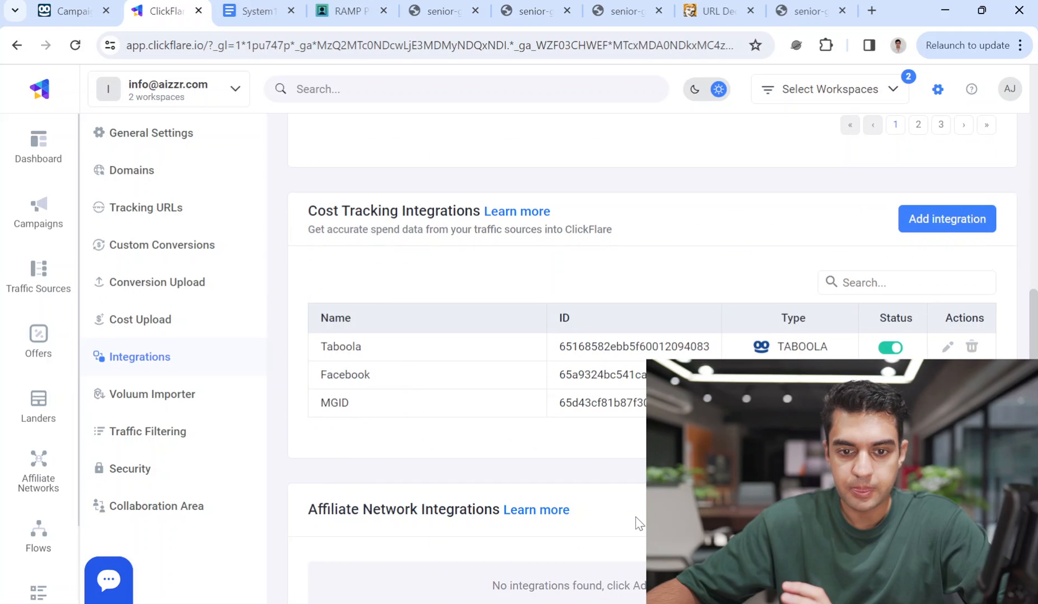
{"action": "scroll", "scroll_direction": "down", "scroll_amount": 3}
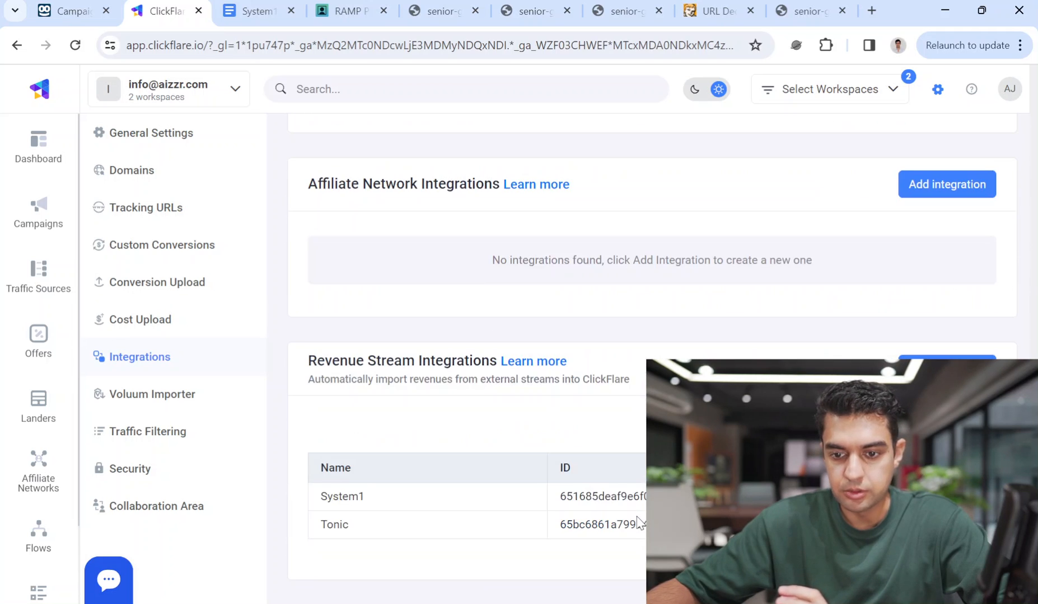
{"action": "mouse_move", "coordinate": [347, 37]}
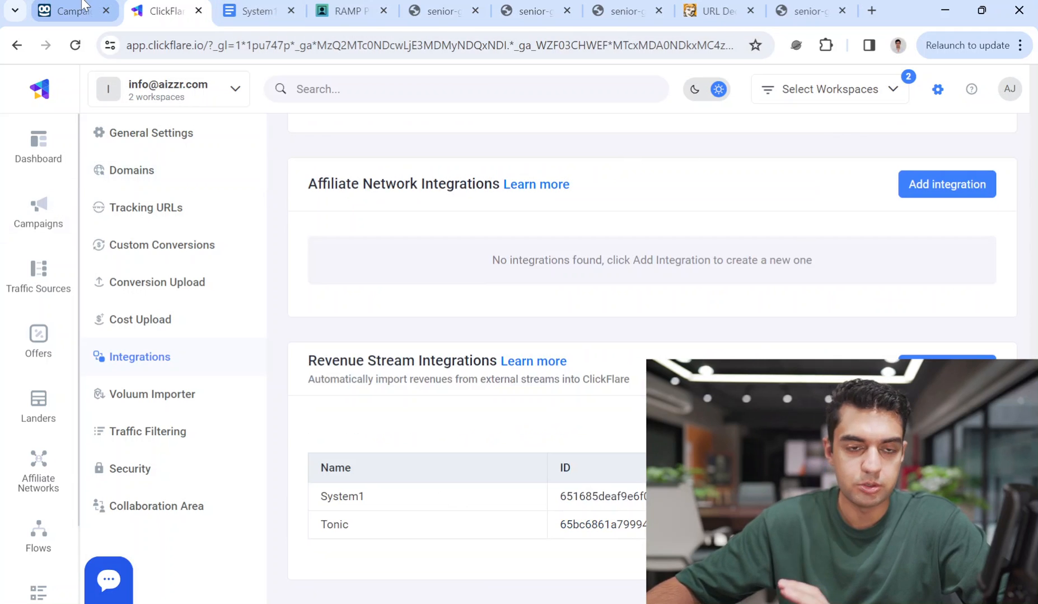
{"action": "left_click", "coordinate": [70, 11]}
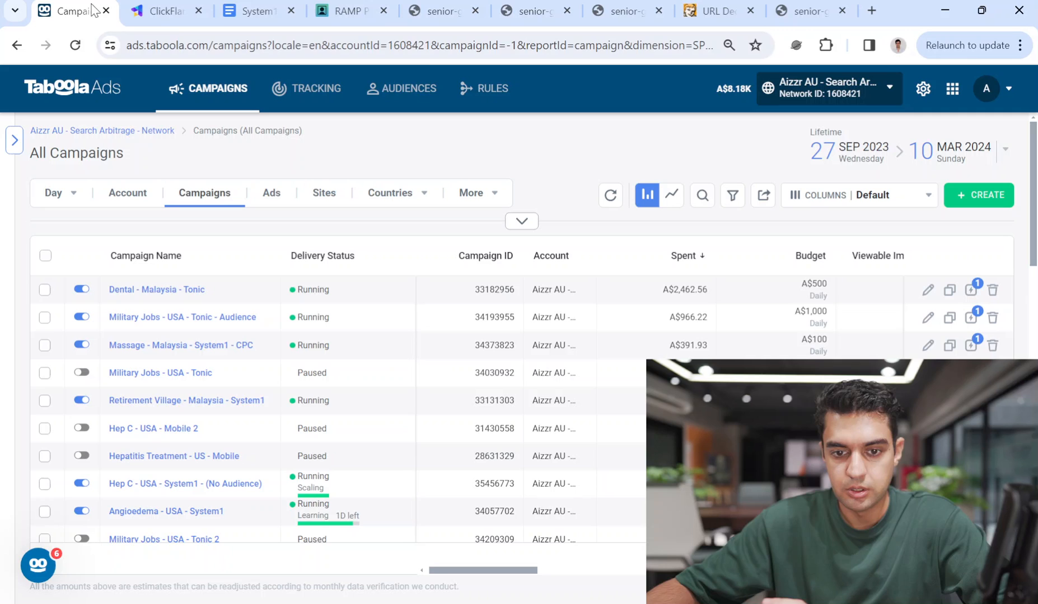
{"action": "mouse_move", "coordinate": [979, 194]}
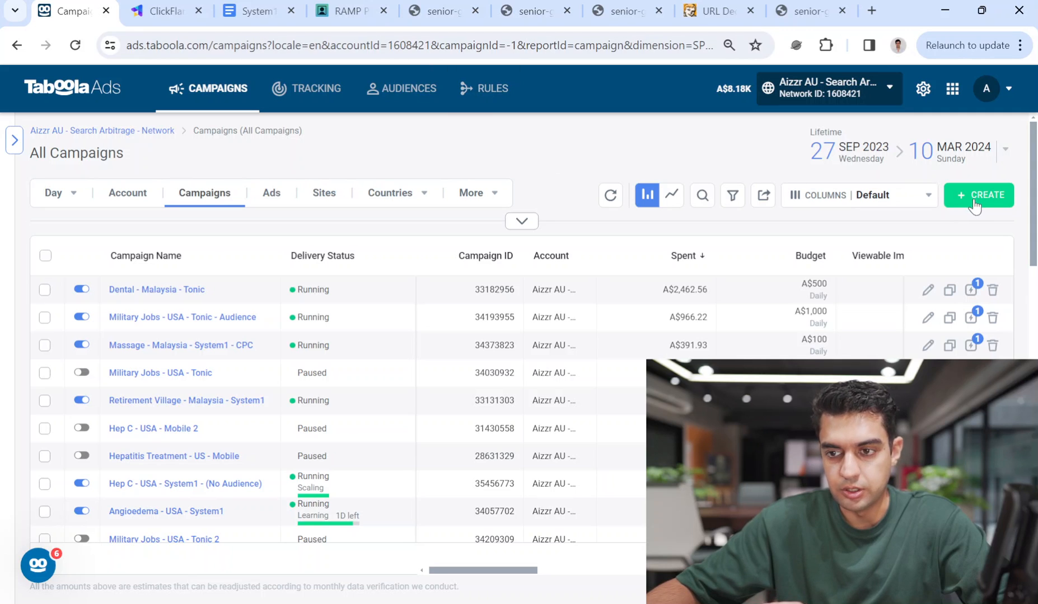
Create a new campaign under the 'Search Arbitrage - Health - Syst1 - SC' account.
{"action": "left_click", "coordinate": [982, 195]}
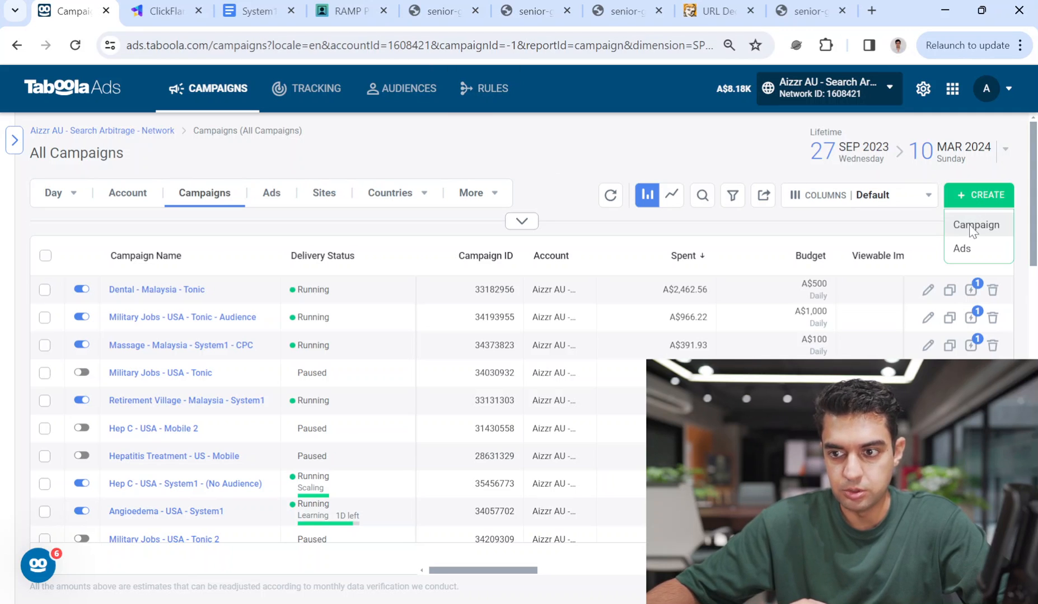
{"action": "left_click", "coordinate": [976, 224]}
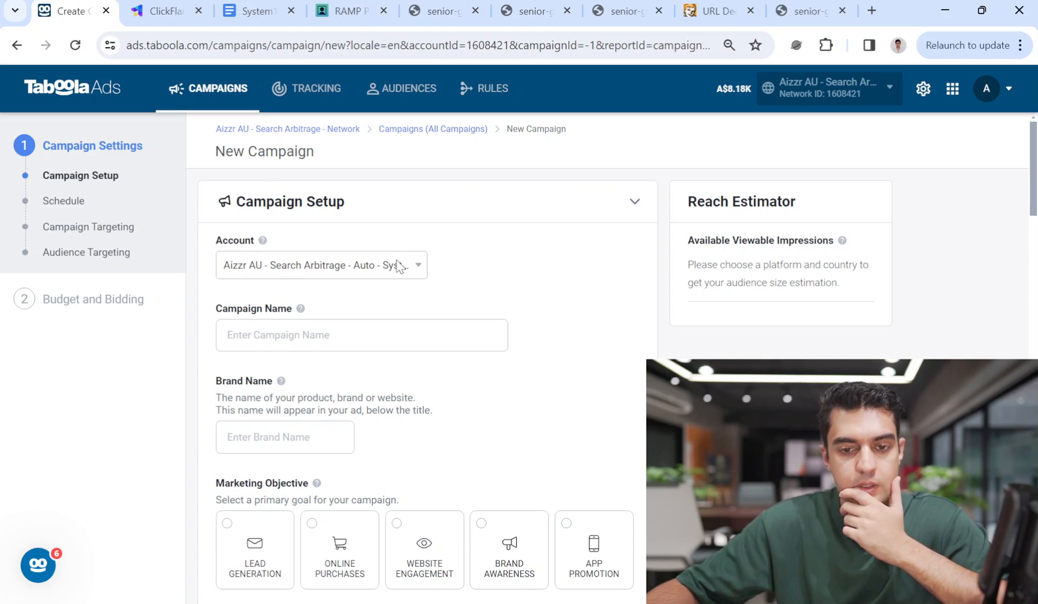
{"action": "left_click", "coordinate": [321, 265]}
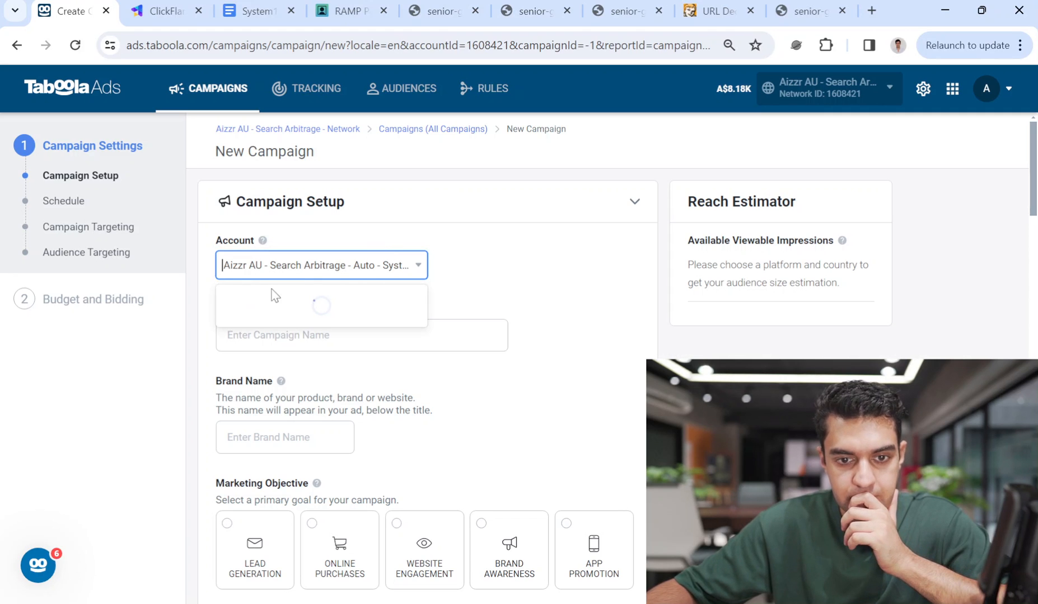
{"action": "mouse_move", "coordinate": [375, 274]}
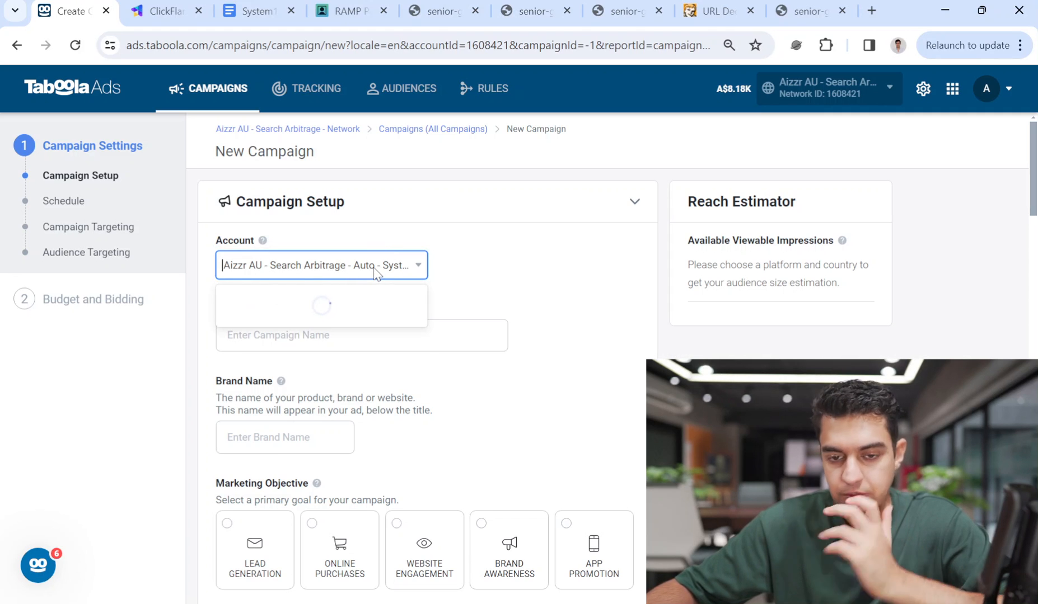
{"action": "left_click", "coordinate": [321, 265]}
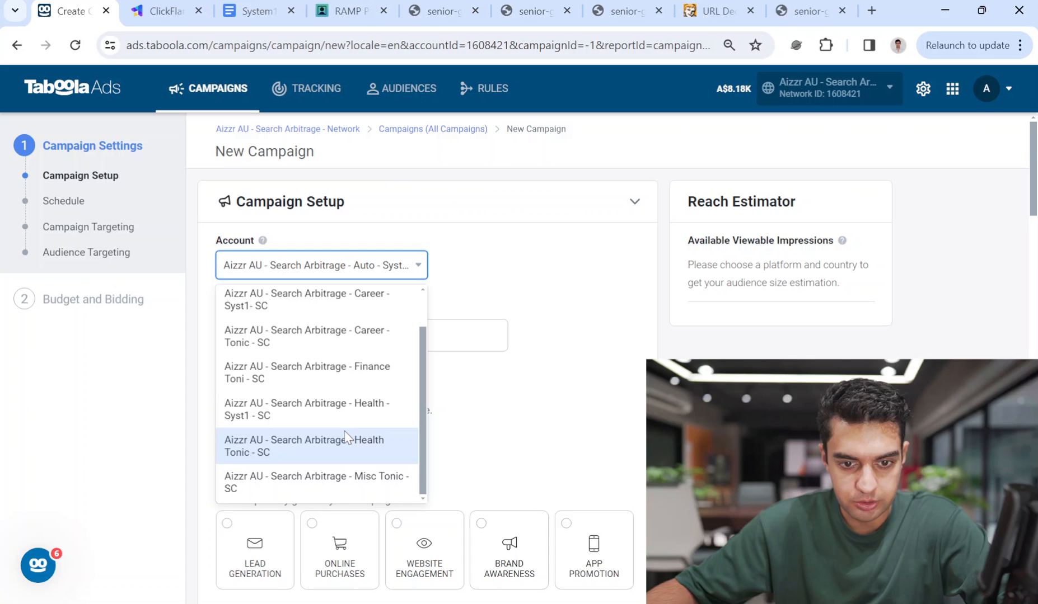
{"action": "mouse_move", "coordinate": [341, 409]}
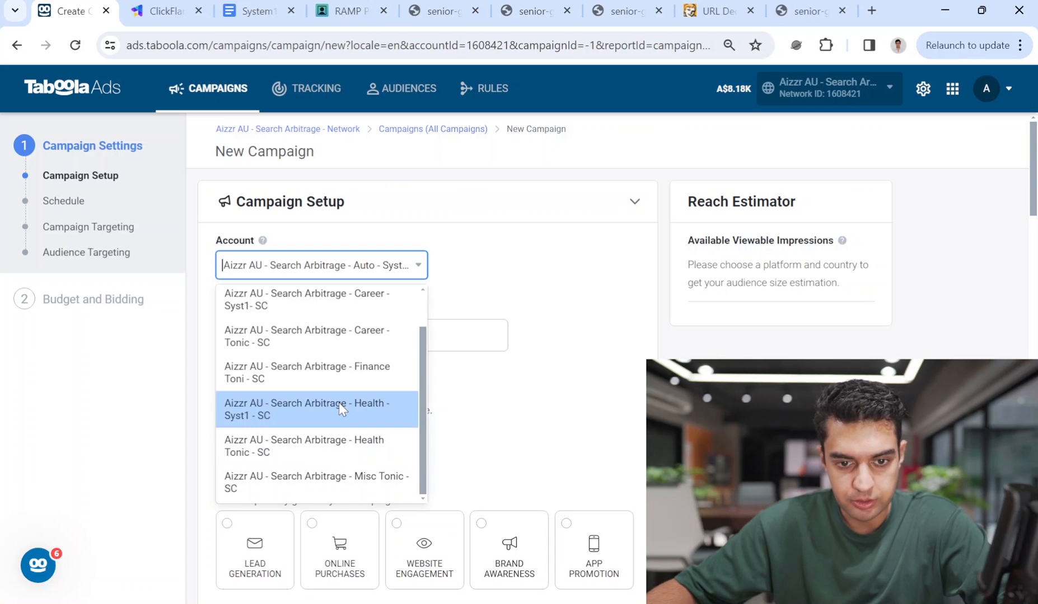
{"action": "left_click", "coordinate": [306, 410]}
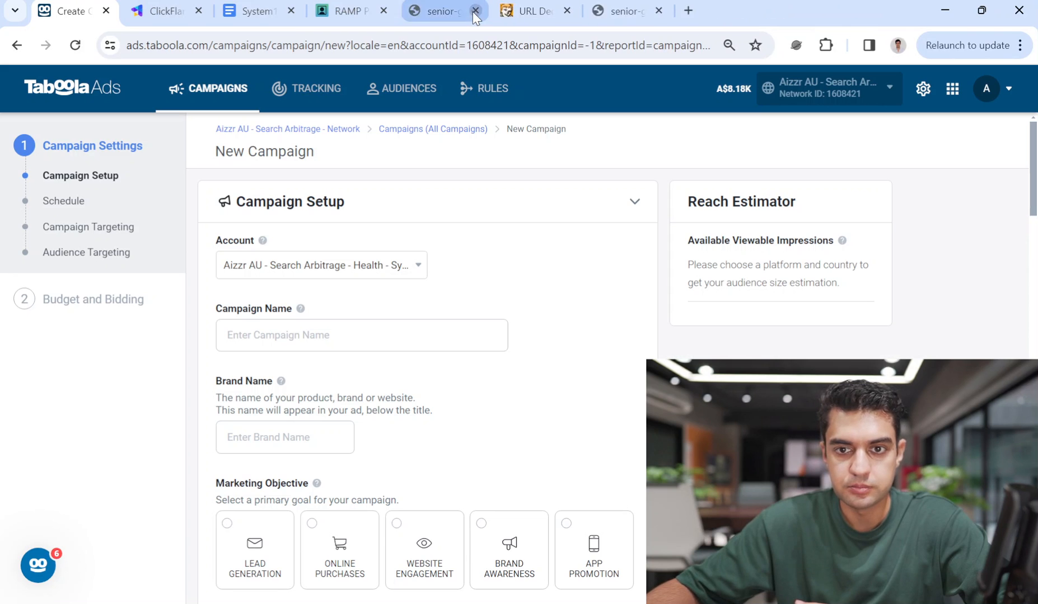
Close a leftover tab and enter 'Senior Grocery Benefits' as the campaign name.
{"action": "left_click", "coordinate": [475, 10]}
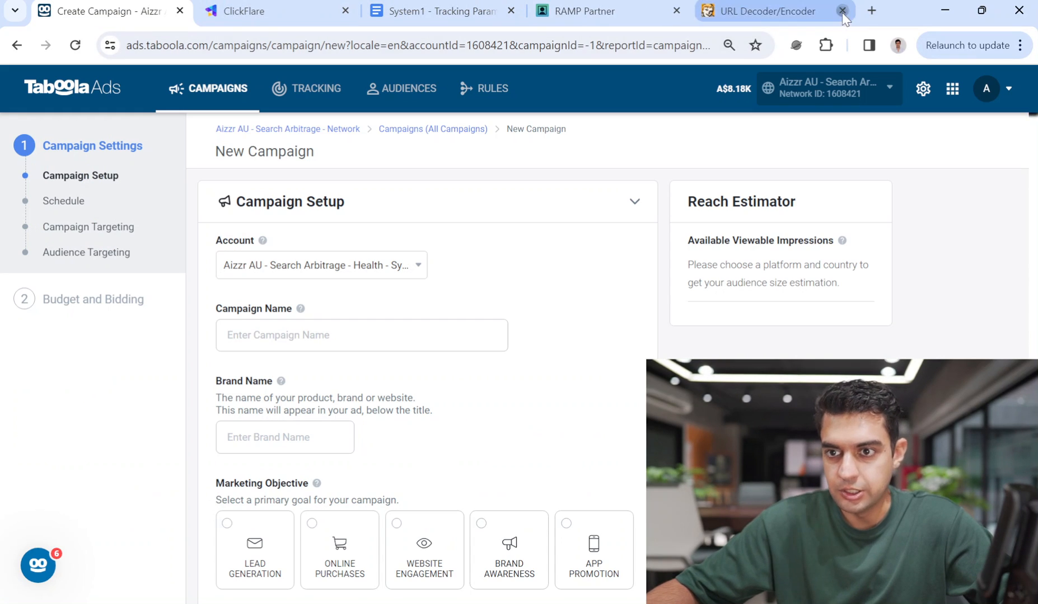
{"action": "left_click", "coordinate": [842, 11]}
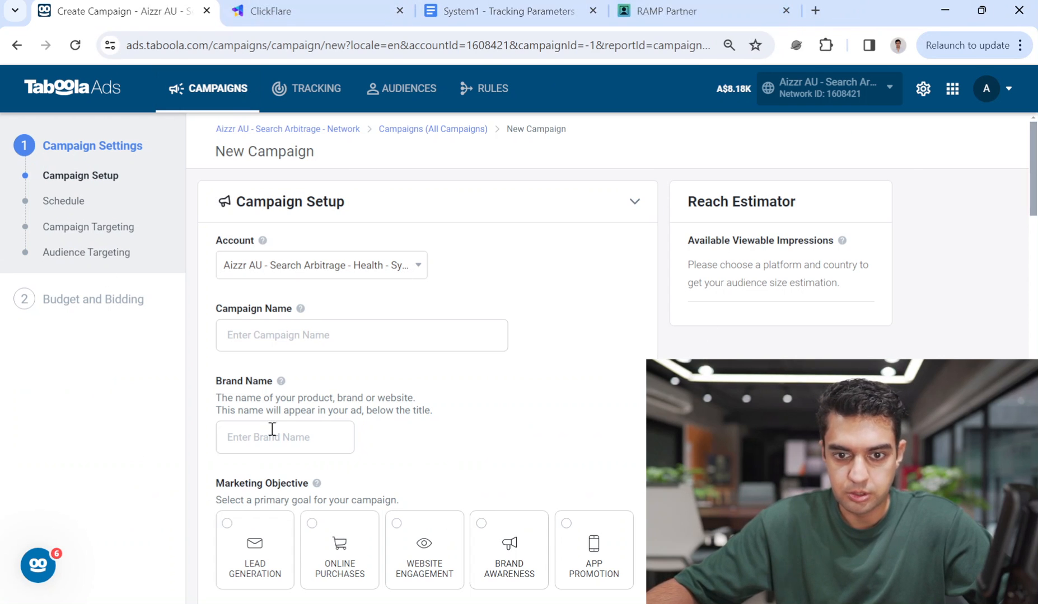
{"action": "type", "text": "Sen"}
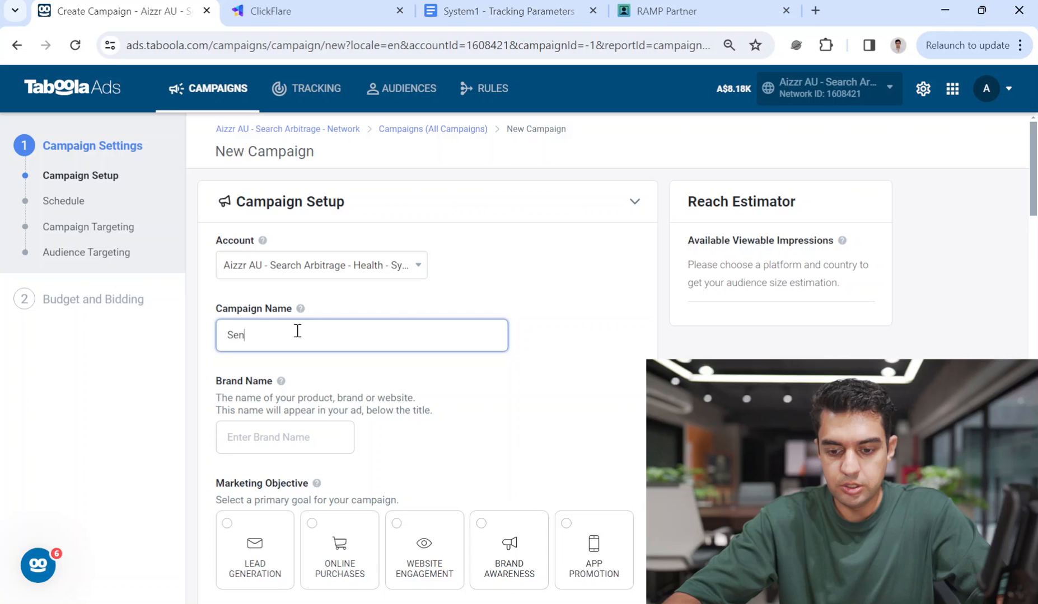
{"action": "type", "text": "ior Gro"}
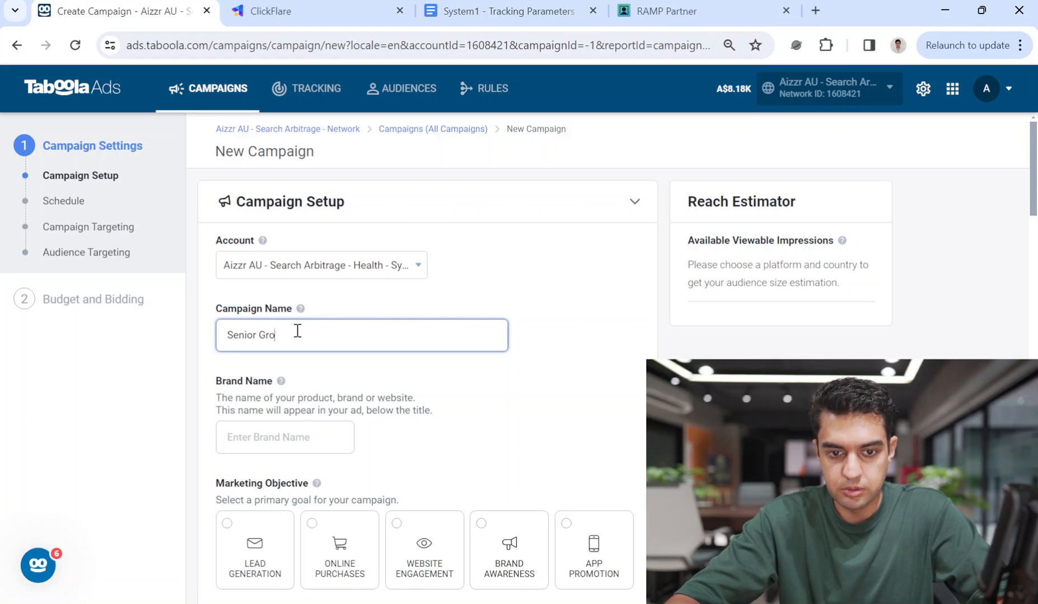
{"action": "type", "text": "cery Benefits"}
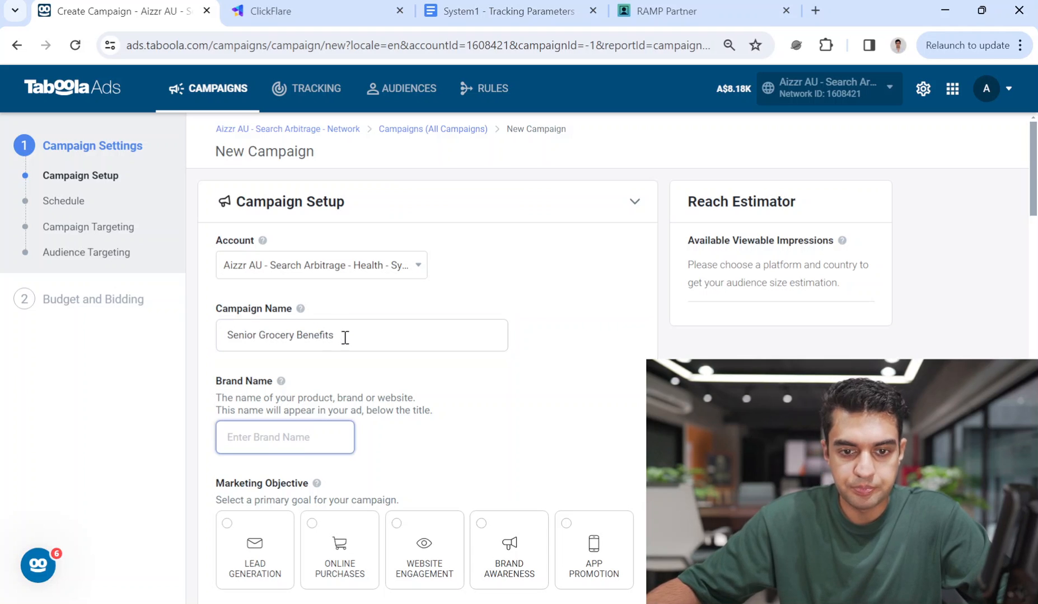
{"action": "type", "text": "Senior Grocery Benefits"}
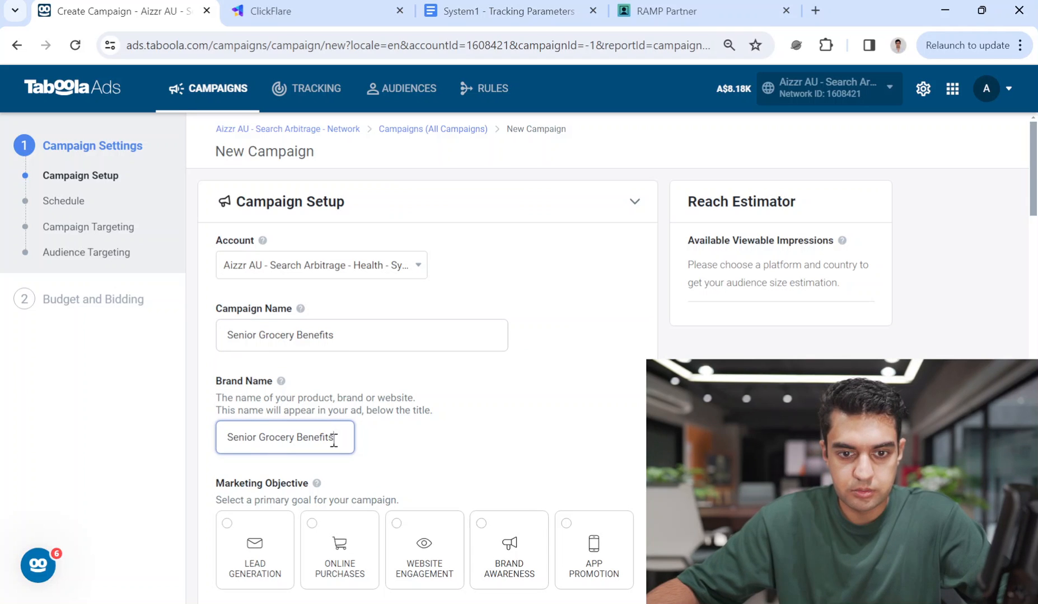
{"action": "mouse_move", "coordinate": [373, 446]}
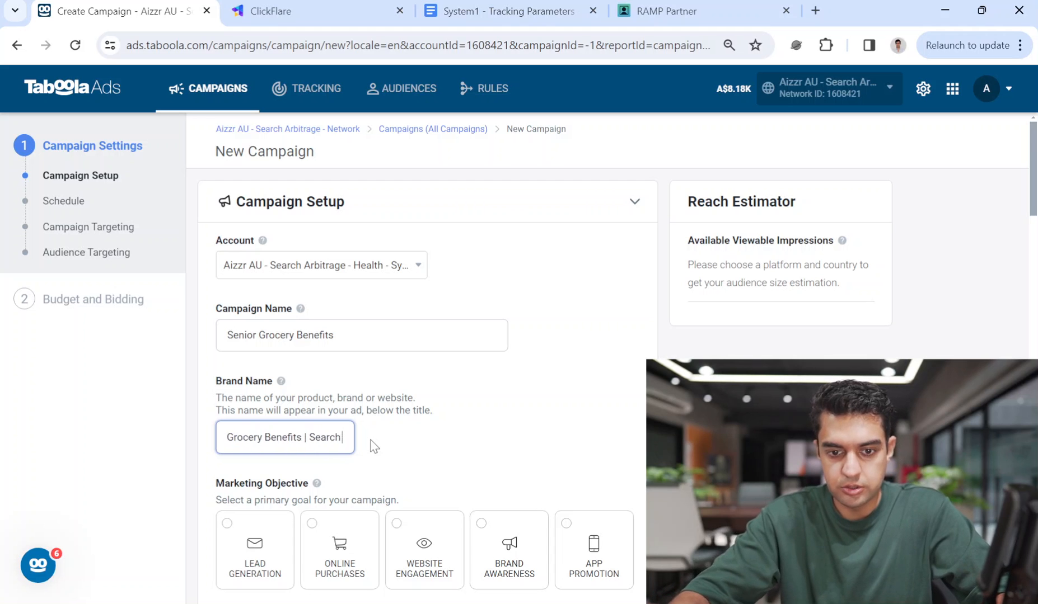
Add 'Ads', '- USA' and 'System1' to the naming, then choose the Purchase conversion event.
{"action": "type", "text": "Ads"}
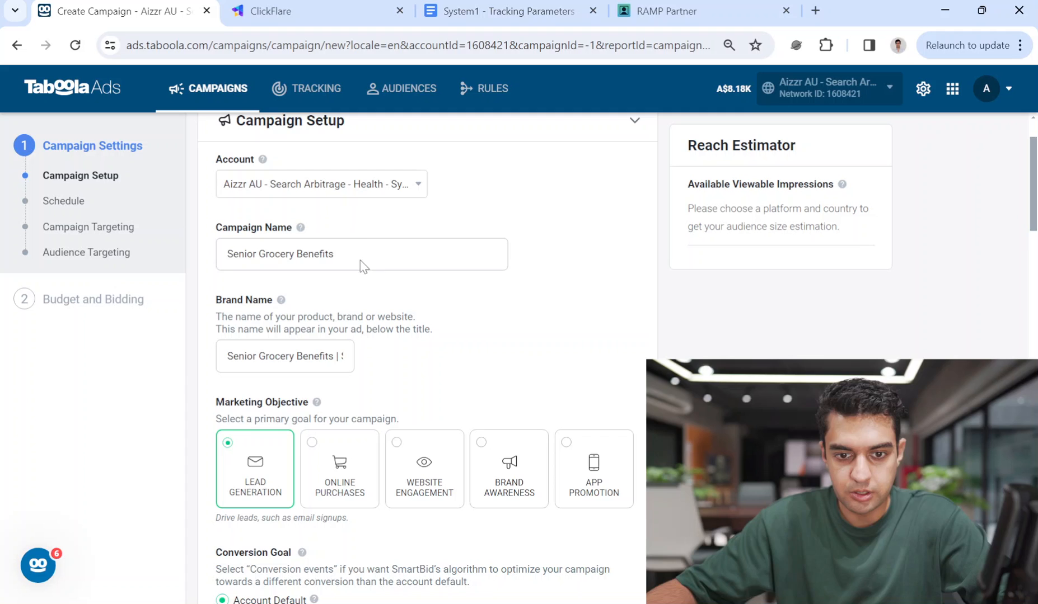
{"action": "type", "text": "- USA"}
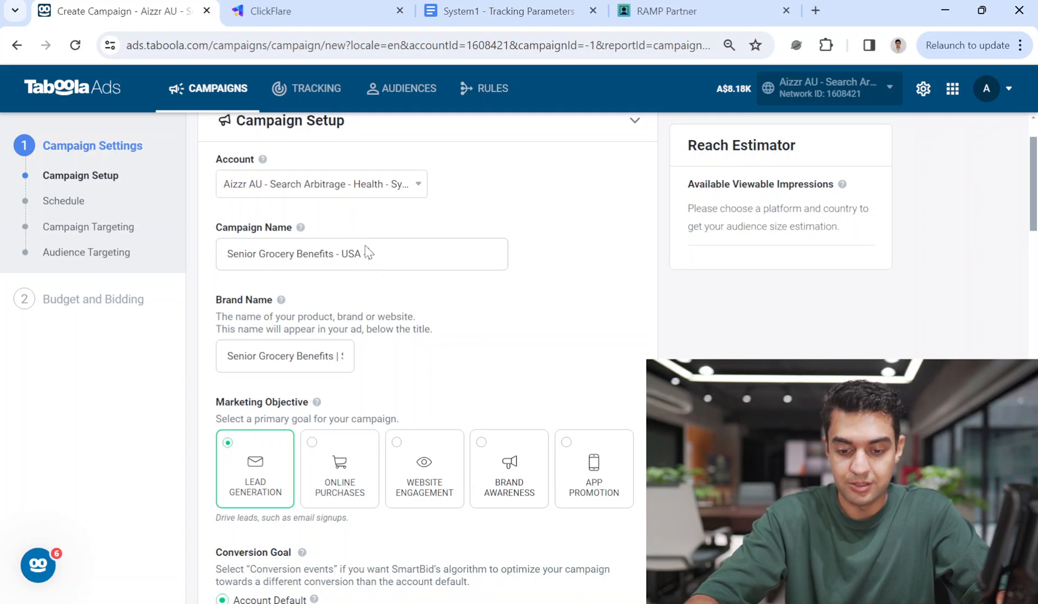
{"action": "type", "text": "System1"}
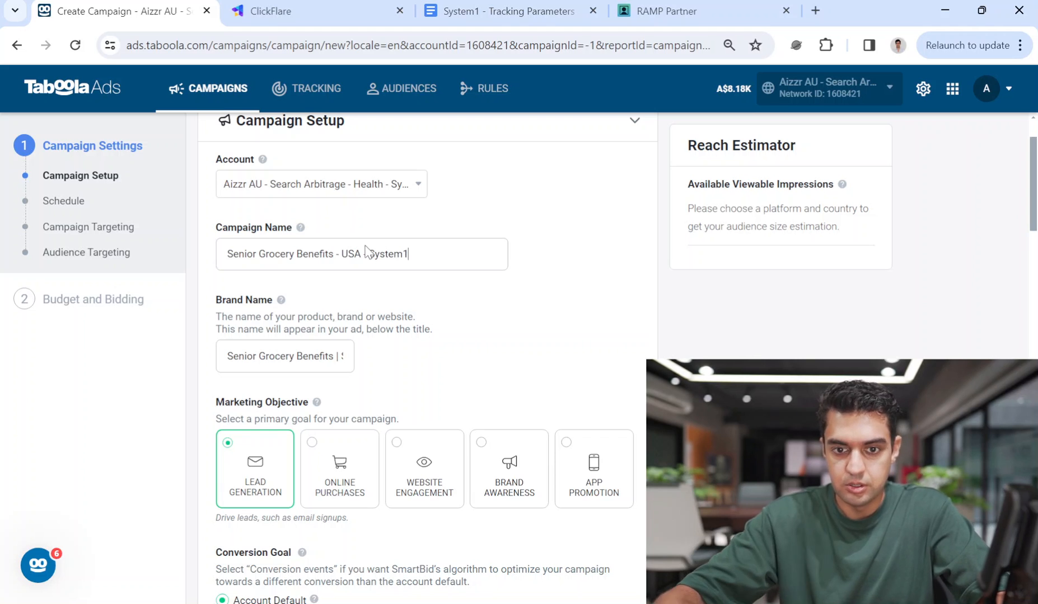
{"action": "scroll", "scroll_direction": "down", "scroll_amount": 3}
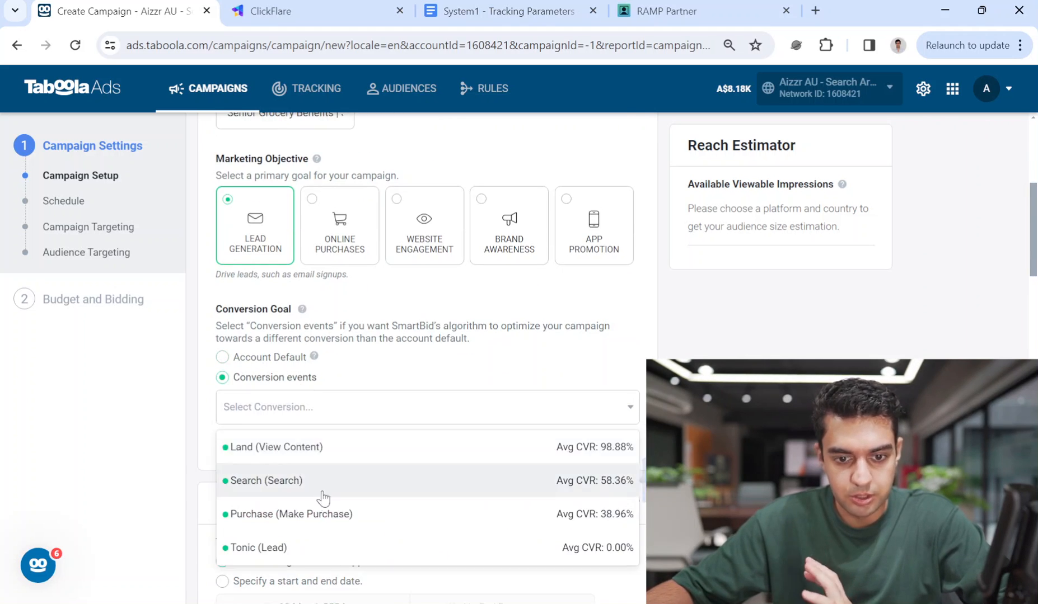
{"action": "left_click", "coordinate": [294, 514]}
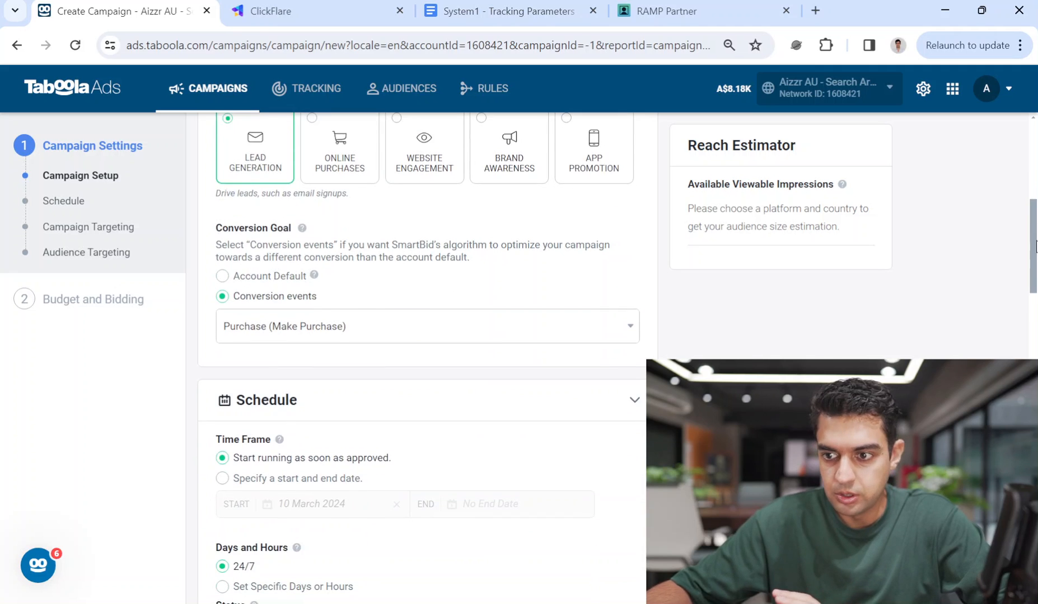
Search 'united' in Location and target United States.
{"action": "scroll", "scroll_direction": "down", "scroll_amount": 3}
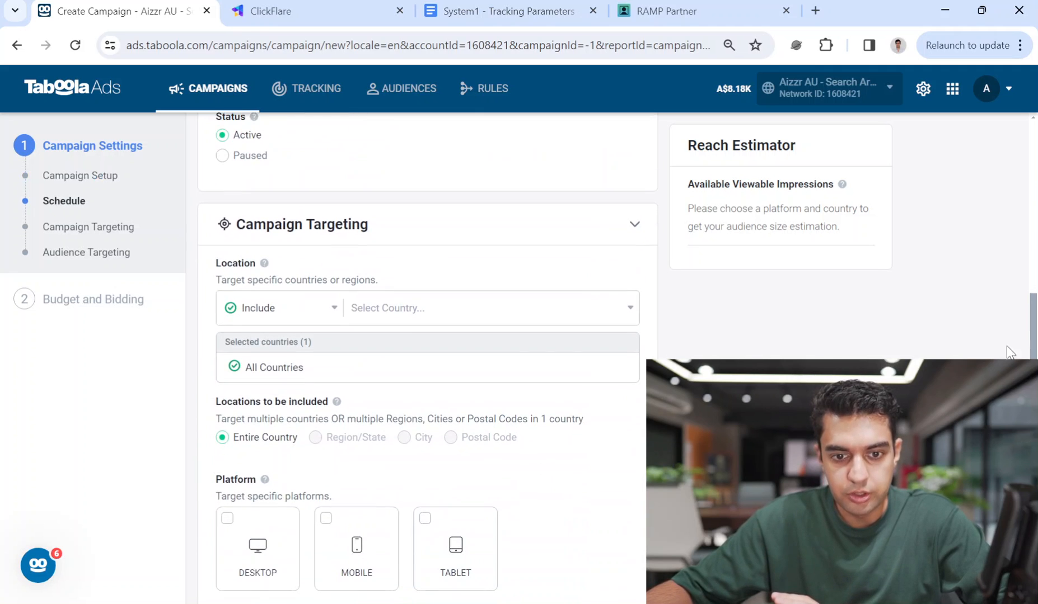
{"action": "type", "text": "unite"}
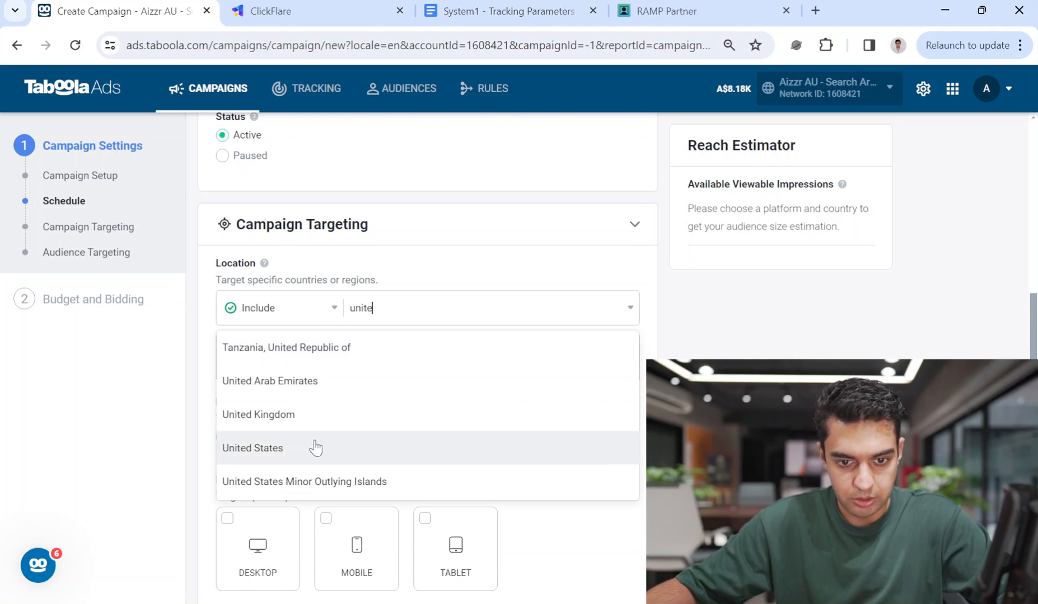
{"action": "left_click", "coordinate": [252, 449]}
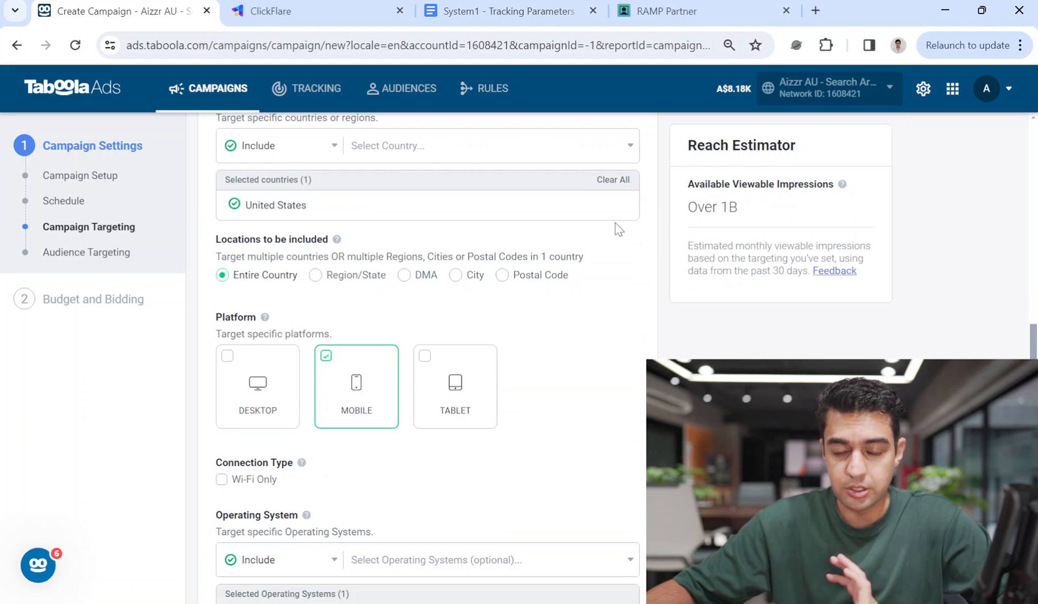
{"action": "mouse_move", "coordinate": [554, 481]}
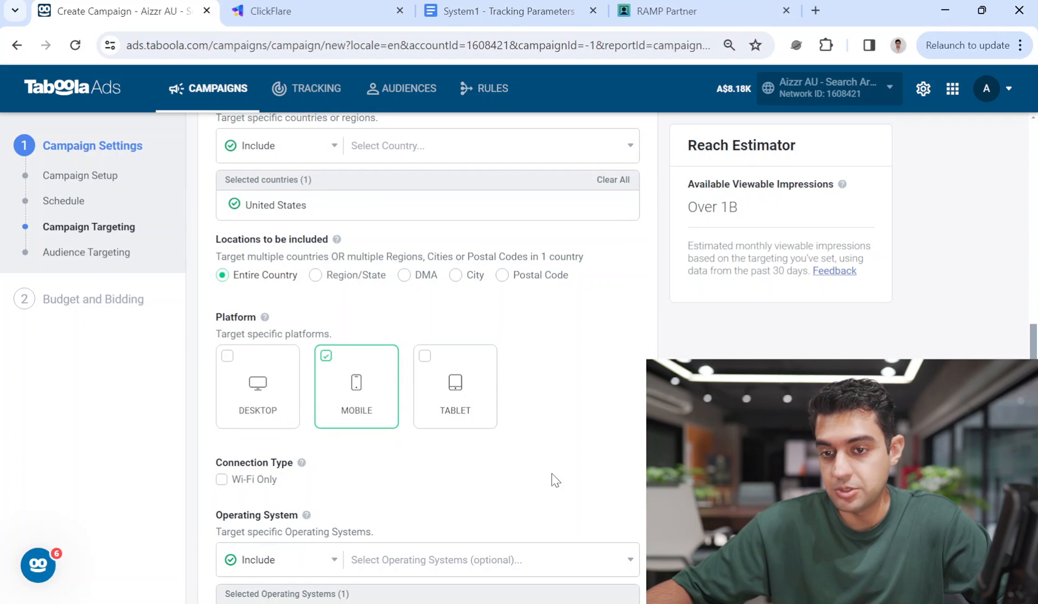
Review the mobile targeting settings and continue to Budget and Bidding.
{"action": "scroll", "scroll_direction": "down", "scroll_amount": 3}
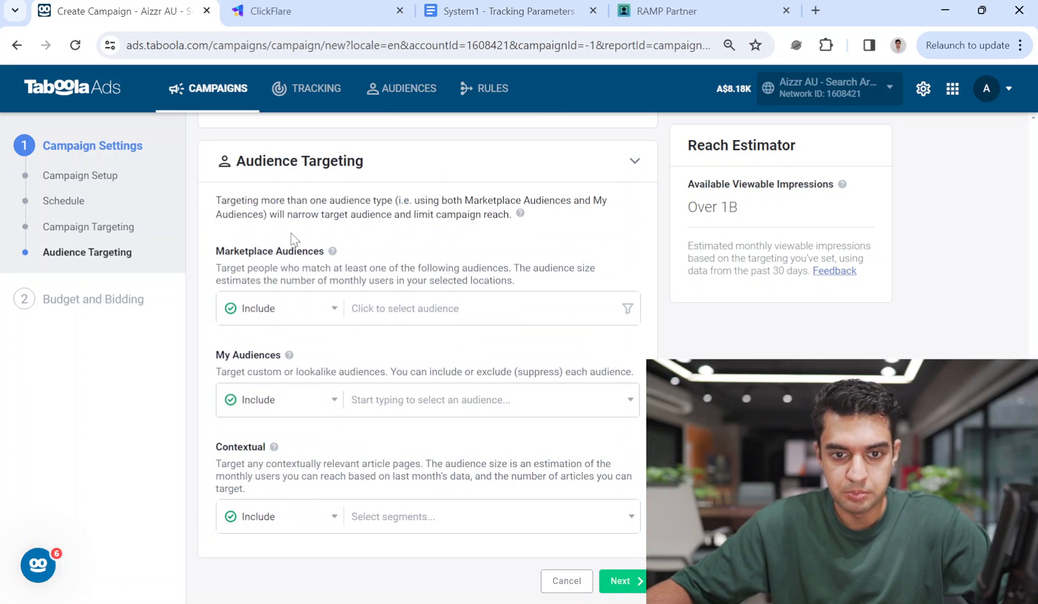
{"action": "scroll", "scroll_direction": "up", "scroll_amount": 3}
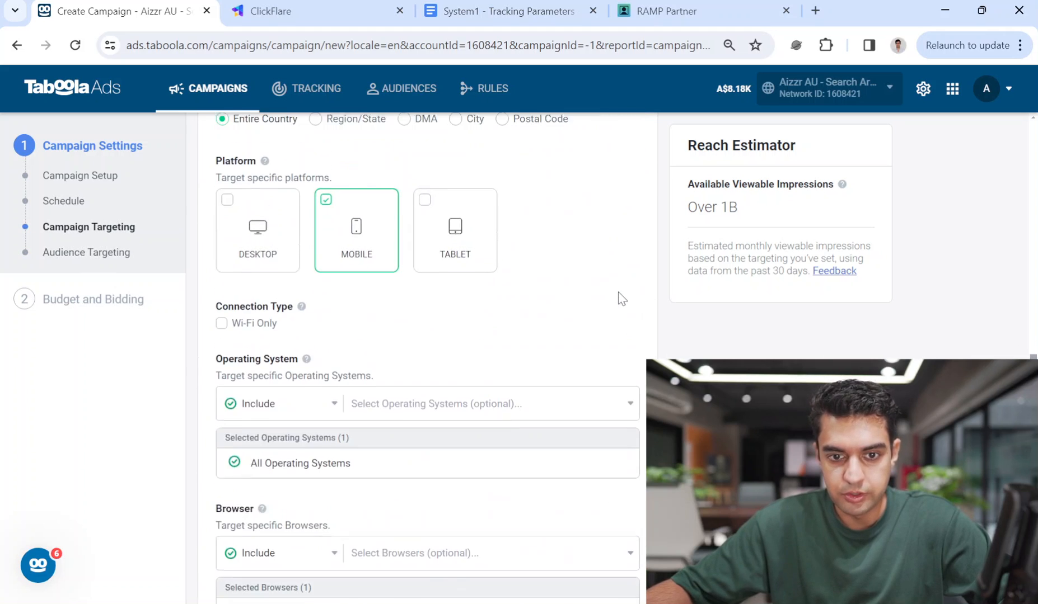
{"action": "scroll", "scroll_direction": "up", "scroll_amount": 3}
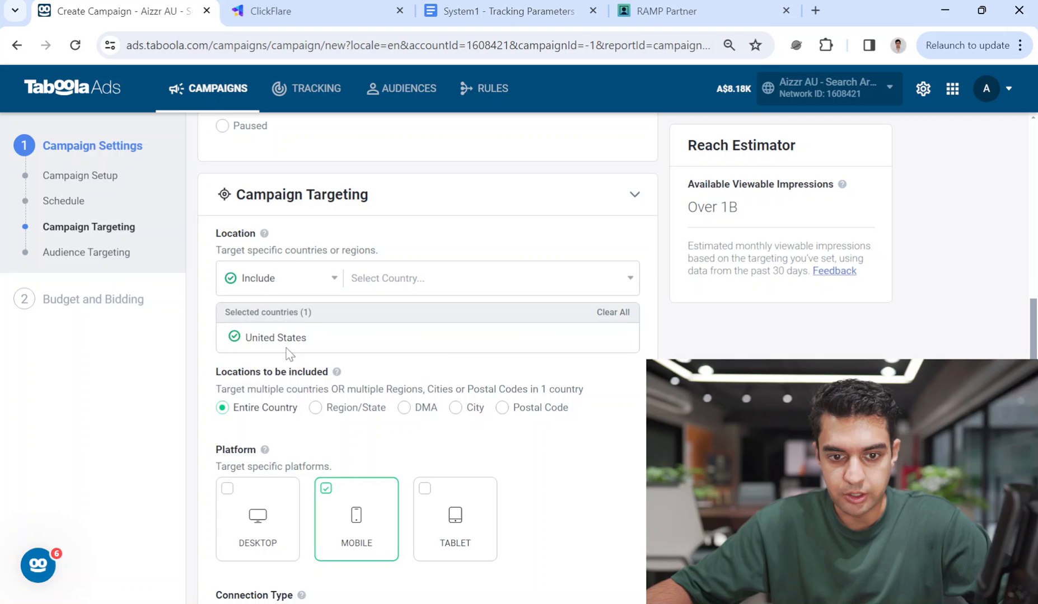
{"action": "scroll", "scroll_direction": "up", "scroll_amount": 3}
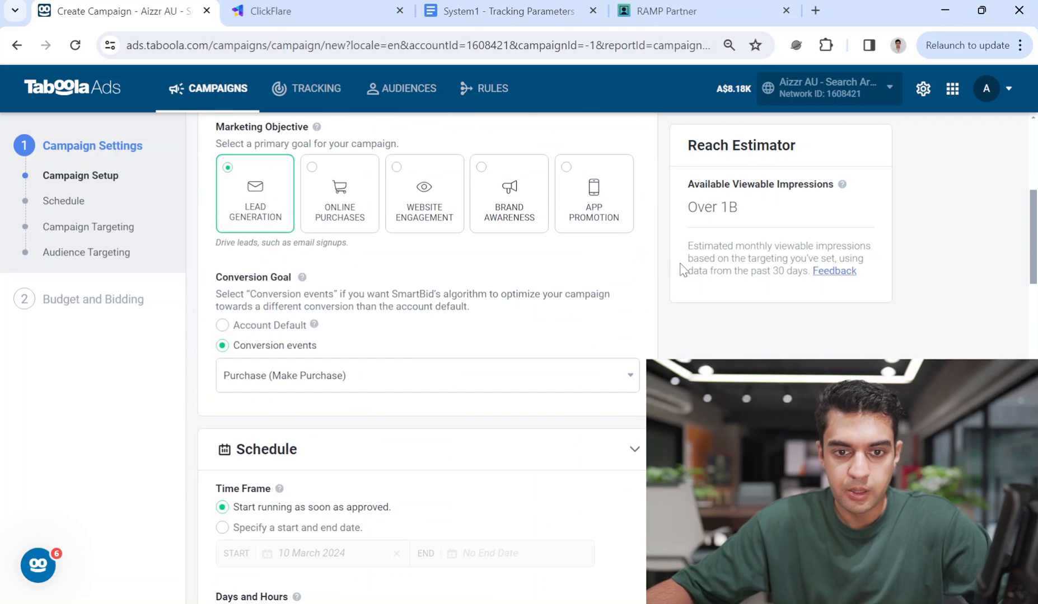
{"action": "scroll", "scroll_direction": "down", "scroll_amount": 3}
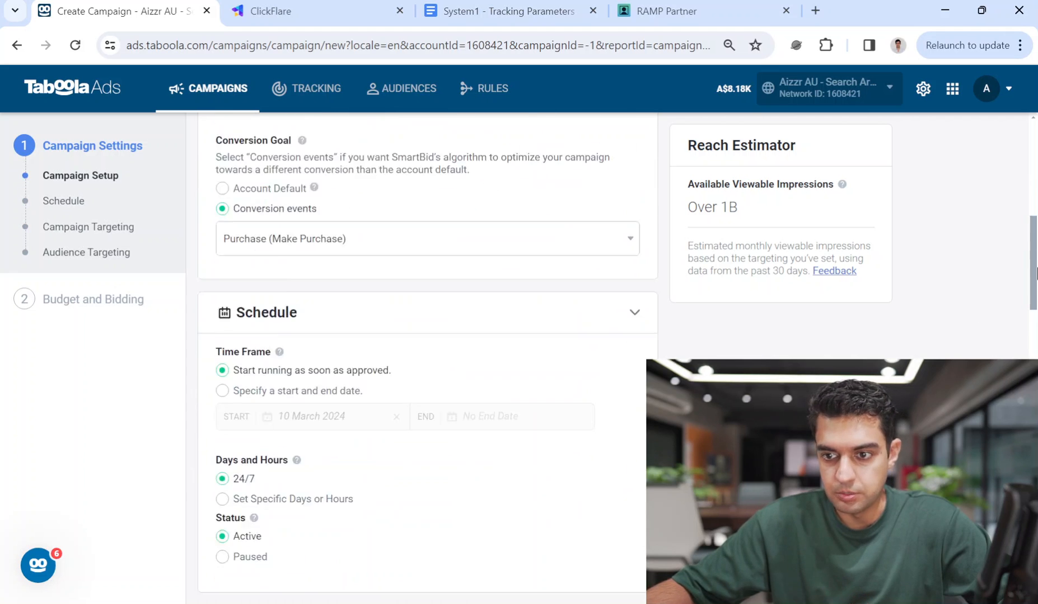
{"action": "scroll", "scroll_direction": "down", "scroll_amount": 3}
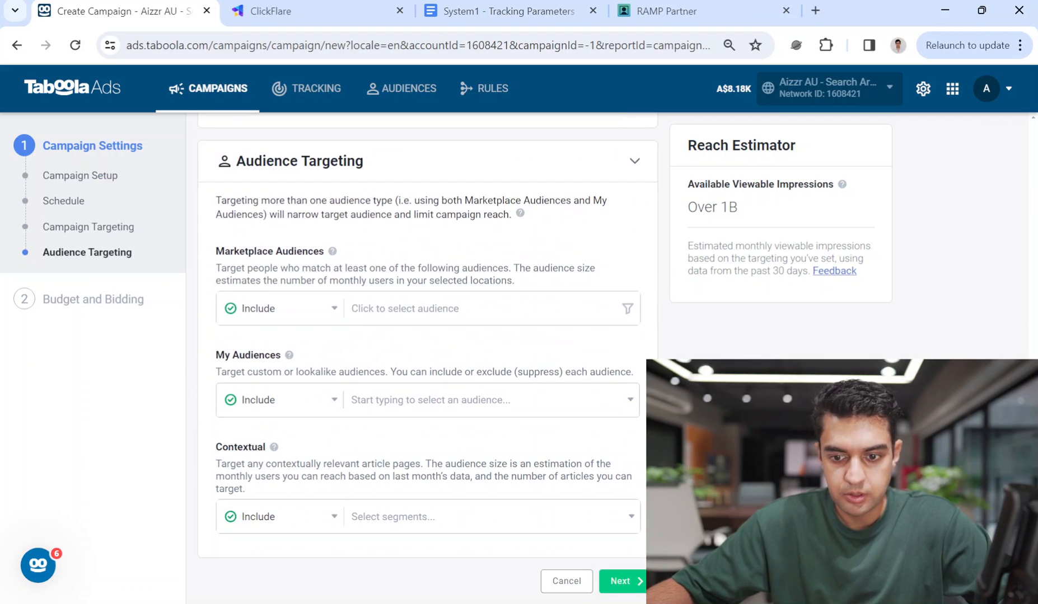
{"action": "left_click", "coordinate": [620, 582]}
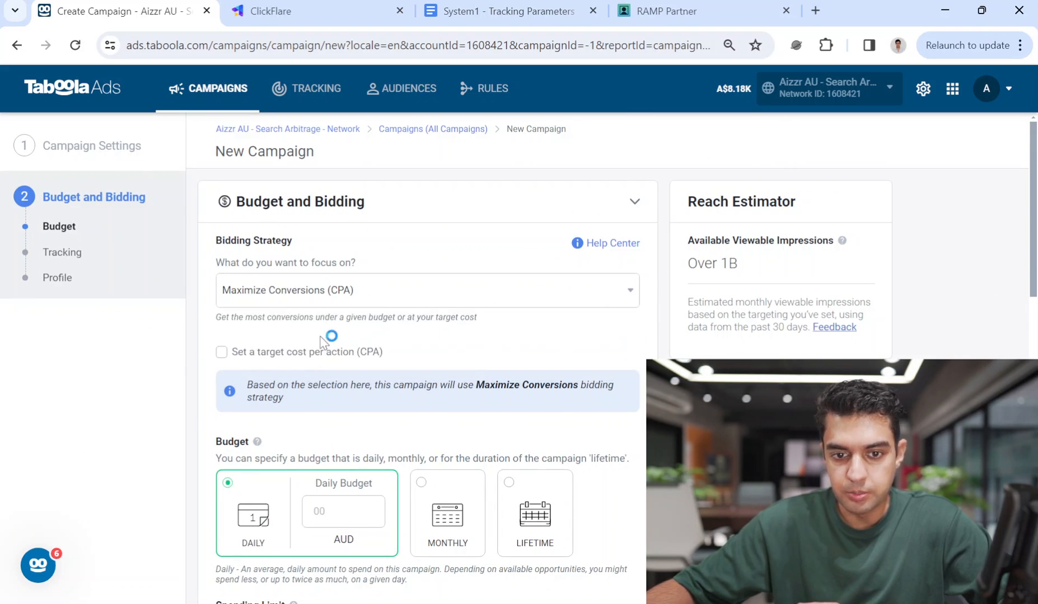
{"action": "mouse_move", "coordinate": [372, 499]}
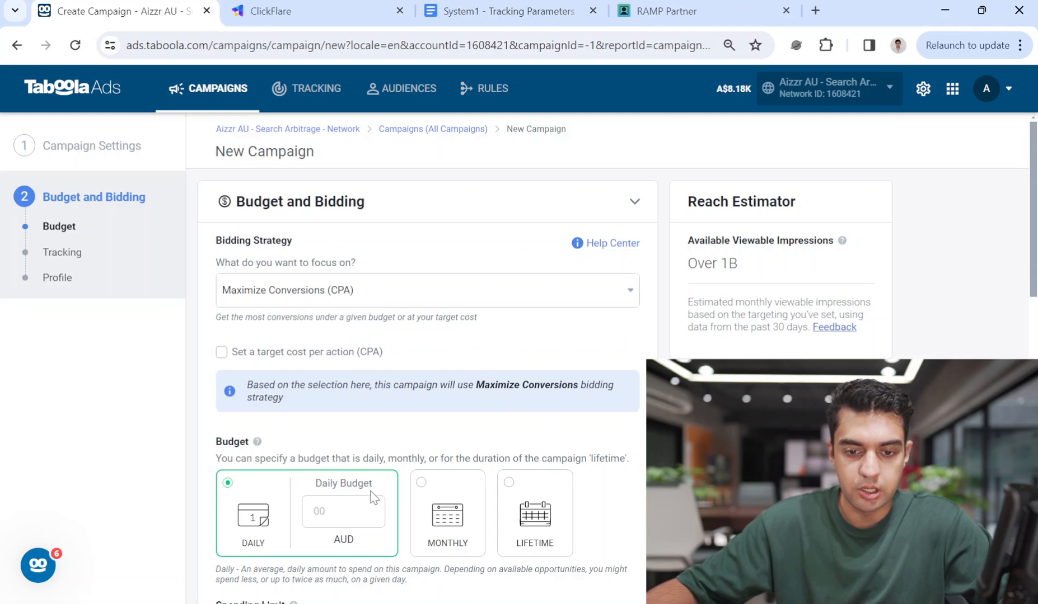
Set a 20 AUD daily budget, clear the tracking code, and create the campaign.
{"action": "scroll", "scroll_direction": "down", "scroll_amount": 3}
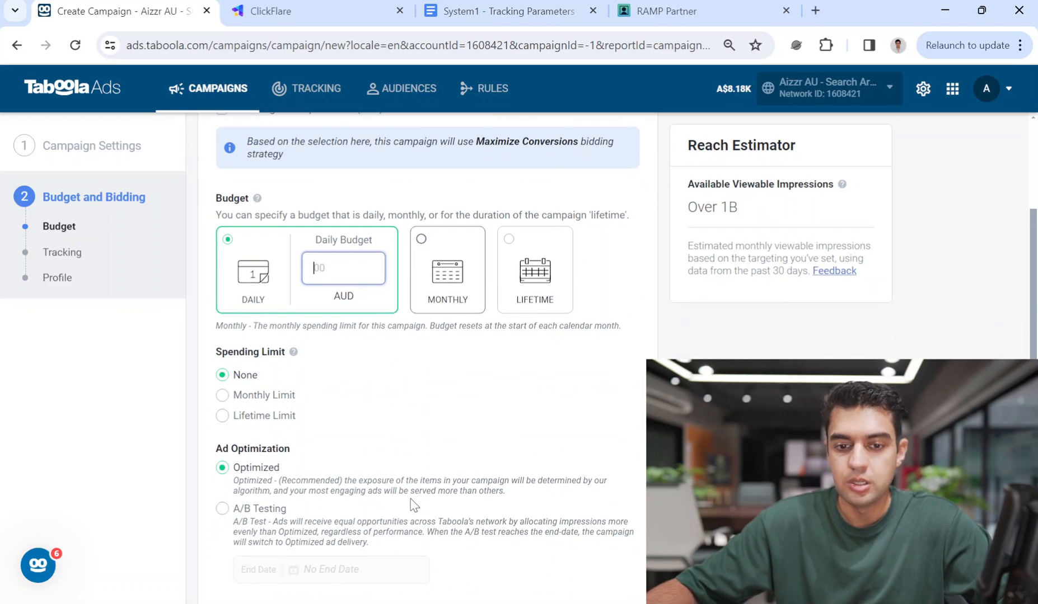
{"action": "type", "text": "20"}
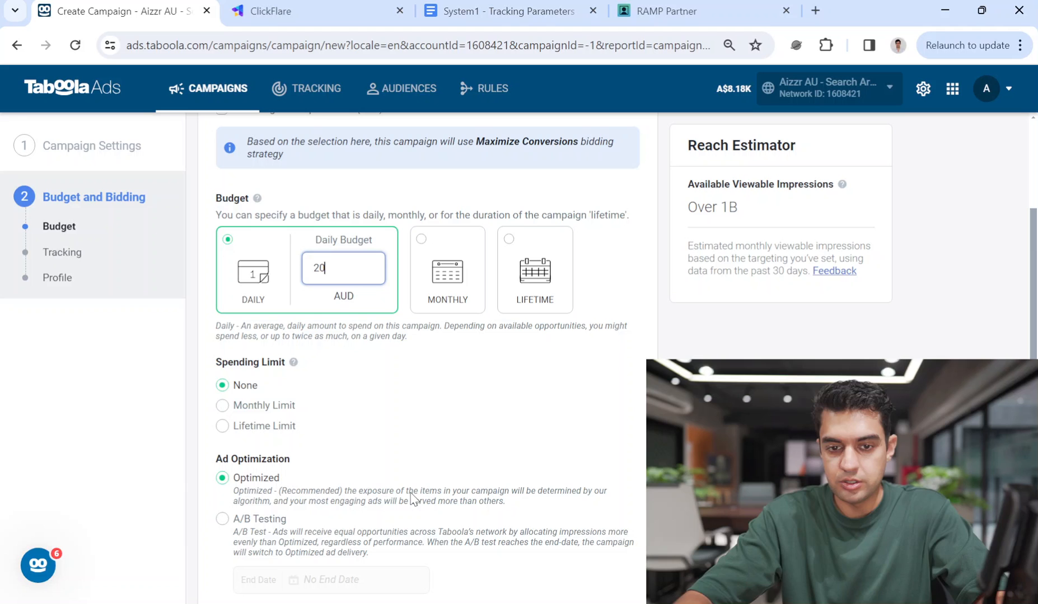
{"action": "mouse_move", "coordinate": [446, 401]}
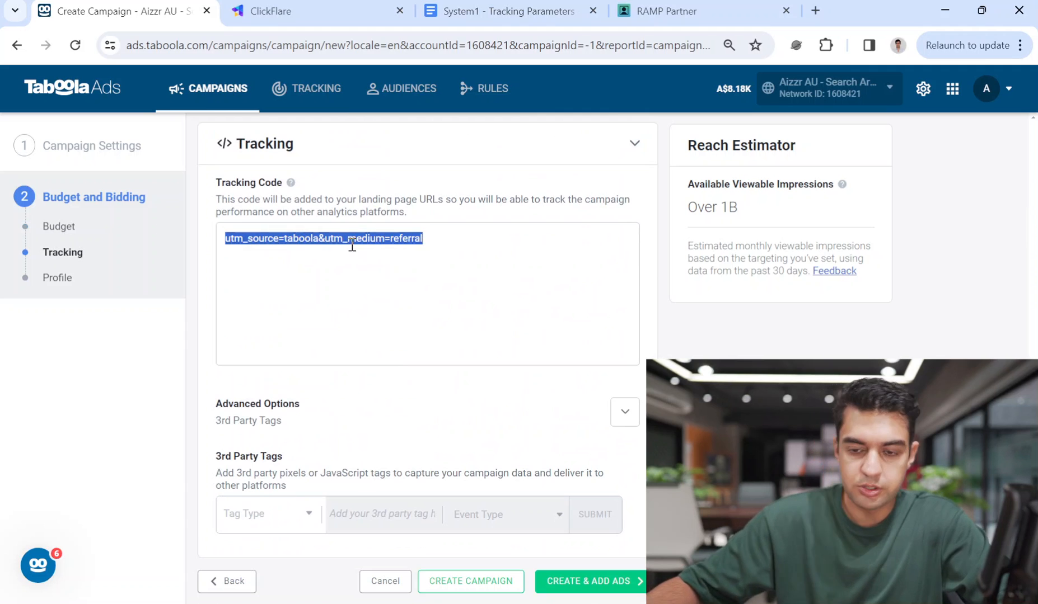
{"action": "key", "text": "Delete"}
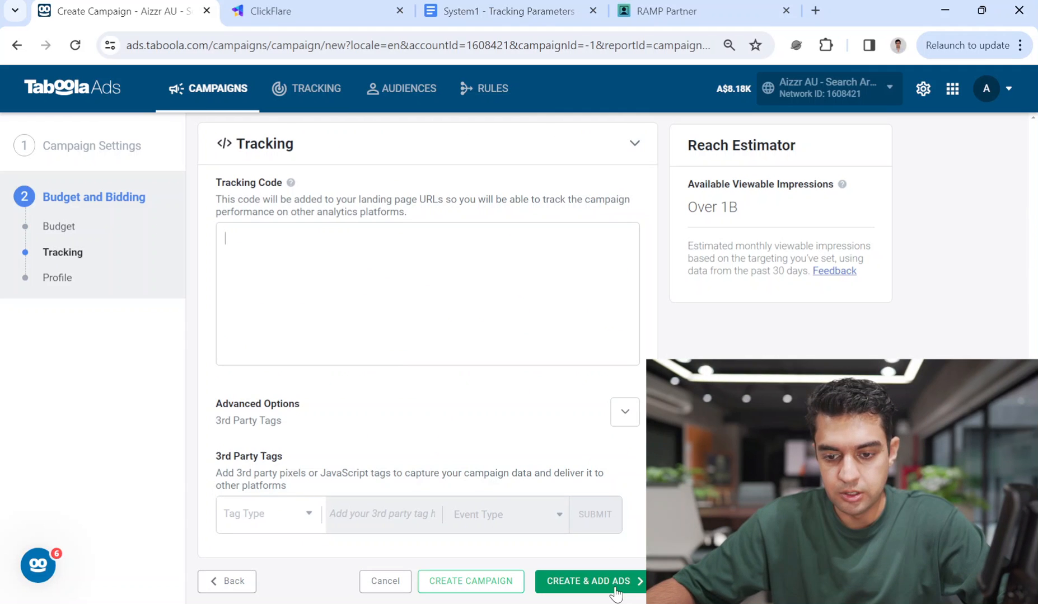
{"action": "left_click", "coordinate": [588, 582]}
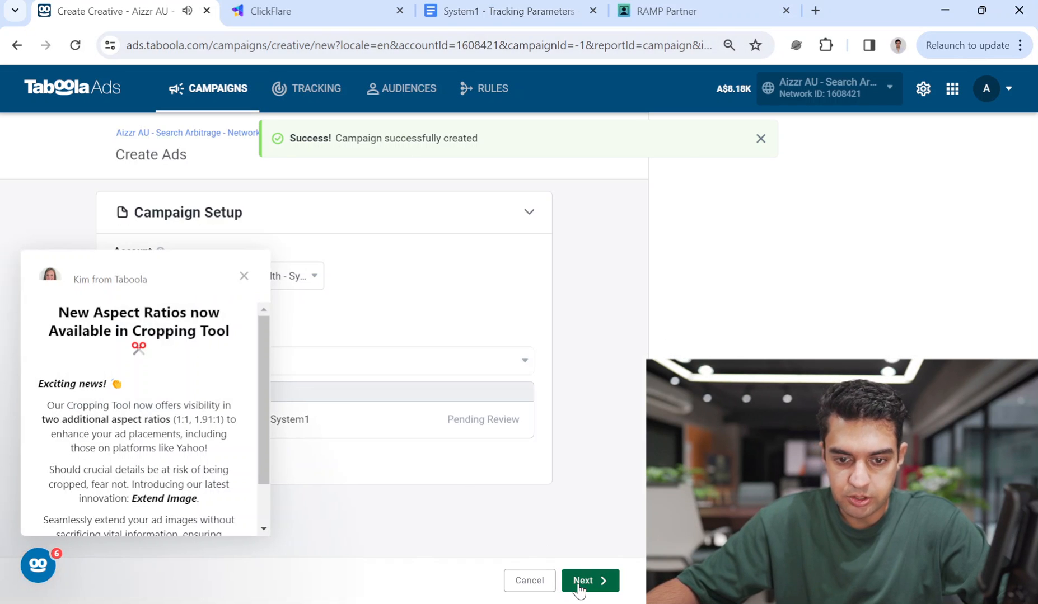
{"action": "left_click", "coordinate": [585, 580]}
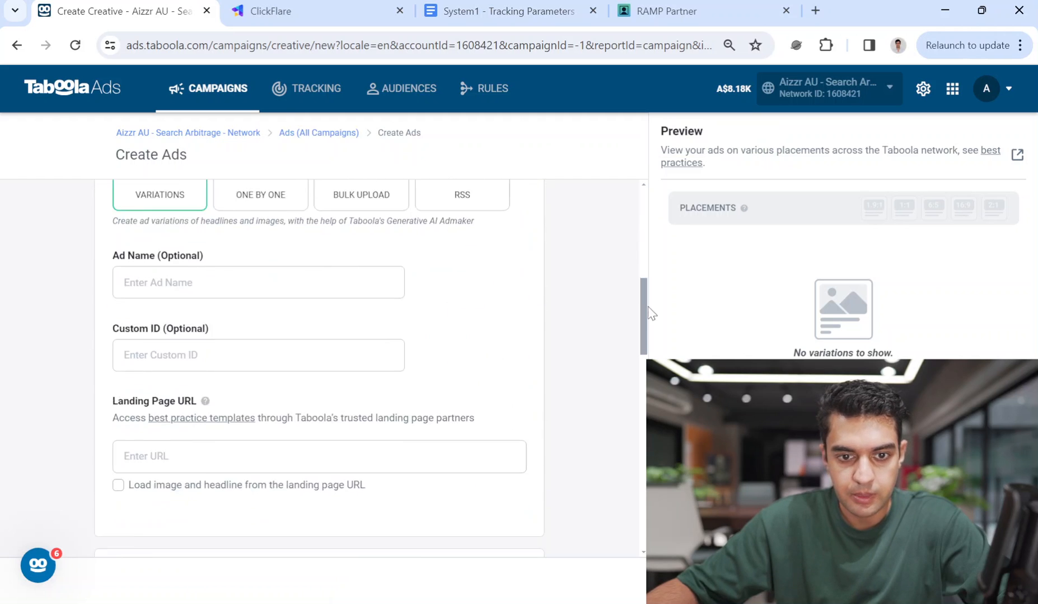
Scroll down to the Content section of the Create Ads form.
{"action": "scroll", "scroll_direction": "down", "scroll_amount": 3}
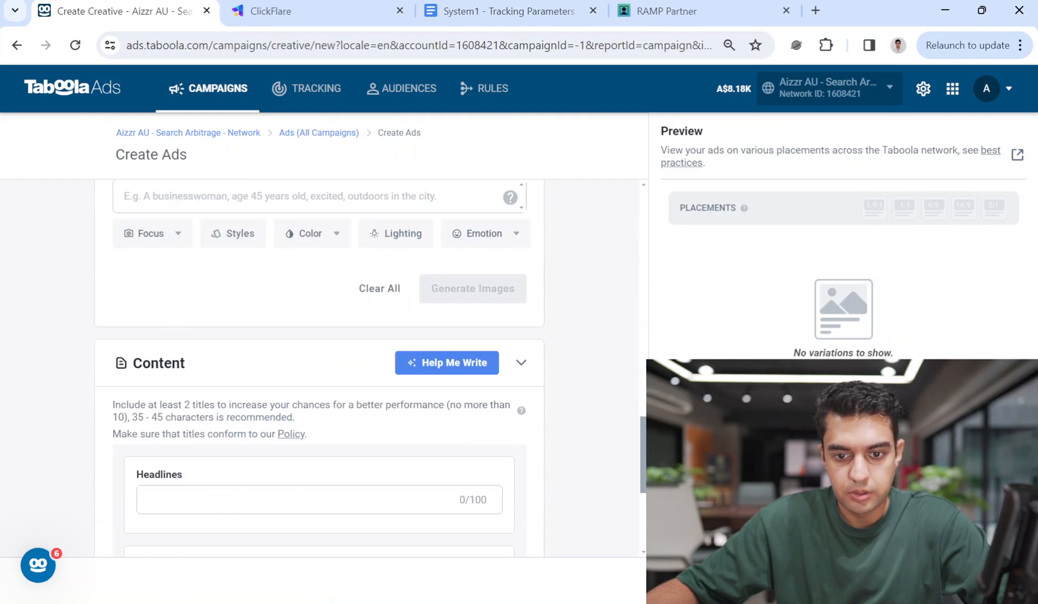
{"action": "scroll", "scroll_direction": "down", "scroll_amount": 3}
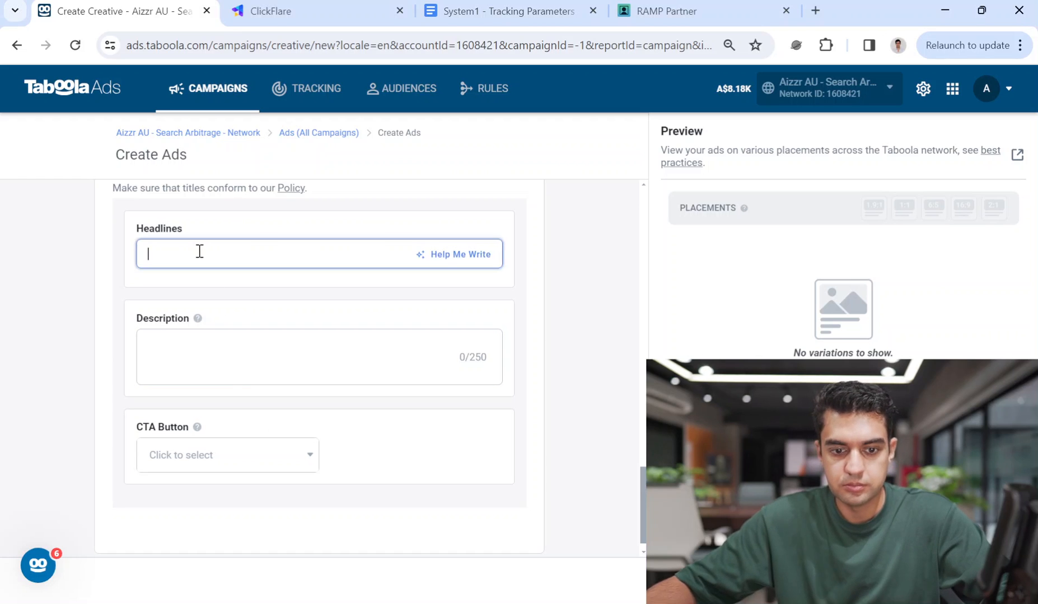
Enter the headline 'Seniors: $275/month Free Grocery Medicare Benefit', then go to ClickFlare.
{"action": "type", "text": "Seniors:"}
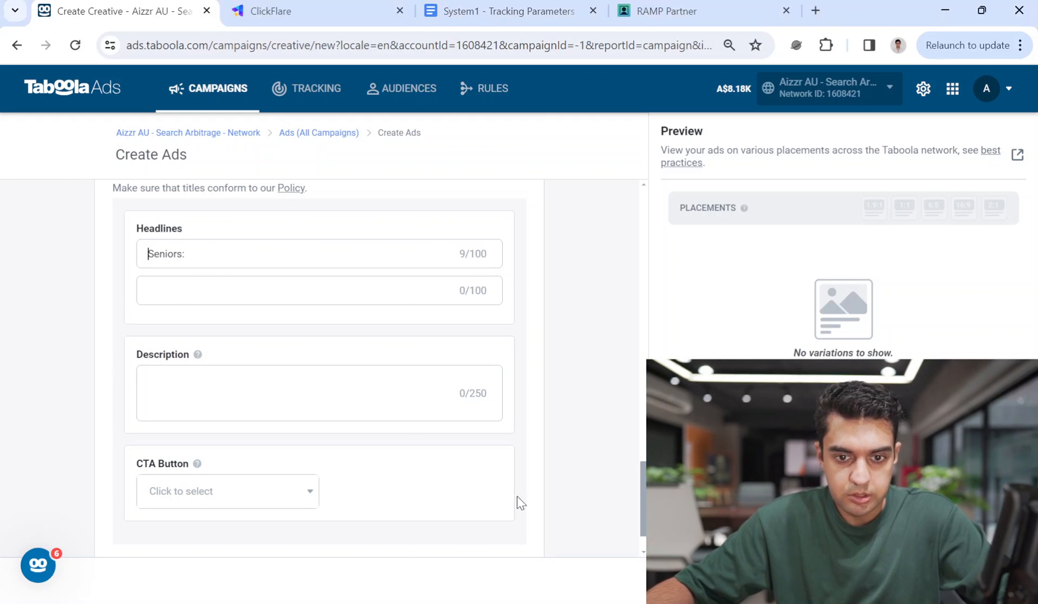
{"action": "left_click", "coordinate": [265, 254]}
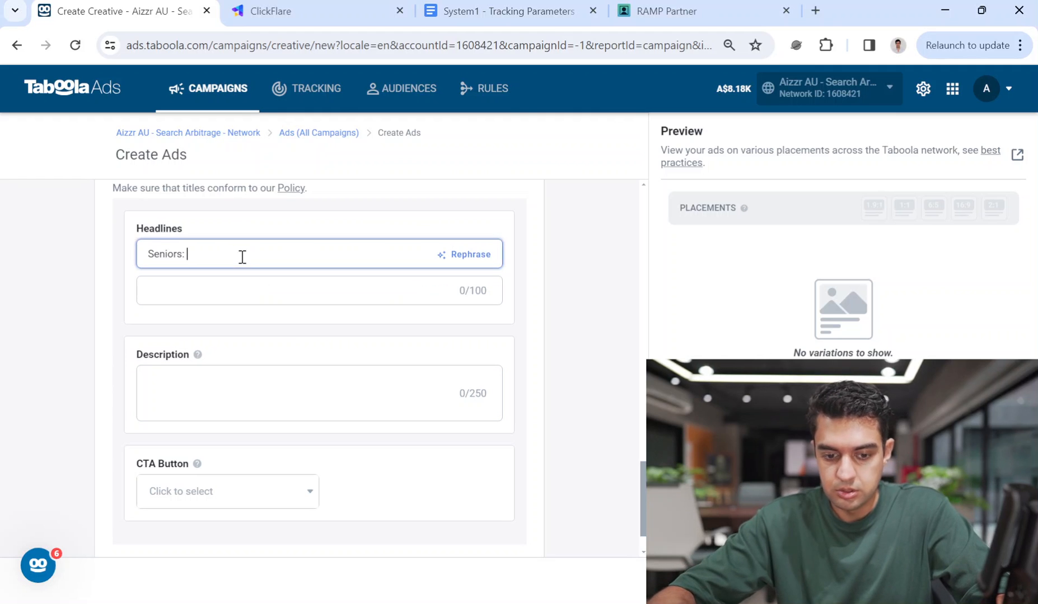
{"action": "type", "text": "$275"}
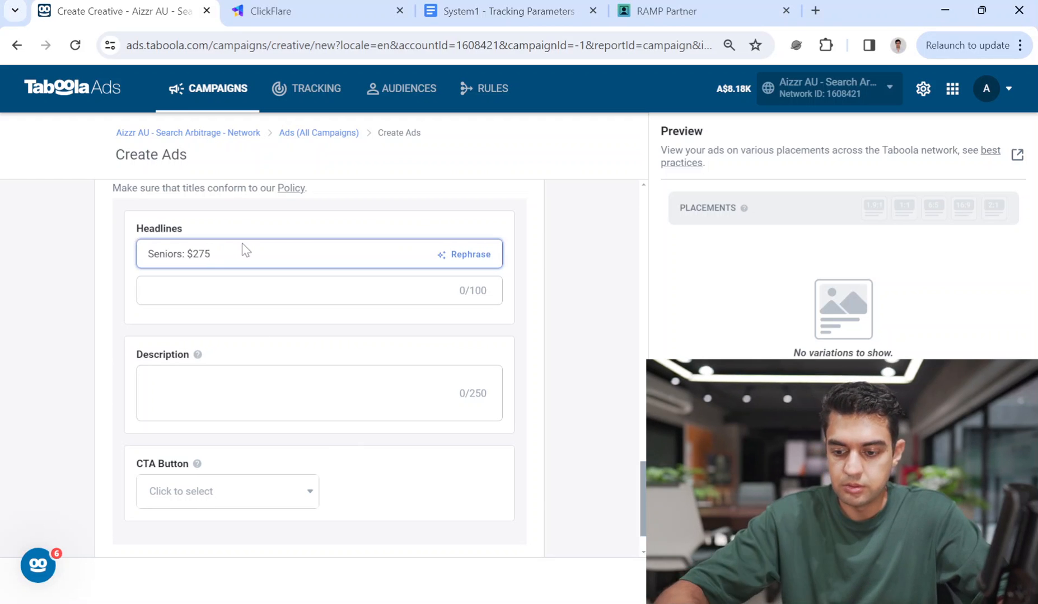
{"action": "type", "text": "/month"}
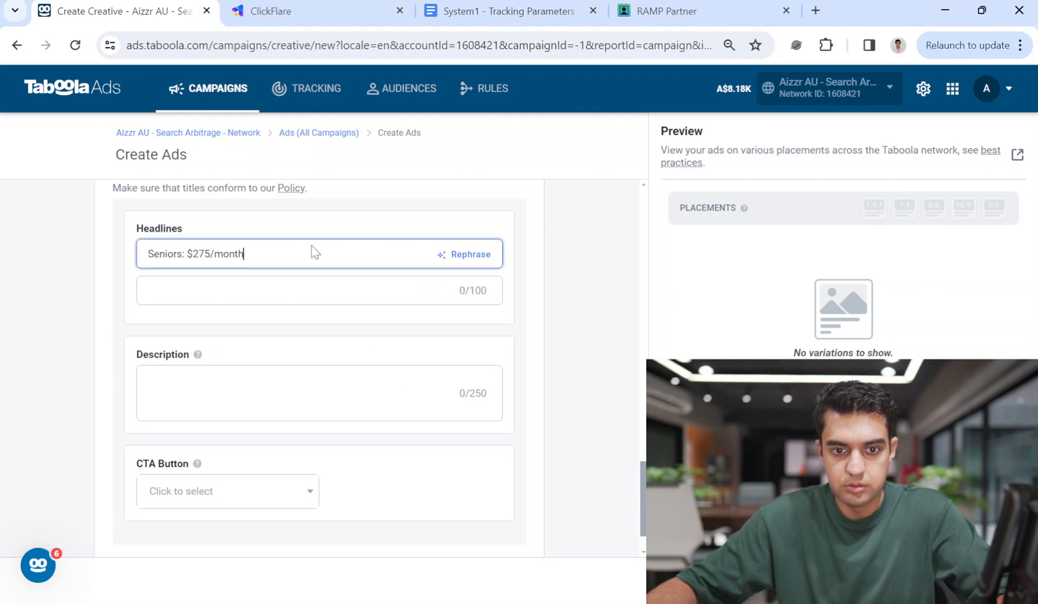
{"action": "type", "text": "Free G"}
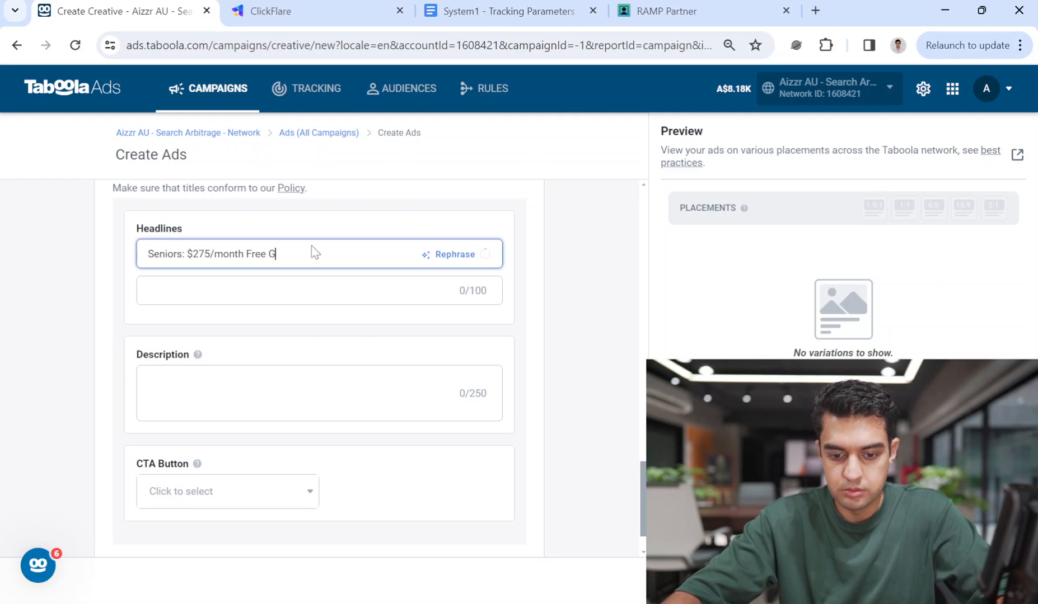
{"action": "type", "text": "rocery"}
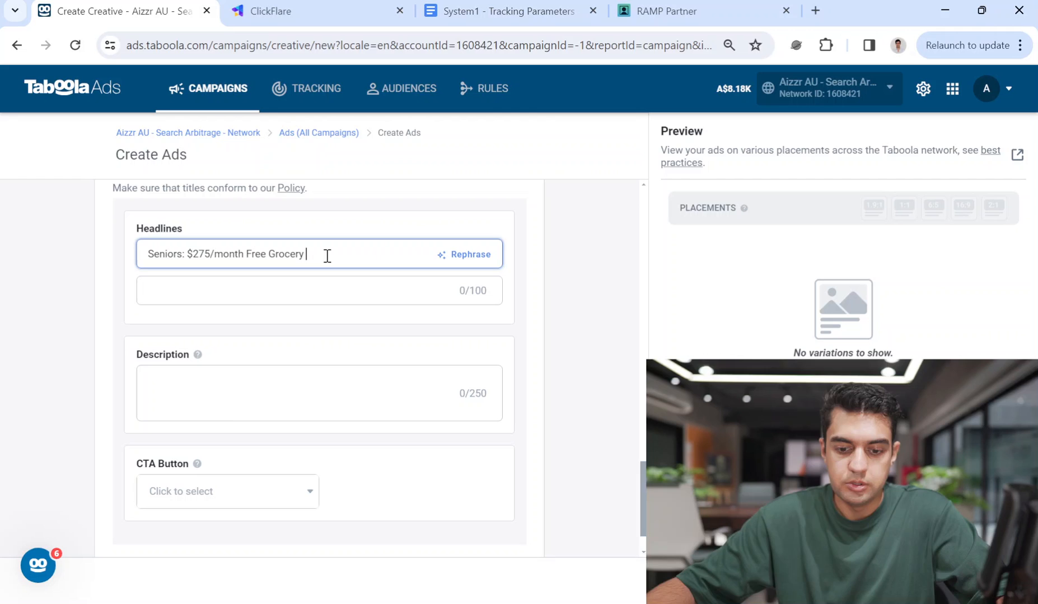
{"action": "type", "text": "Medicare B"}
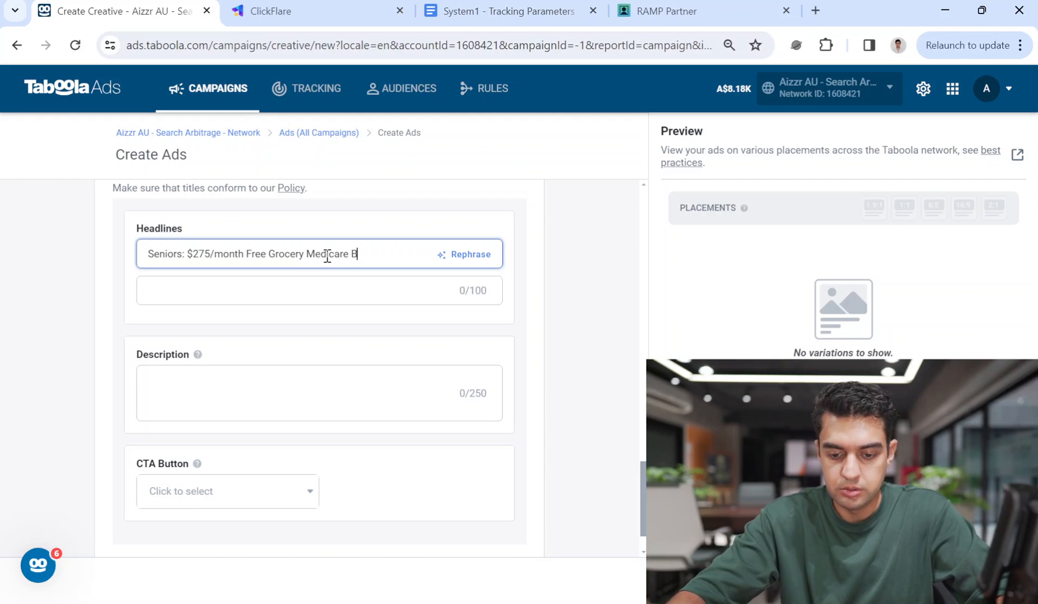
{"action": "type", "text": "end"}
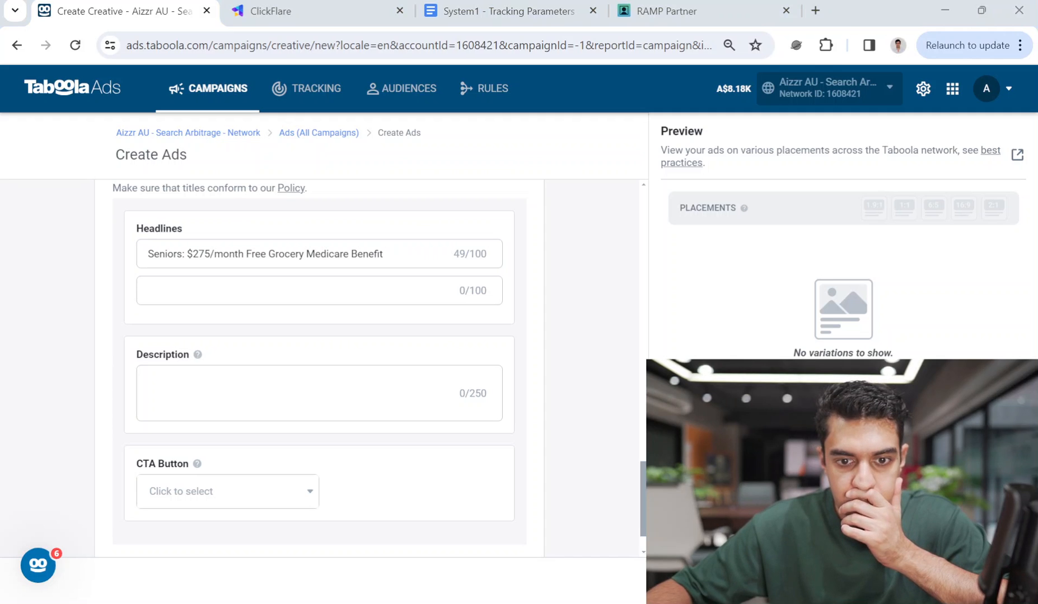
{"action": "scroll", "scroll_direction": "up", "scroll_amount": 3}
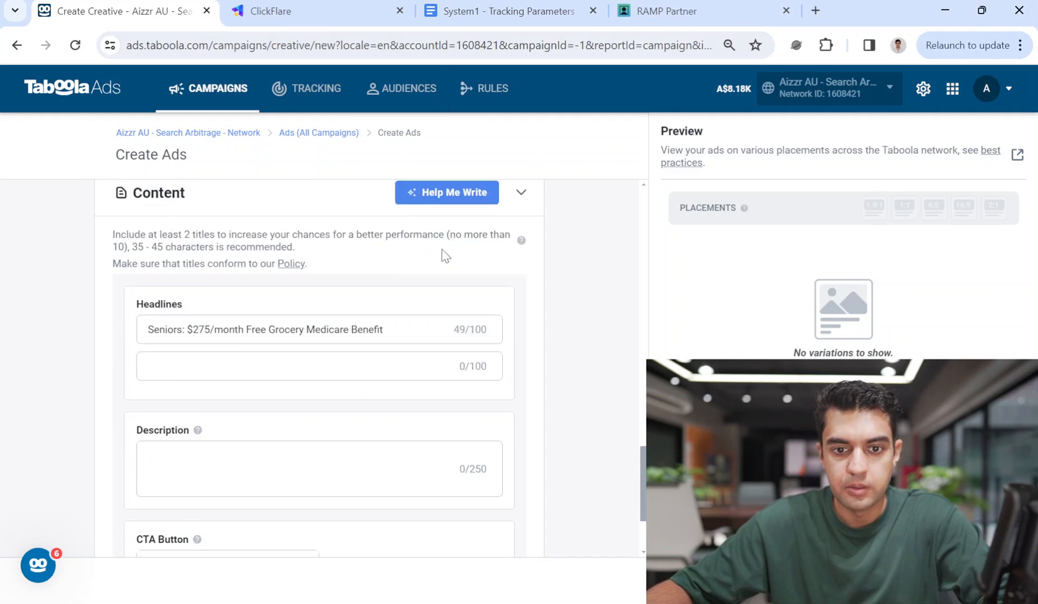
{"action": "left_click", "coordinate": [318, 11]}
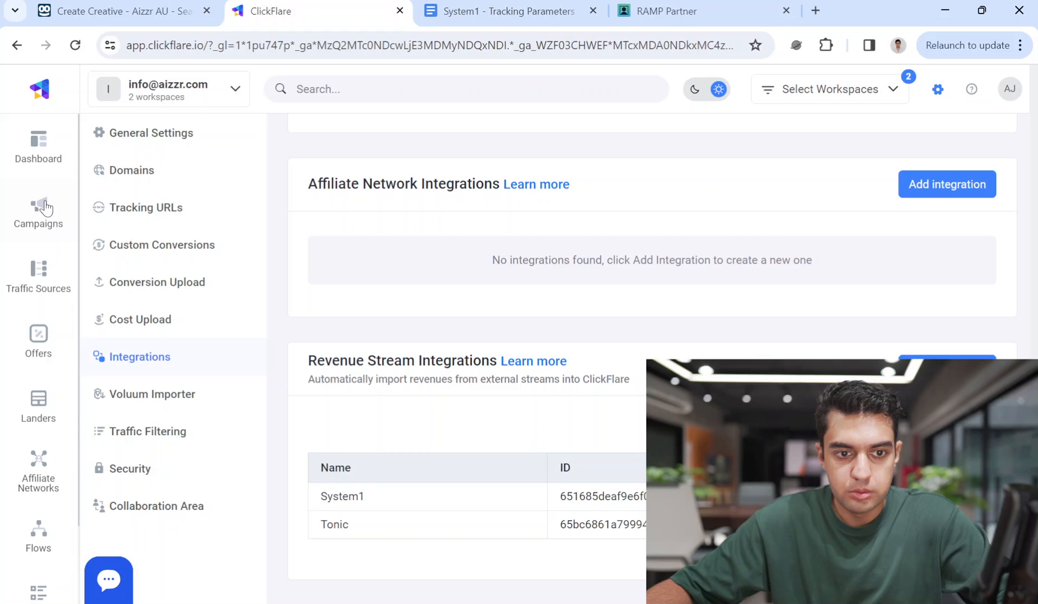
Filter ClickFlare campaigns by 'grocery' and copy the Senior Grocery Benefits tracking URL.
{"action": "left_click", "coordinate": [37, 212]}
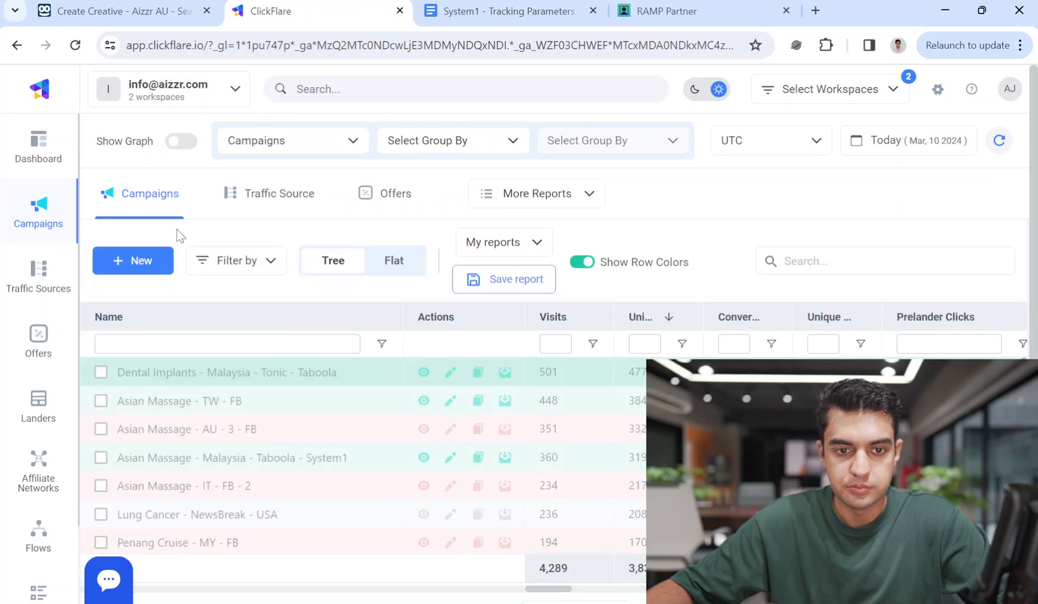
{"action": "left_click", "coordinate": [227, 343]}
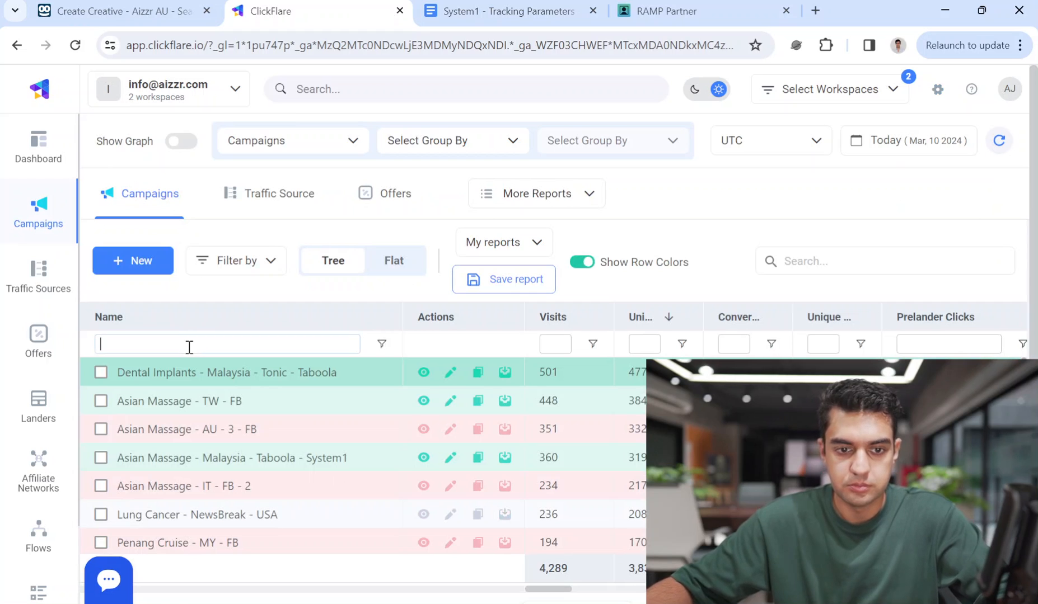
{"action": "type", "text": "grocery"}
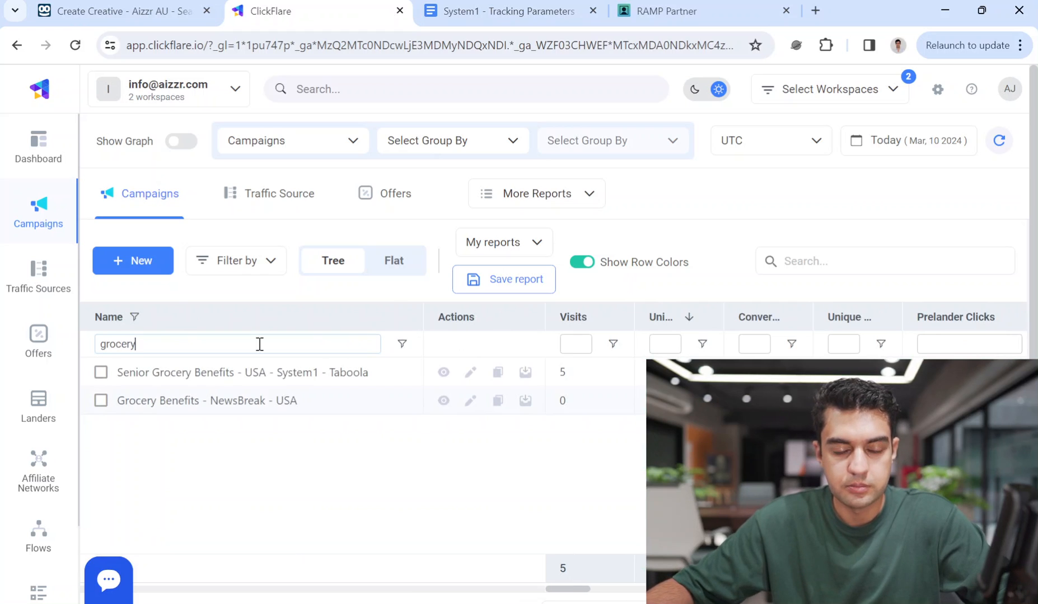
{"action": "mouse_move", "coordinate": [388, 375]}
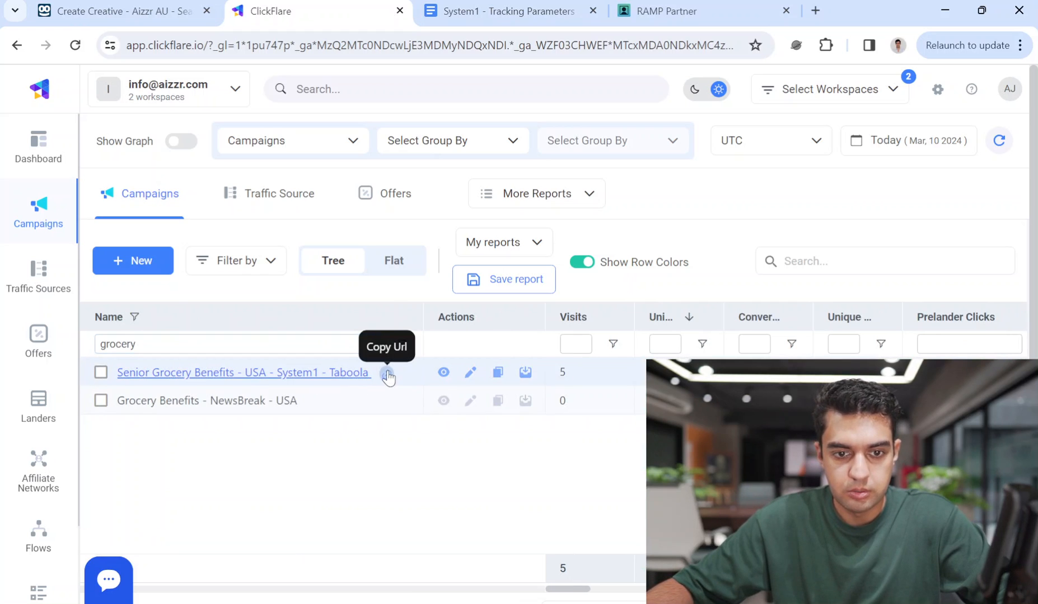
{"action": "left_click", "coordinate": [388, 376]}
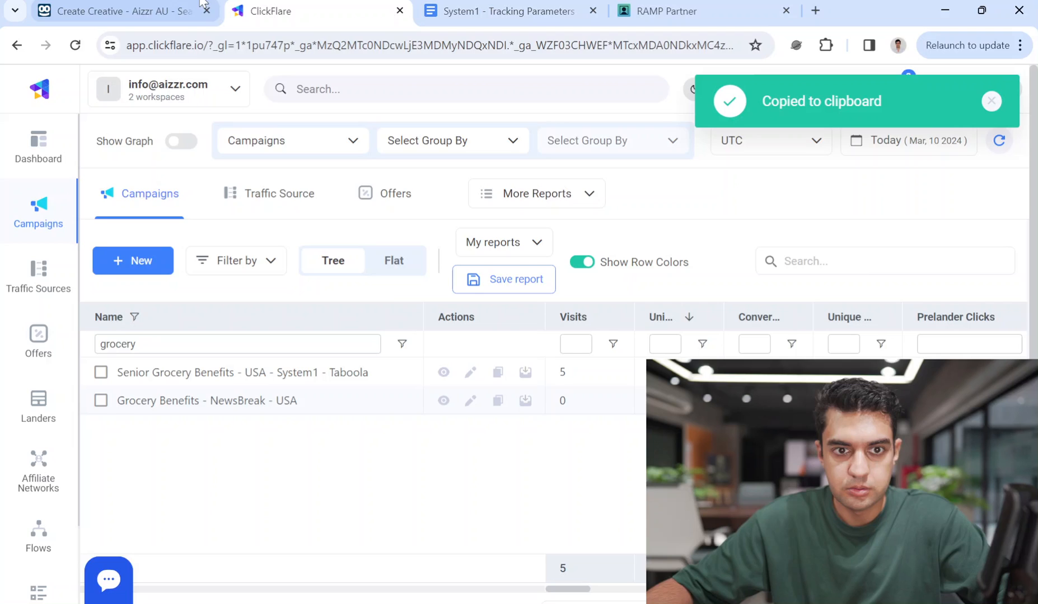
{"action": "left_click", "coordinate": [122, 11]}
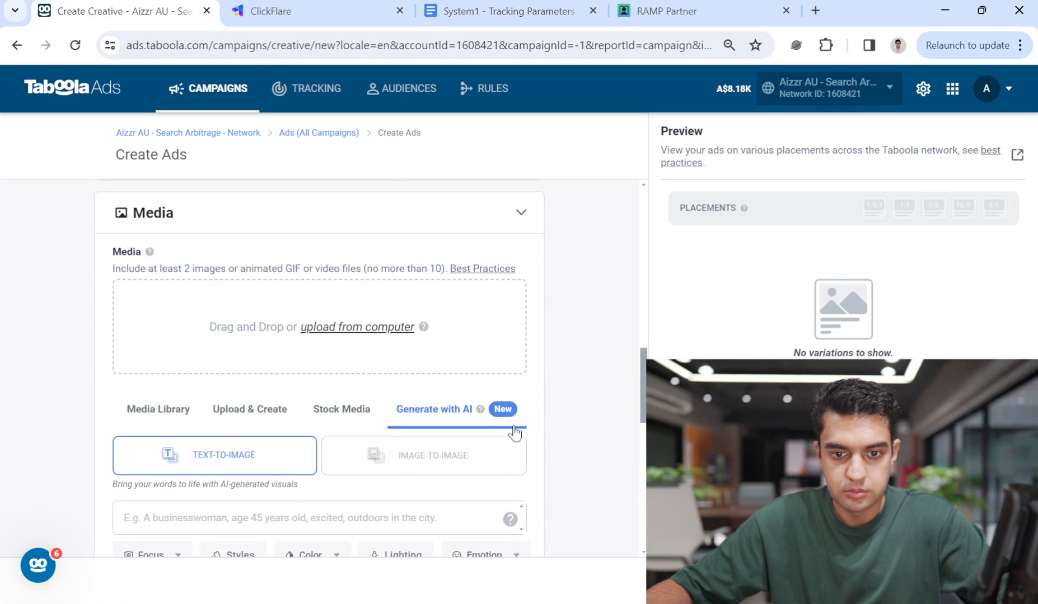
Verify the flarequick Landing Page URL, then open the Stock Media image search.
{"action": "scroll", "scroll_direction": "up", "scroll_amount": 3}
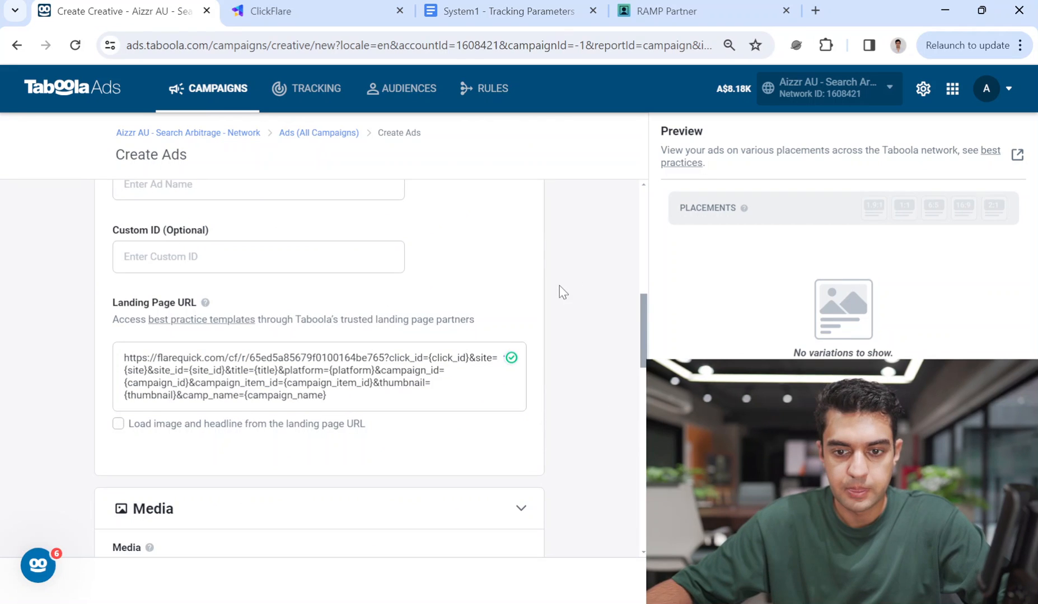
{"action": "scroll", "scroll_direction": "down", "scroll_amount": 3}
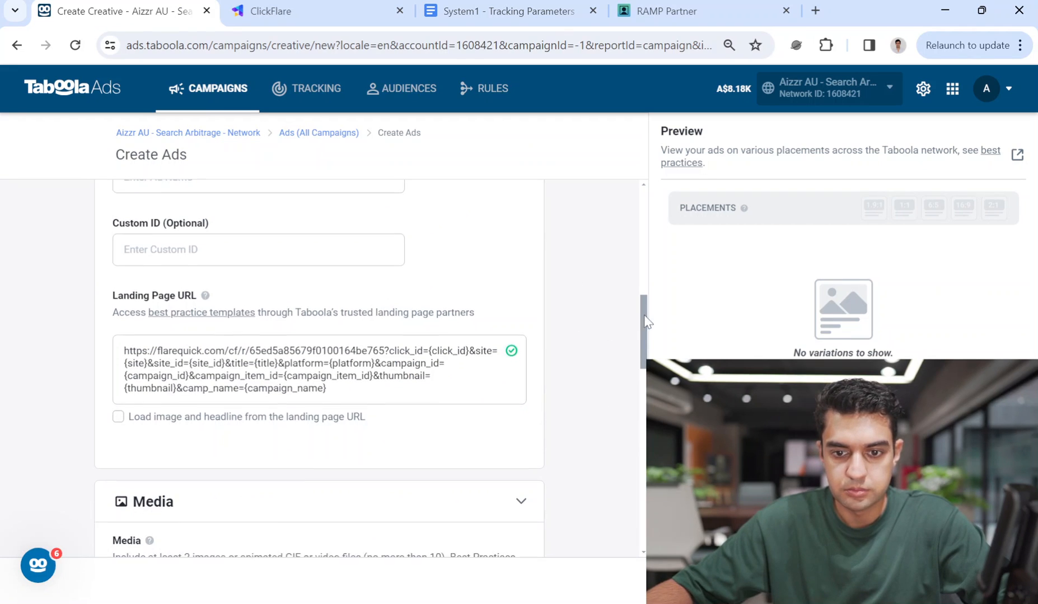
{"action": "scroll", "scroll_direction": "down", "scroll_amount": 3}
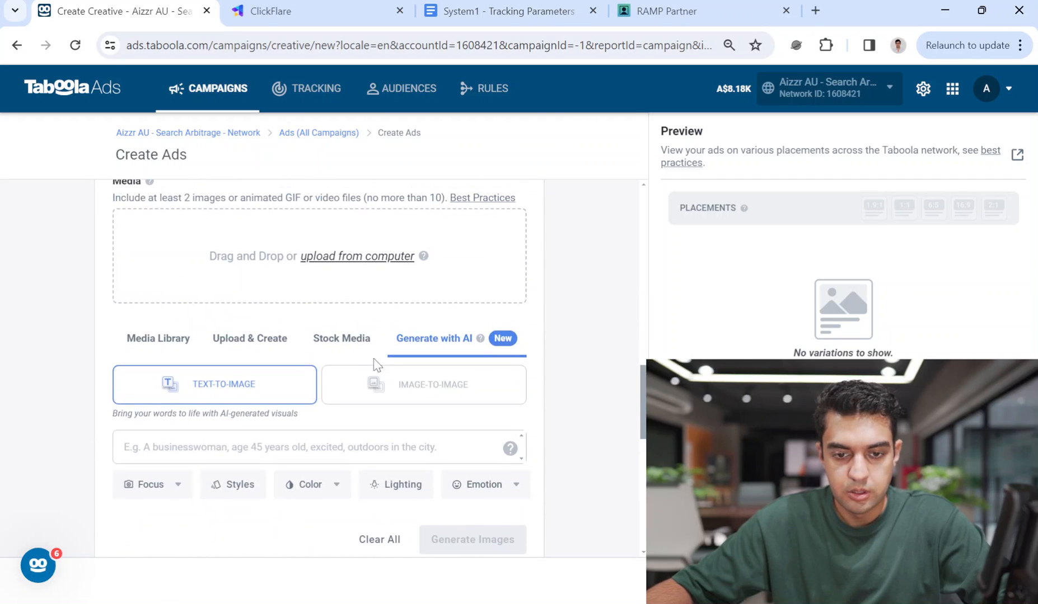
{"action": "left_click", "coordinate": [341, 338]}
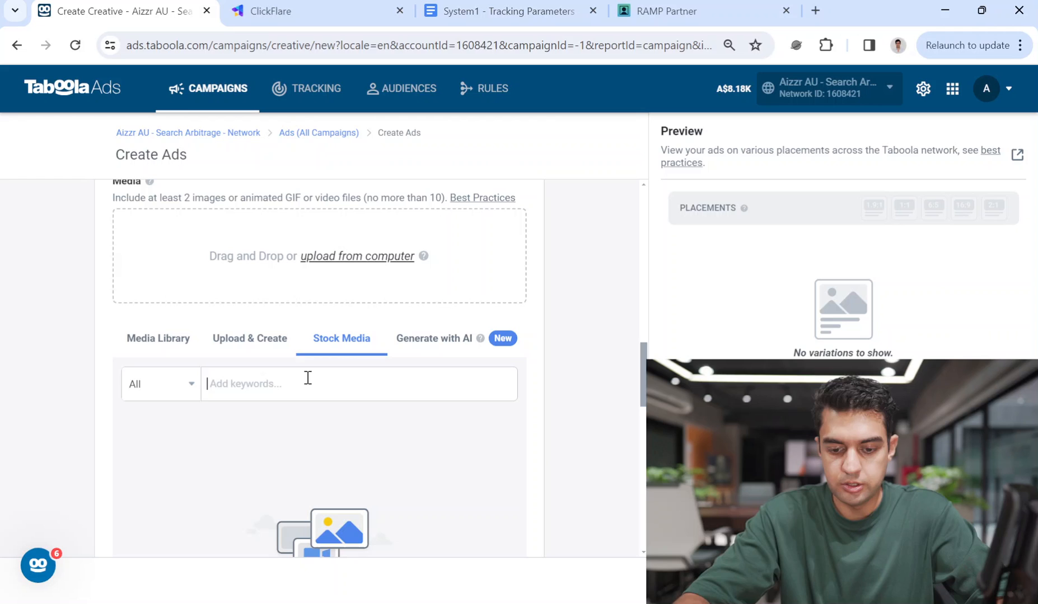
Search stock media with the keywords 'money' and 'eldery'.
{"action": "type", "text": "s"}
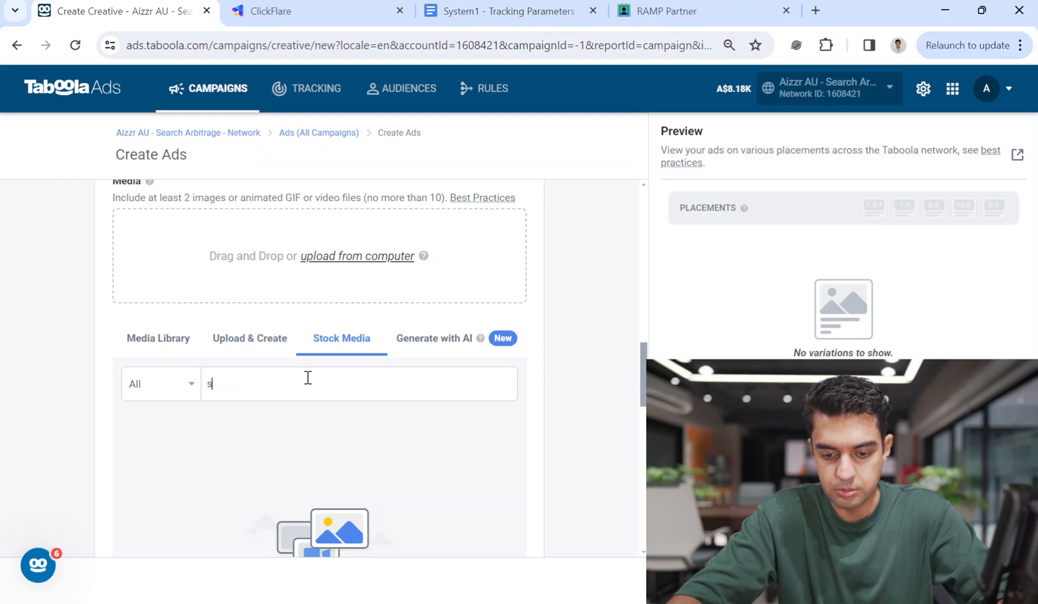
{"action": "type", "text": "to"}
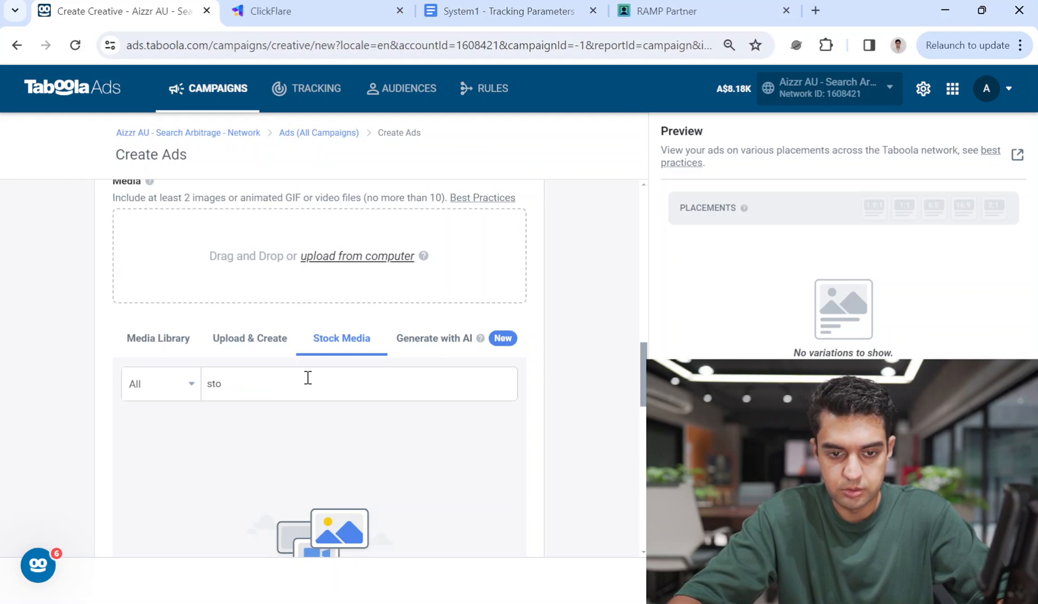
{"action": "type", "text": "gr"}
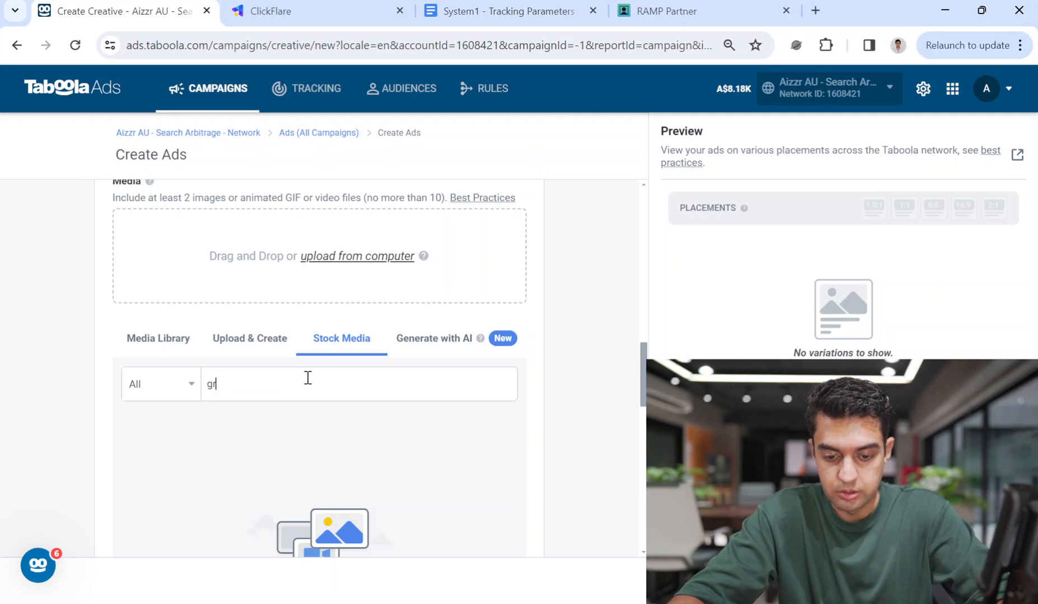
{"action": "key", "text": "Backspace"}
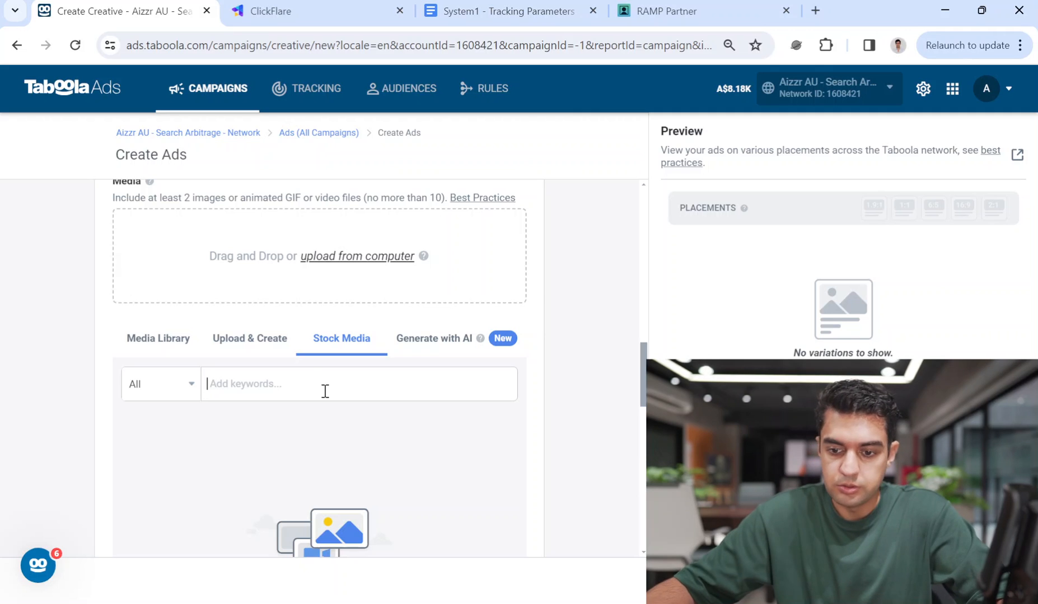
{"action": "type", "text": "money"}
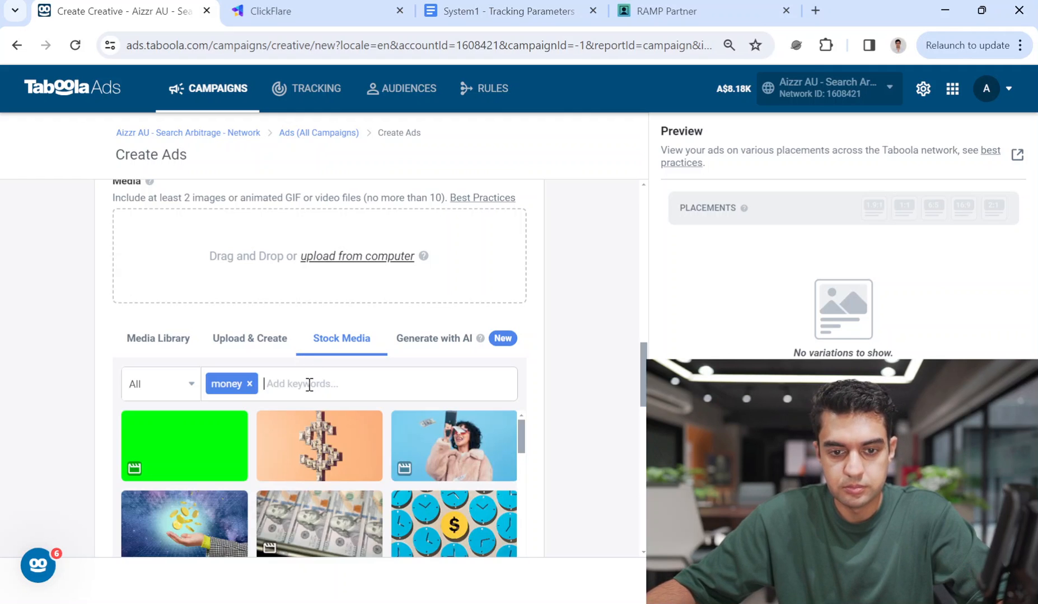
{"action": "type", "text": "eldery"}
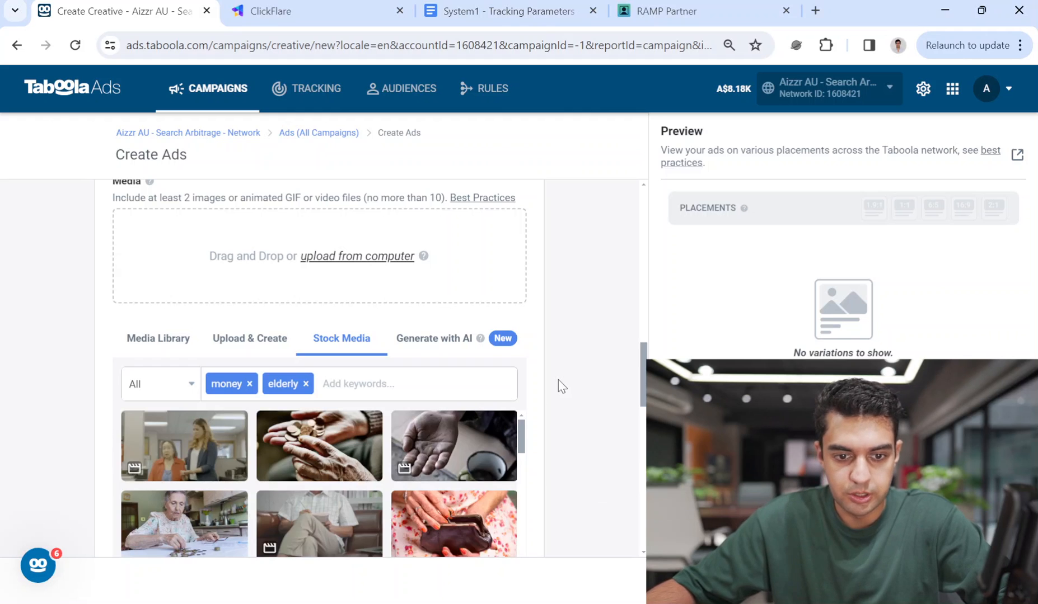
Browse the stock photo results for elderly people with money.
{"action": "scroll", "scroll_direction": "down", "scroll_amount": 3}
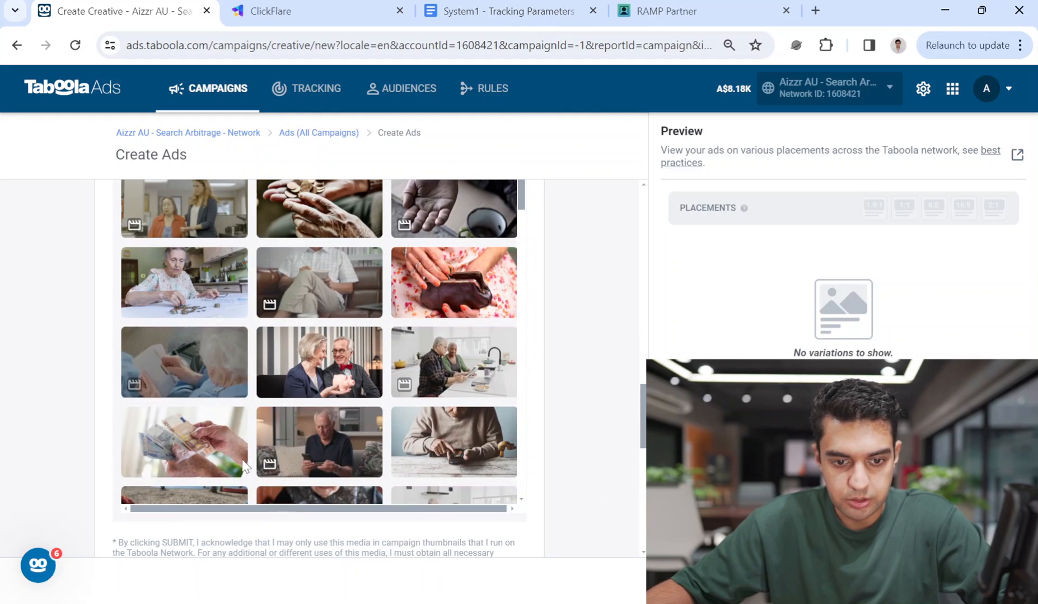
{"action": "mouse_move", "coordinate": [540, 236]}
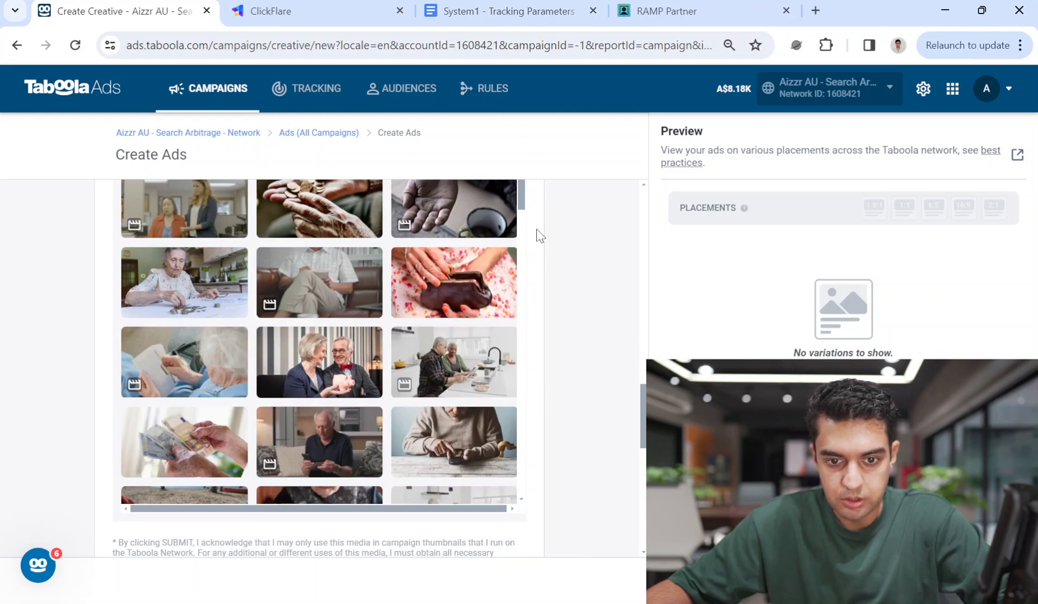
{"action": "scroll", "scroll_direction": "down", "scroll_amount": 3}
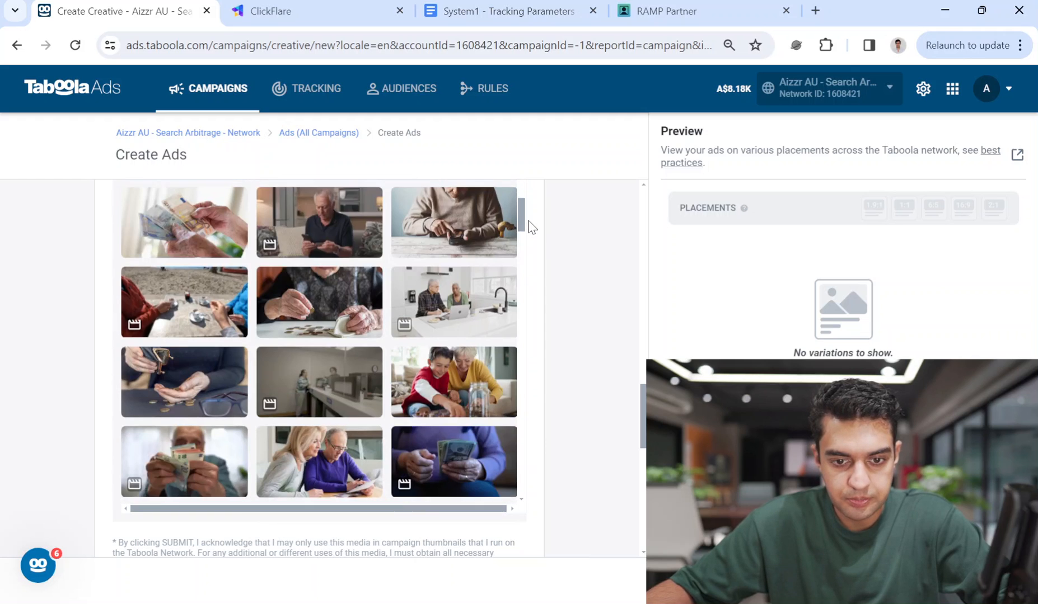
{"action": "scroll", "scroll_direction": "down", "scroll_amount": 3}
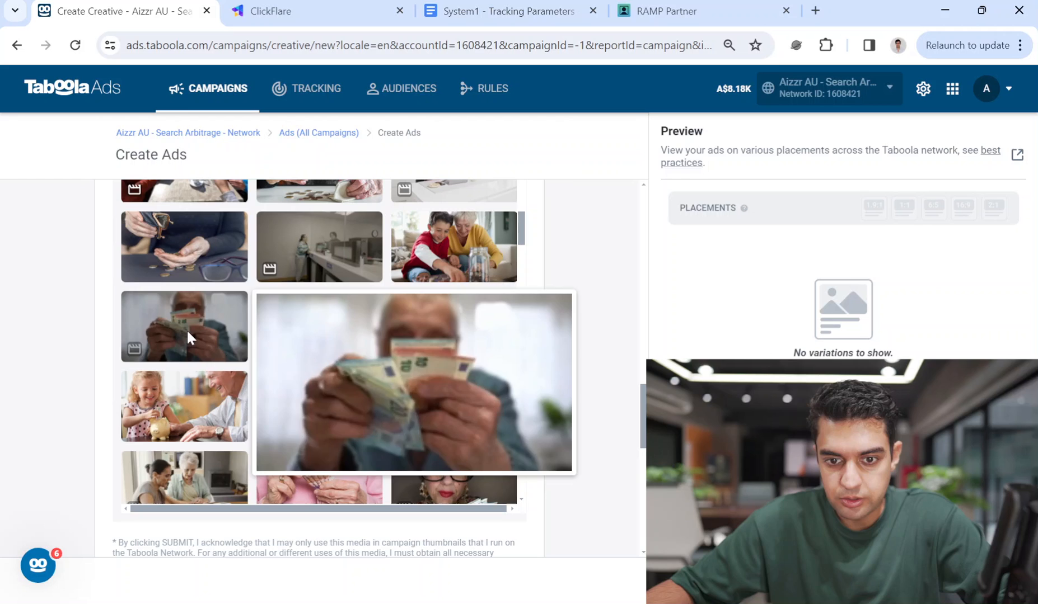
{"action": "scroll", "scroll_direction": "down", "scroll_amount": 3}
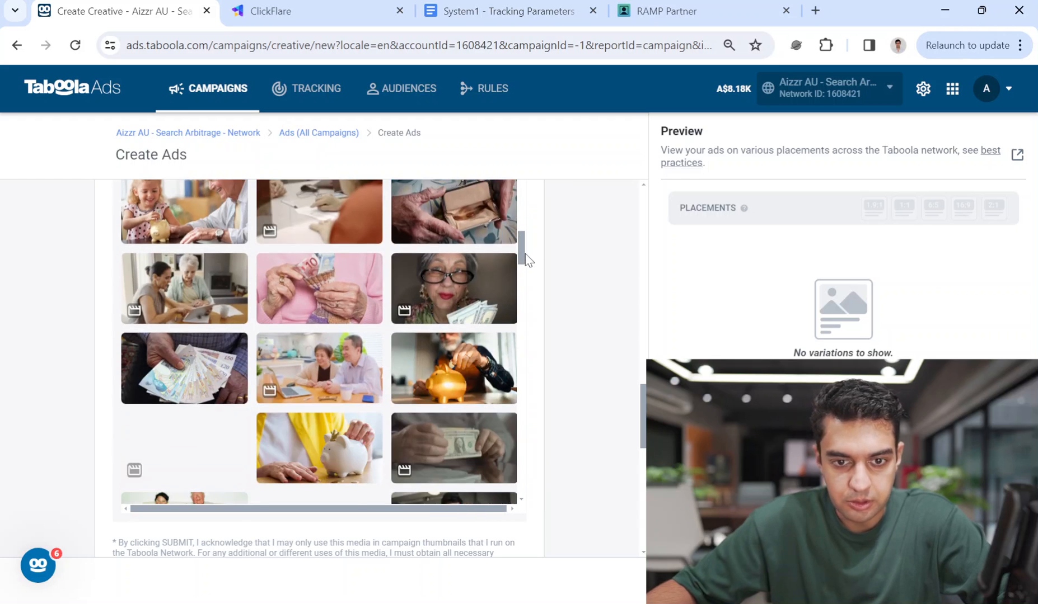
{"action": "scroll", "scroll_direction": "down", "scroll_amount": 3}
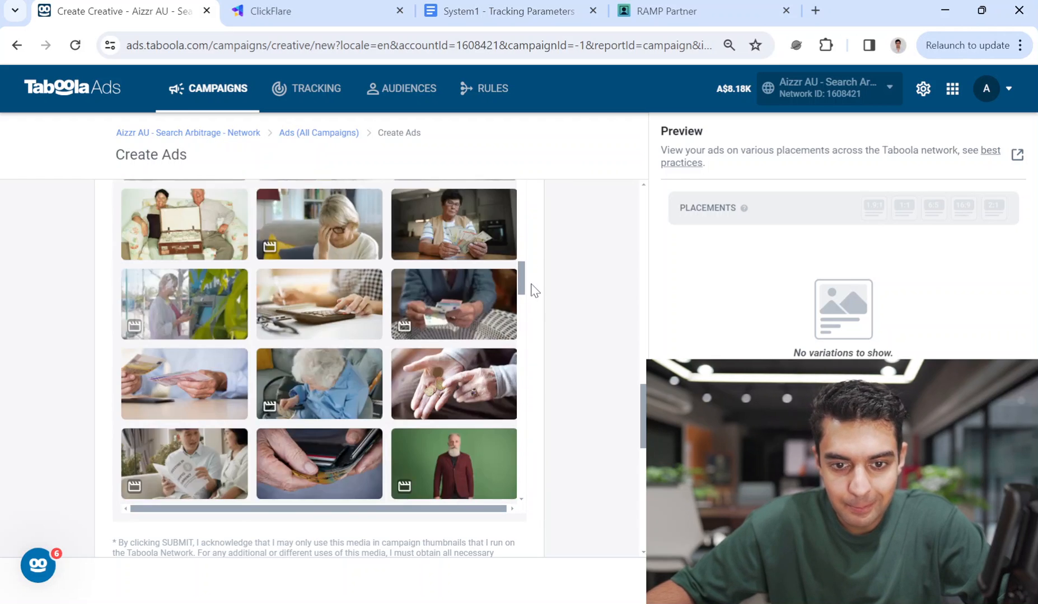
{"action": "scroll", "scroll_direction": "down", "scroll_amount": 3}
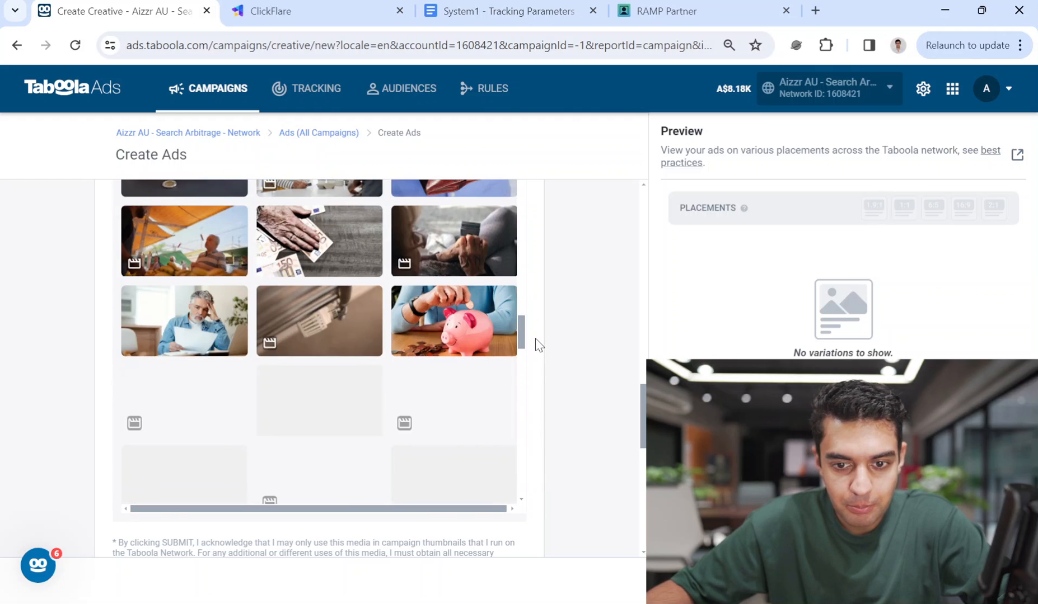
{"action": "scroll", "scroll_direction": "down", "scroll_amount": 3}
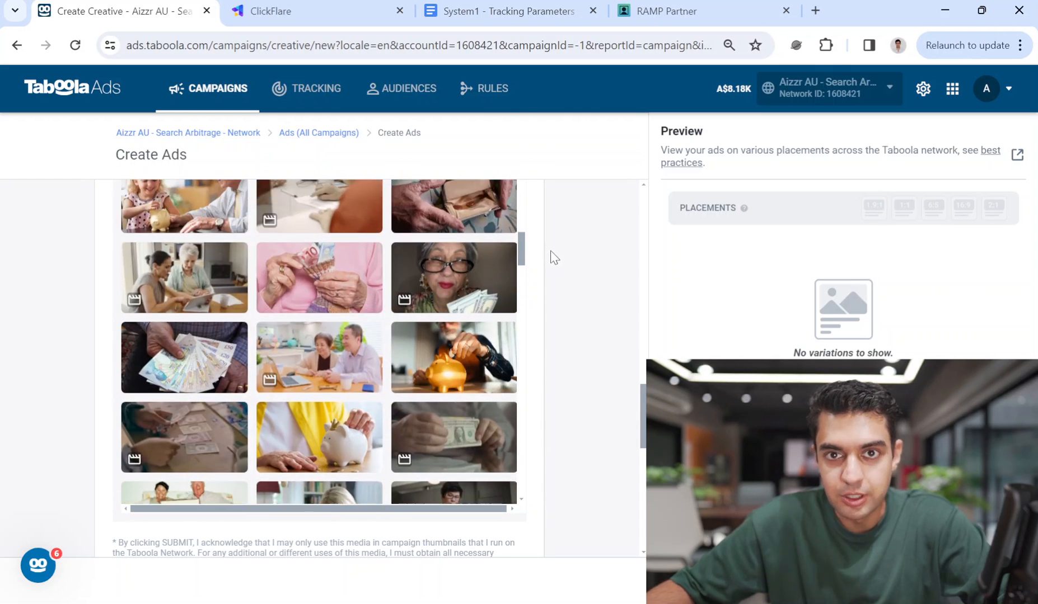
{"action": "scroll", "scroll_direction": "down", "scroll_amount": 3}
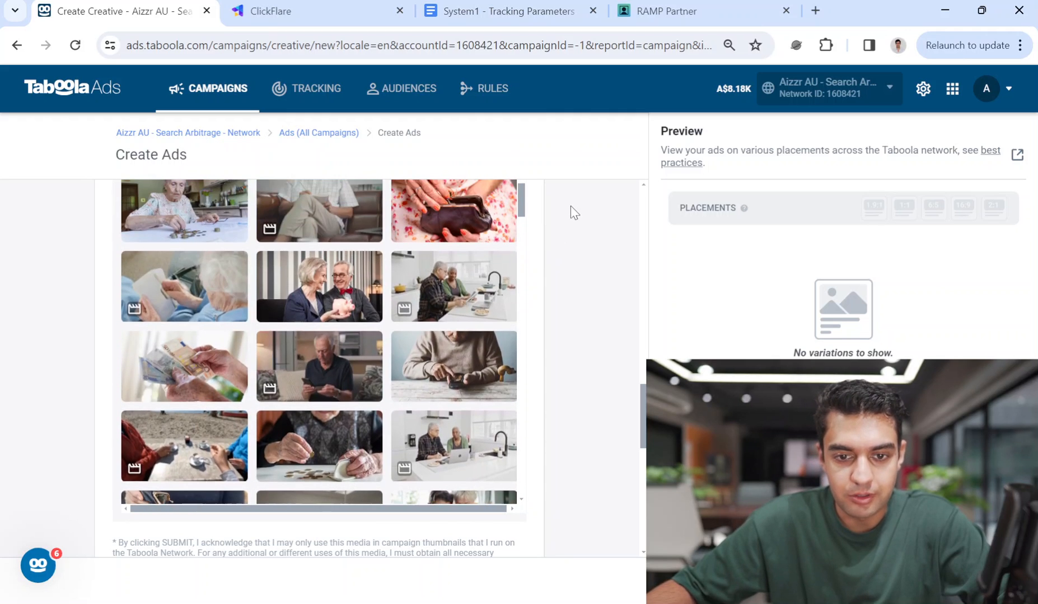
{"action": "scroll", "scroll_direction": "up", "scroll_amount": 3}
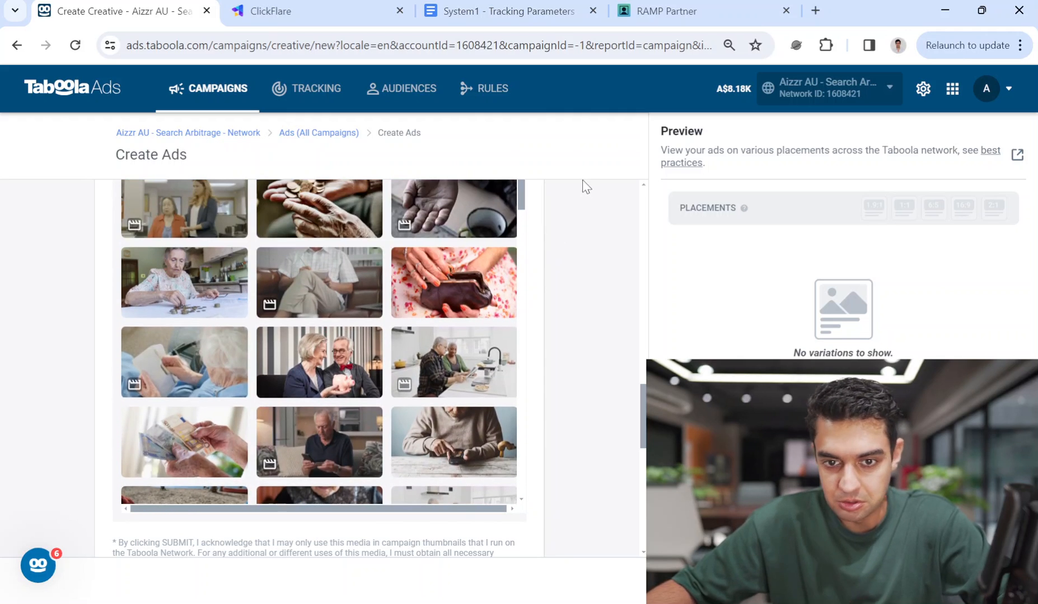
{"action": "scroll", "scroll_direction": "up", "scroll_amount": 3}
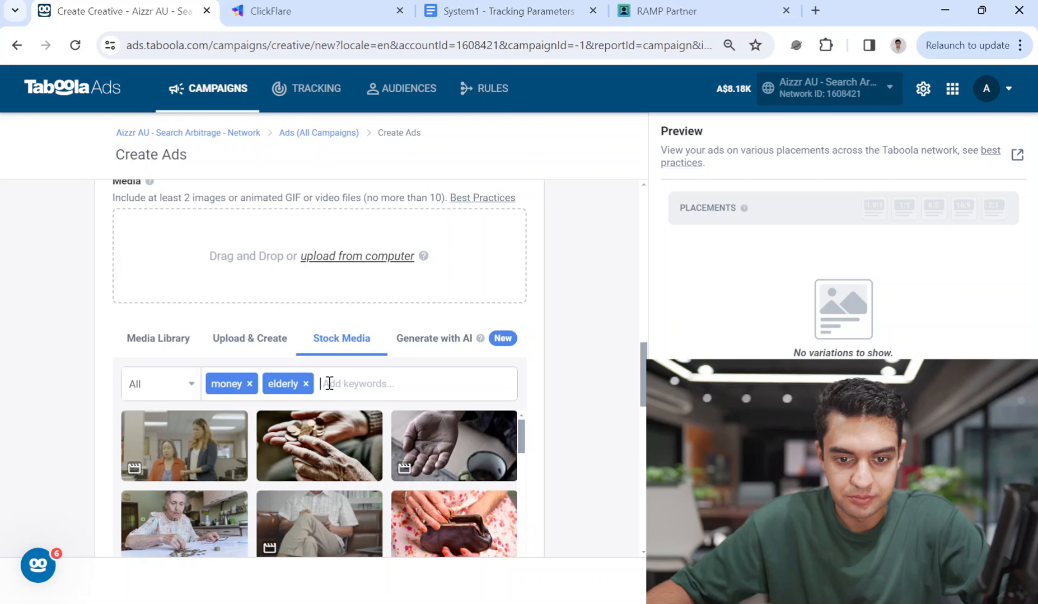
Add the keyword 'happy', then switch to Generate with AI.
{"action": "type", "text": "happy"}
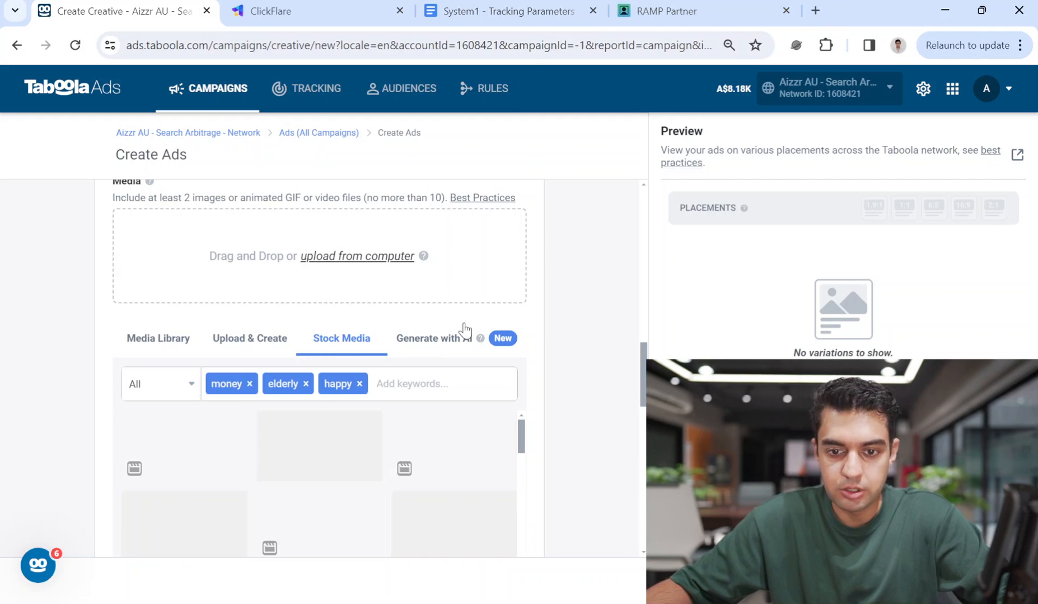
{"action": "scroll", "scroll_direction": "down", "scroll_amount": 3}
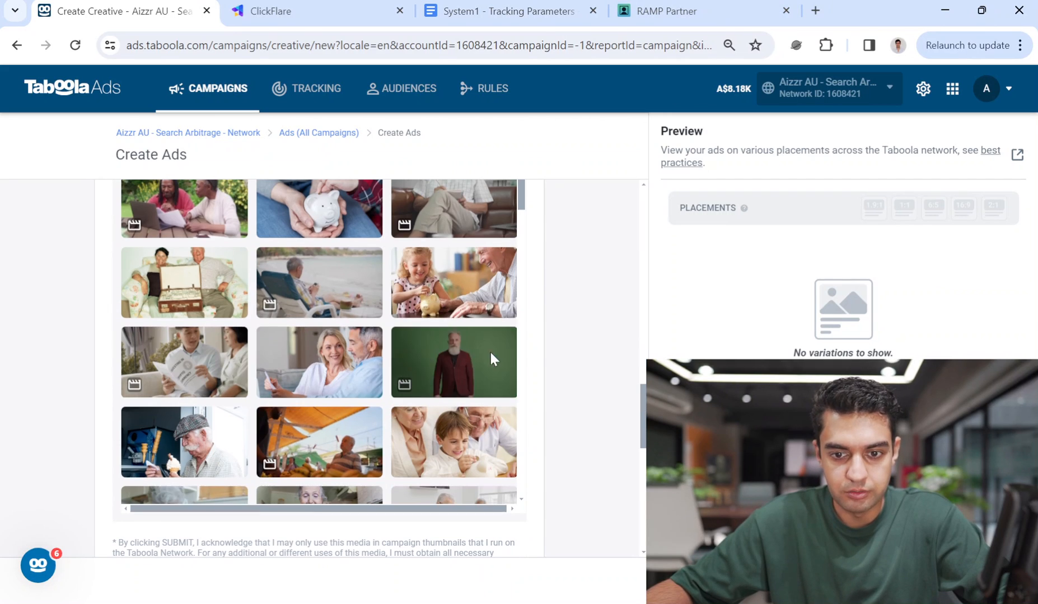
{"action": "scroll", "scroll_direction": "up", "scroll_amount": 3}
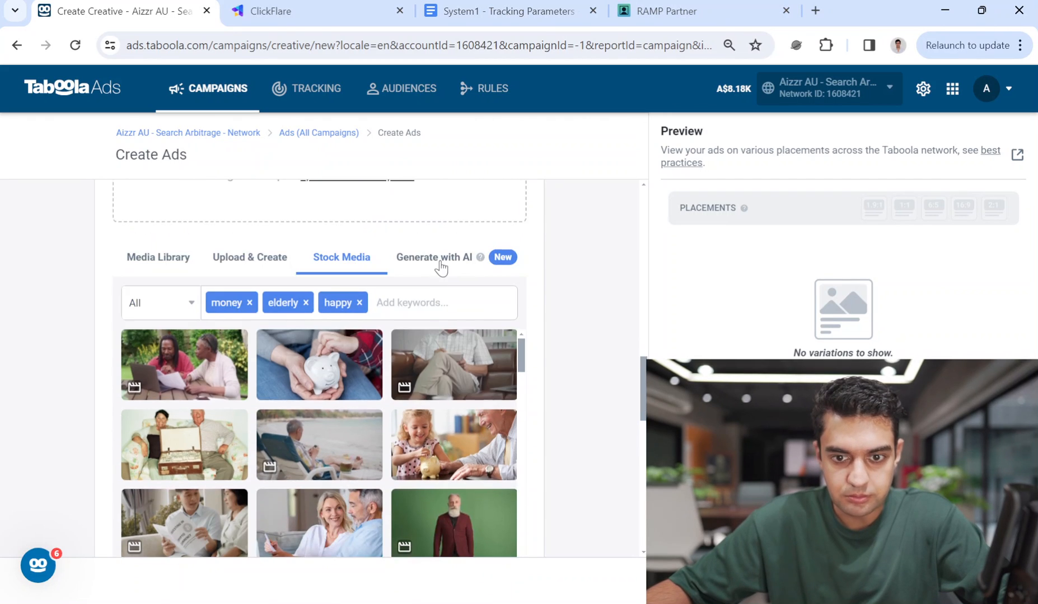
{"action": "left_click", "coordinate": [433, 257]}
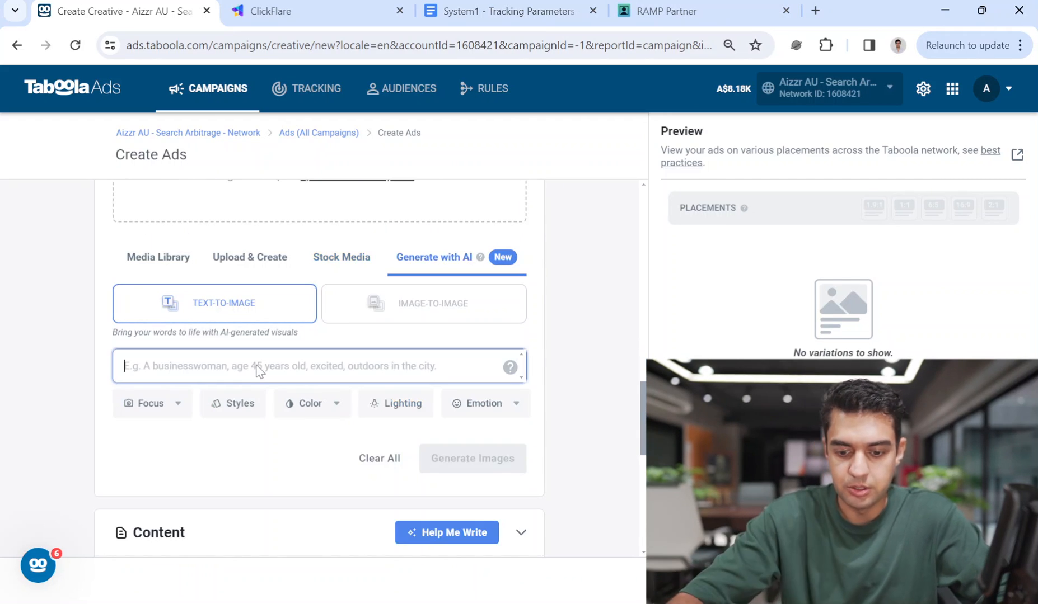
Generate AI images from 'an elderly women counting 100 dollars of bills looking happy'.
{"action": "type", "text": "an elderly"}
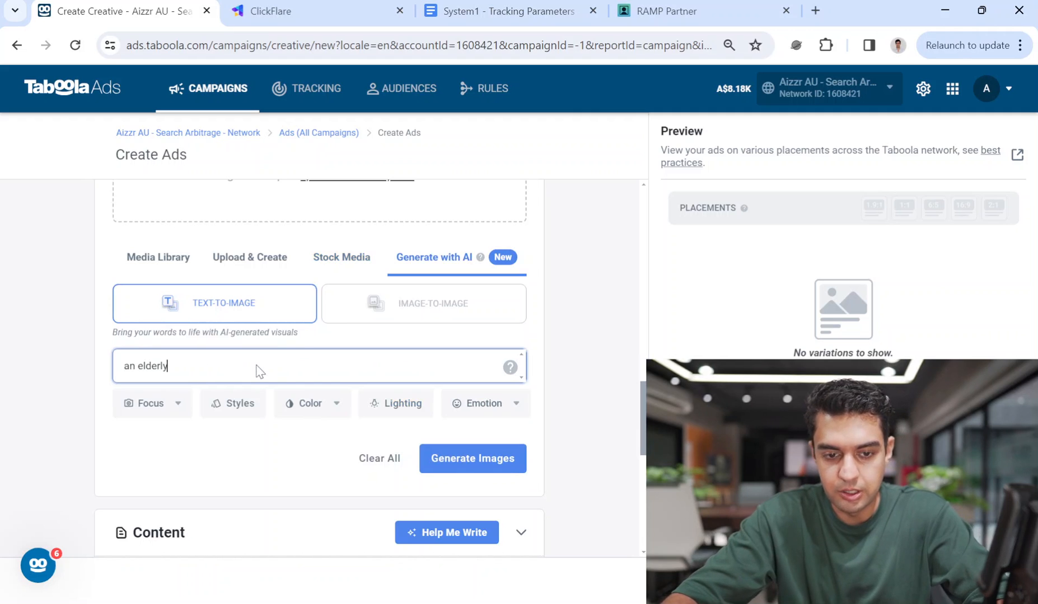
{"action": "type", "text": "women"}
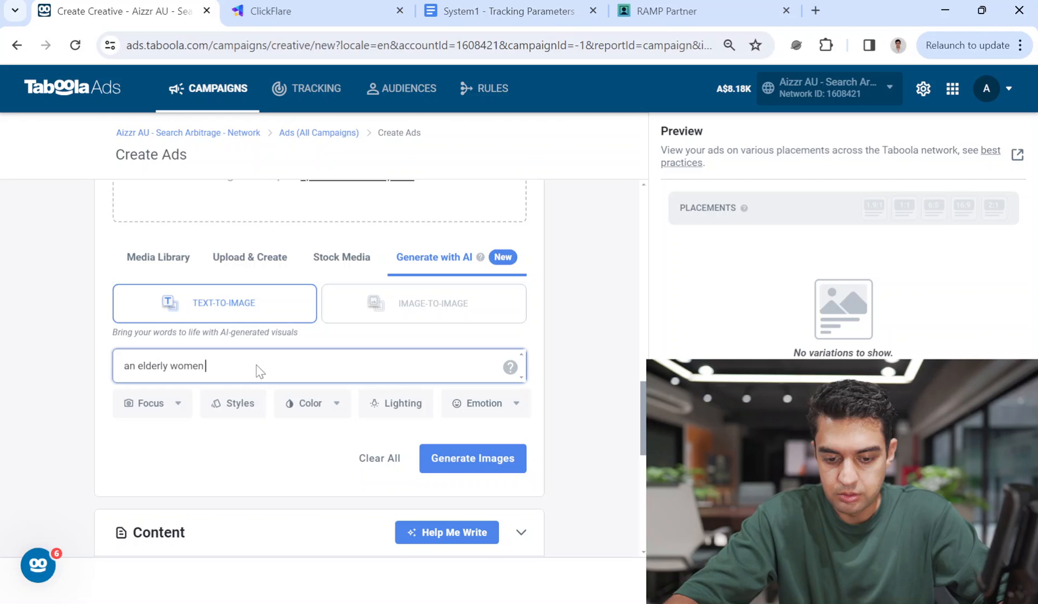
{"action": "type", "text": "counting"}
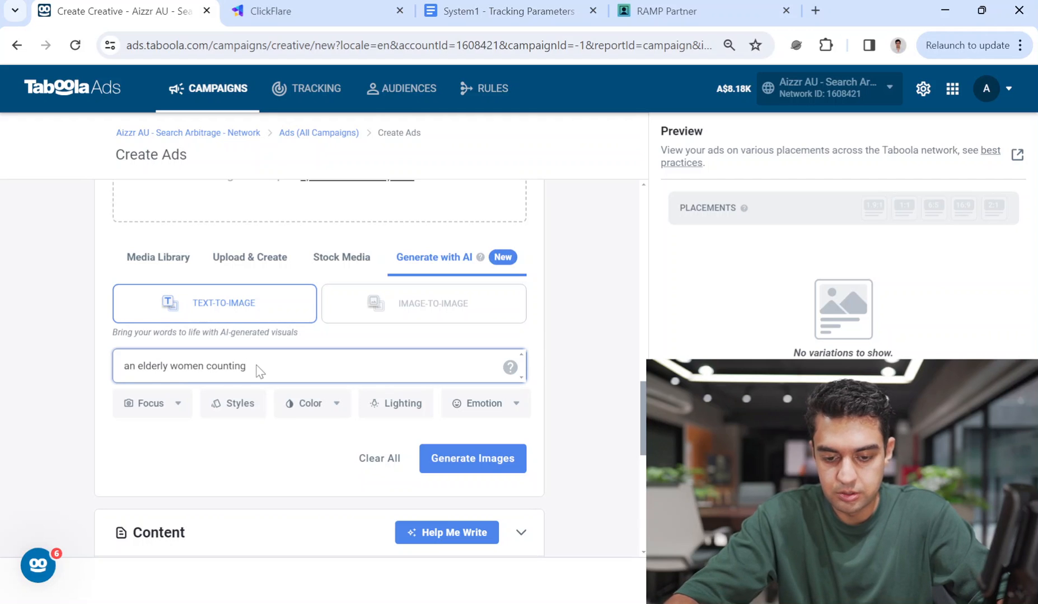
{"action": "type", "text": "100"}
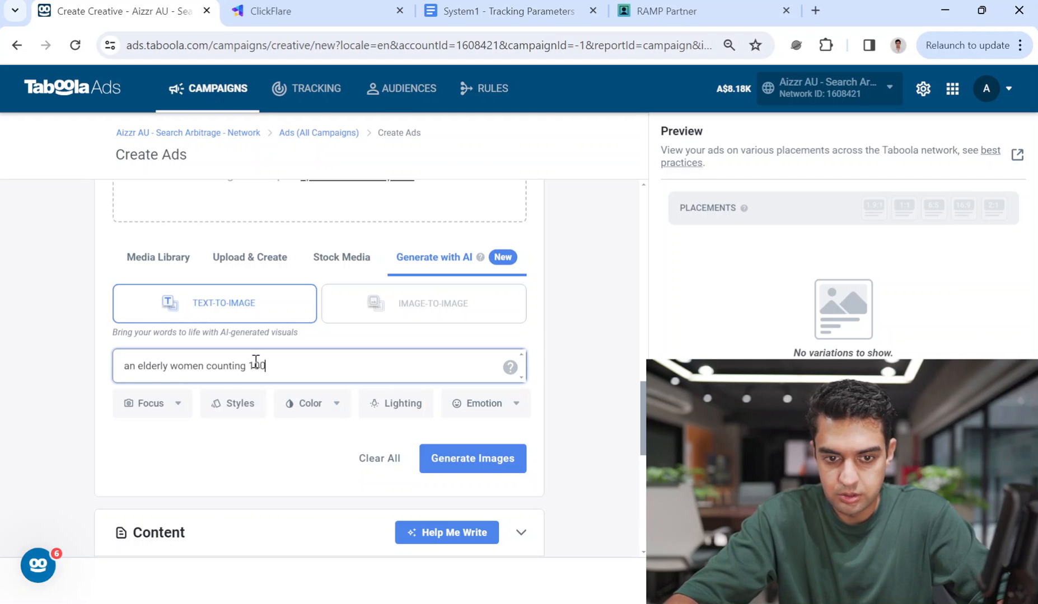
{"action": "type", "text": "dollars of"}
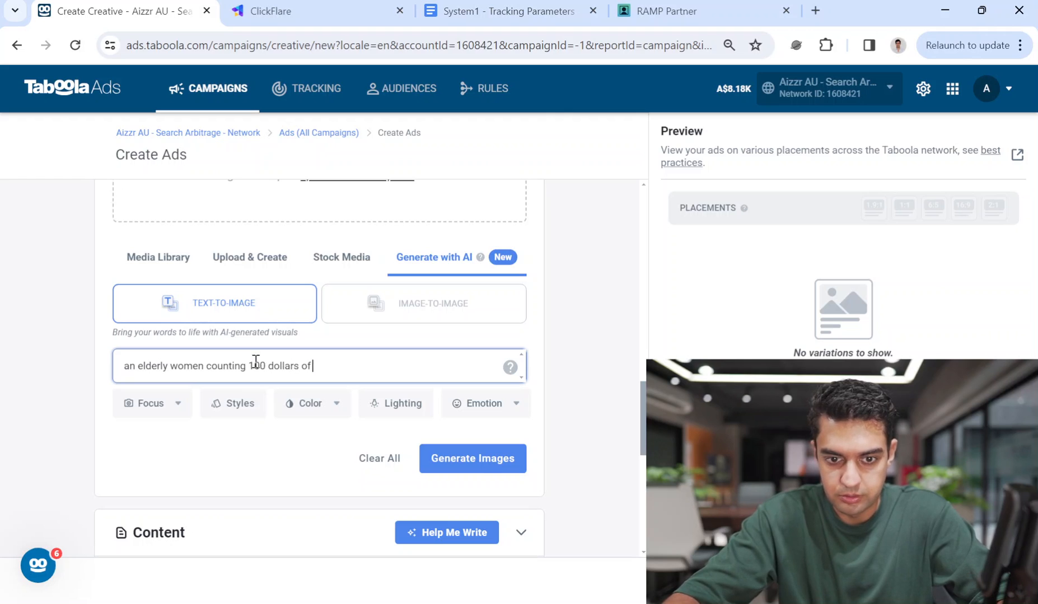
{"action": "type", "text": "bills"}
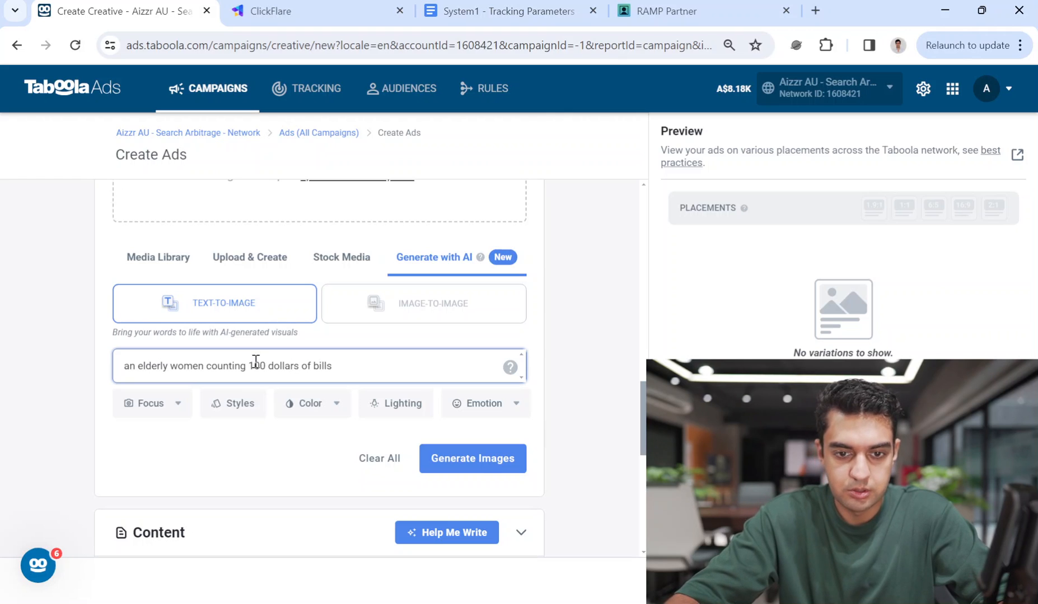
{"action": "type", "text": "looking"}
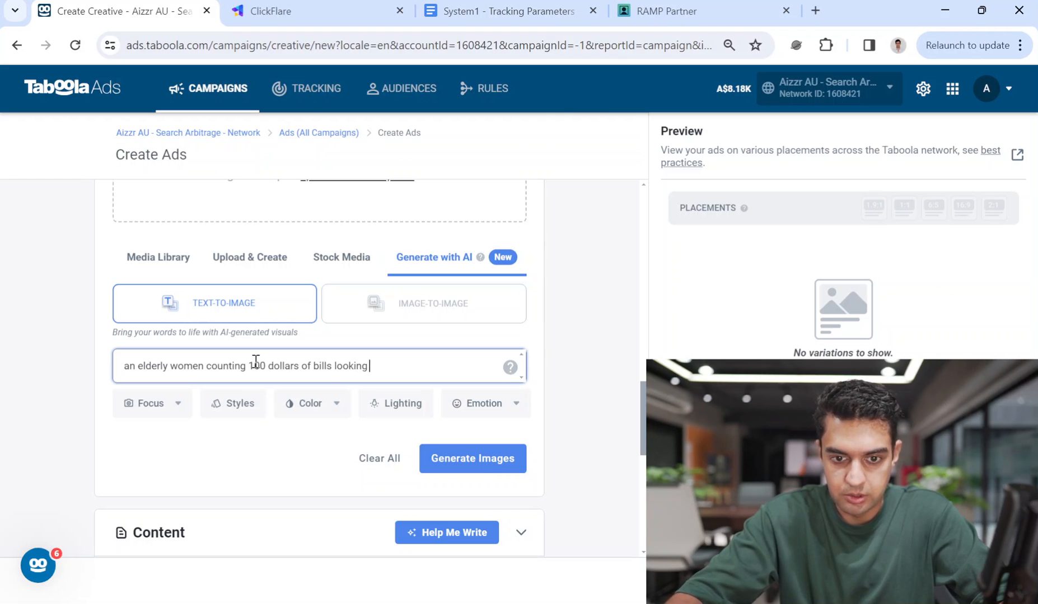
{"action": "type", "text": "happy"}
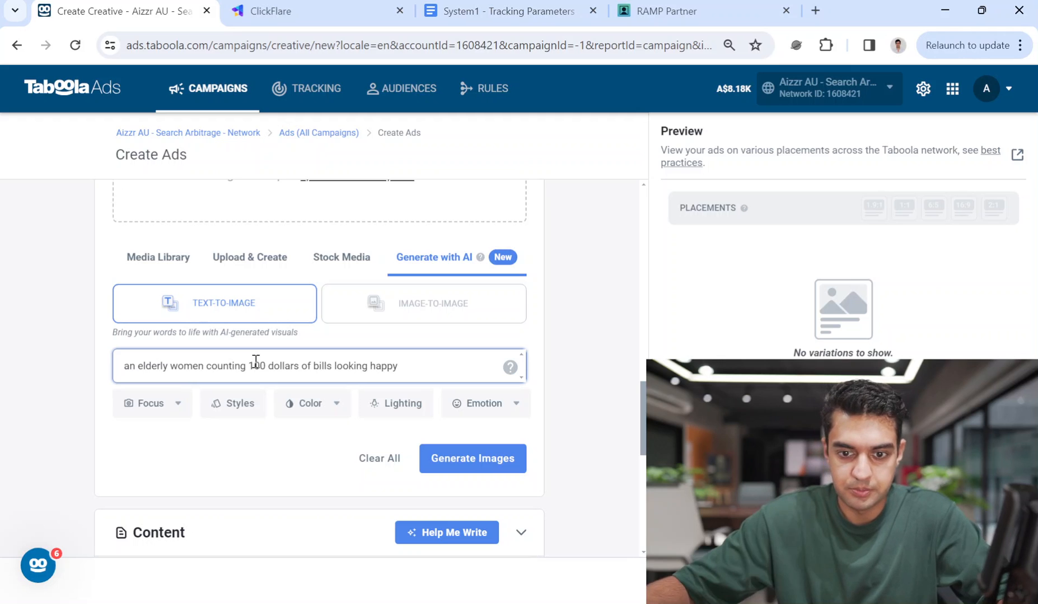
{"action": "left_click", "coordinate": [472, 458]}
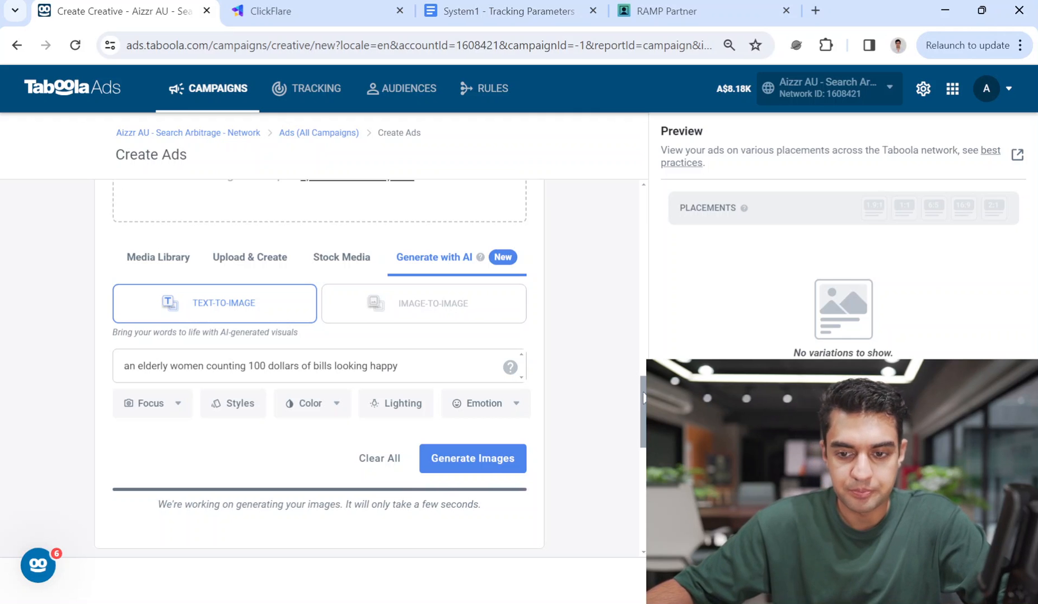
Prepend 'photojournalism, photorealistic' to the AI prompt and regenerate the images.
{"action": "scroll", "scroll_direction": "down", "scroll_amount": 3}
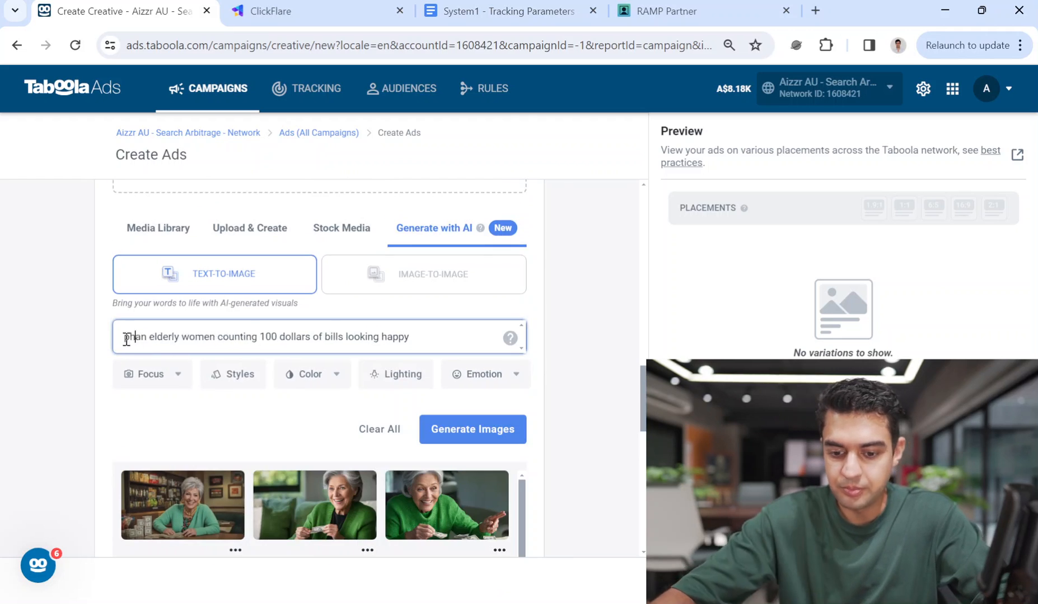
{"action": "type", "text": "Photojournalism"}
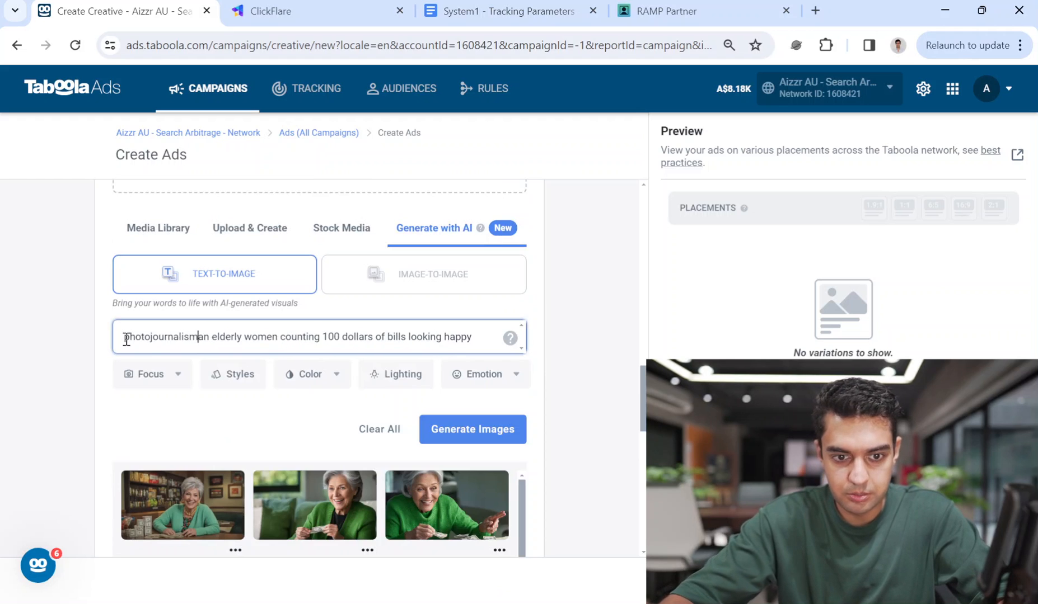
{"action": "type", "text": ", photorealistic"}
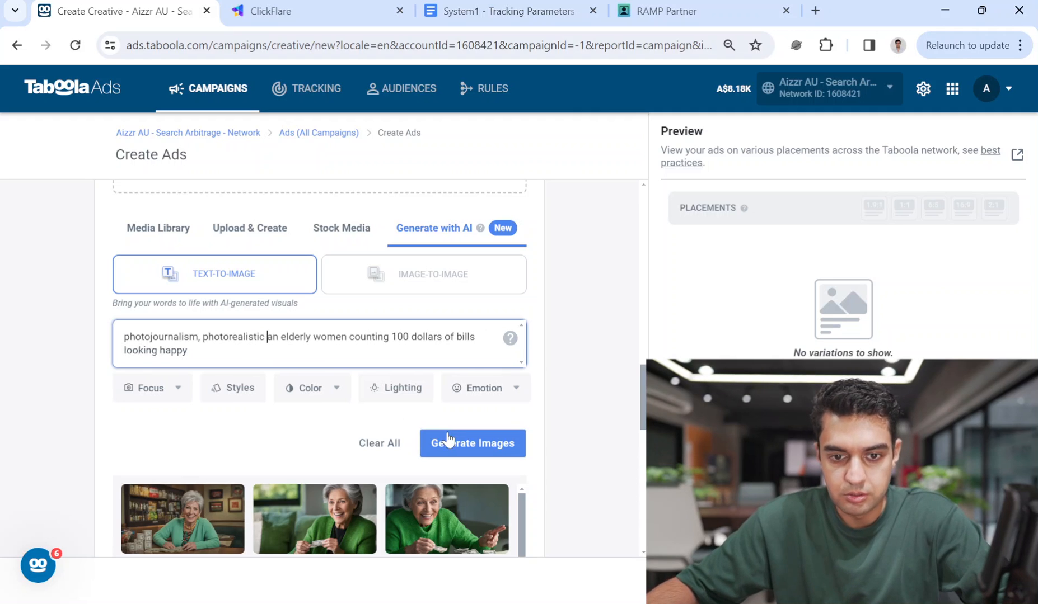
{"action": "left_click", "coordinate": [472, 444]}
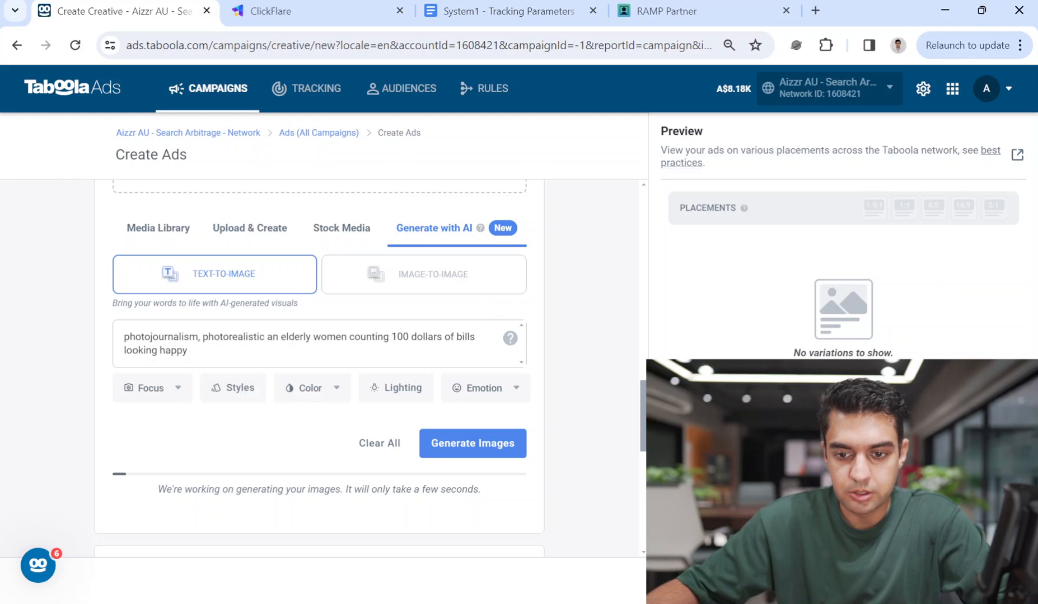
{"action": "scroll", "scroll_direction": "down", "scroll_amount": 3}
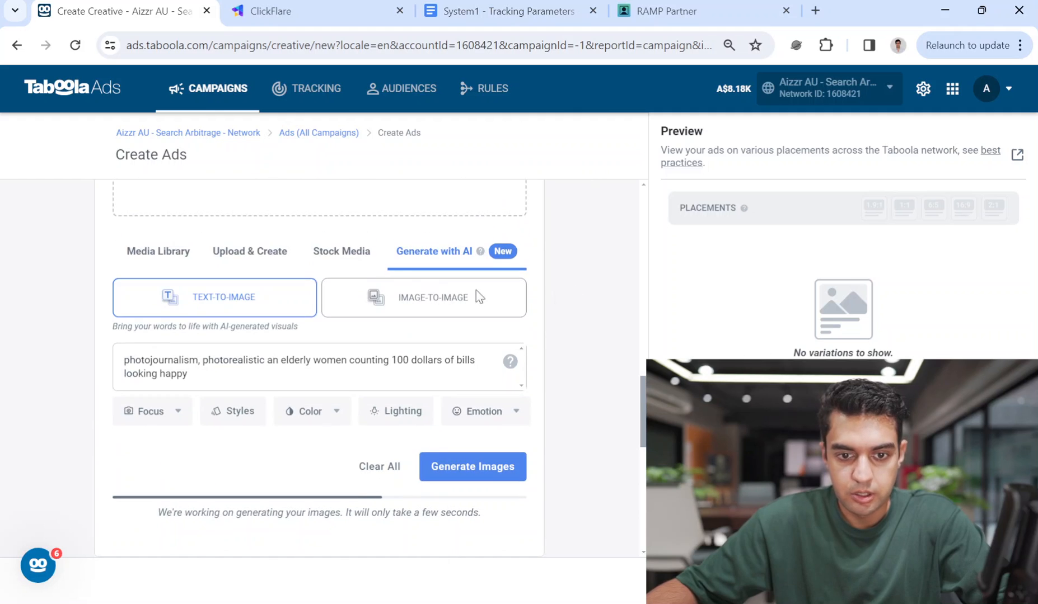
{"action": "mouse_move", "coordinate": [325, 260]}
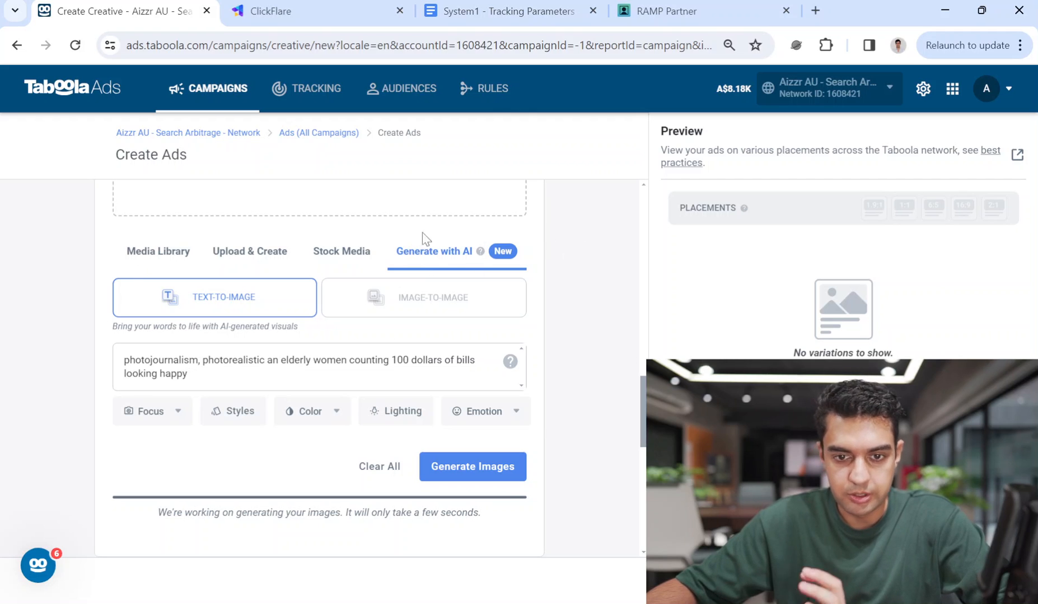
{"action": "mouse_move", "coordinate": [634, 416]}
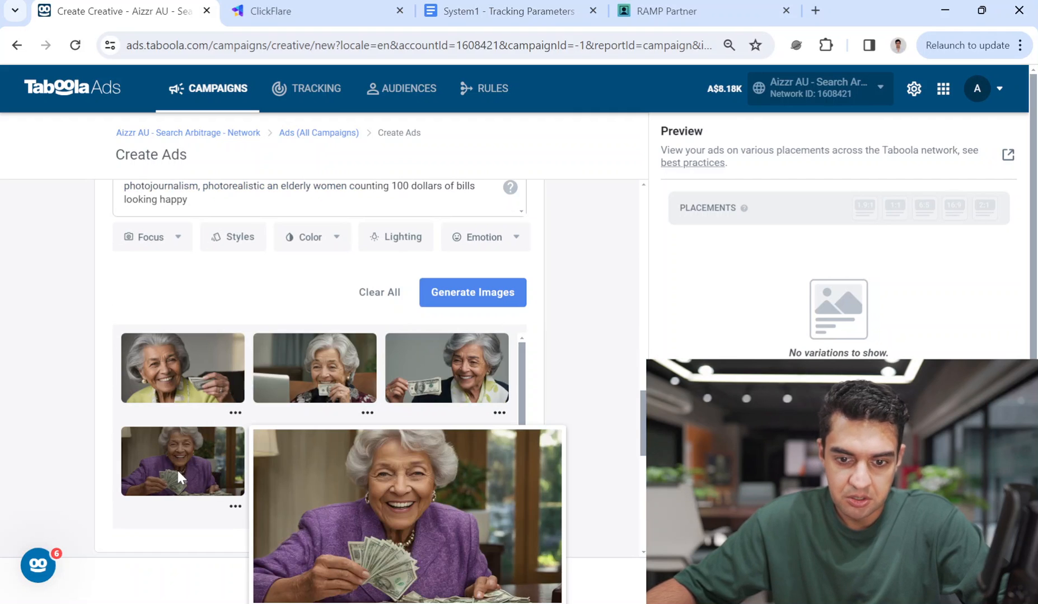
Crop the AI image of the woman in purple holding cash and add it.
{"action": "left_click", "coordinate": [182, 462]}
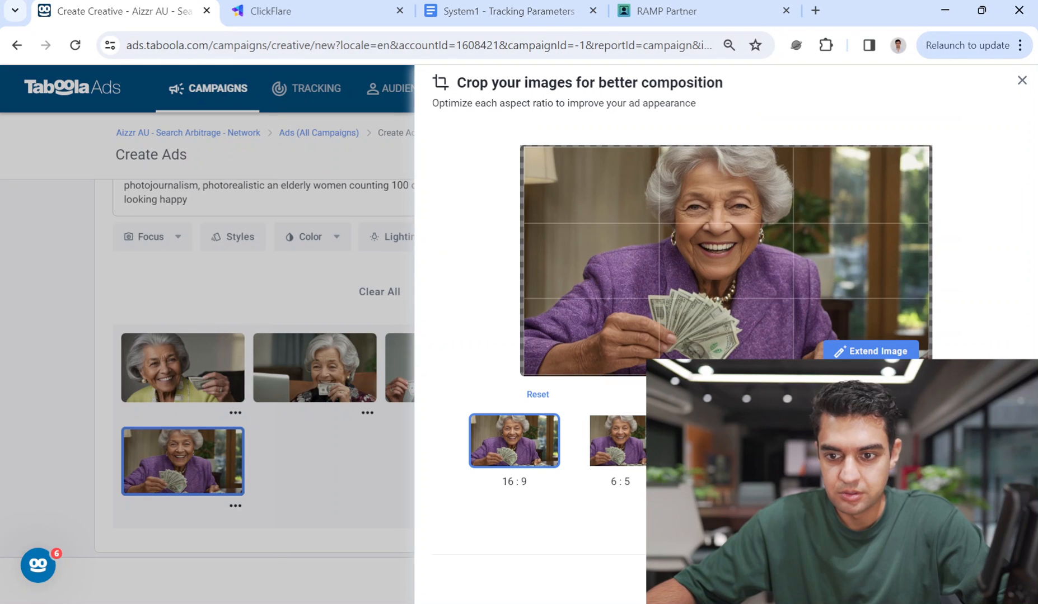
{"action": "left_click", "coordinate": [616, 441]}
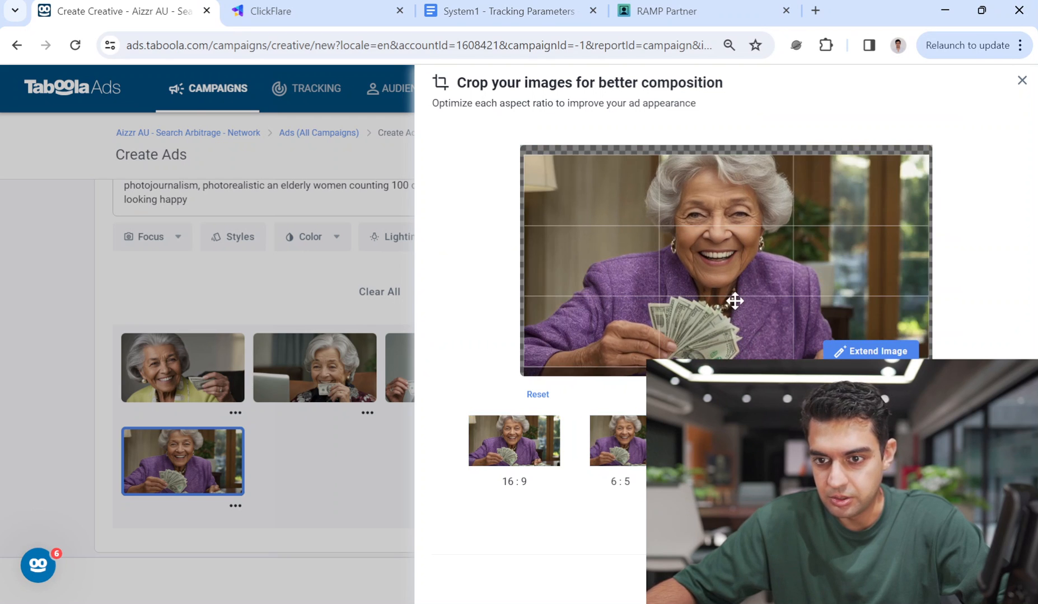
{"action": "left_click", "coordinate": [1020, 80]}
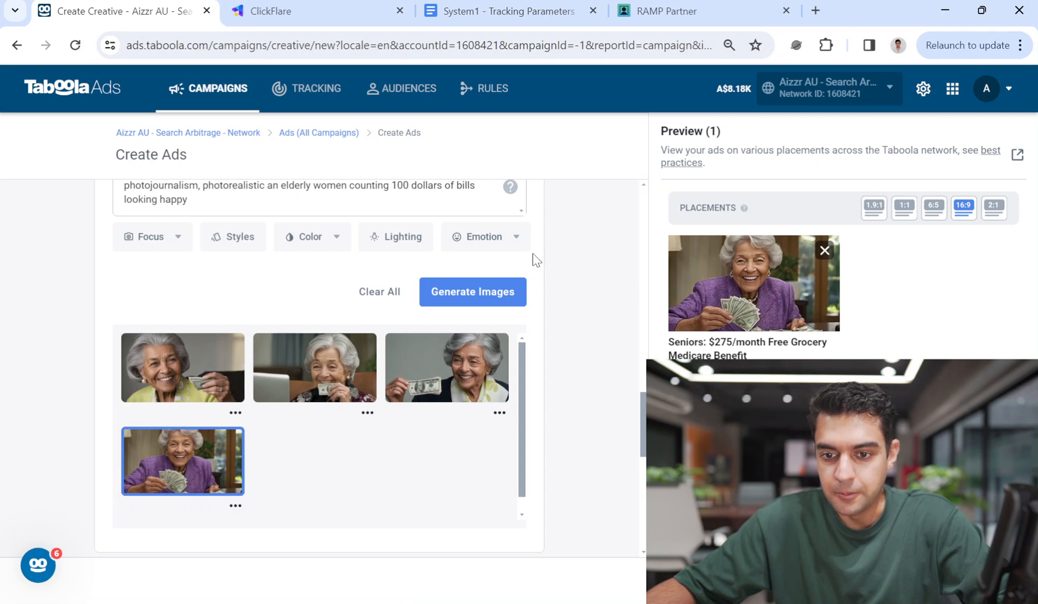
{"action": "scroll", "scroll_direction": "up", "scroll_amount": 3}
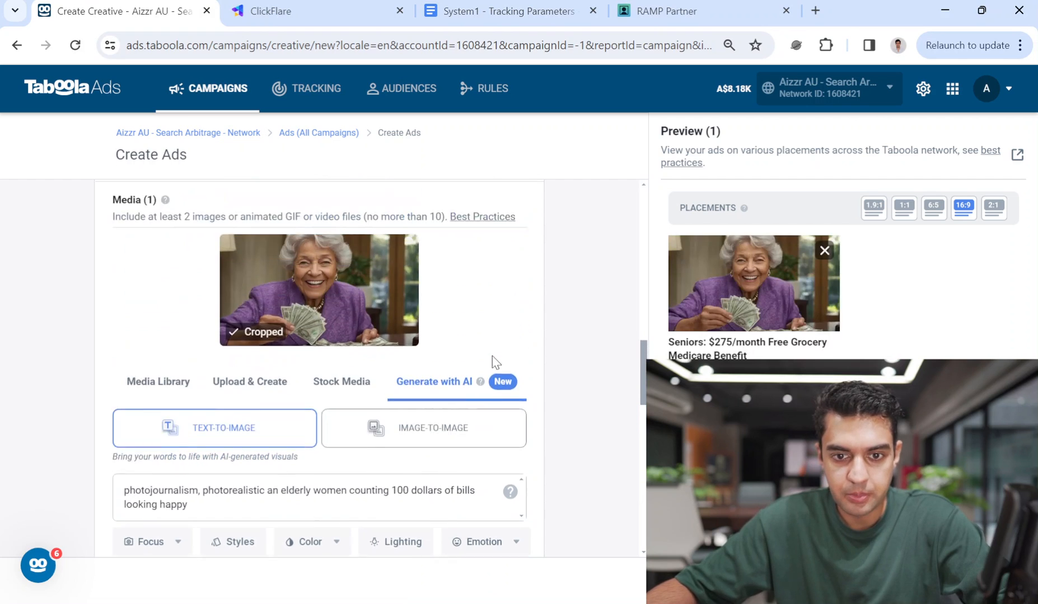
{"action": "scroll", "scroll_direction": "up", "scroll_amount": 3}
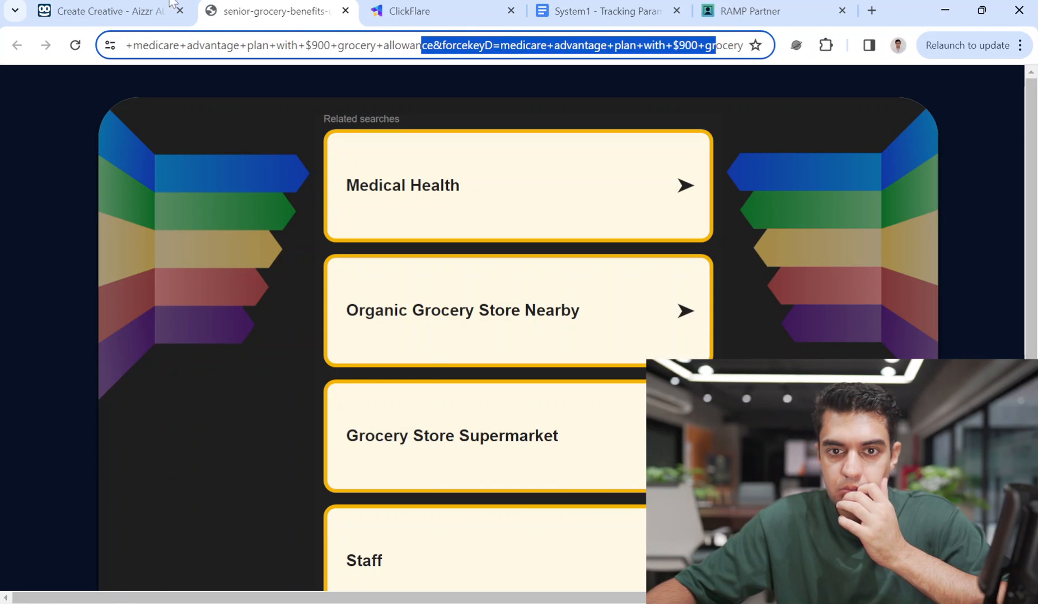
Return to the ad creative and edit the headline to 'Seniors: $900/Month Free Grocery Medicare Benefit'.
{"action": "left_click", "coordinate": [102, 11]}
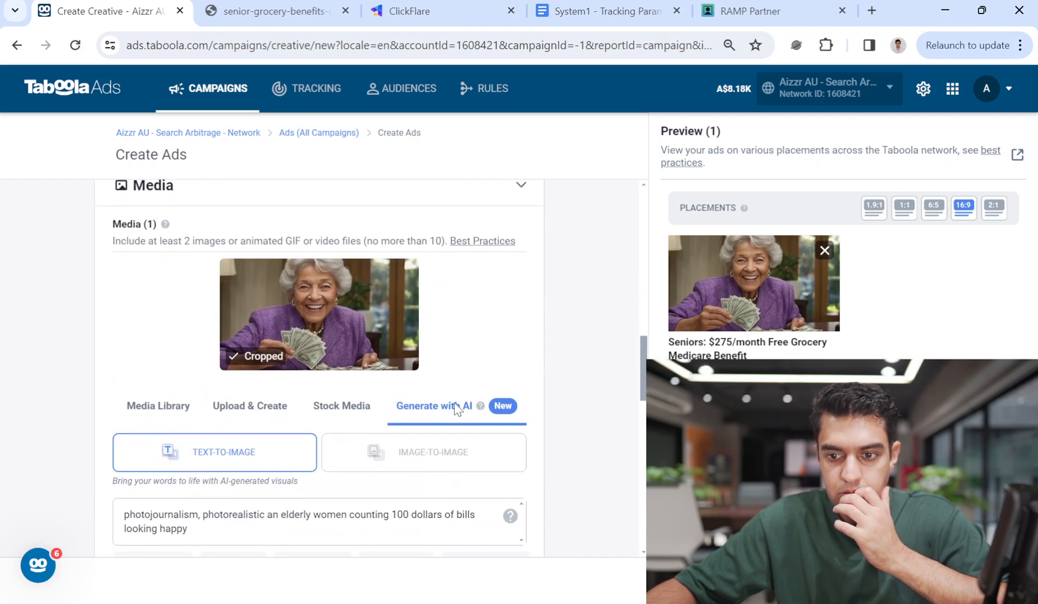
{"action": "left_click", "coordinate": [472, 205]}
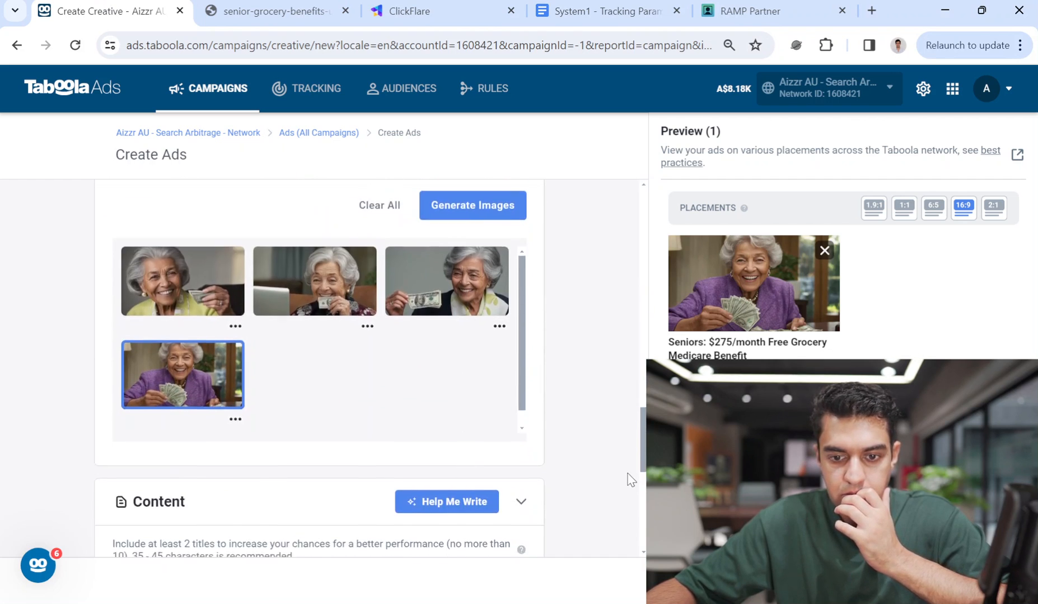
{"action": "scroll", "scroll_direction": "down", "scroll_amount": 3}
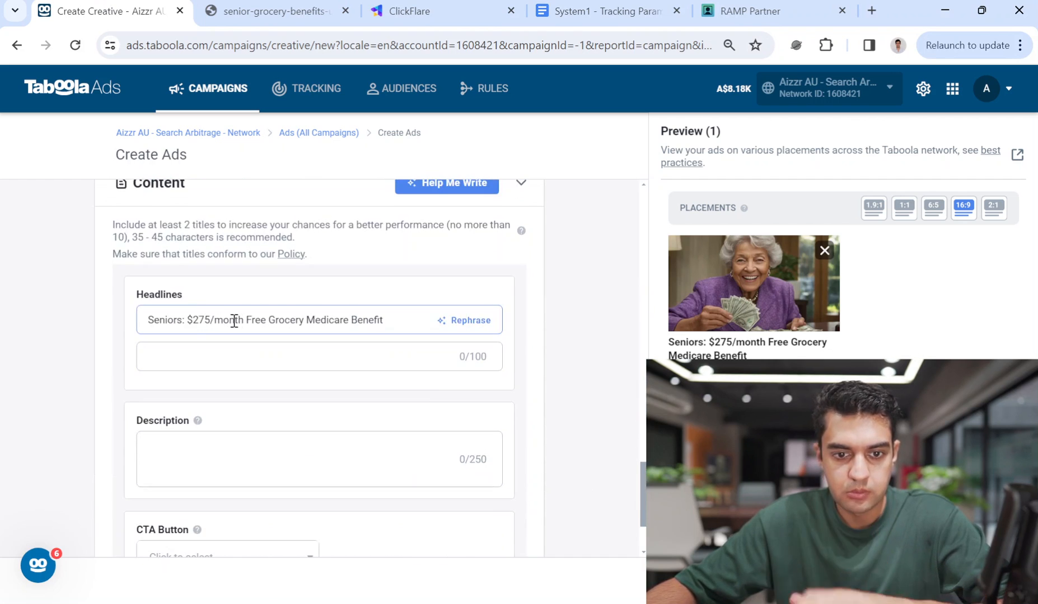
{"action": "double_click", "coordinate": [219, 320]}
{"action": "type", "text": "find"}
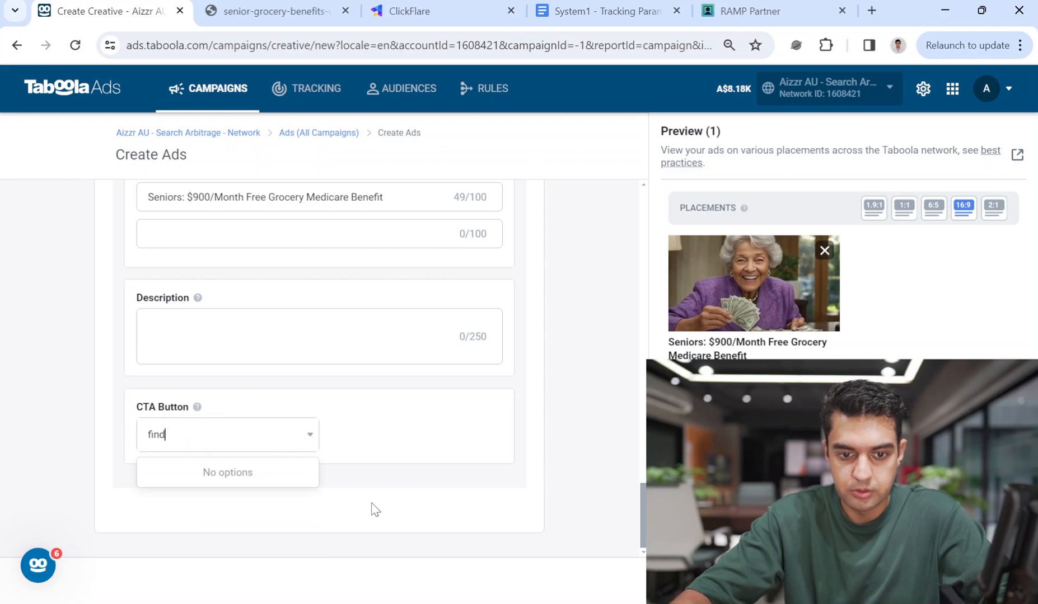
Set the CTA button to Click Here.
{"action": "type", "text": "clic"}
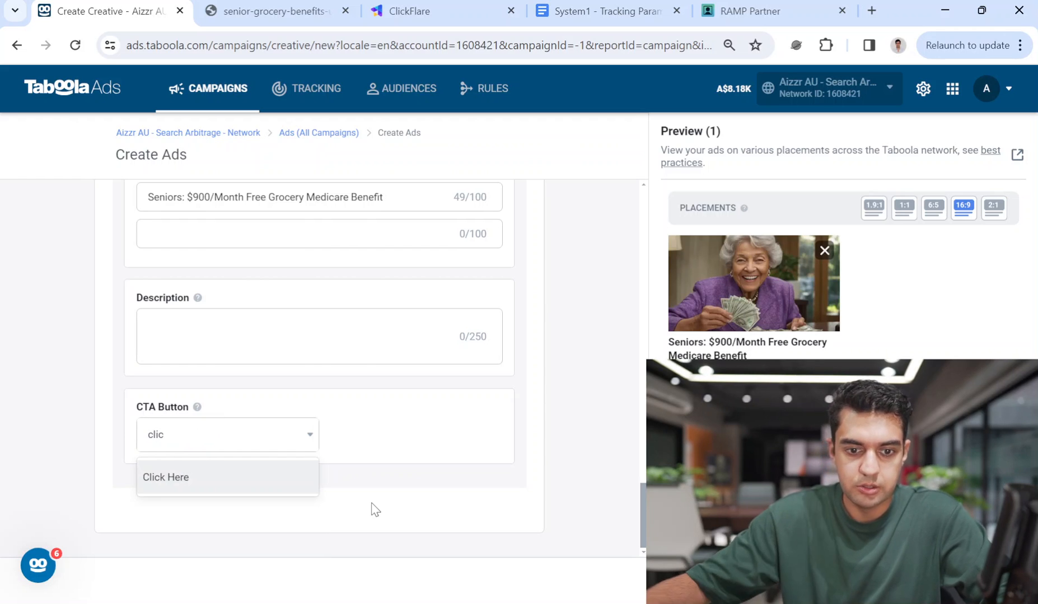
{"action": "left_click", "coordinate": [166, 477]}
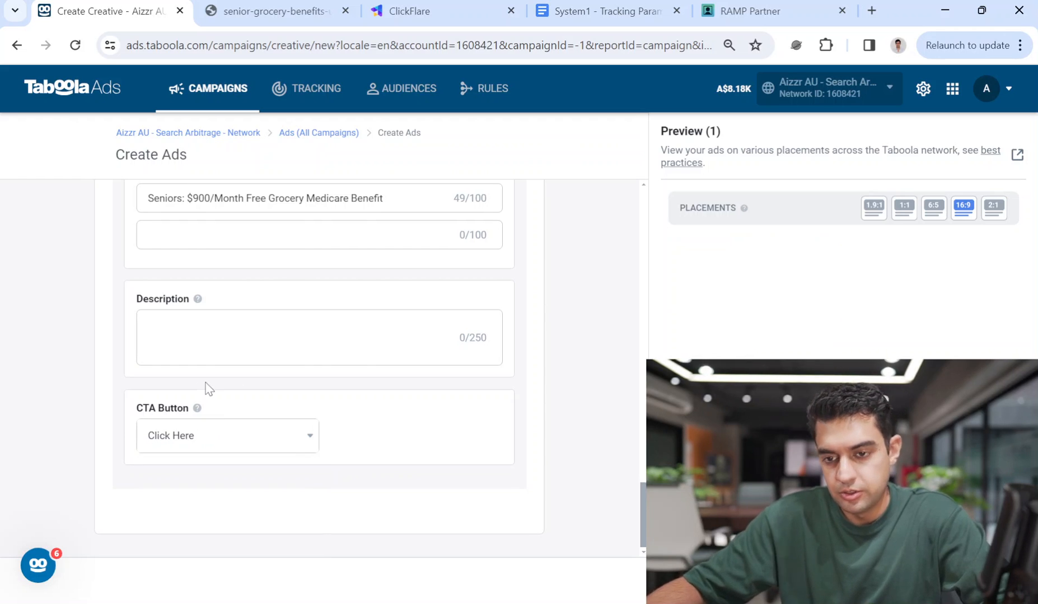
{"action": "scroll", "scroll_direction": "up", "scroll_amount": 3}
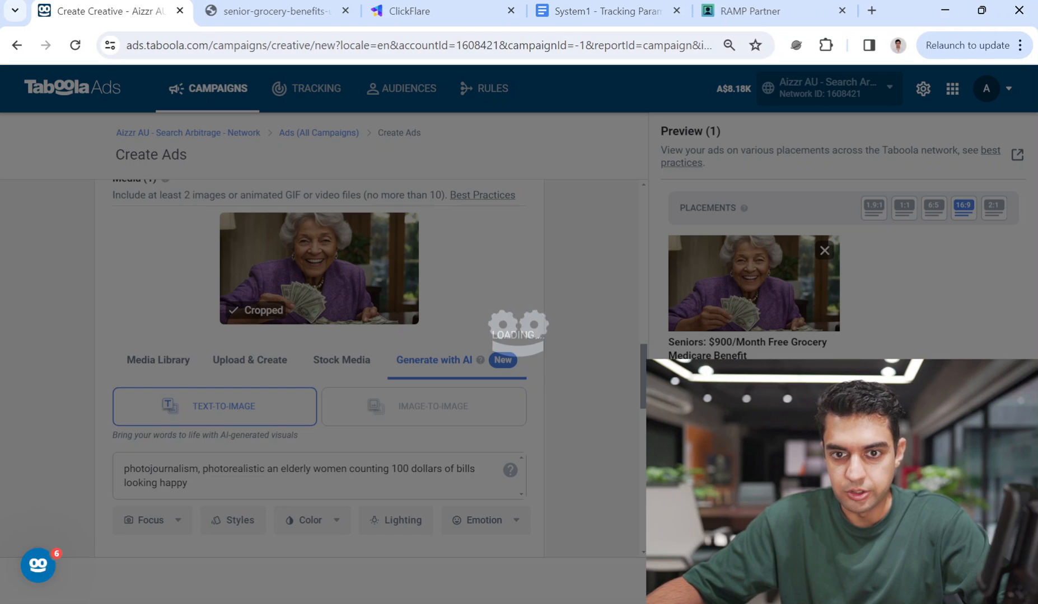
{"action": "mouse_move", "coordinate": [362, 384]}
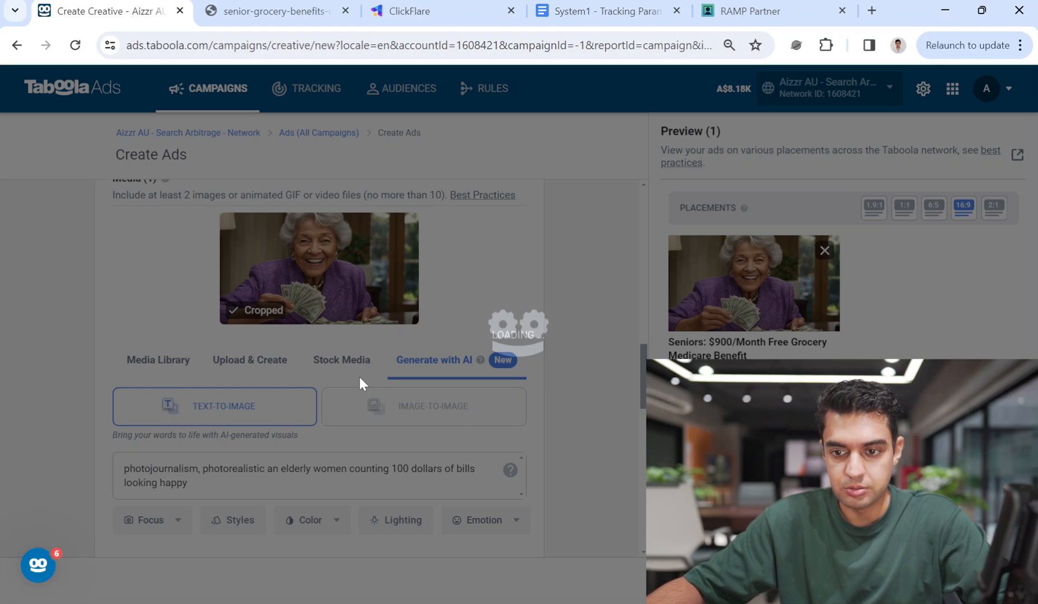
{"action": "mouse_move", "coordinate": [486, 316]}
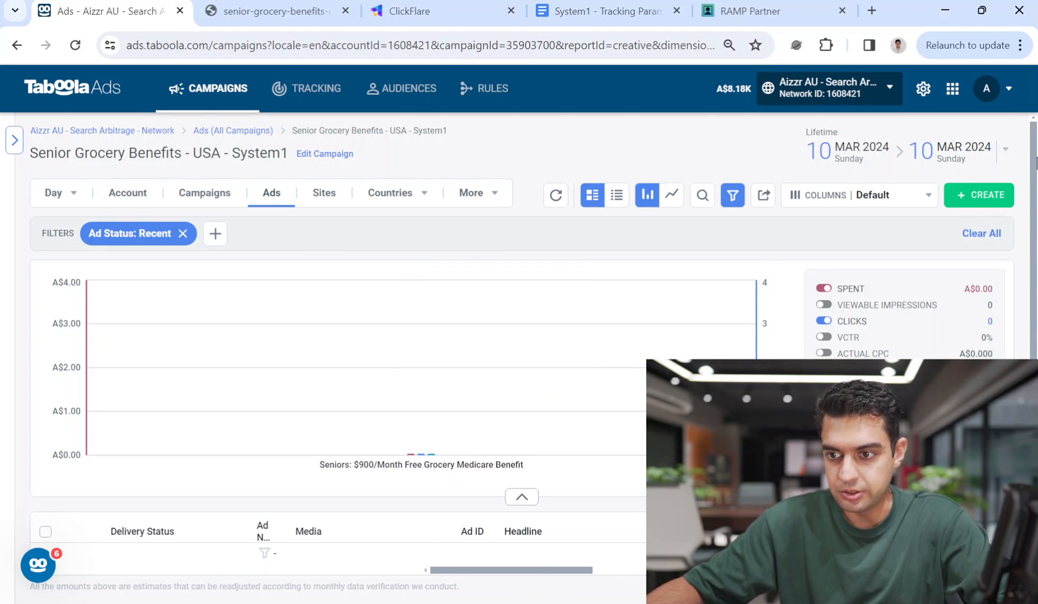
{"action": "scroll", "scroll_direction": "down", "scroll_amount": 3}
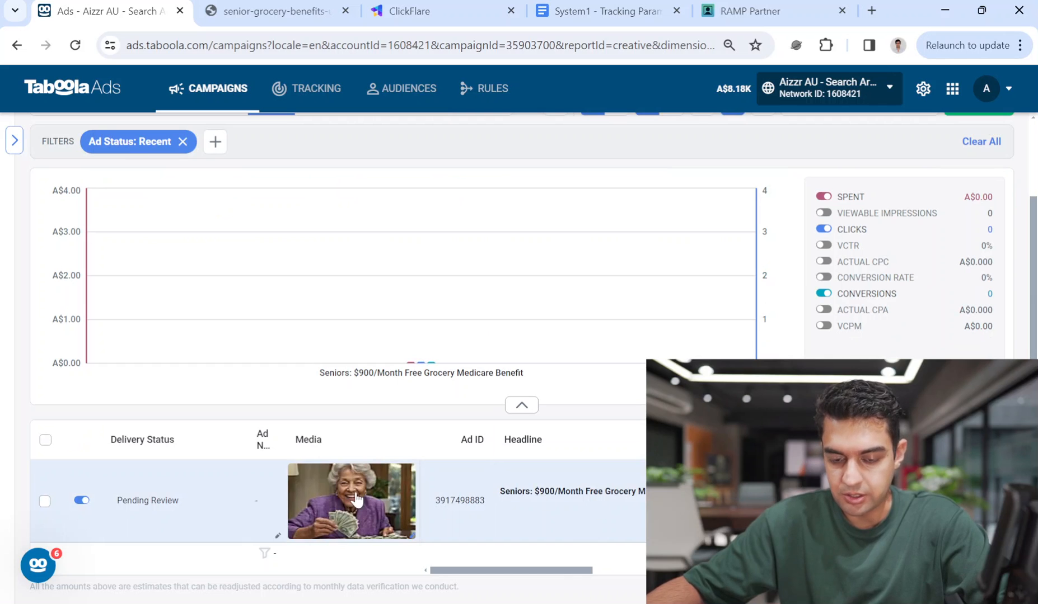
{"action": "mouse_move", "coordinate": [600, 508]}
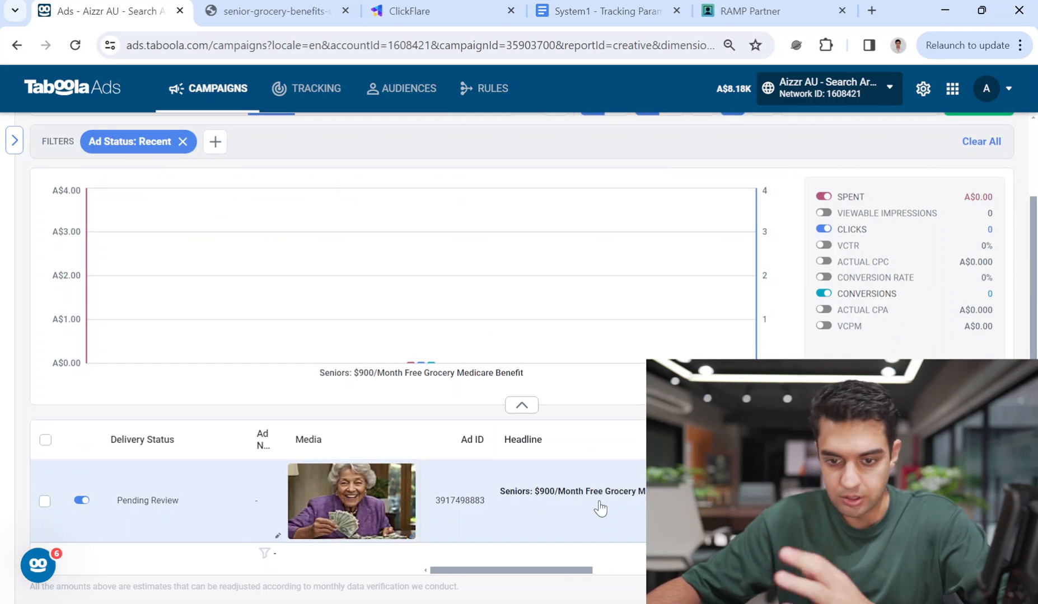
{"action": "mouse_move", "coordinate": [607, 516]}
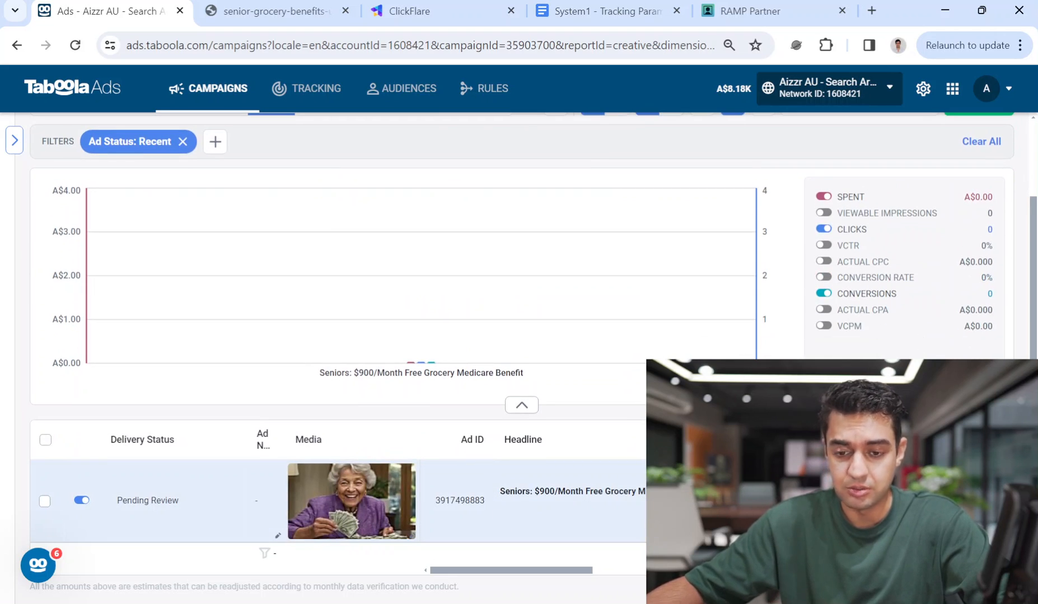
{"action": "mouse_move", "coordinate": [318, 488]}
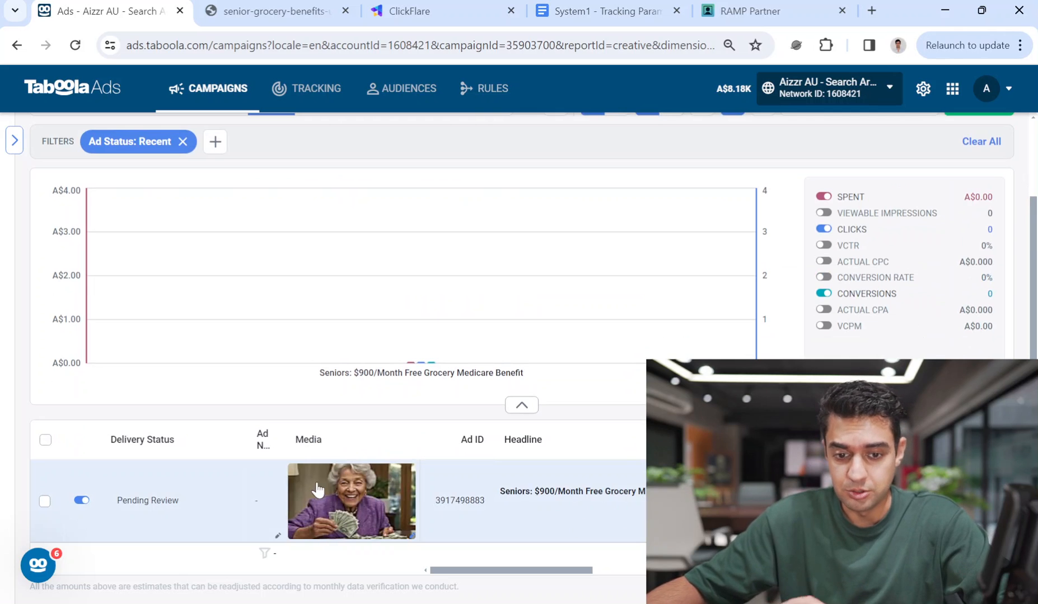
{"action": "mouse_move", "coordinate": [570, 501]}
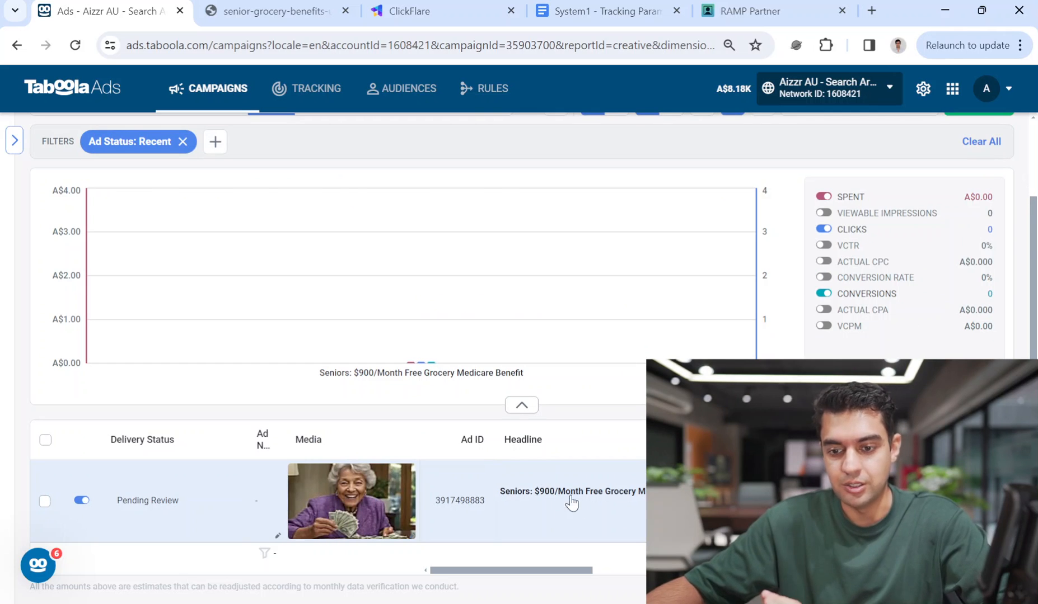
{"action": "mouse_move", "coordinate": [373, 472]}
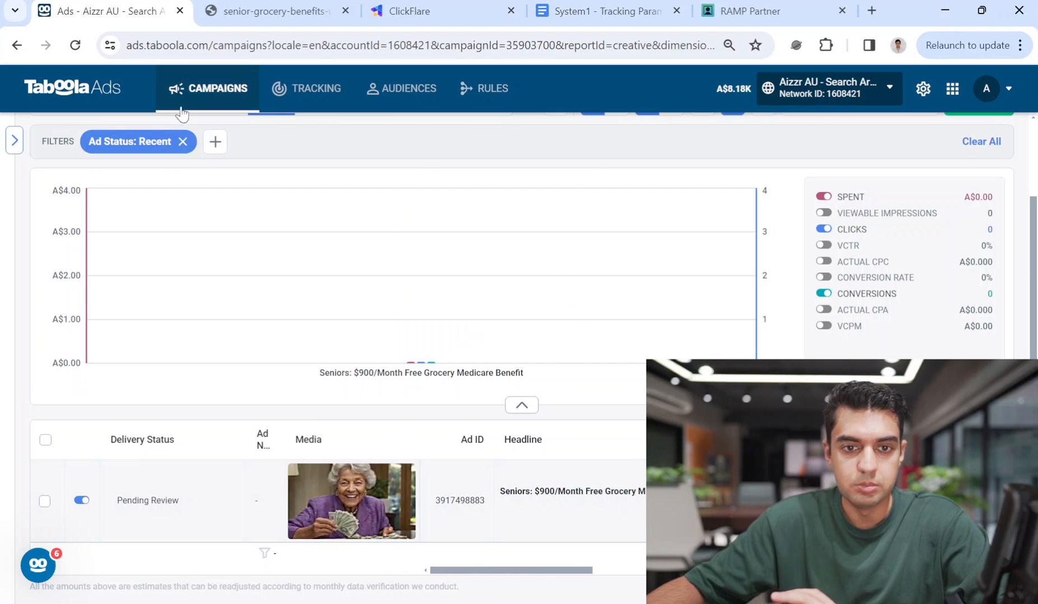
{"action": "mouse_move", "coordinate": [882, 96]}
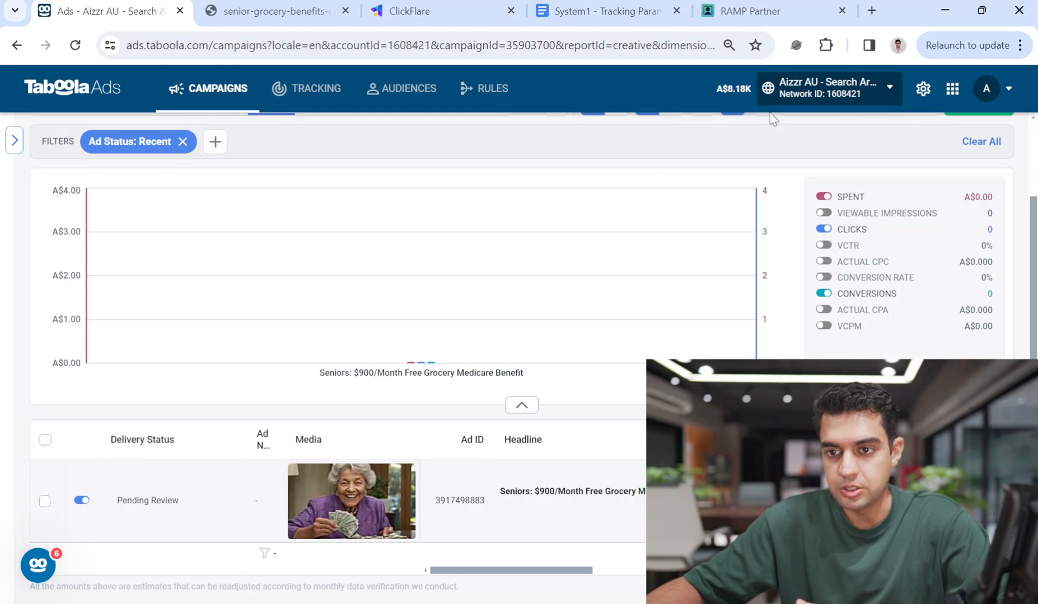
{"action": "mouse_move", "coordinate": [827, 93]}
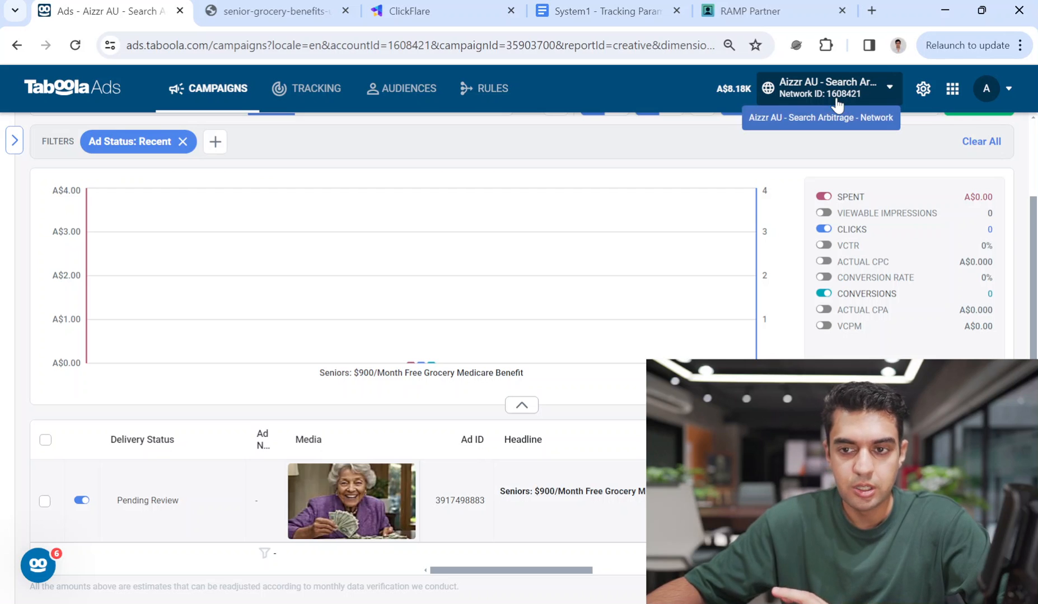
{"action": "mouse_move", "coordinate": [453, 135]}
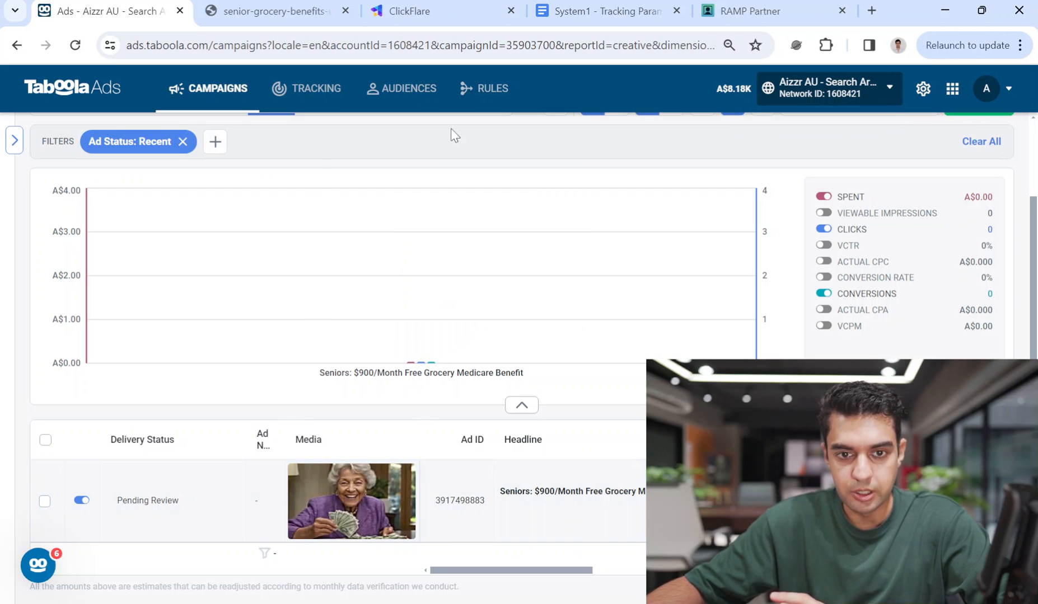
{"action": "left_click", "coordinate": [14, 140]}
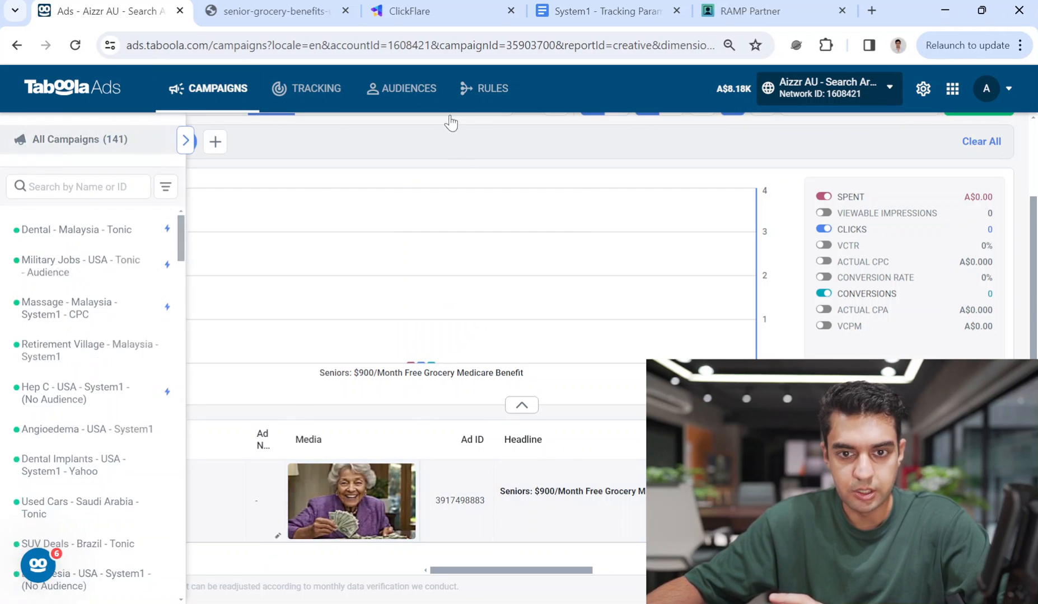
{"action": "left_click", "coordinate": [186, 140]}
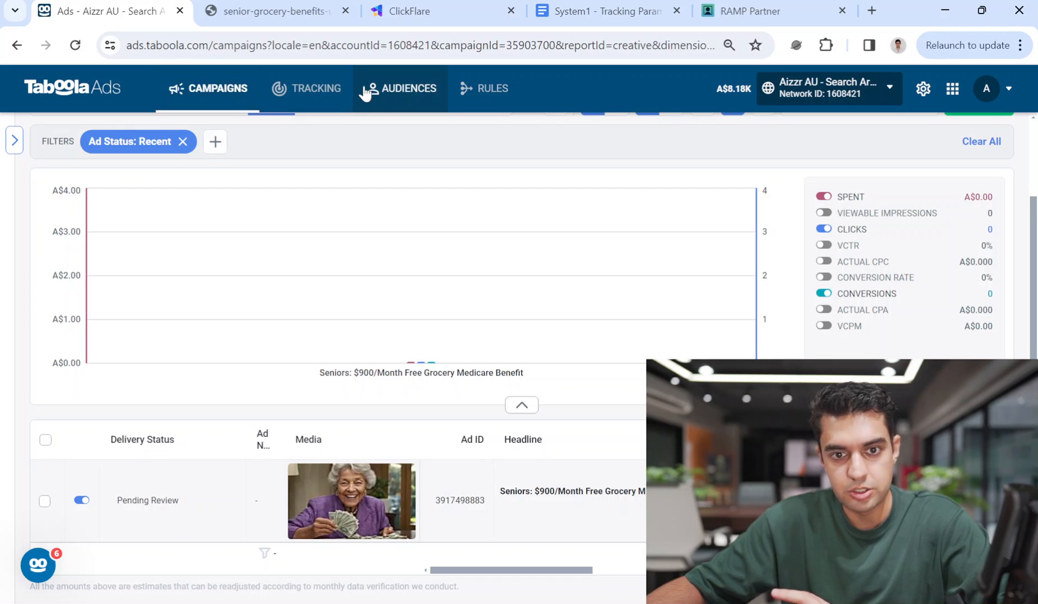
{"action": "left_click", "coordinate": [315, 88]}
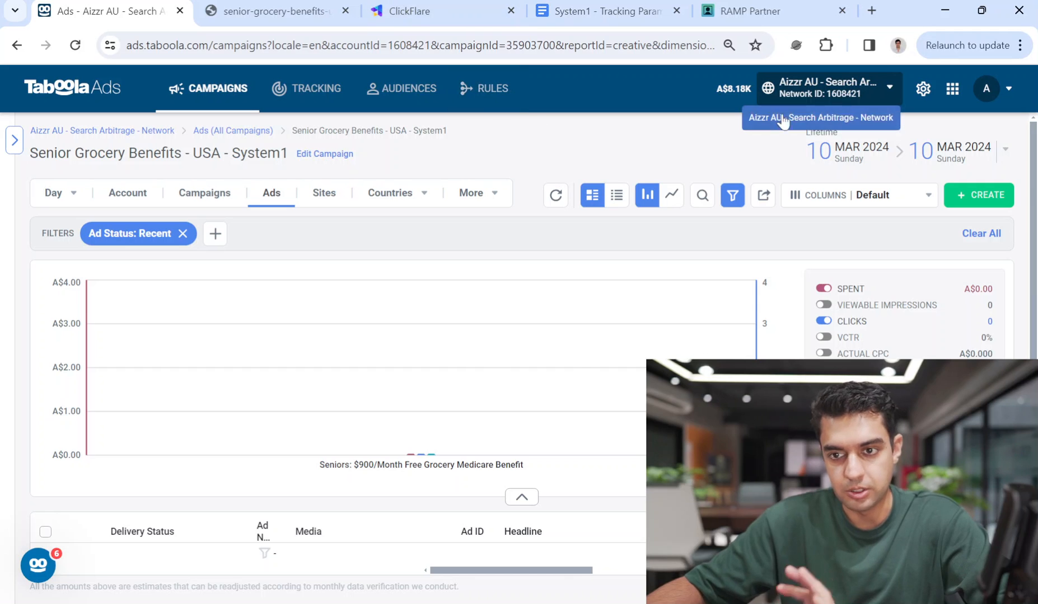
{"action": "scroll", "scroll_direction": "down", "scroll_amount": 3}
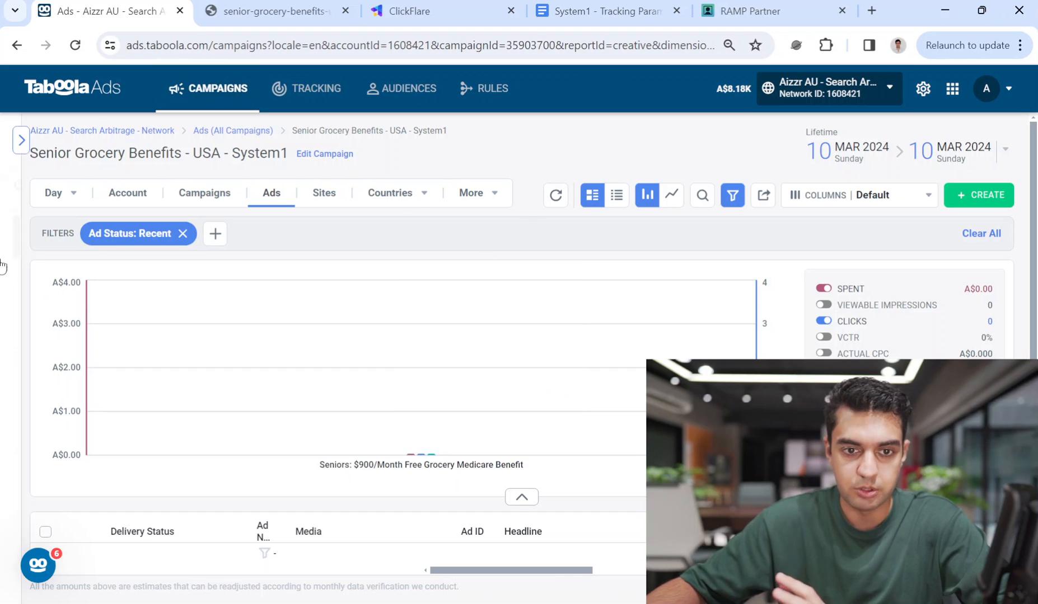
{"action": "mouse_move", "coordinate": [624, 137]}
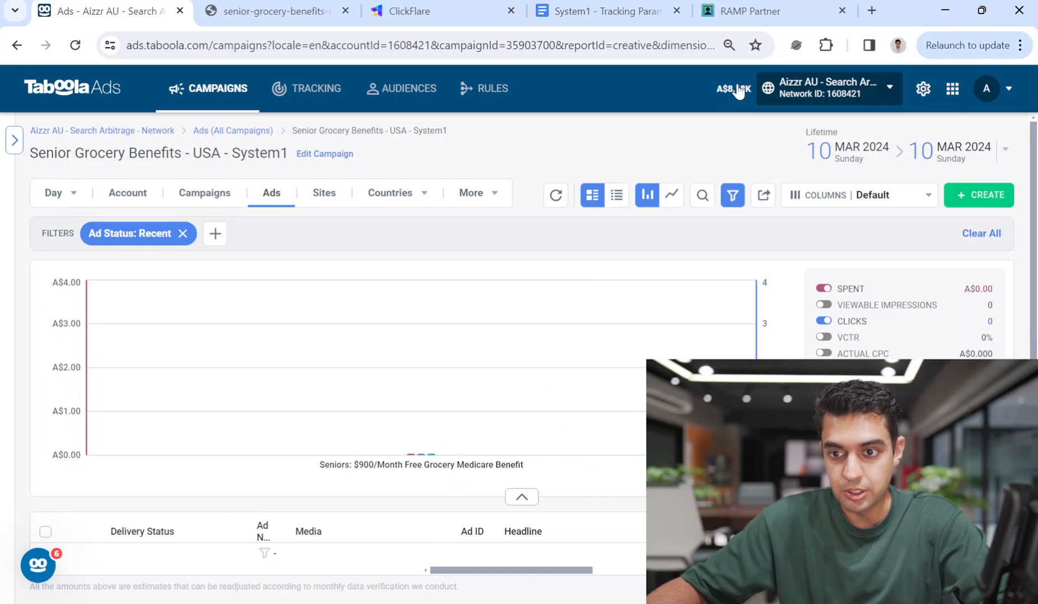
{"action": "mouse_move", "coordinate": [931, 275]}
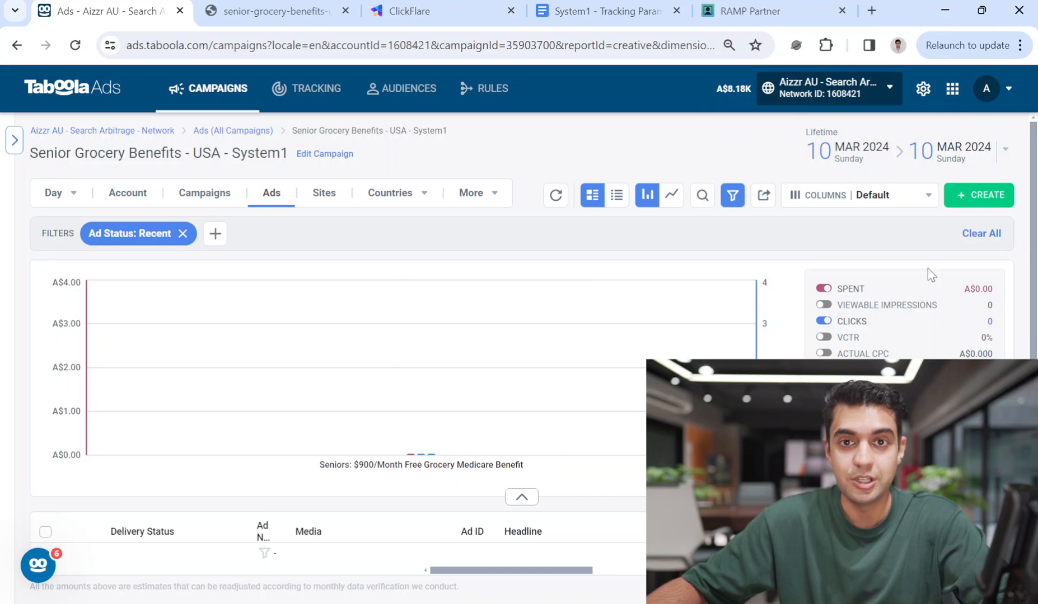